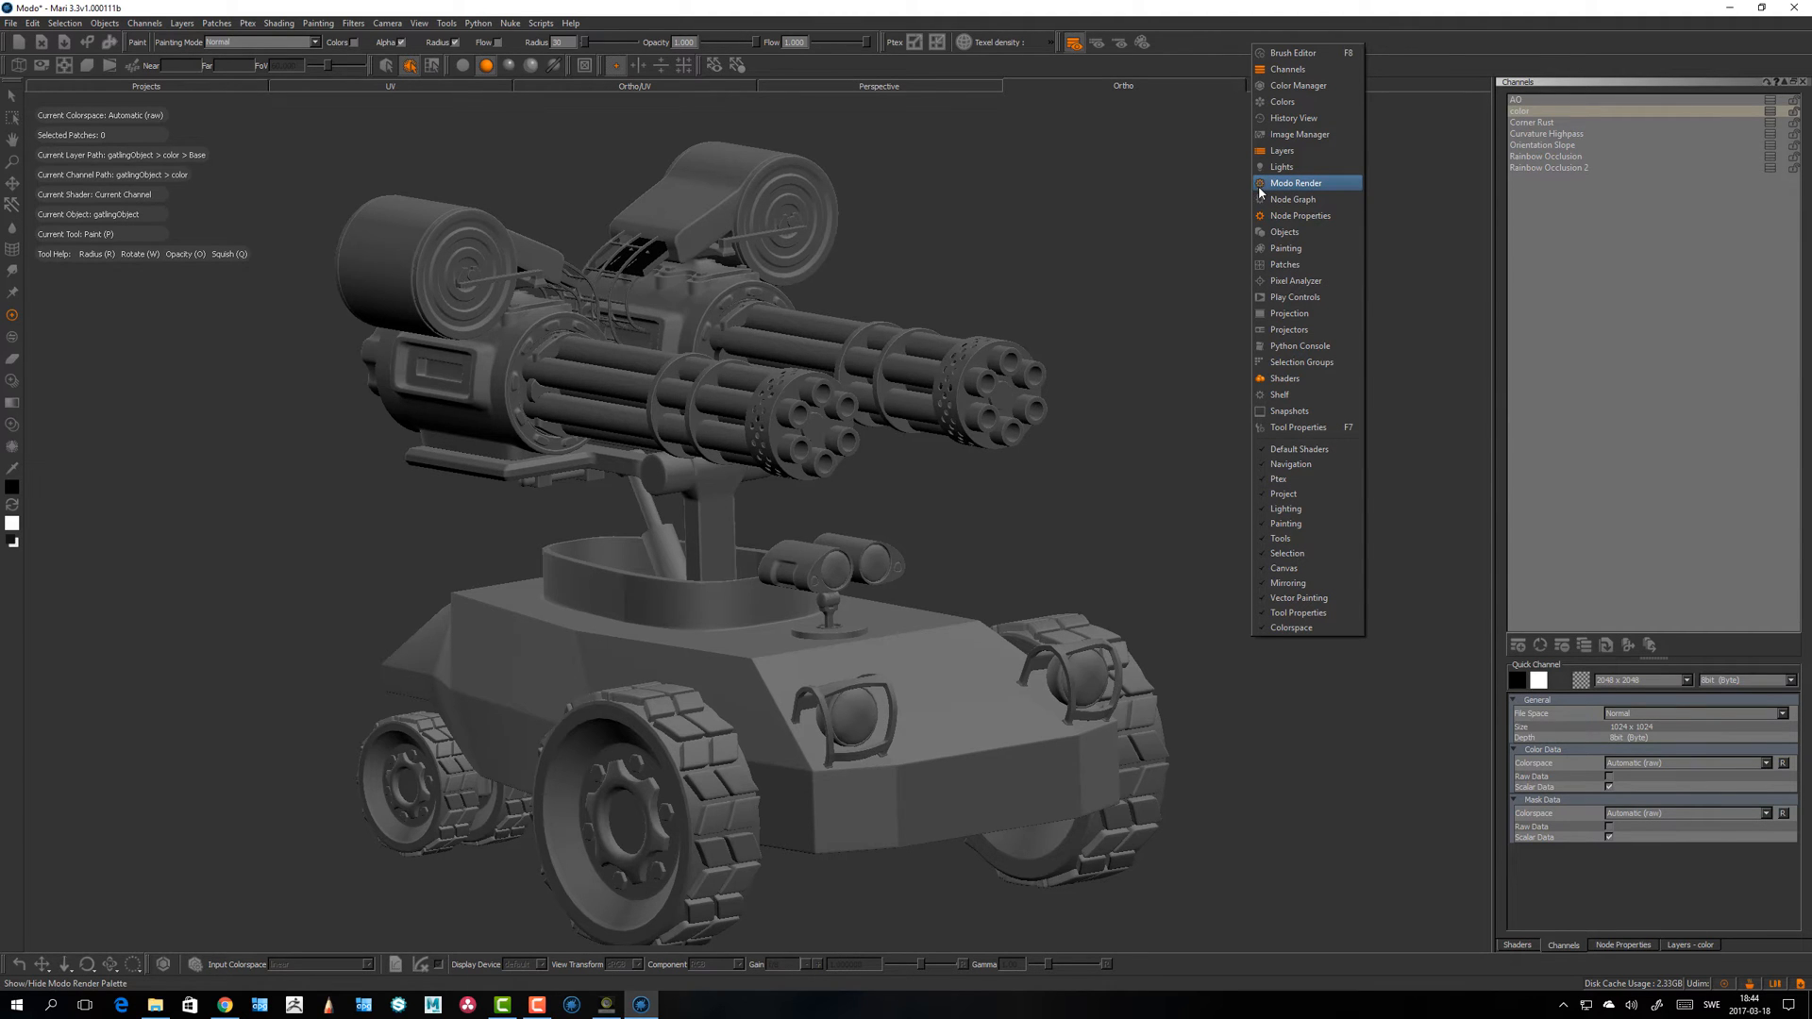
Step: Dock the Modo Render palette and look through its Render and Settings tabs
left_click(1295, 183)
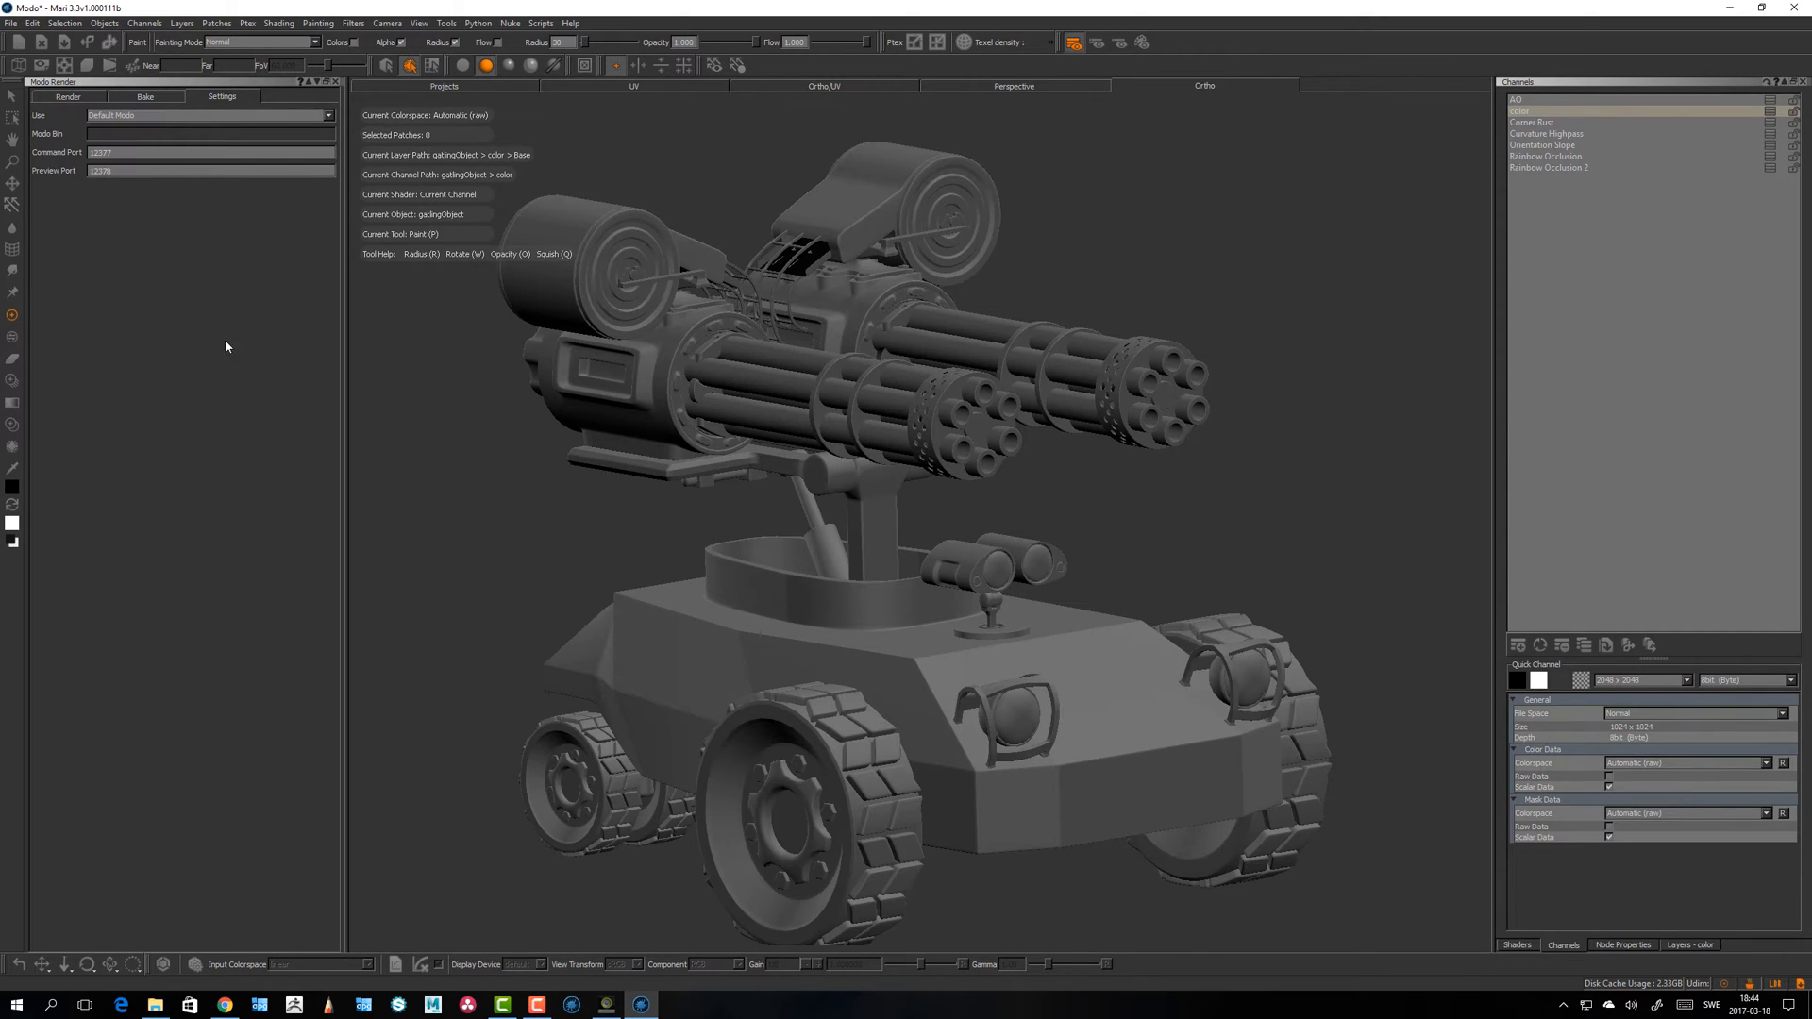
left_click(66, 96)
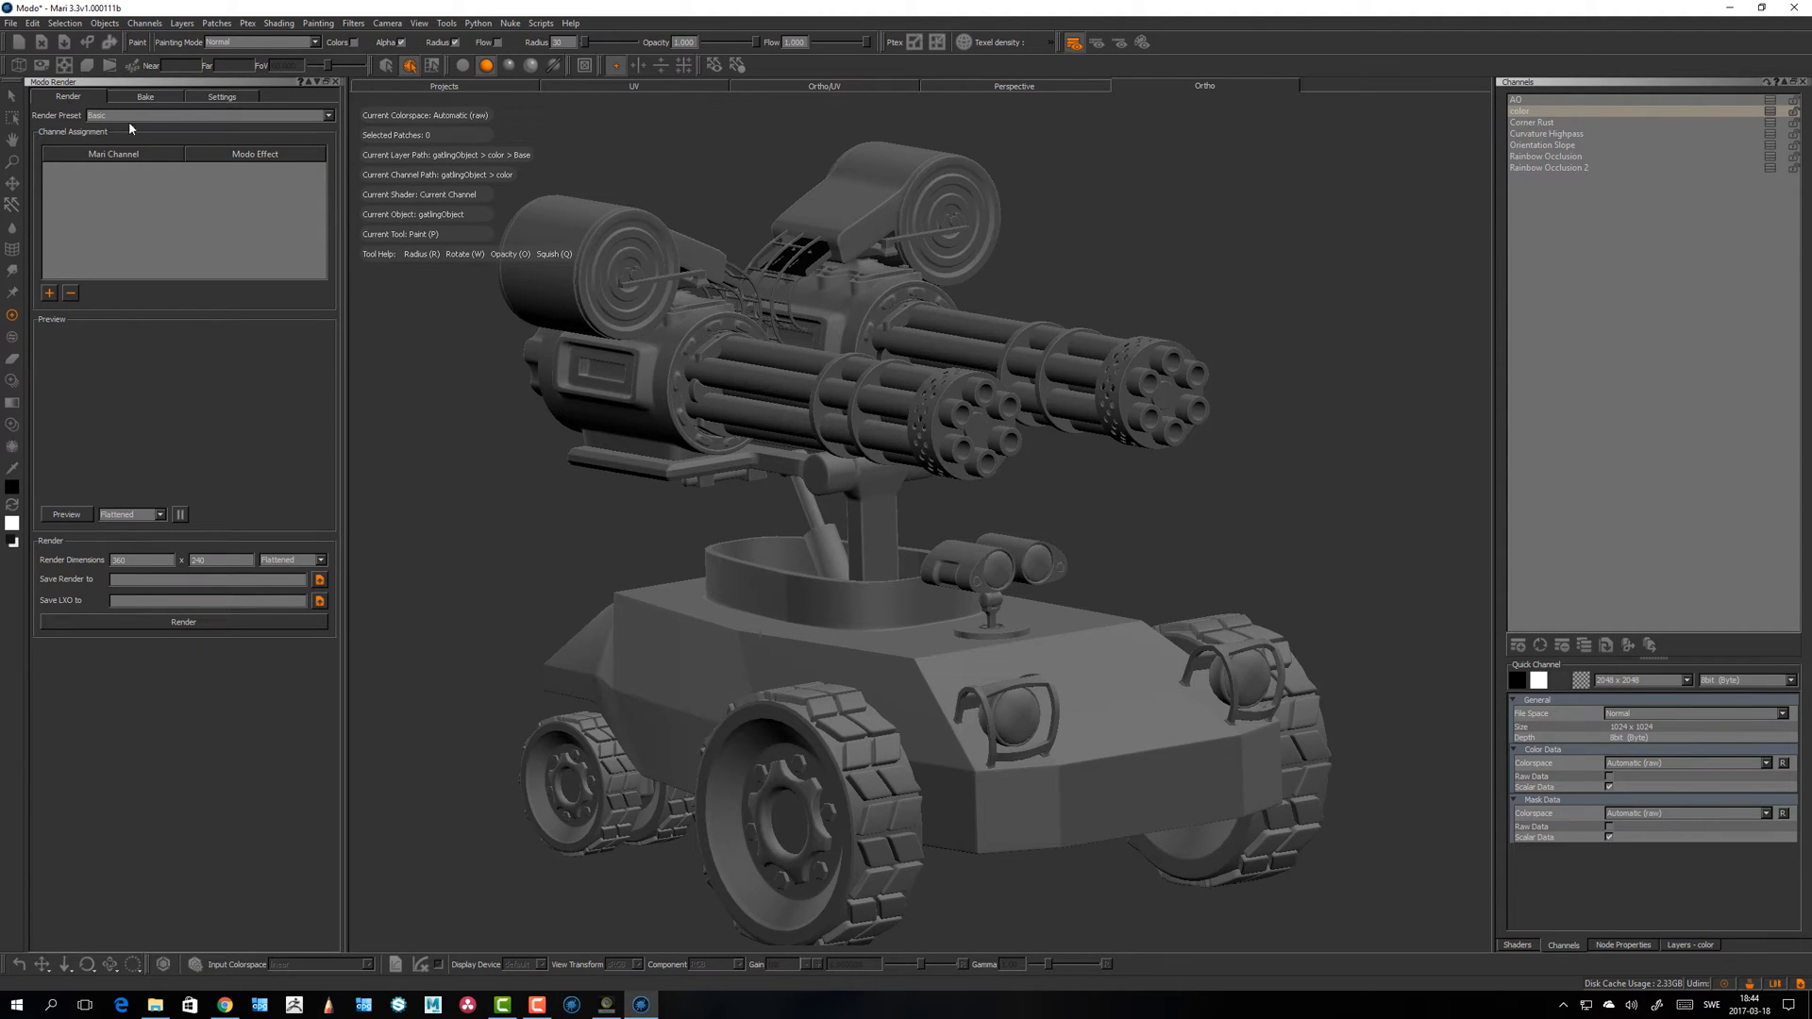
left_click(221, 96)
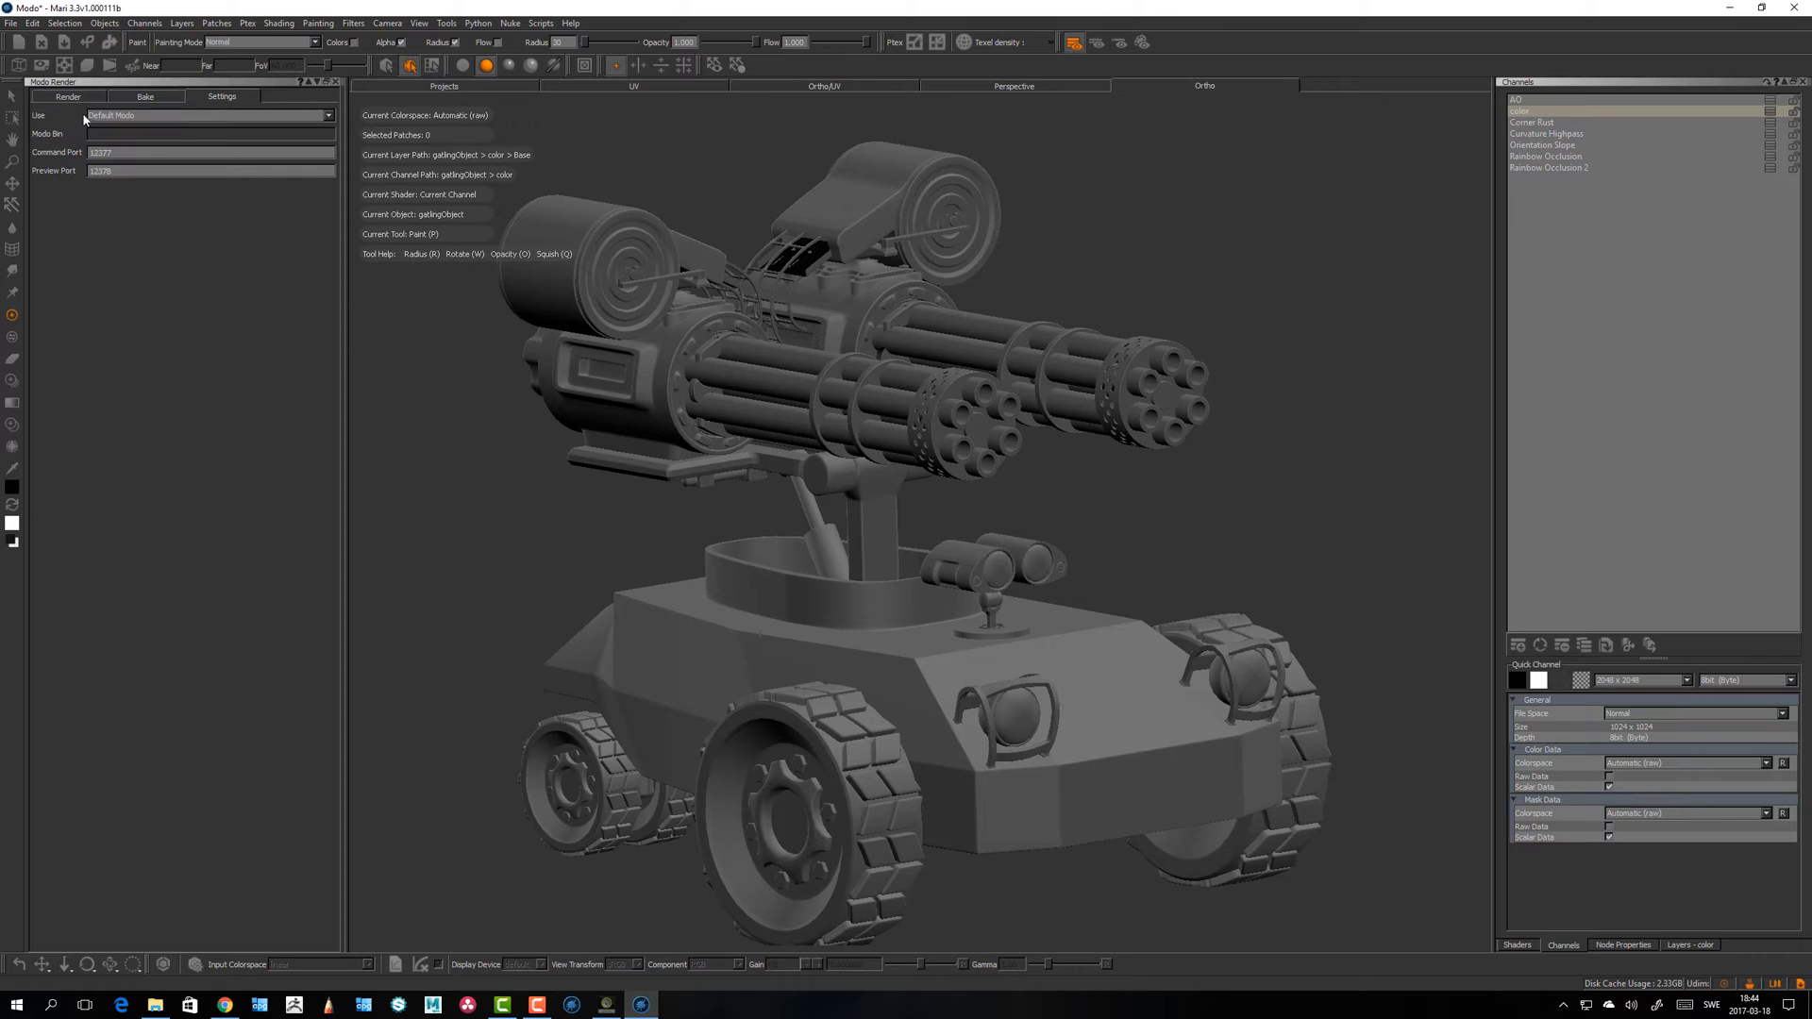
Step: Check the Bake and Settings tabs again, finishing on the Bake options with no preset chosen
left_click(145, 96)
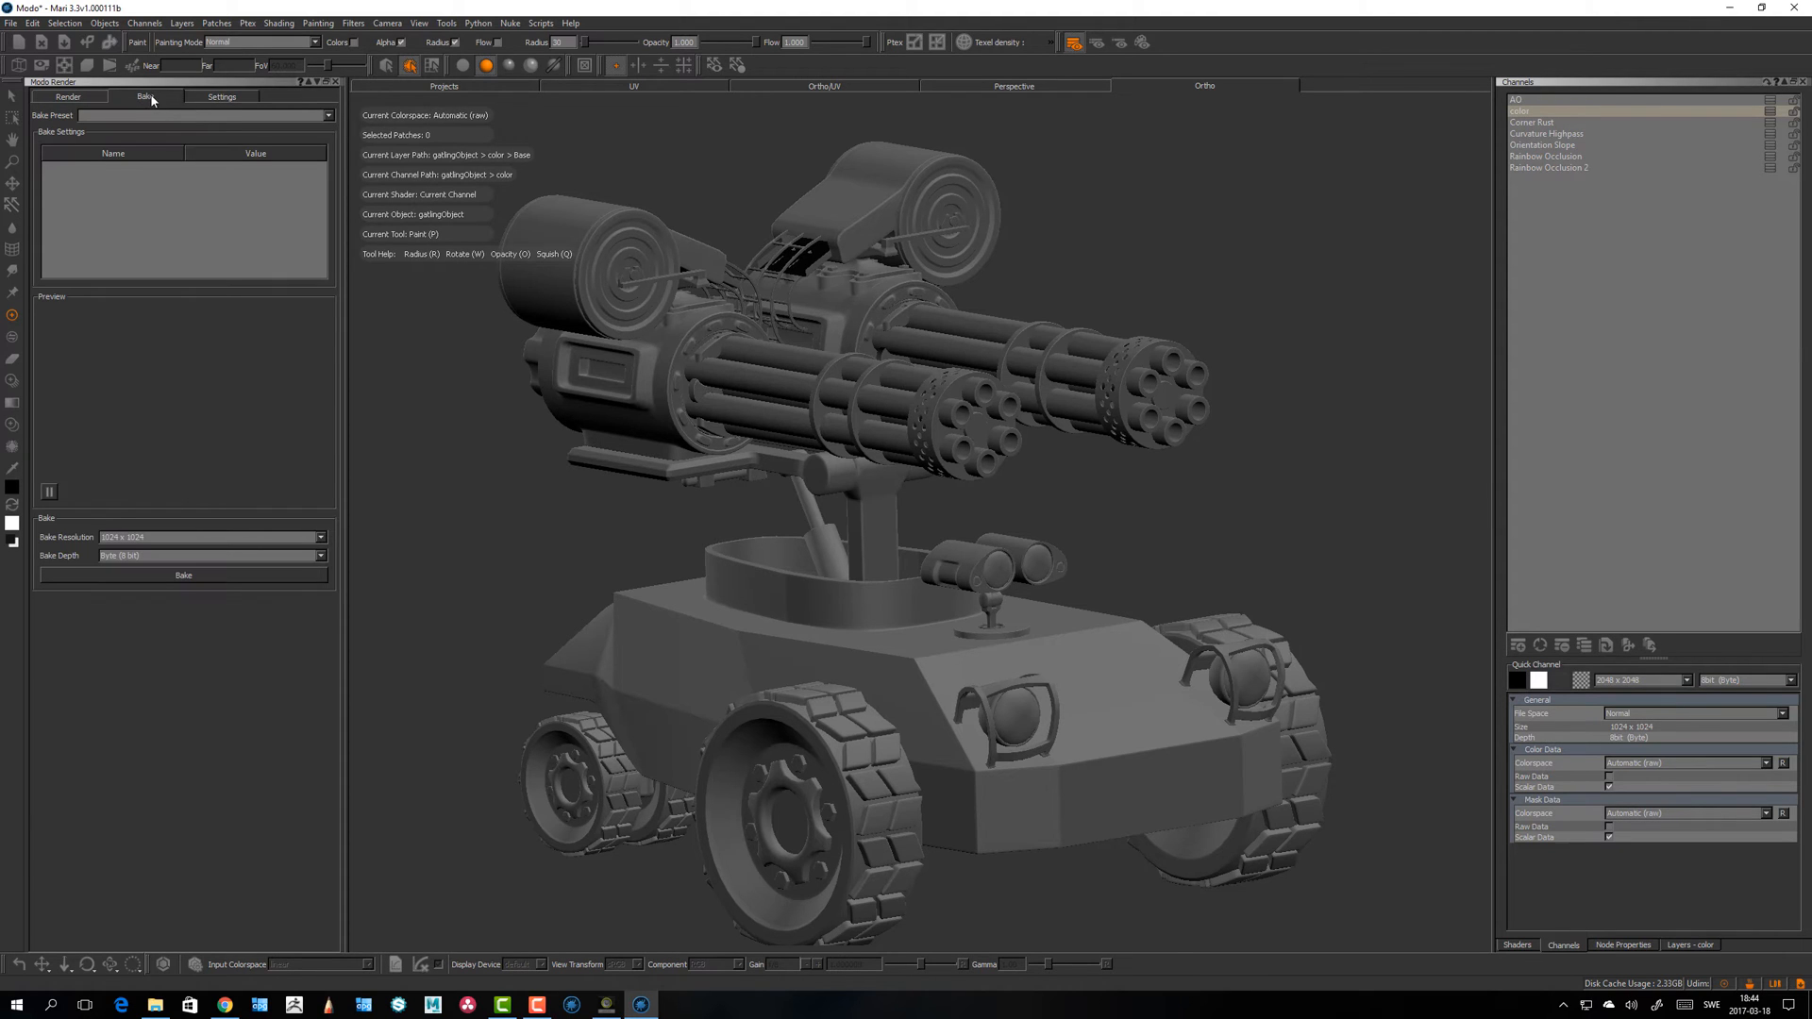
left_click(221, 96)
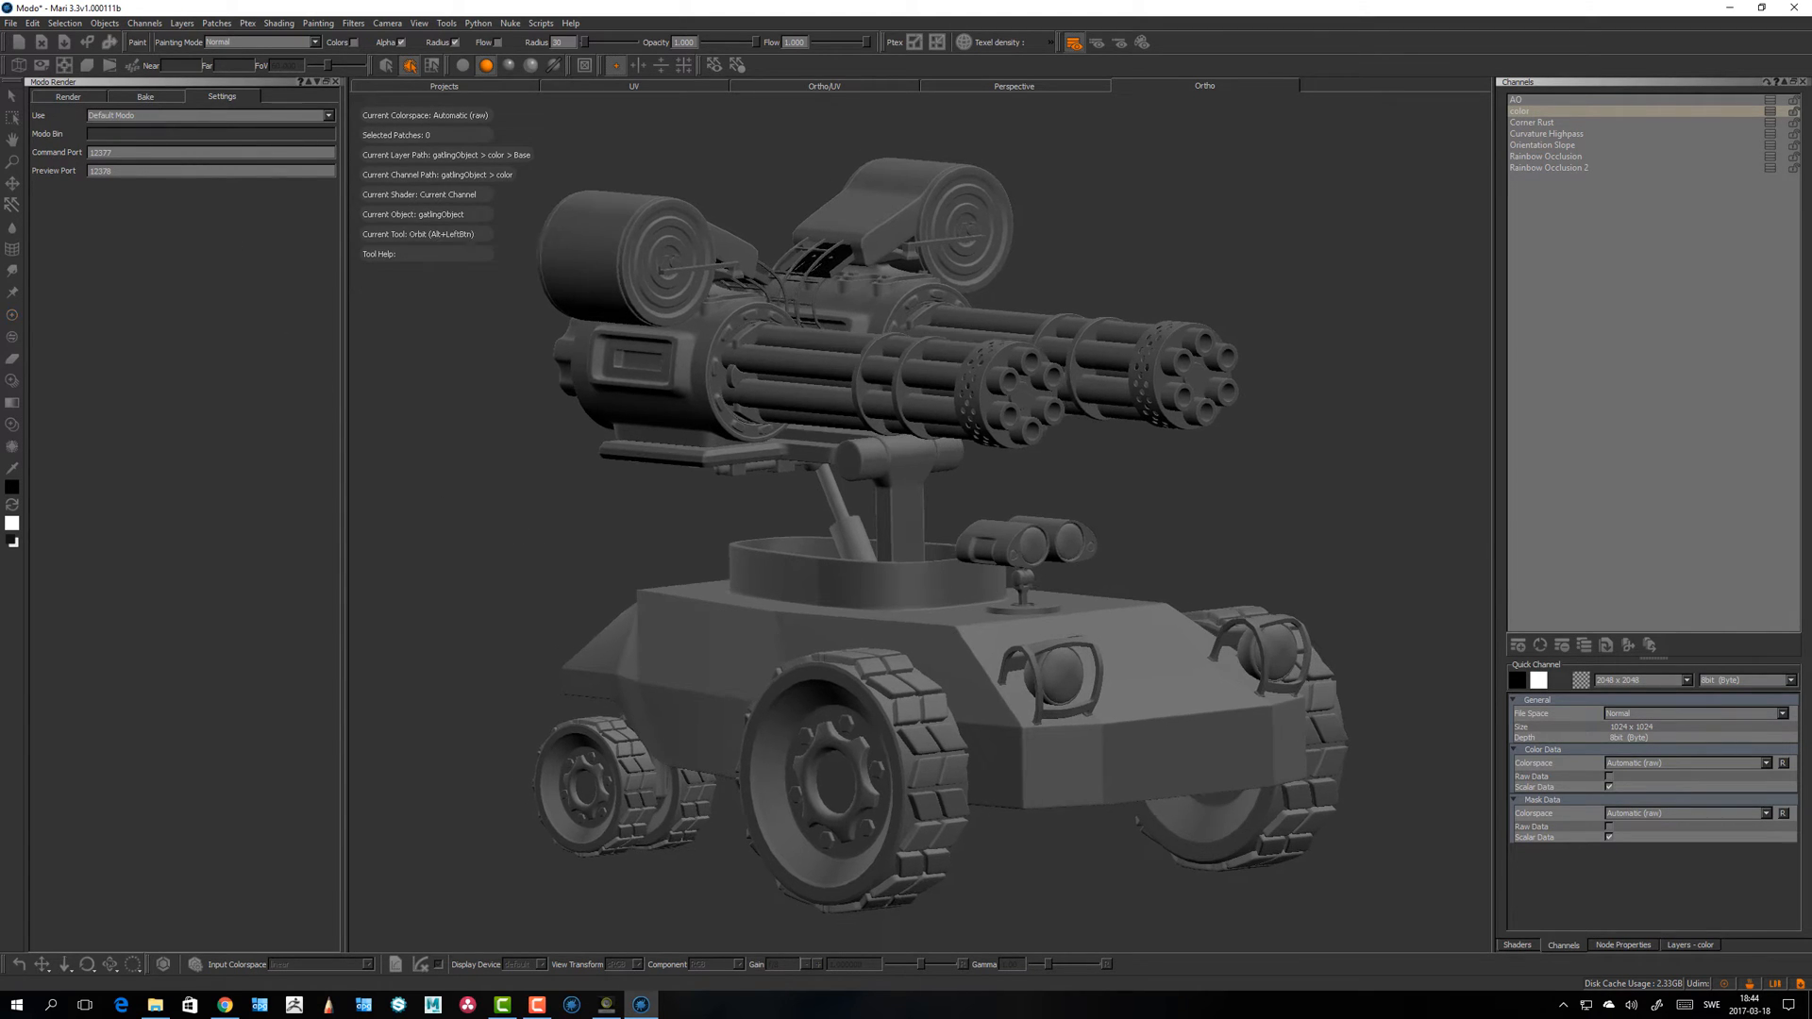
left_click(144, 97)
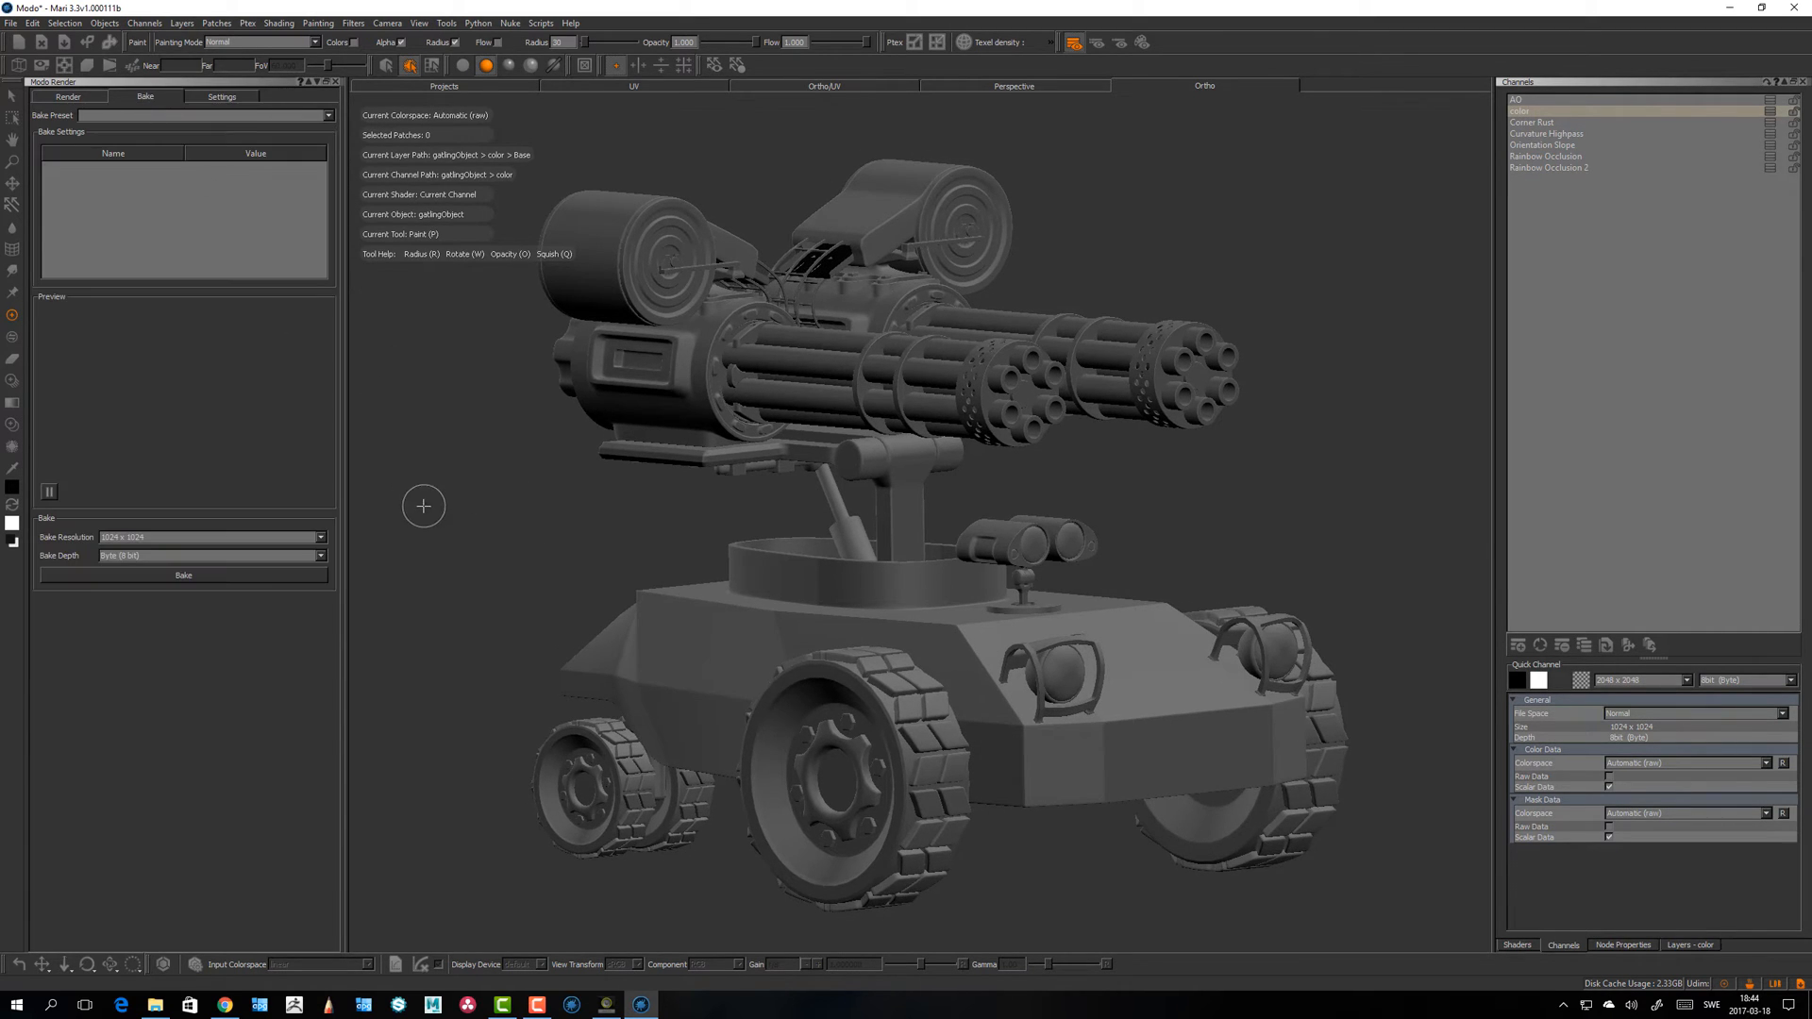
mouse_move(861, 445)
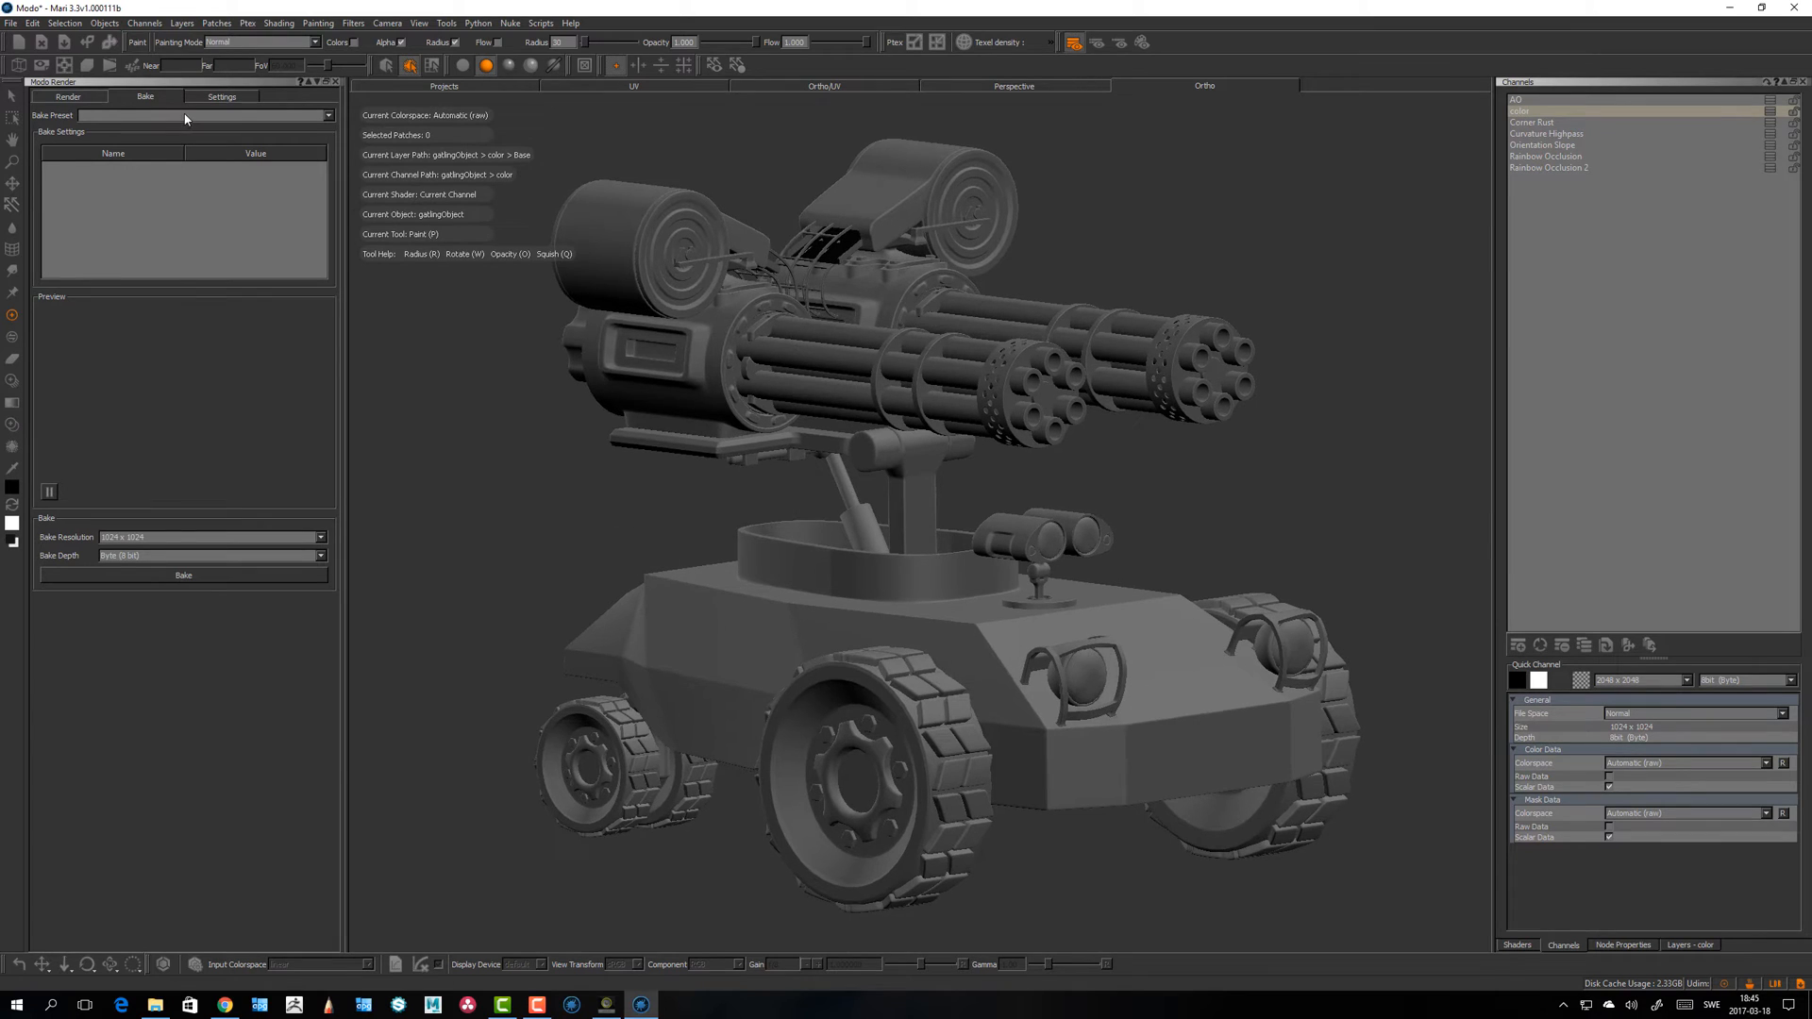
mouse_move(228, 148)
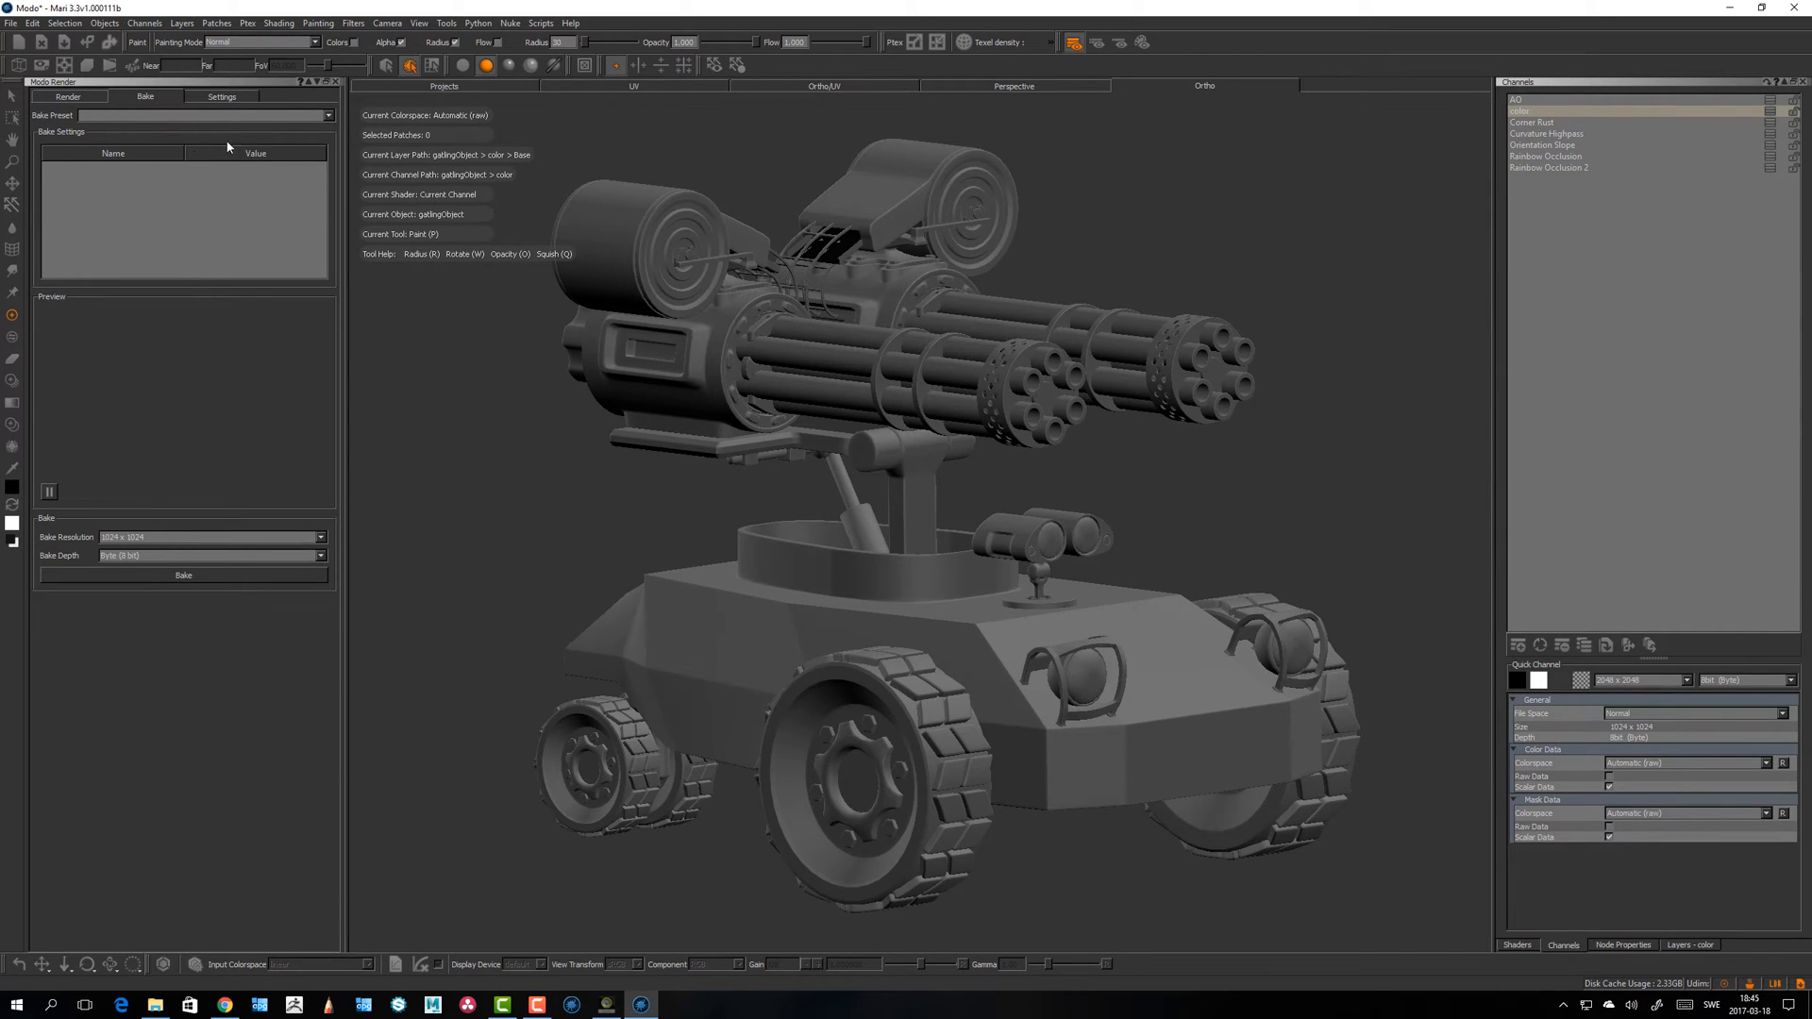
mouse_move(321, 124)
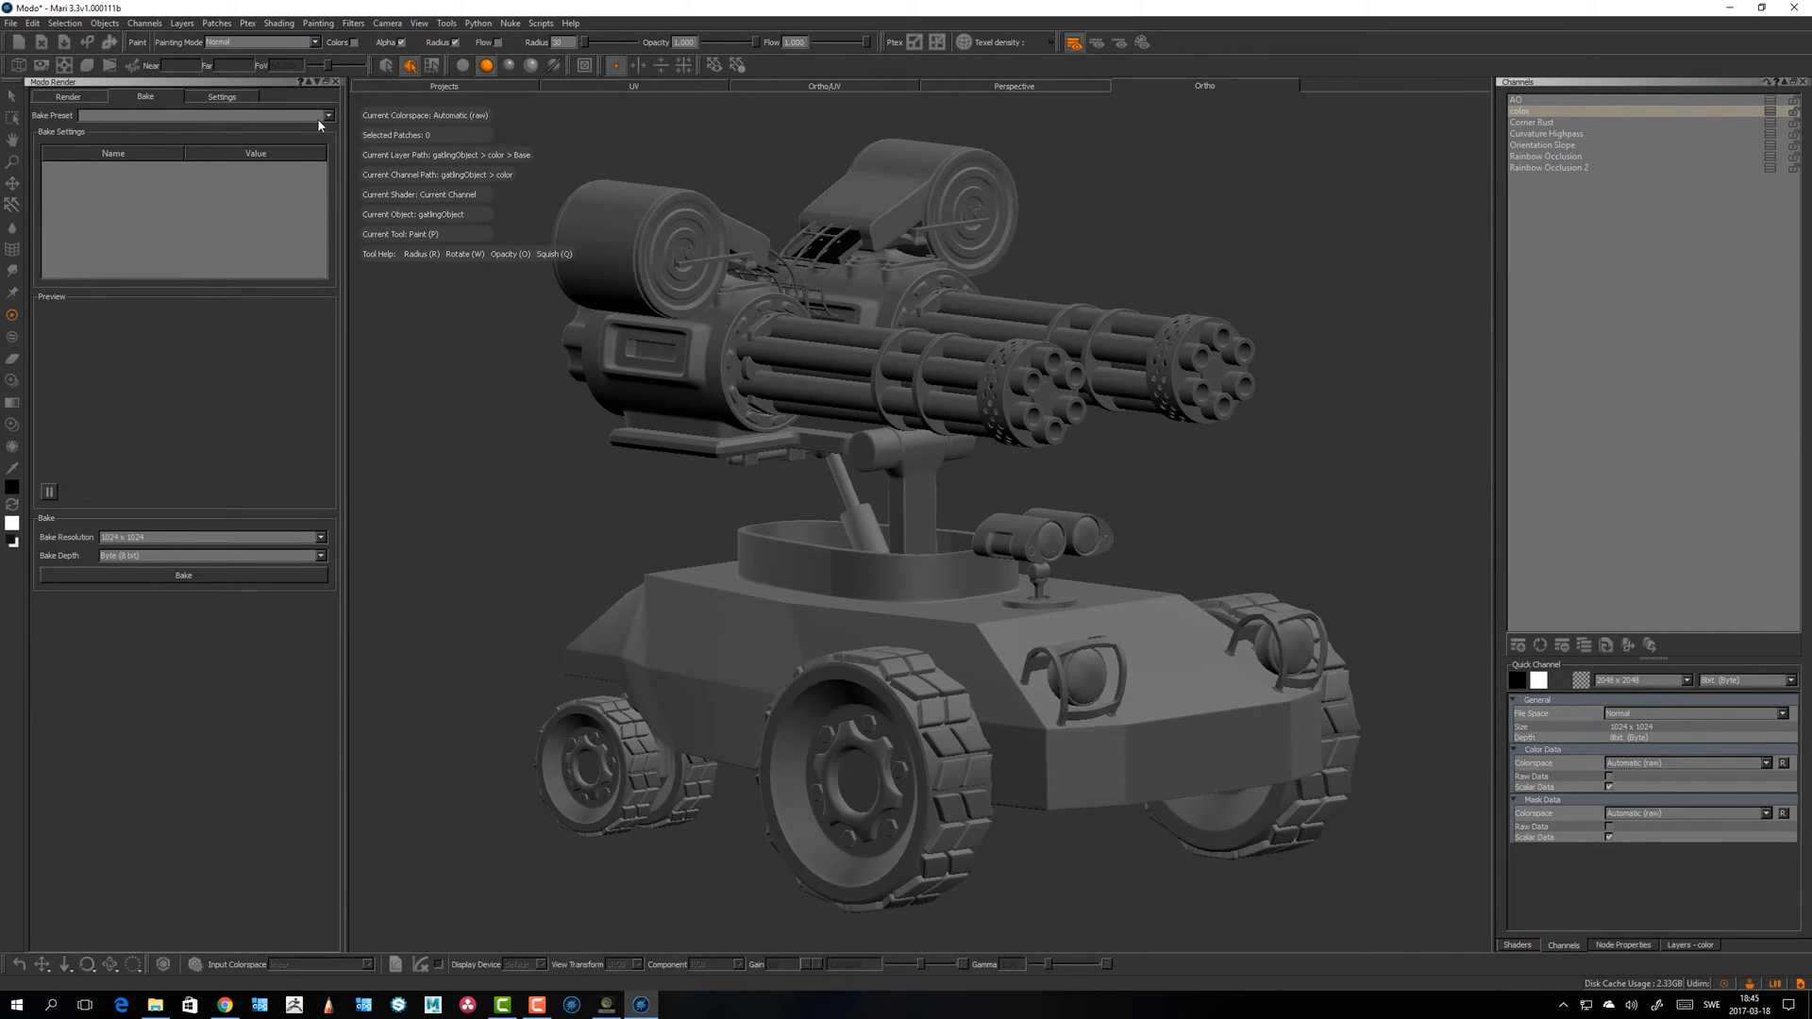
mouse_move(321, 126)
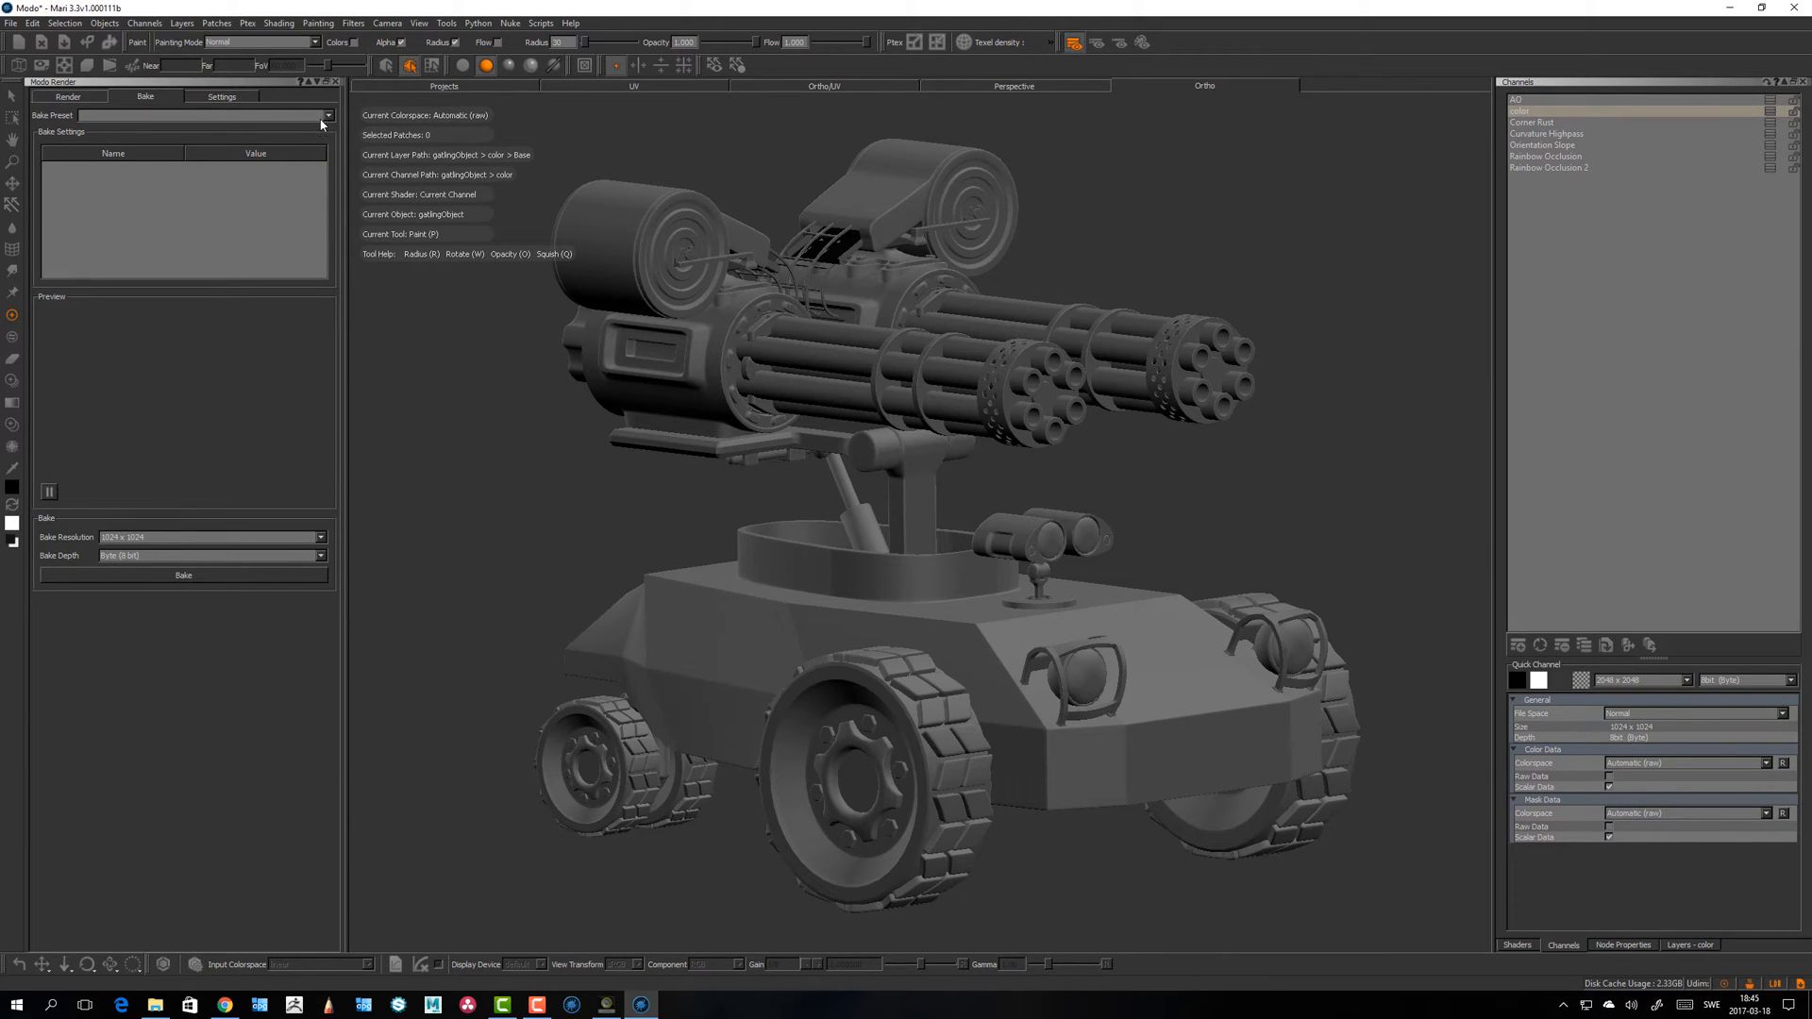
Step: Browse the bake preset list (AO, Corner Rust, Curvature) and return to the Bake tab without choosing
left_click(327, 115)
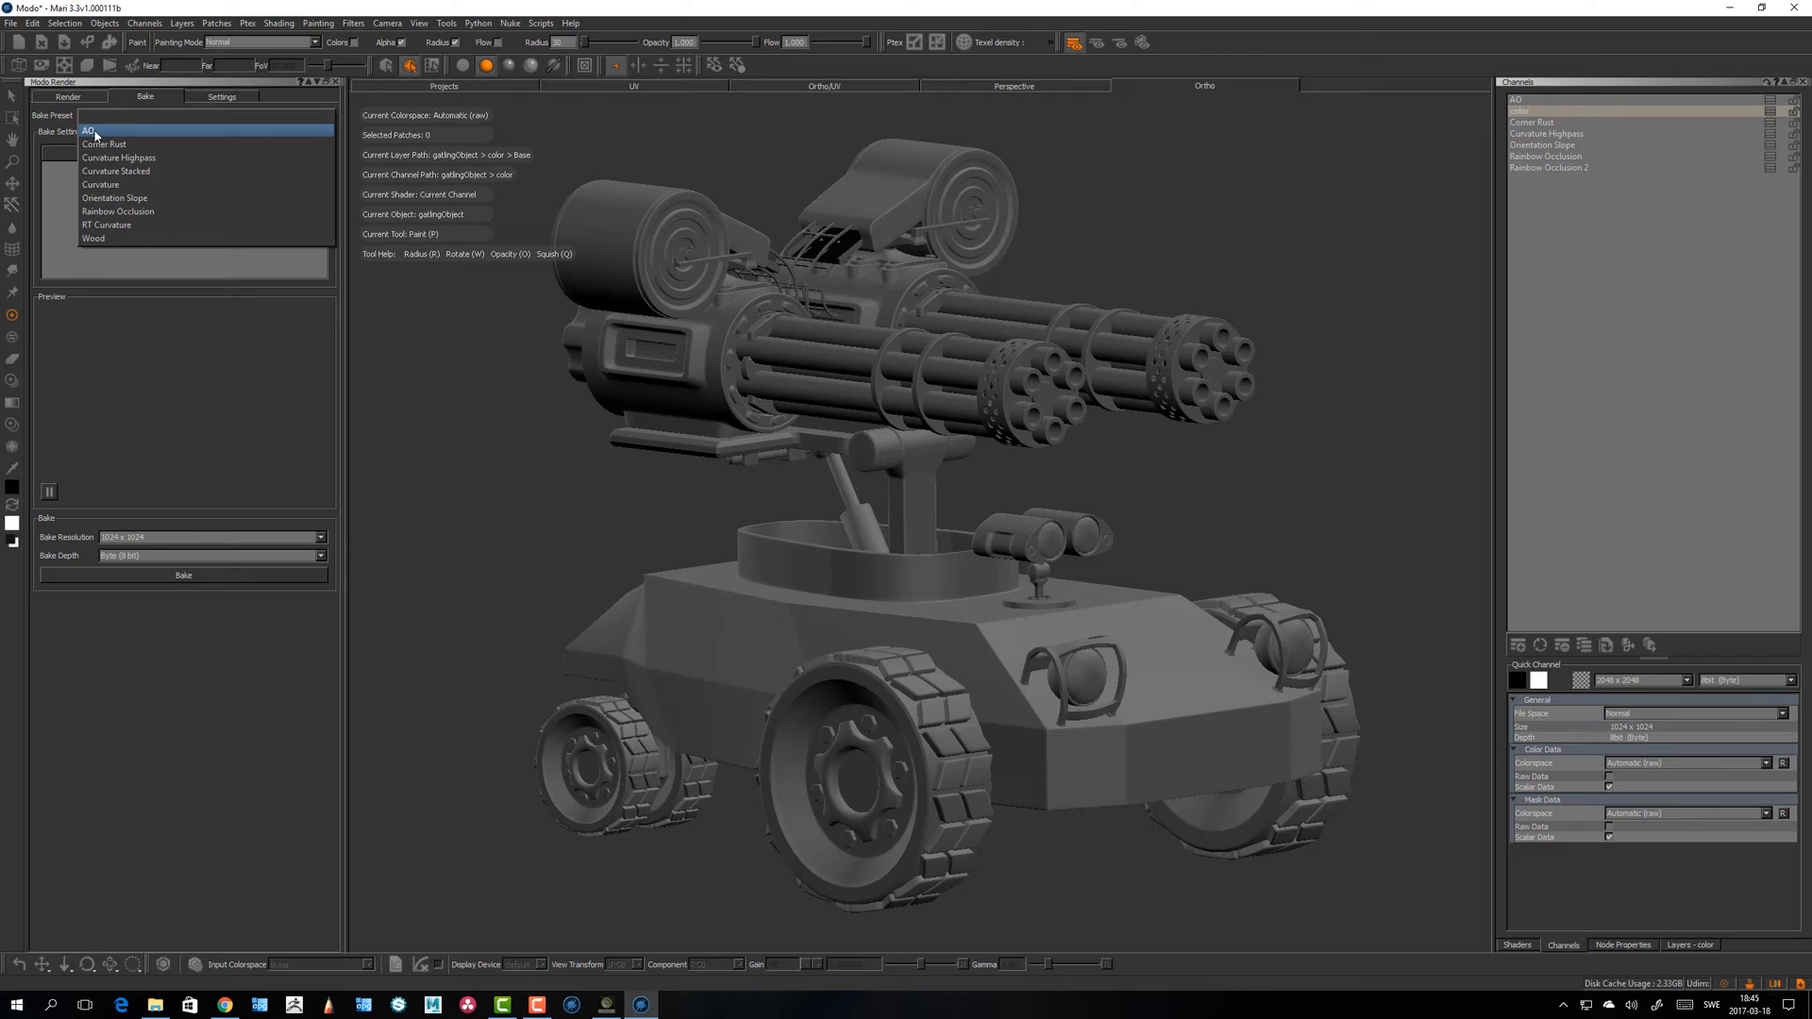
mouse_move(100, 133)
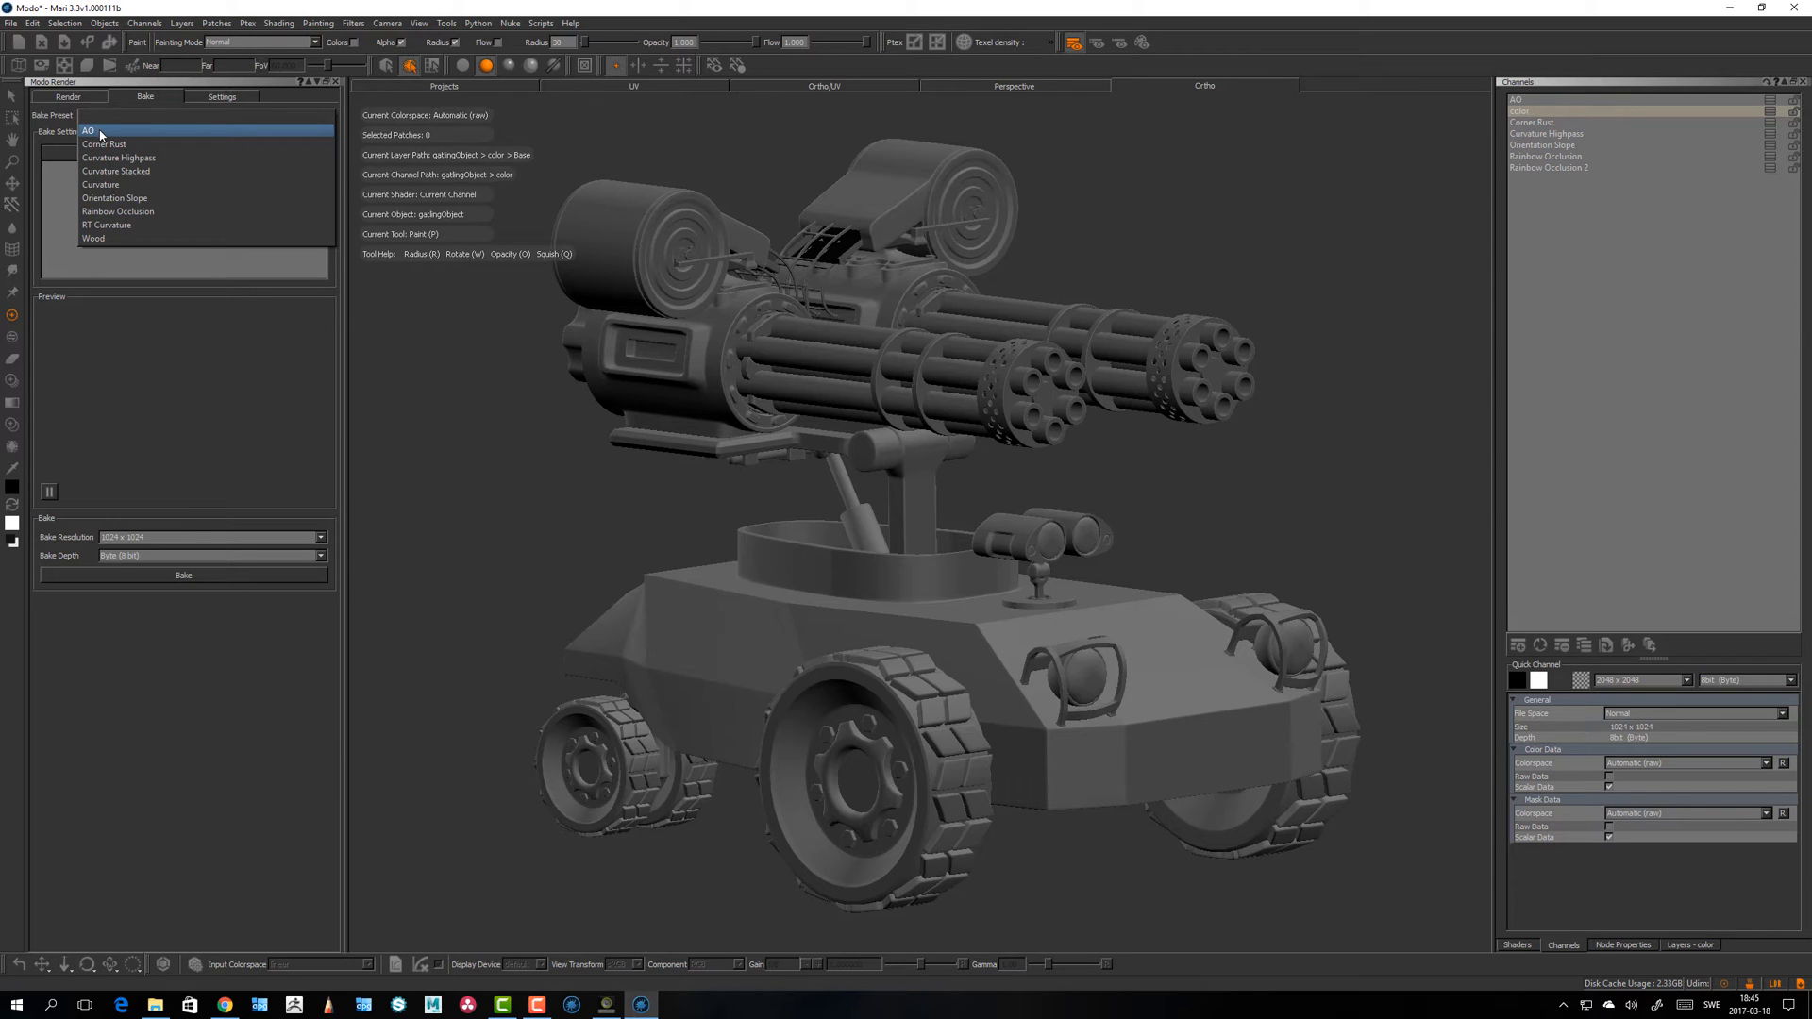
mouse_move(113, 156)
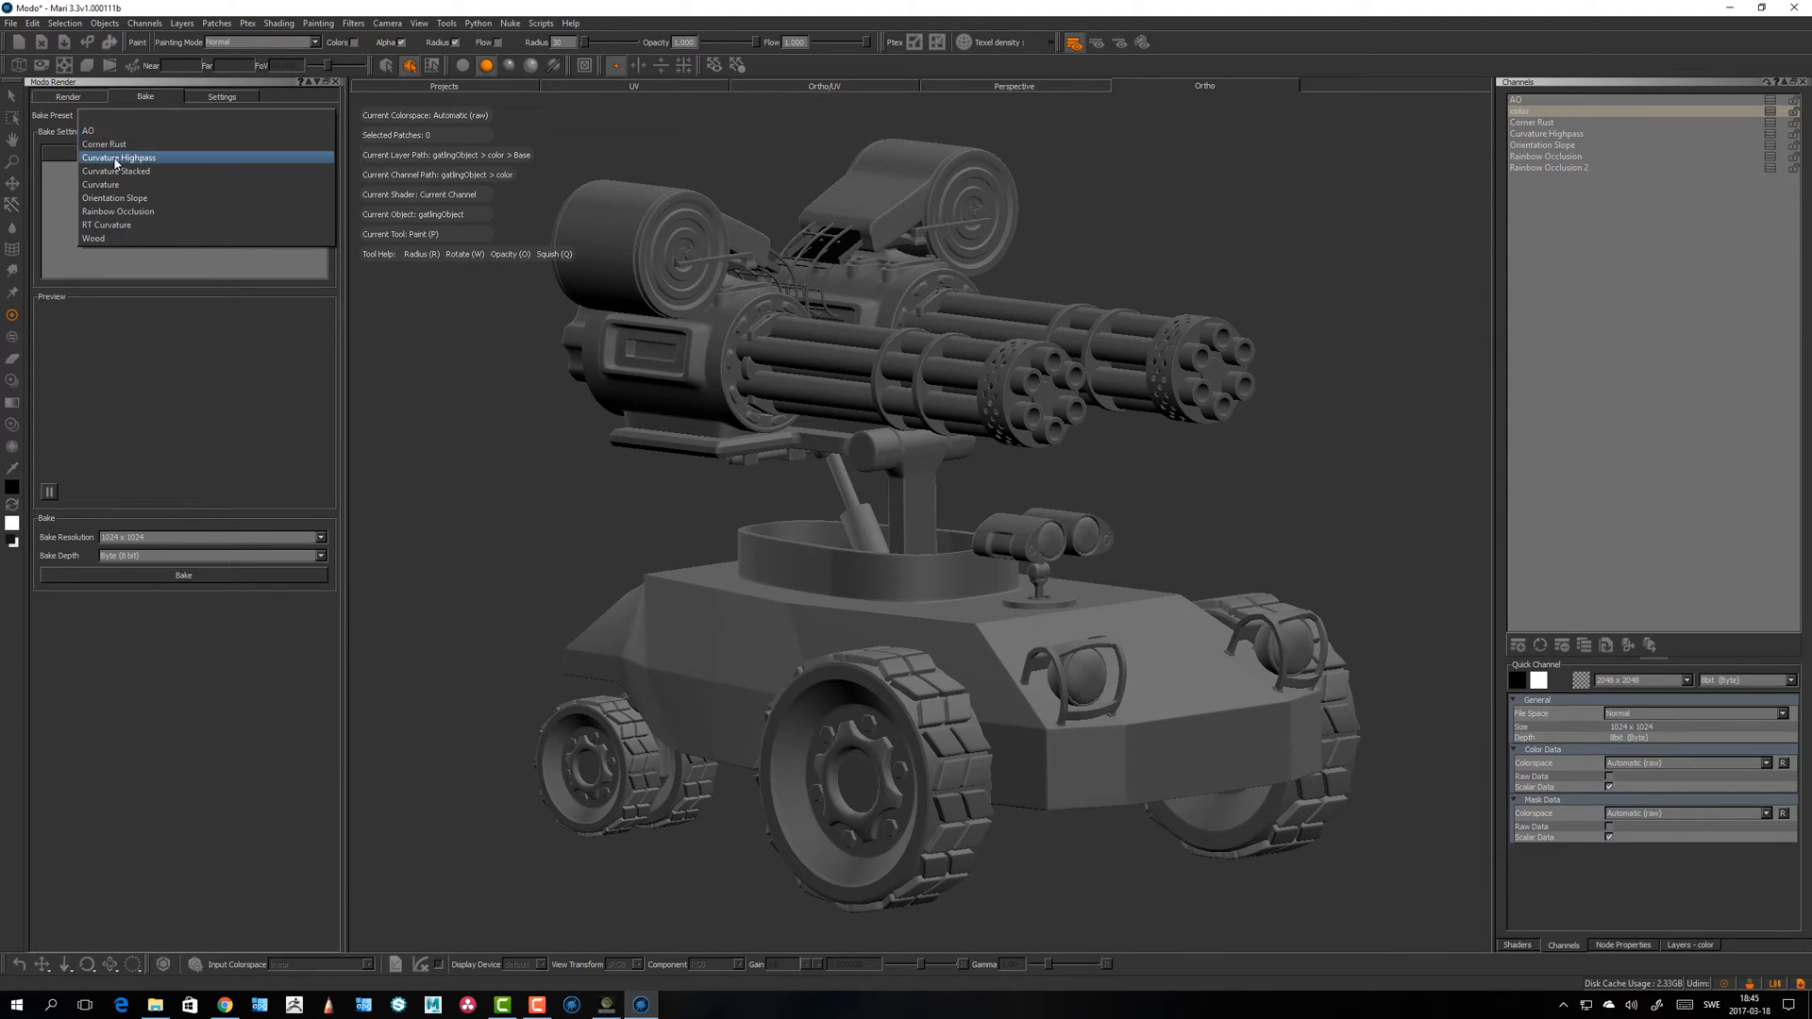
mouse_move(109, 132)
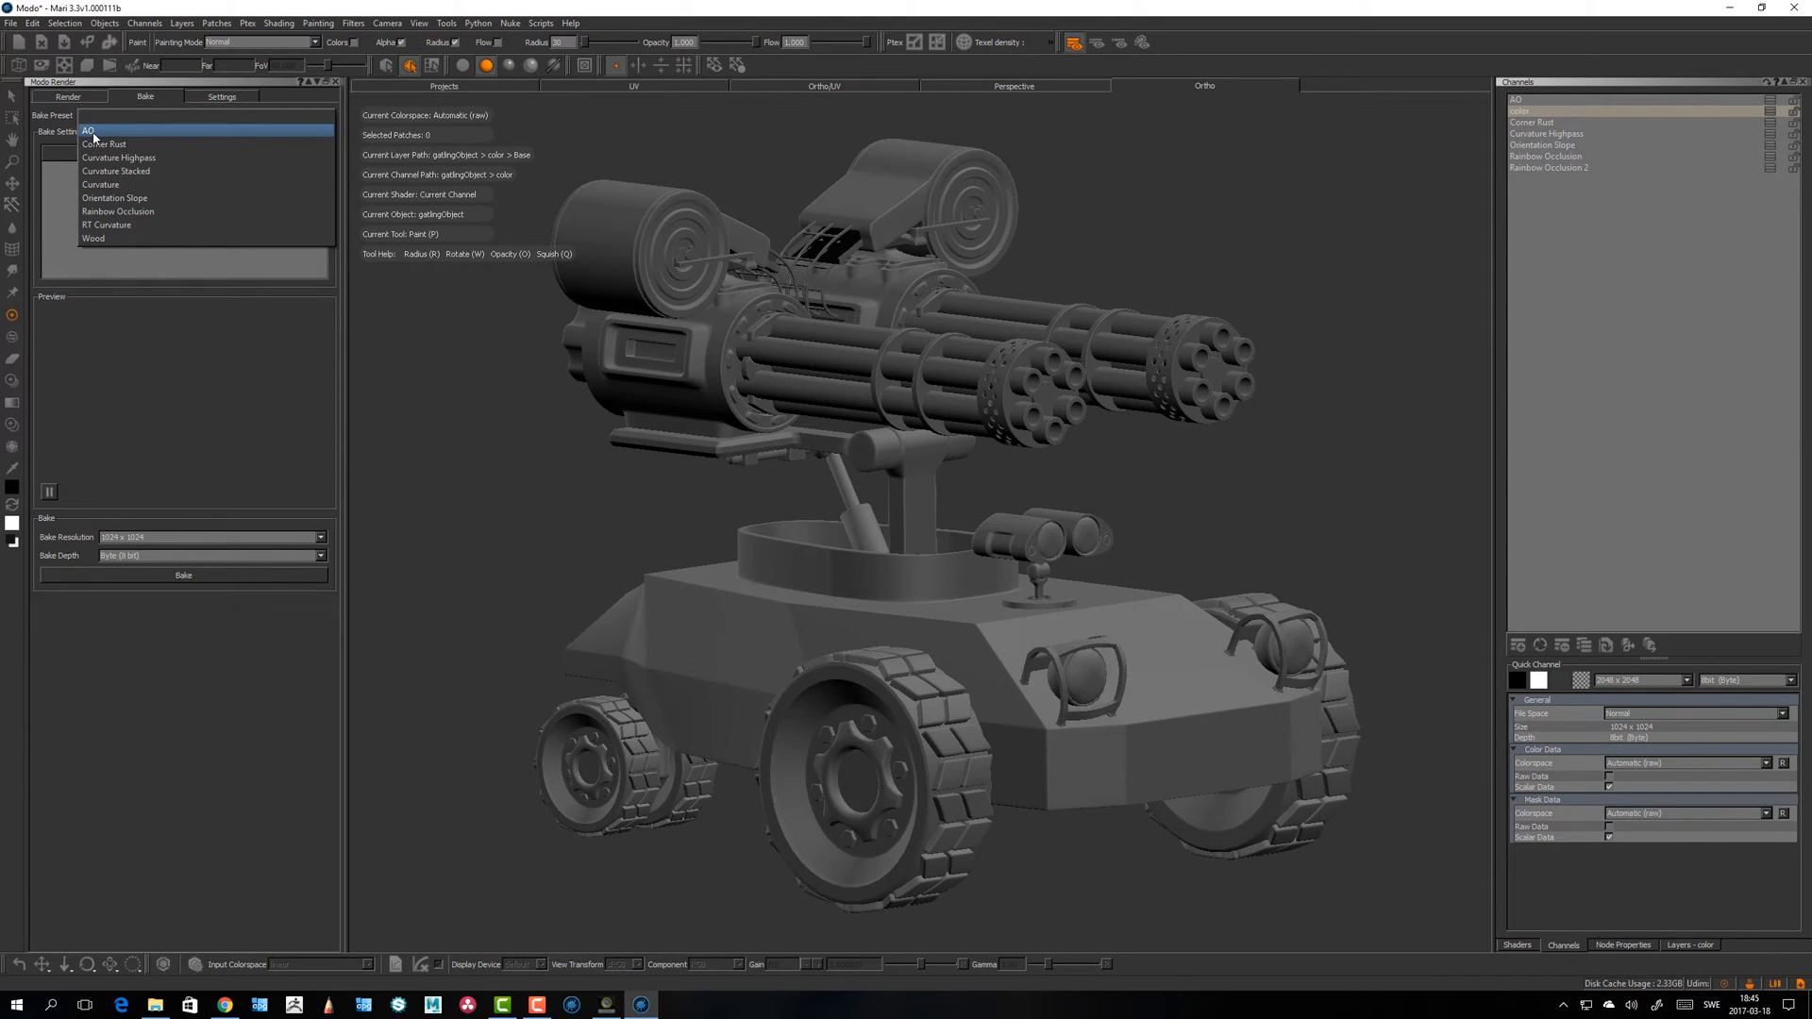
mouse_move(94, 133)
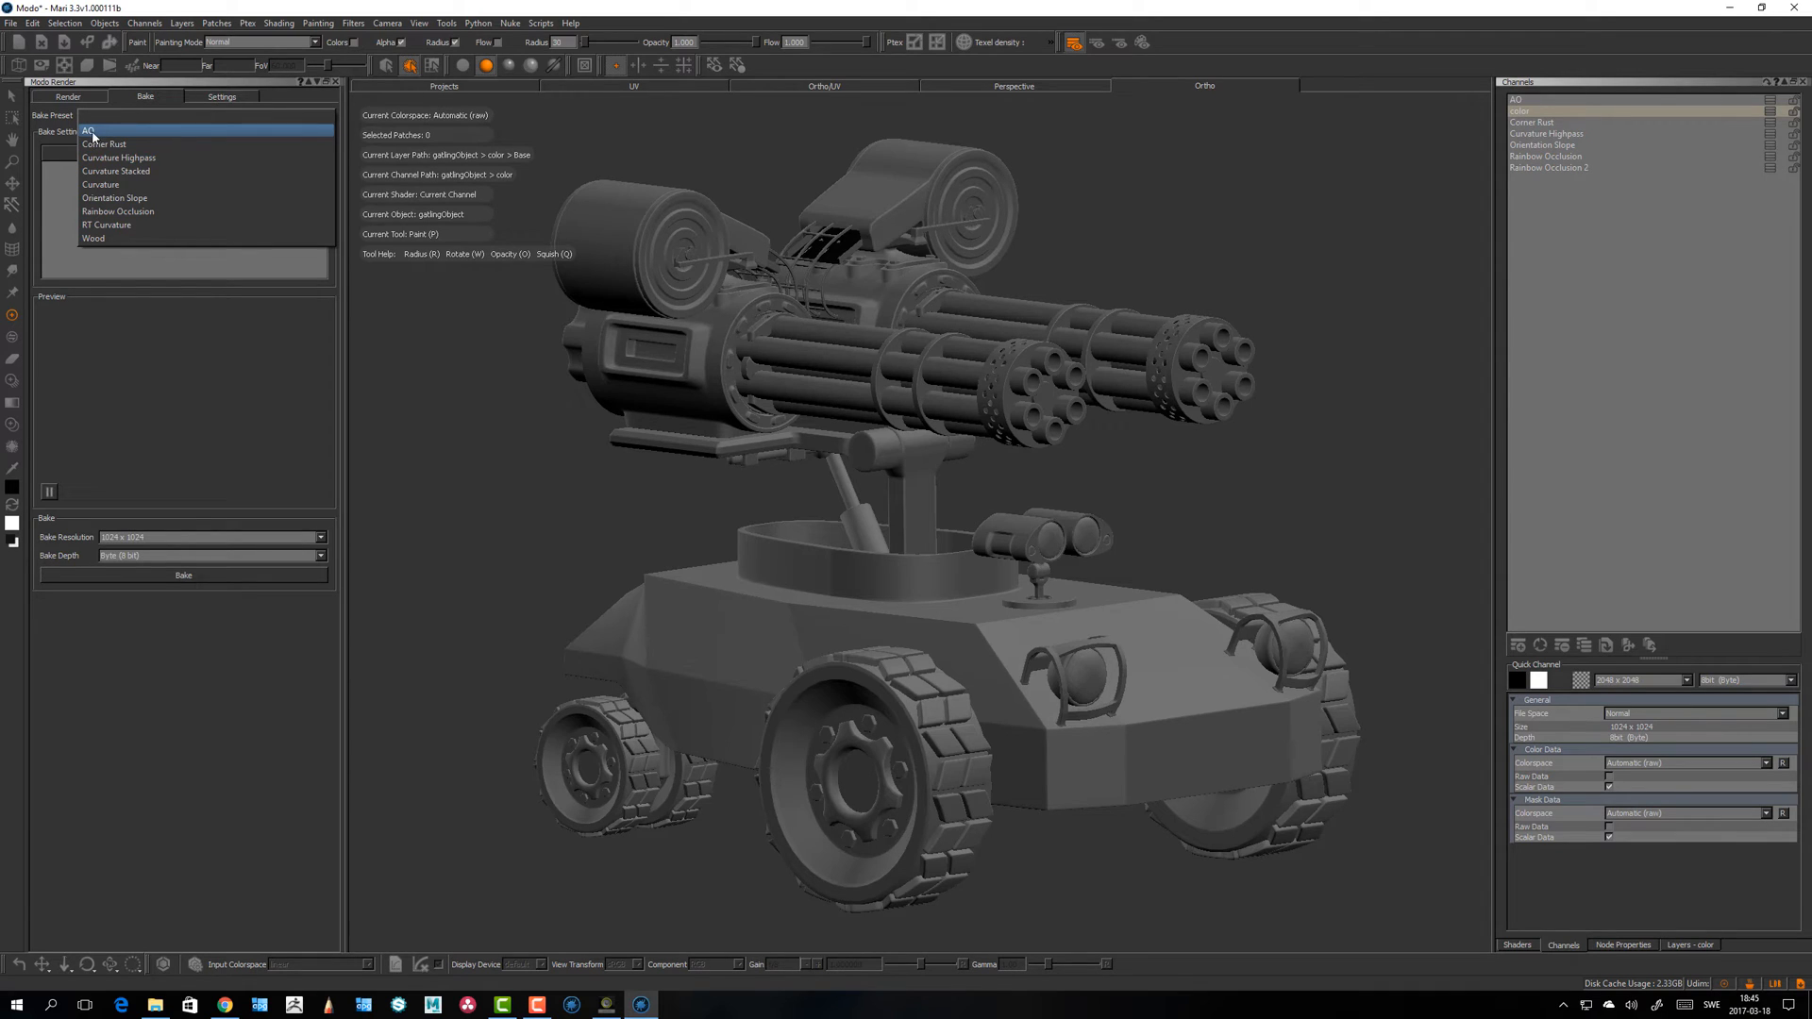
left_click(91, 130)
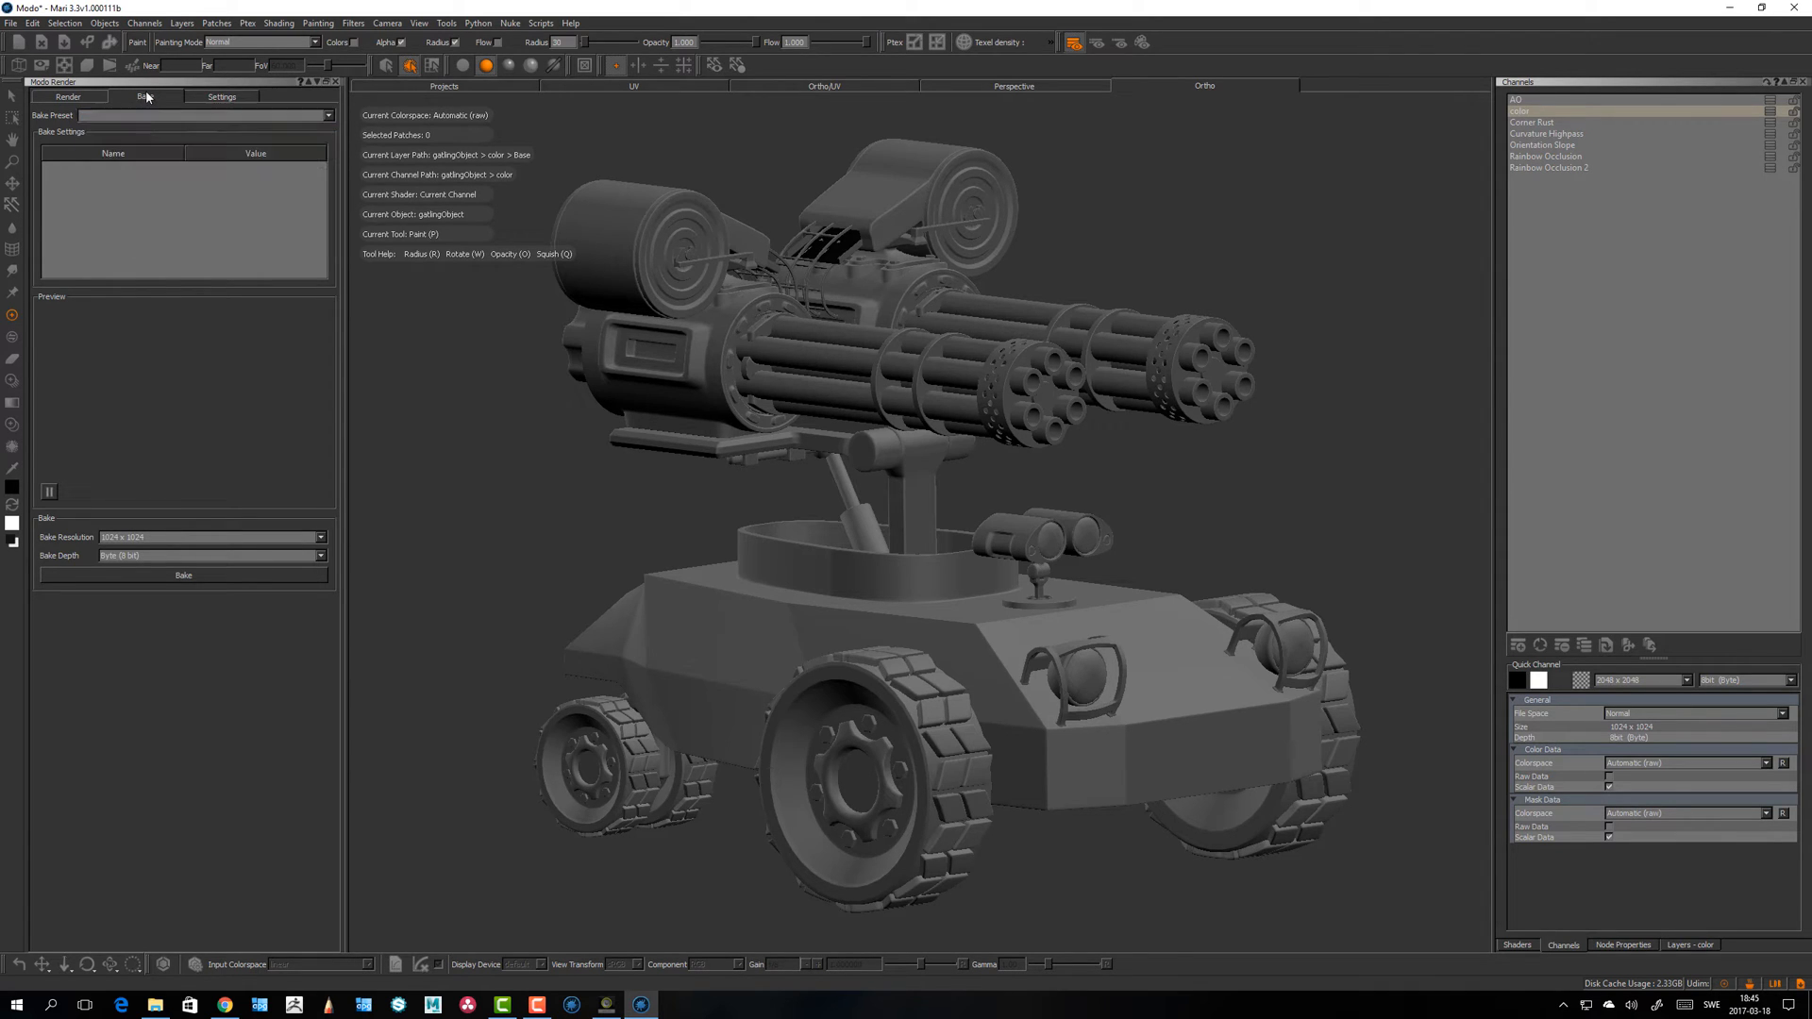
left_click(143, 96)
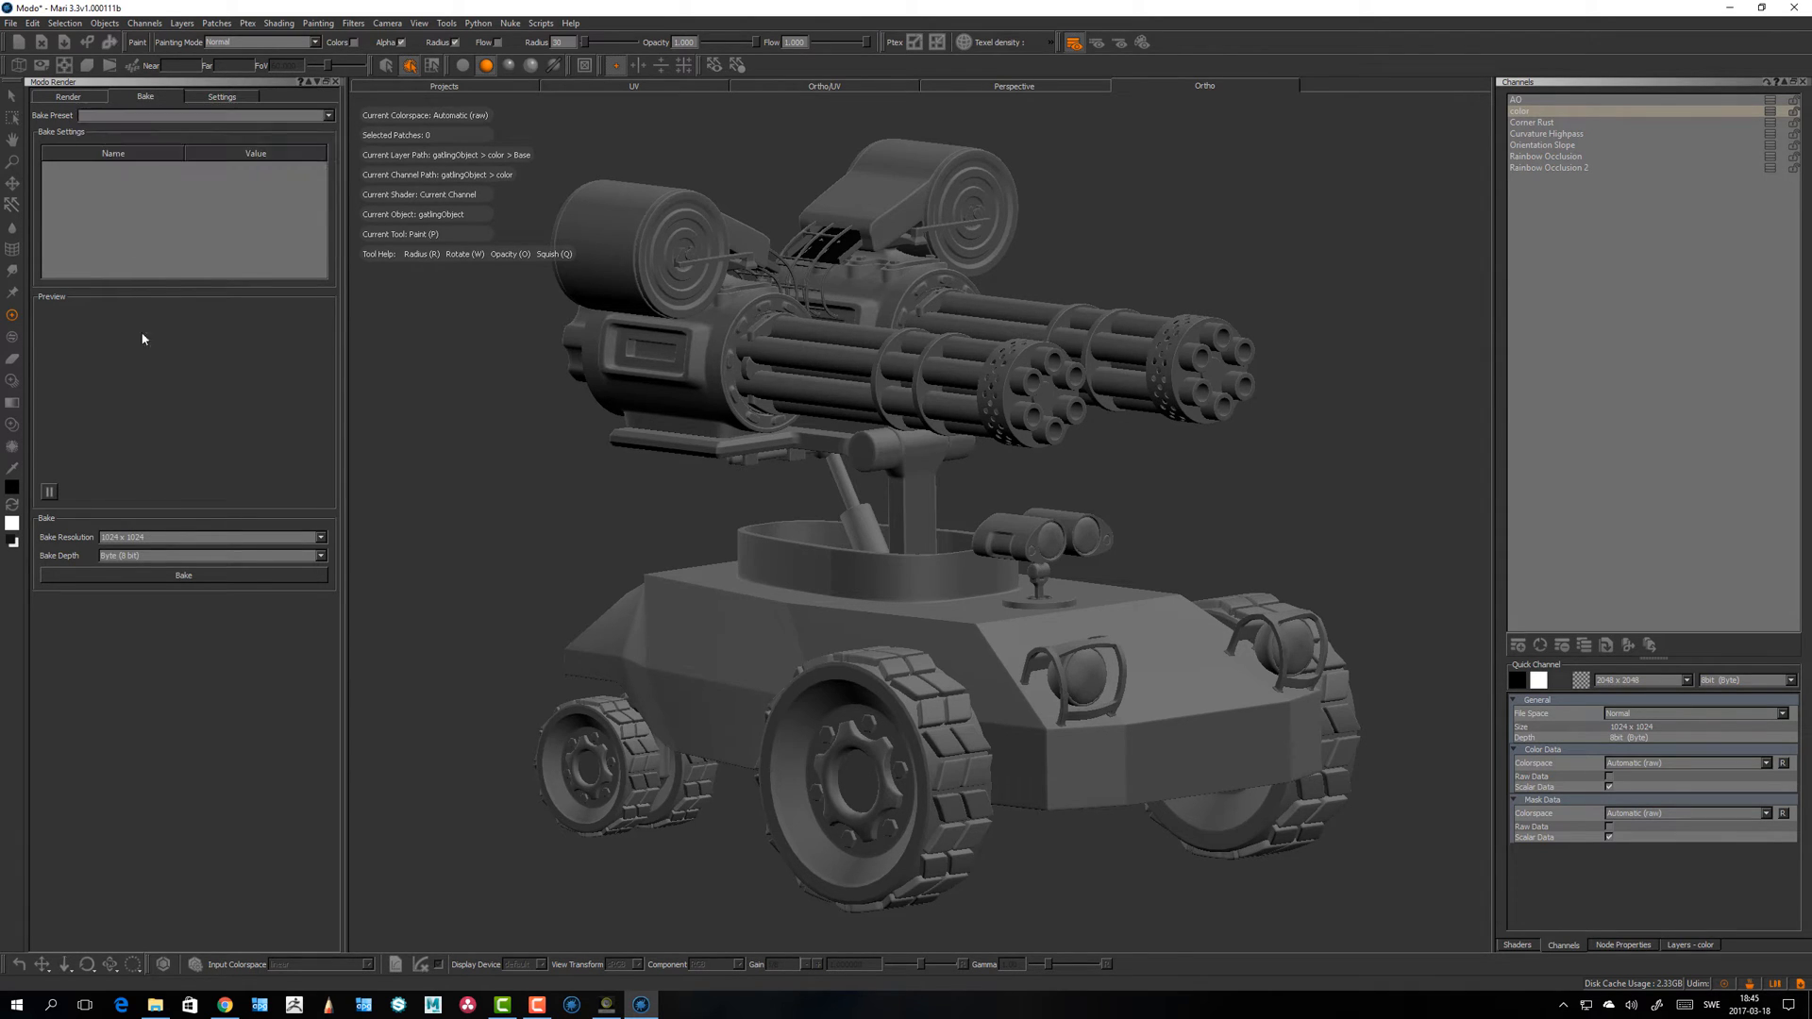
mouse_move(542, 481)
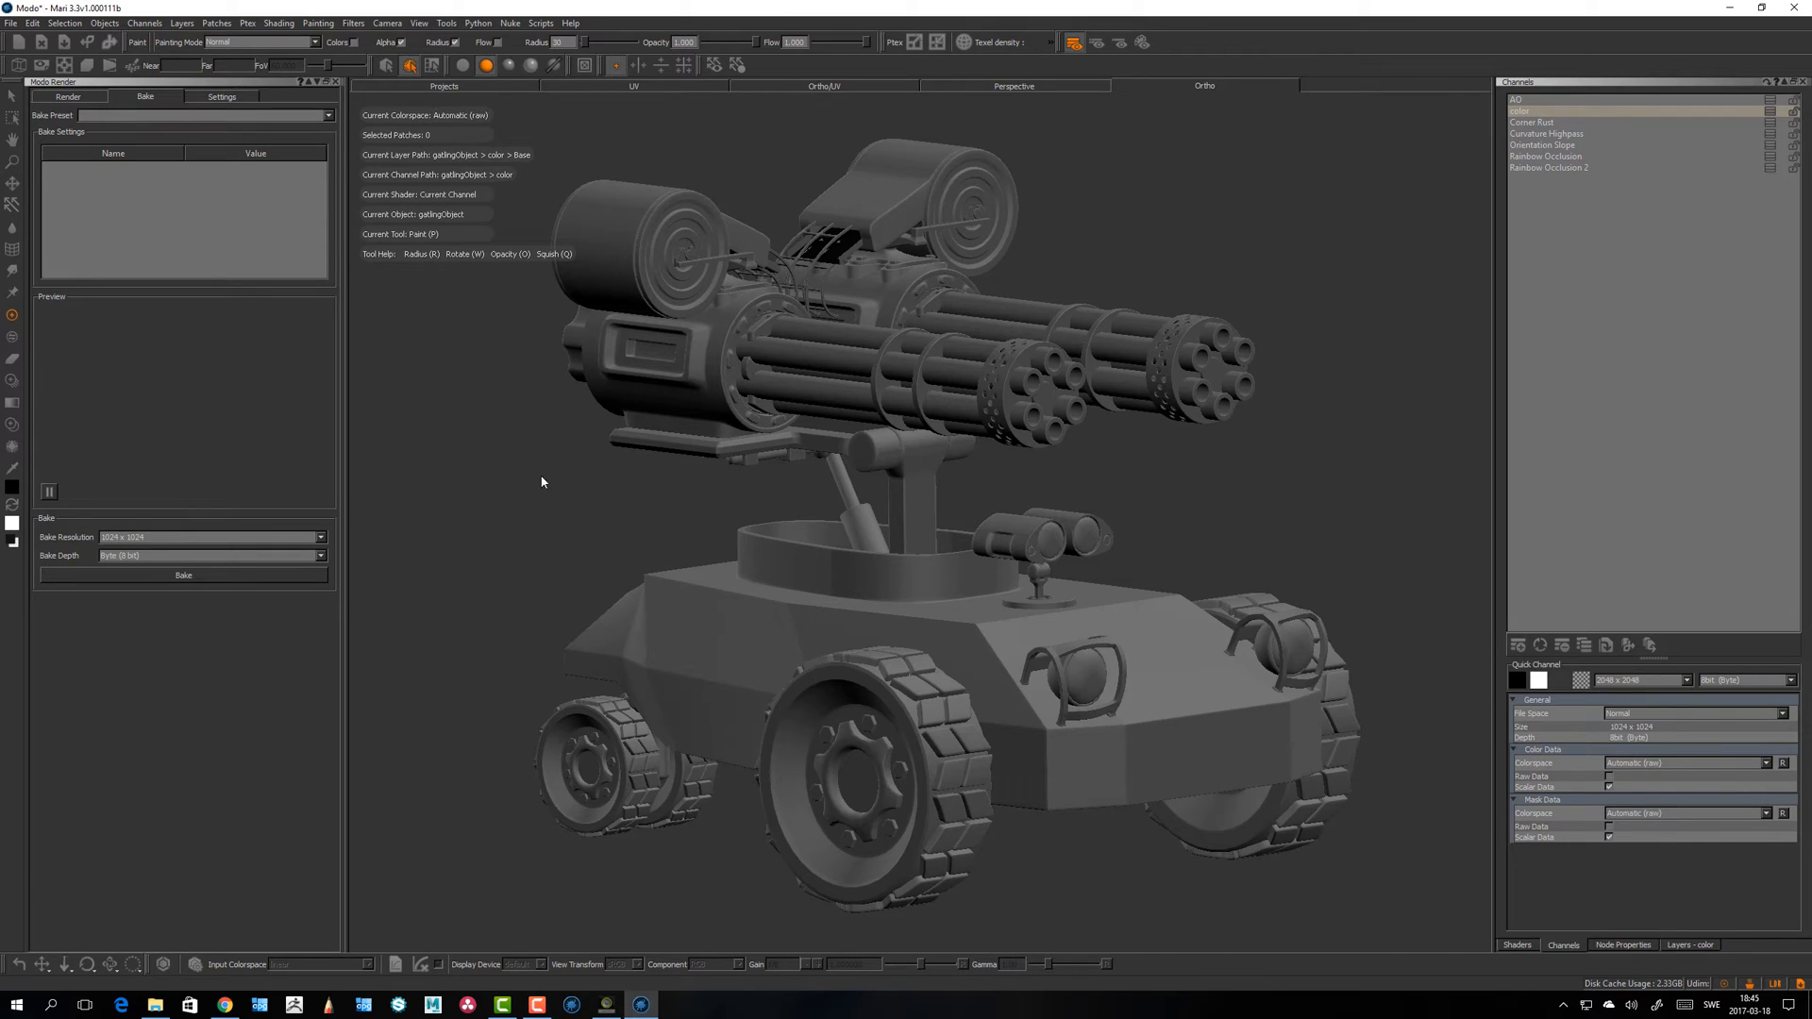
mouse_move(130, 408)
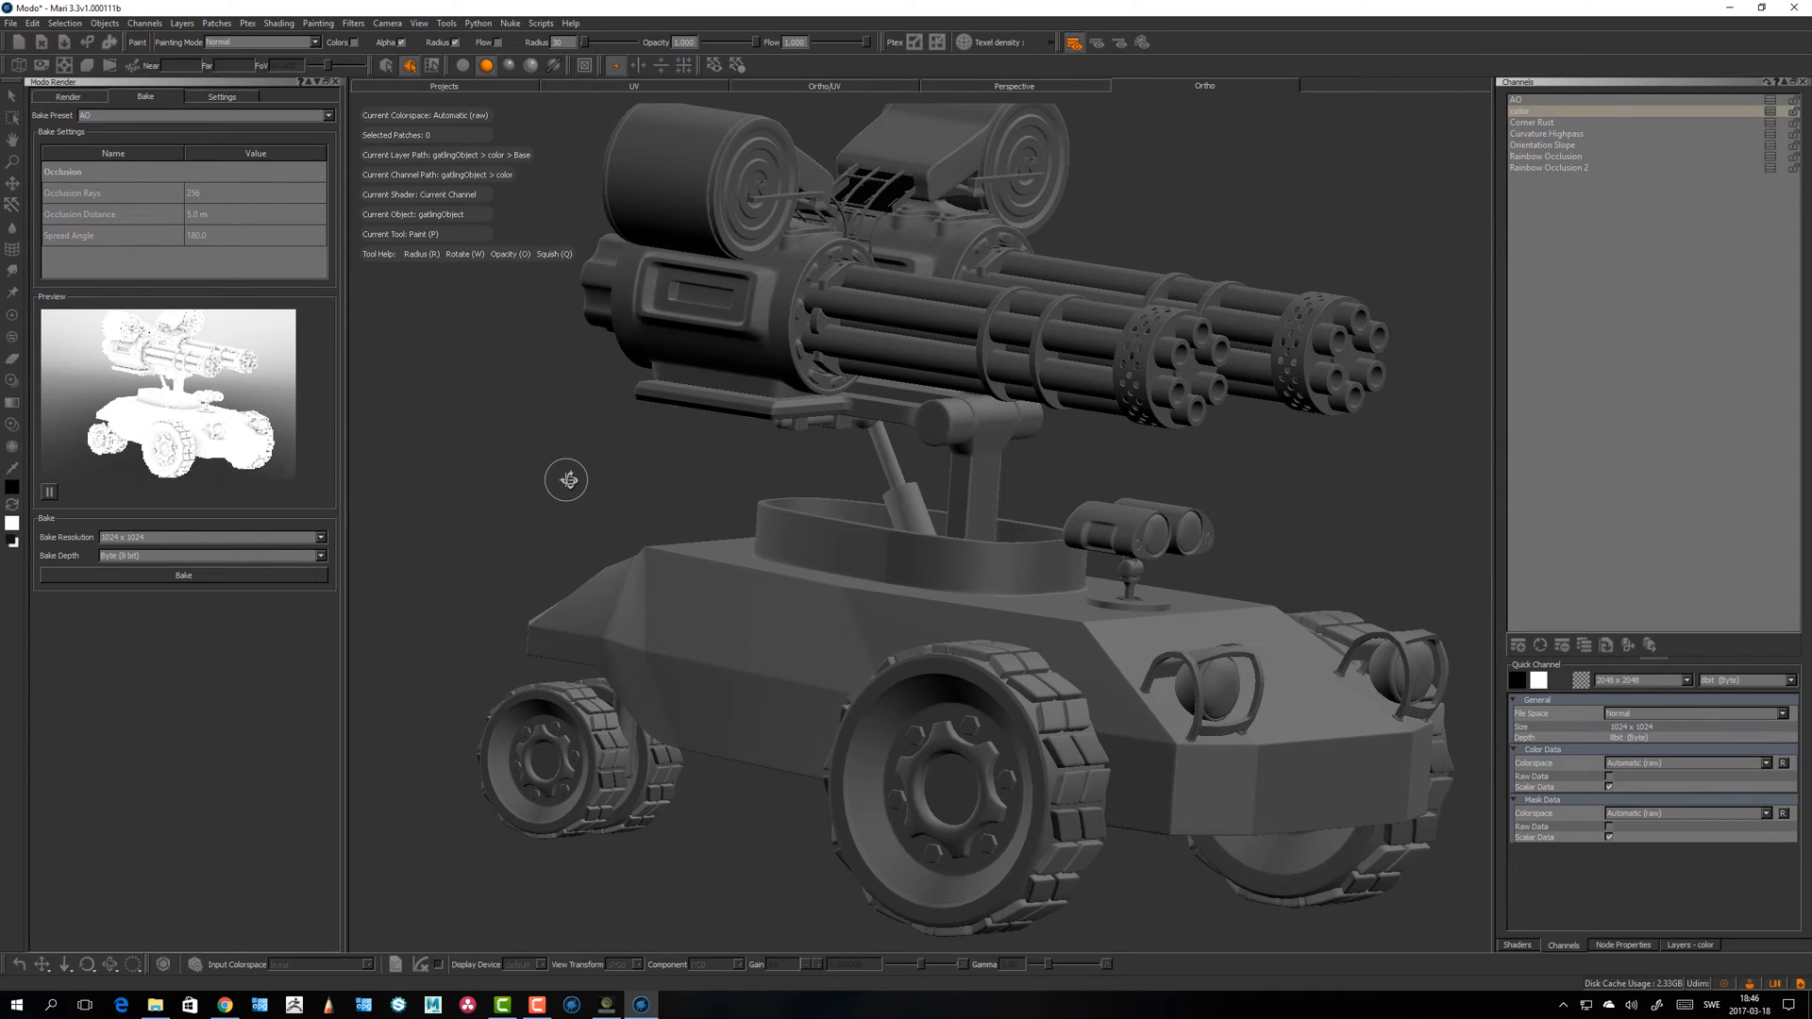
Step: Set the AO bake's Occlusion Distance to 15 and view the re-rendered preview close on the turret base
left_click_drag(566, 479, 616, 521)
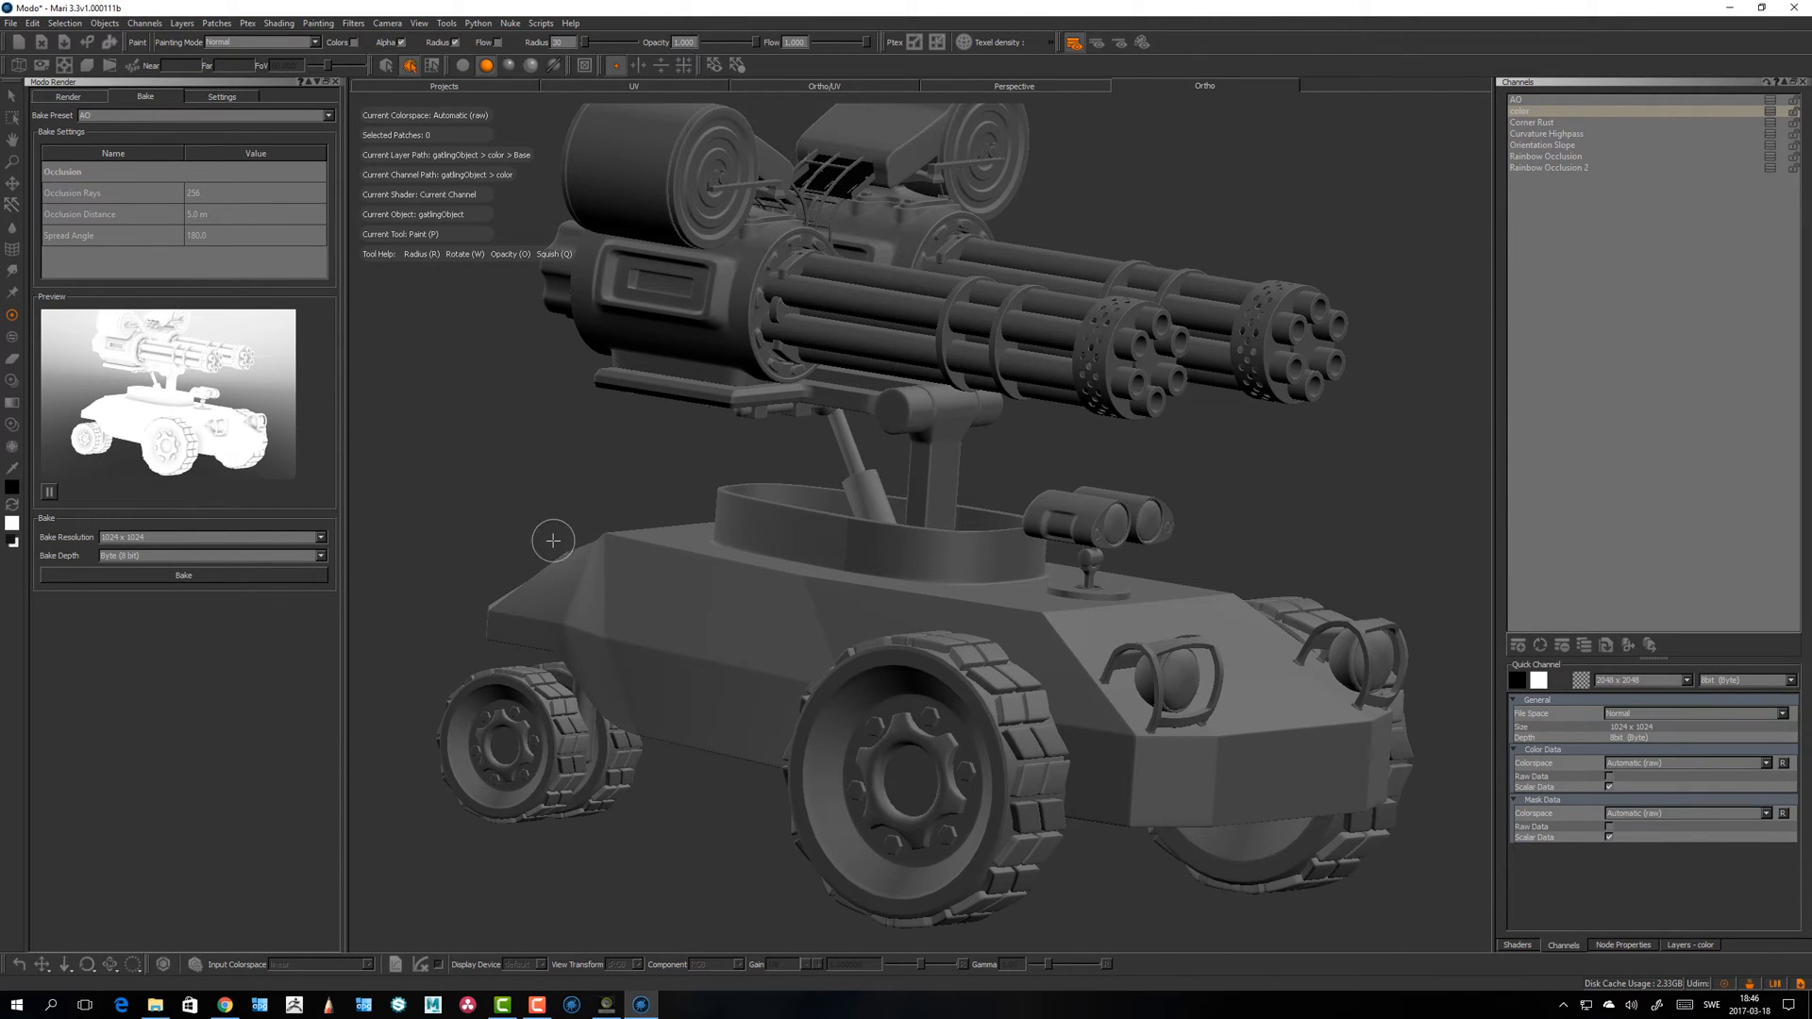
mouse_move(564, 502)
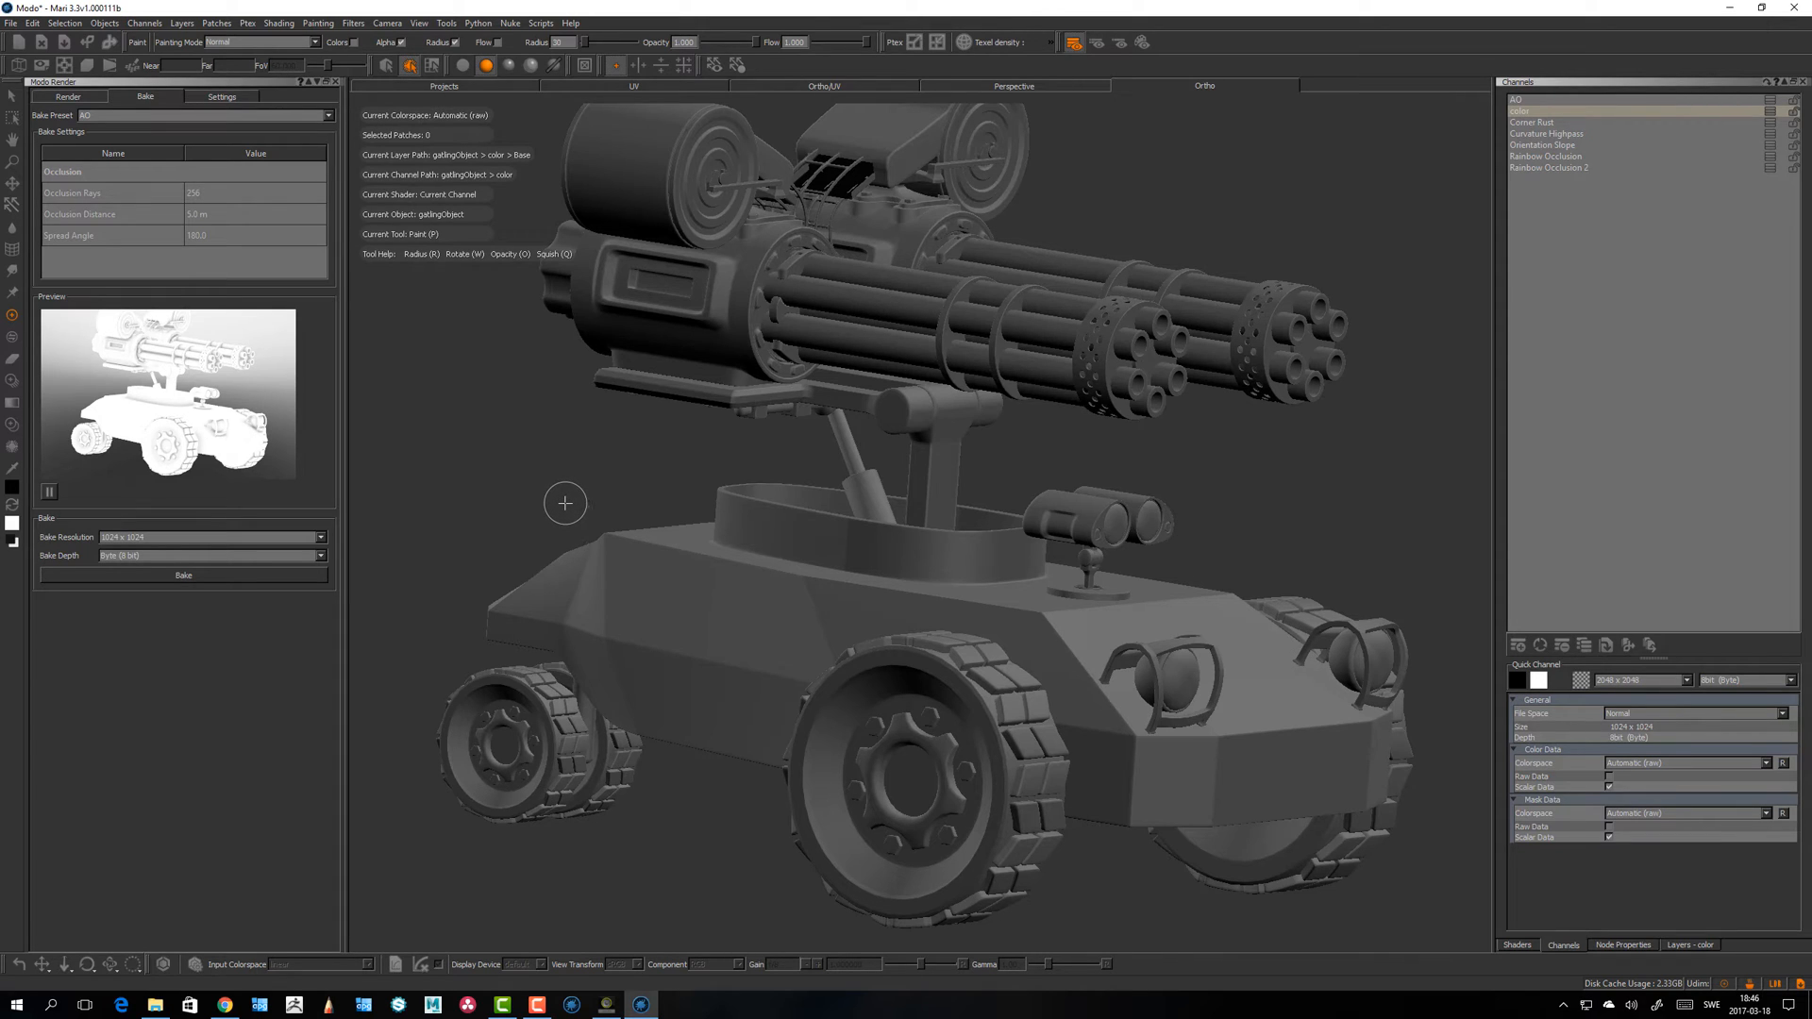
mouse_move(555, 506)
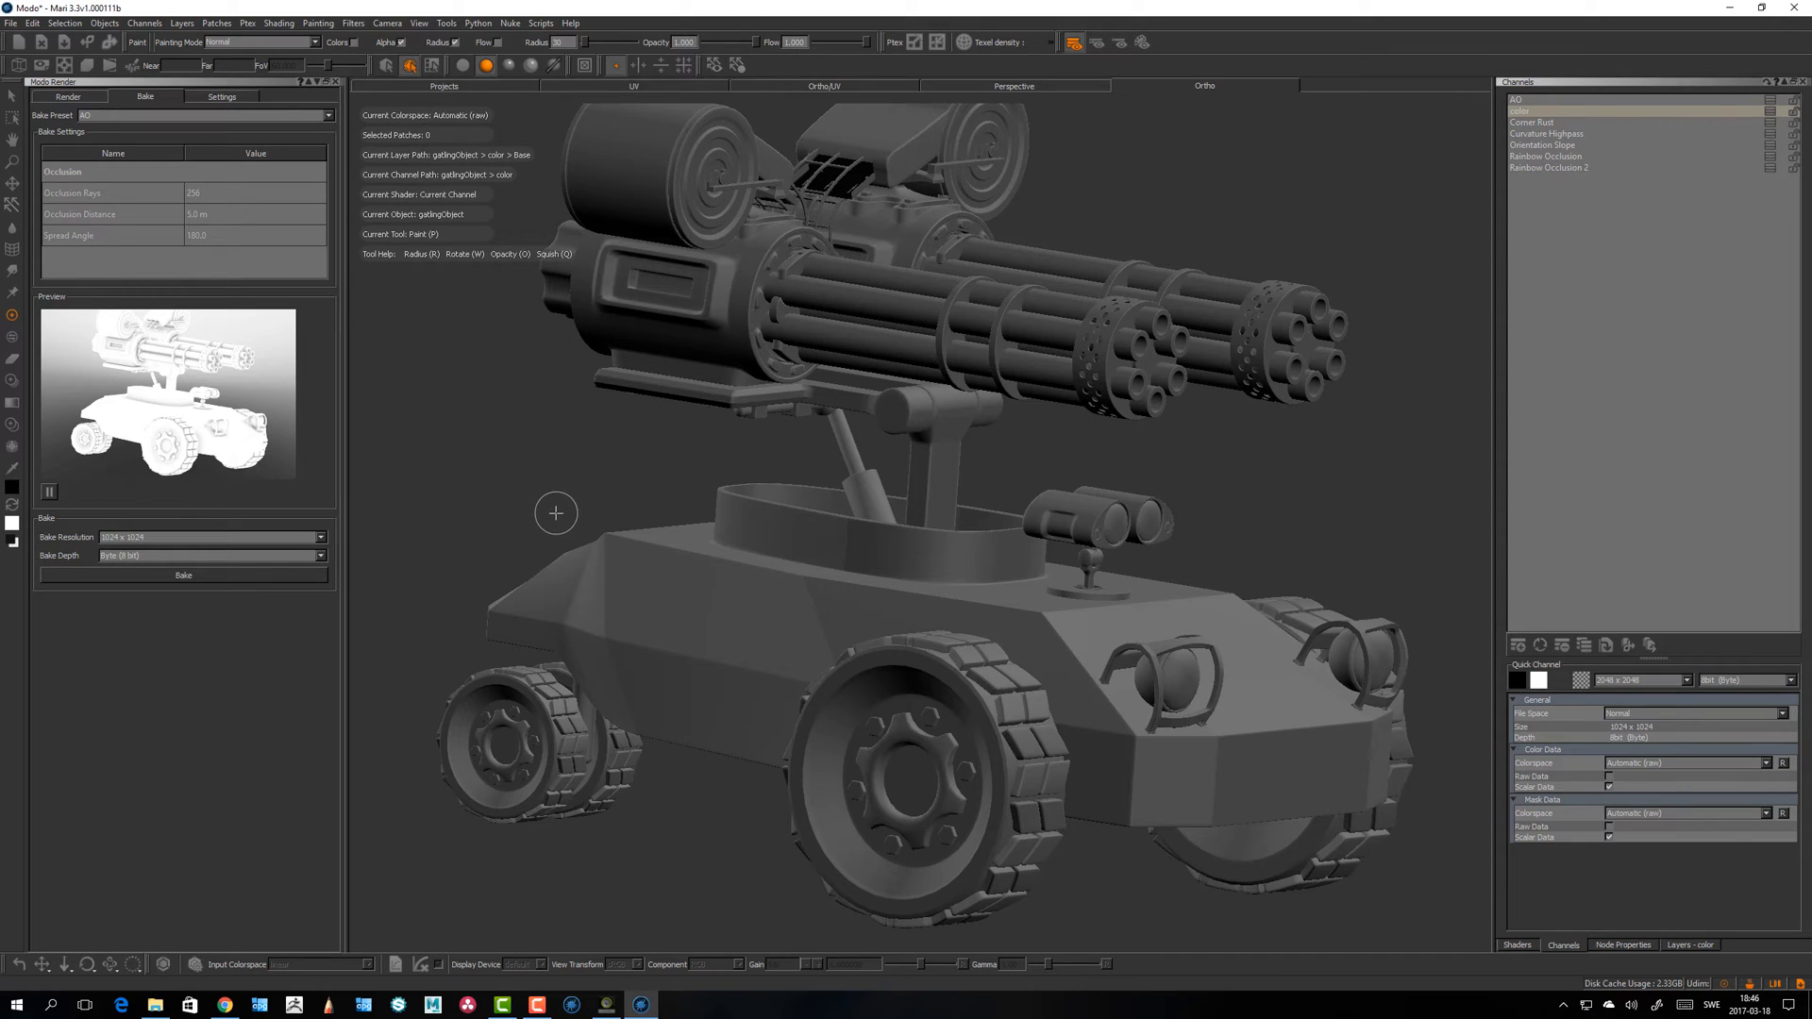
mouse_move(559, 494)
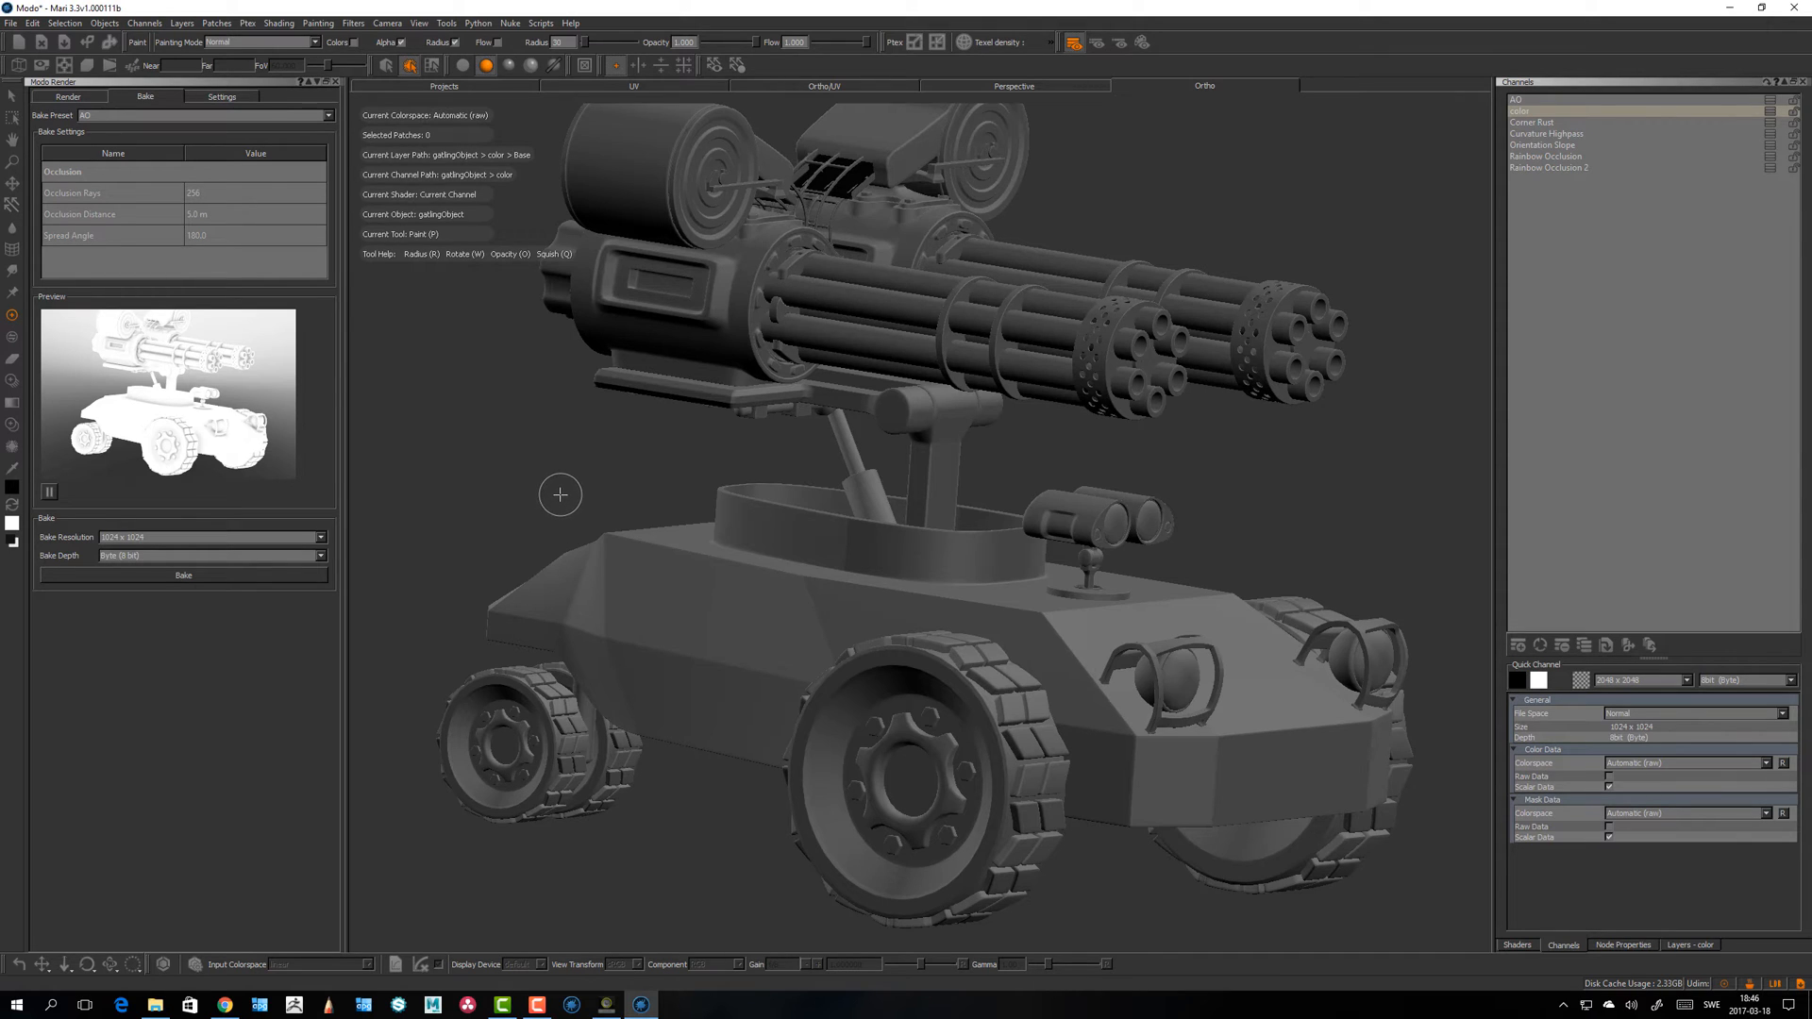
mouse_move(562, 517)
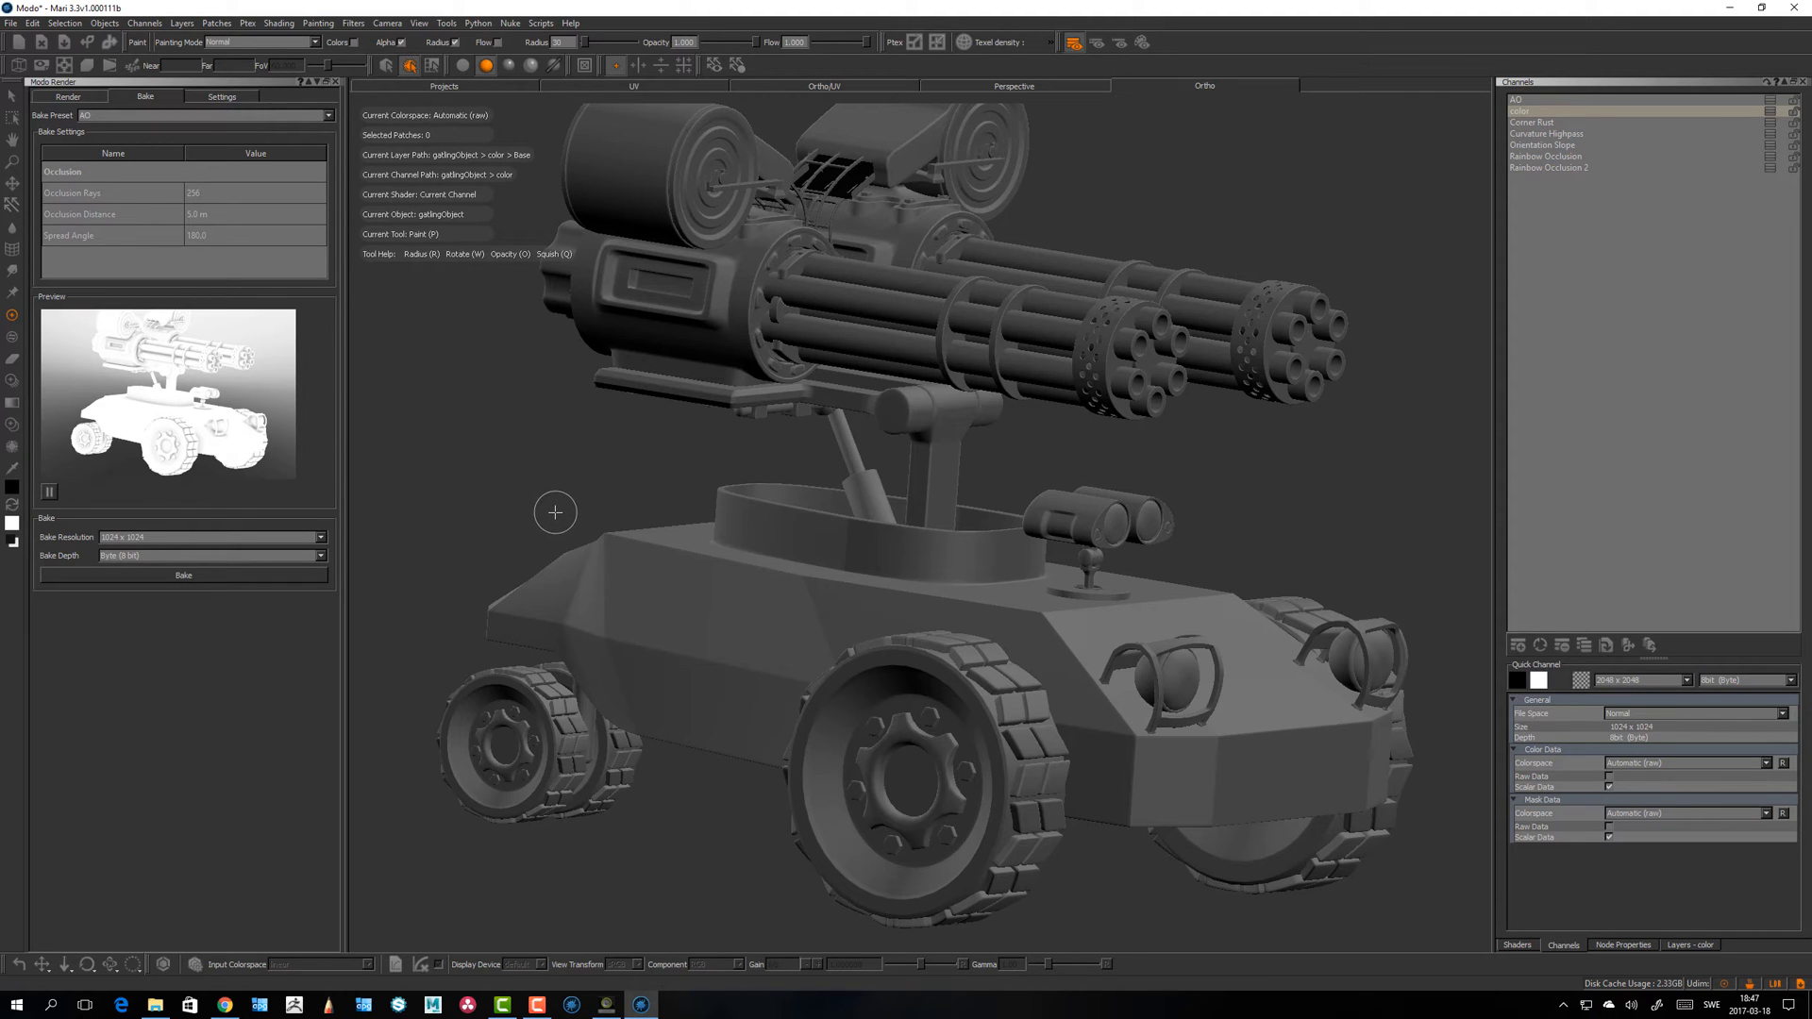
mouse_move(555, 457)
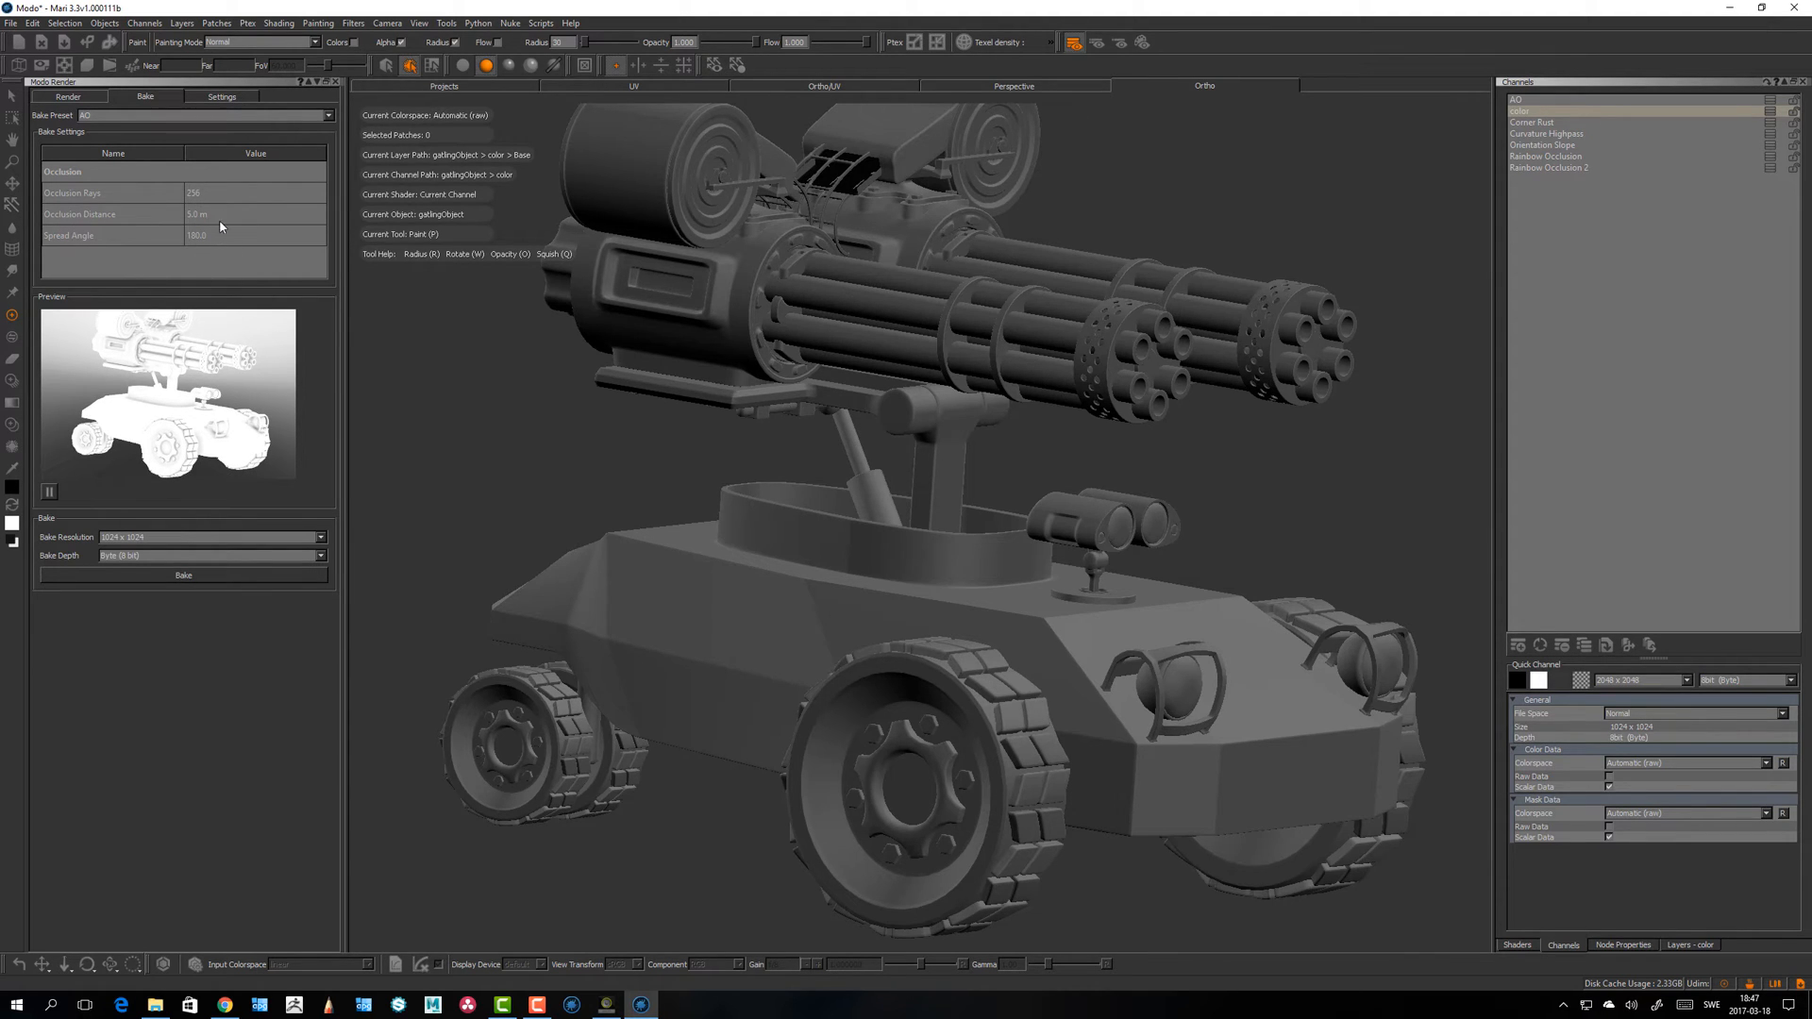
left_click(253, 213)
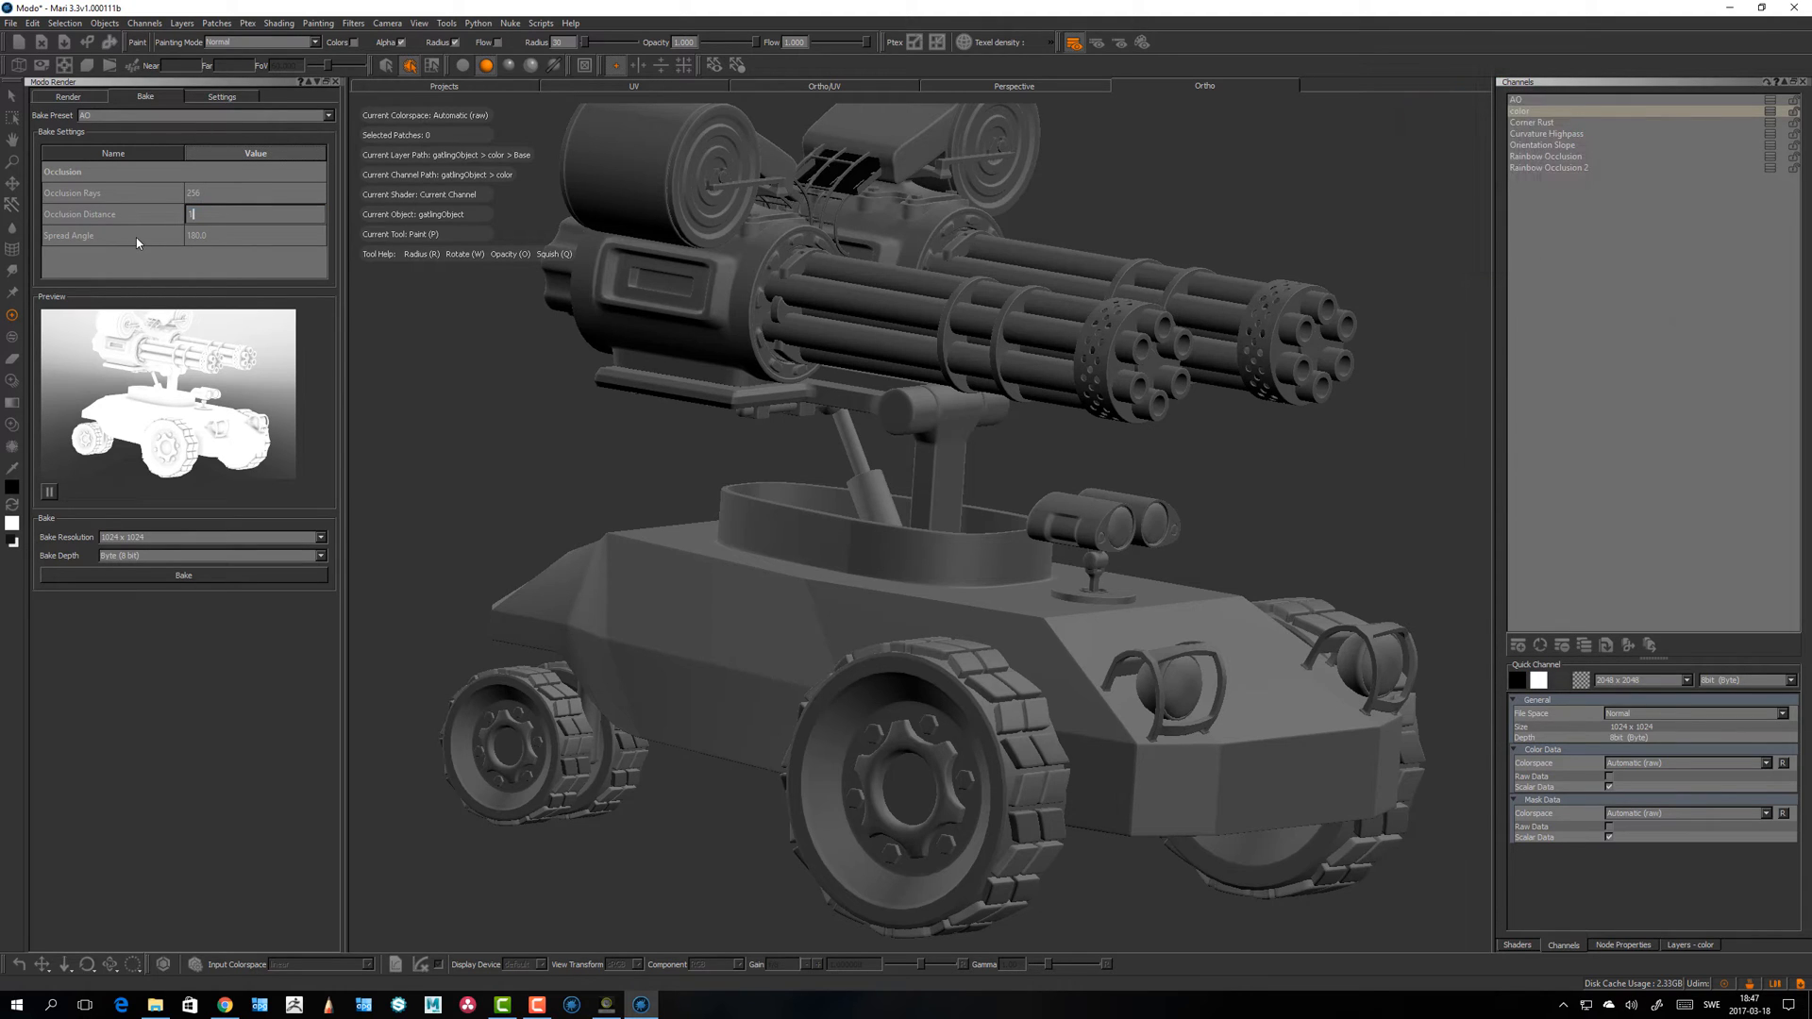
type("15.0 m")
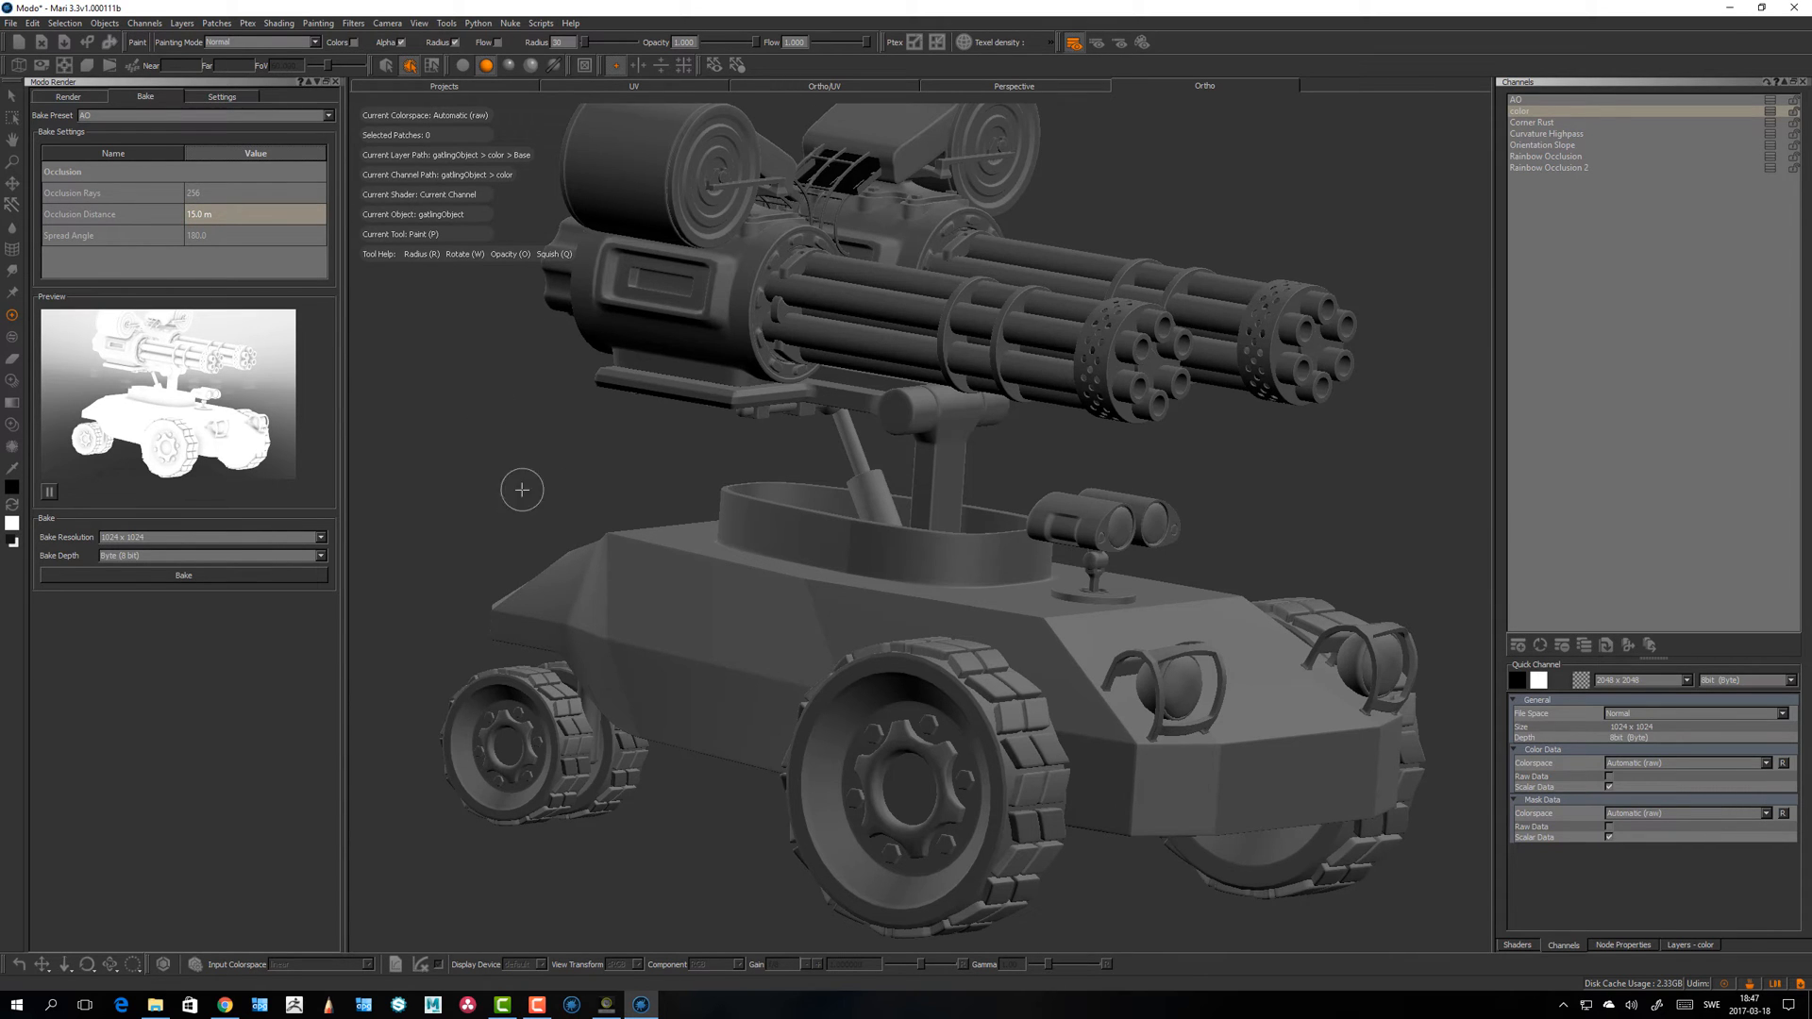
left_click_drag(521, 489, 499, 464)
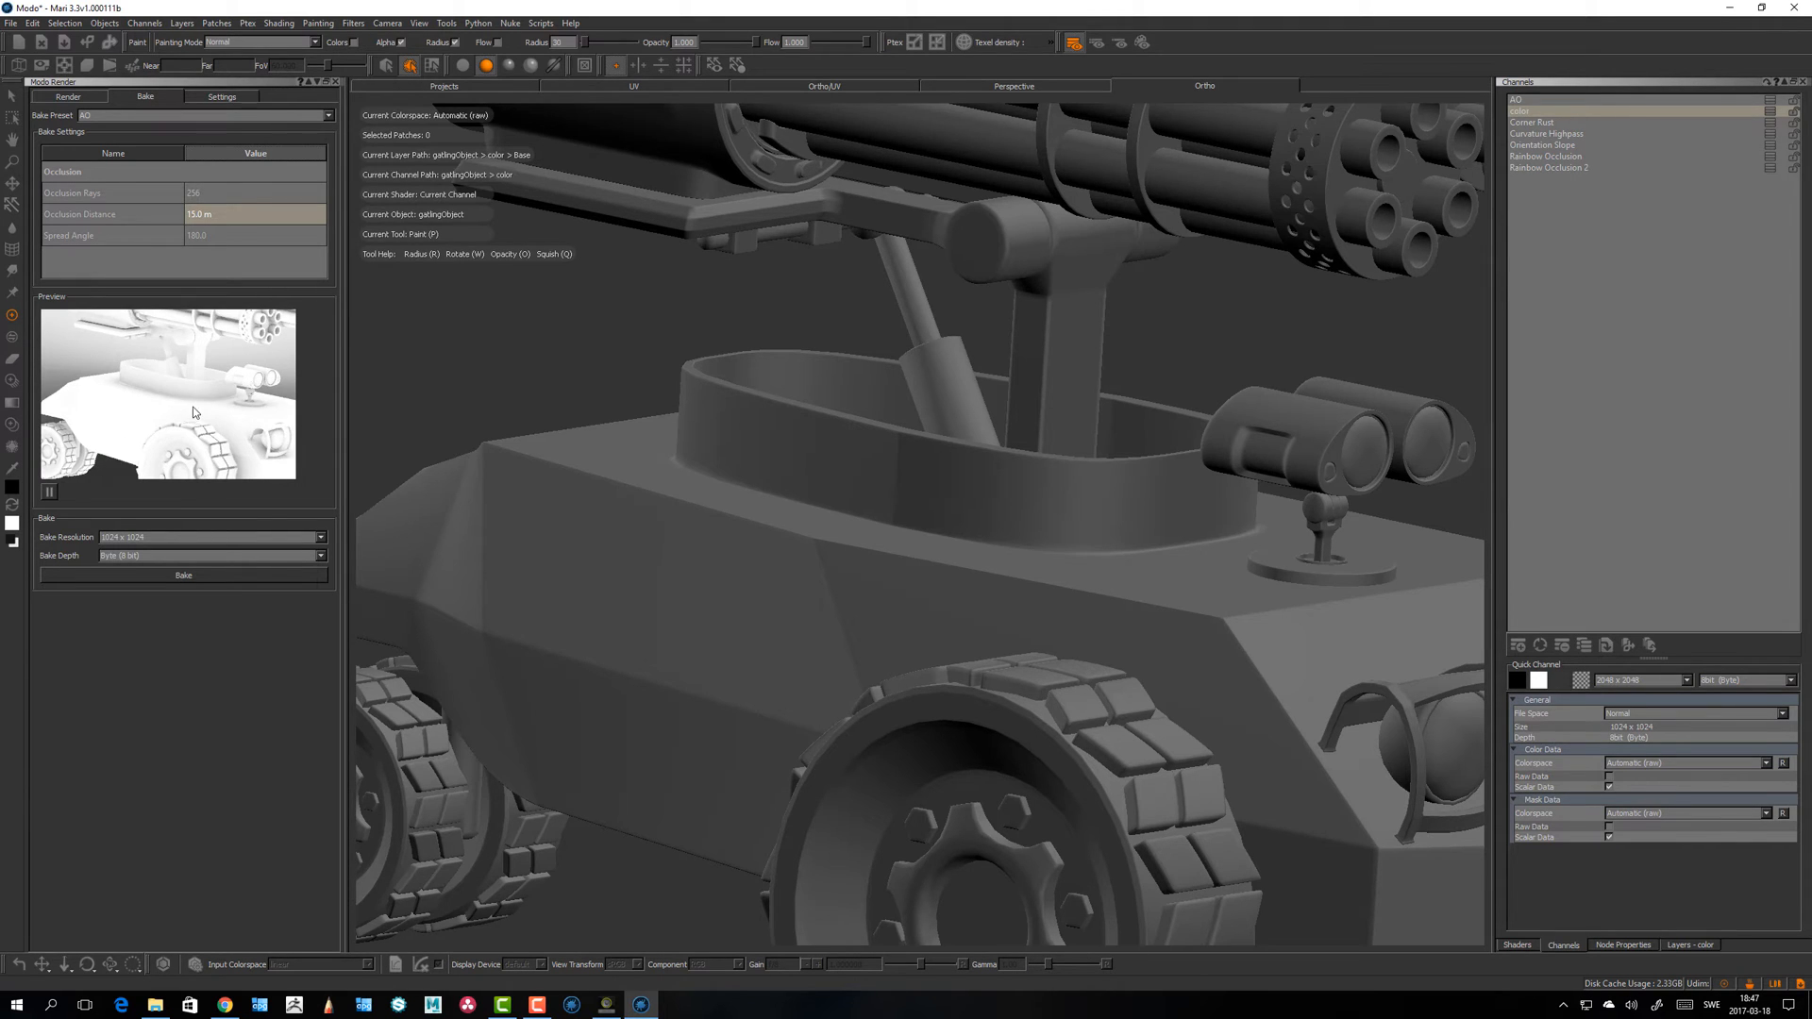
Step: Refresh the occlusion preview so the whole tank shows again
left_click(245, 218)
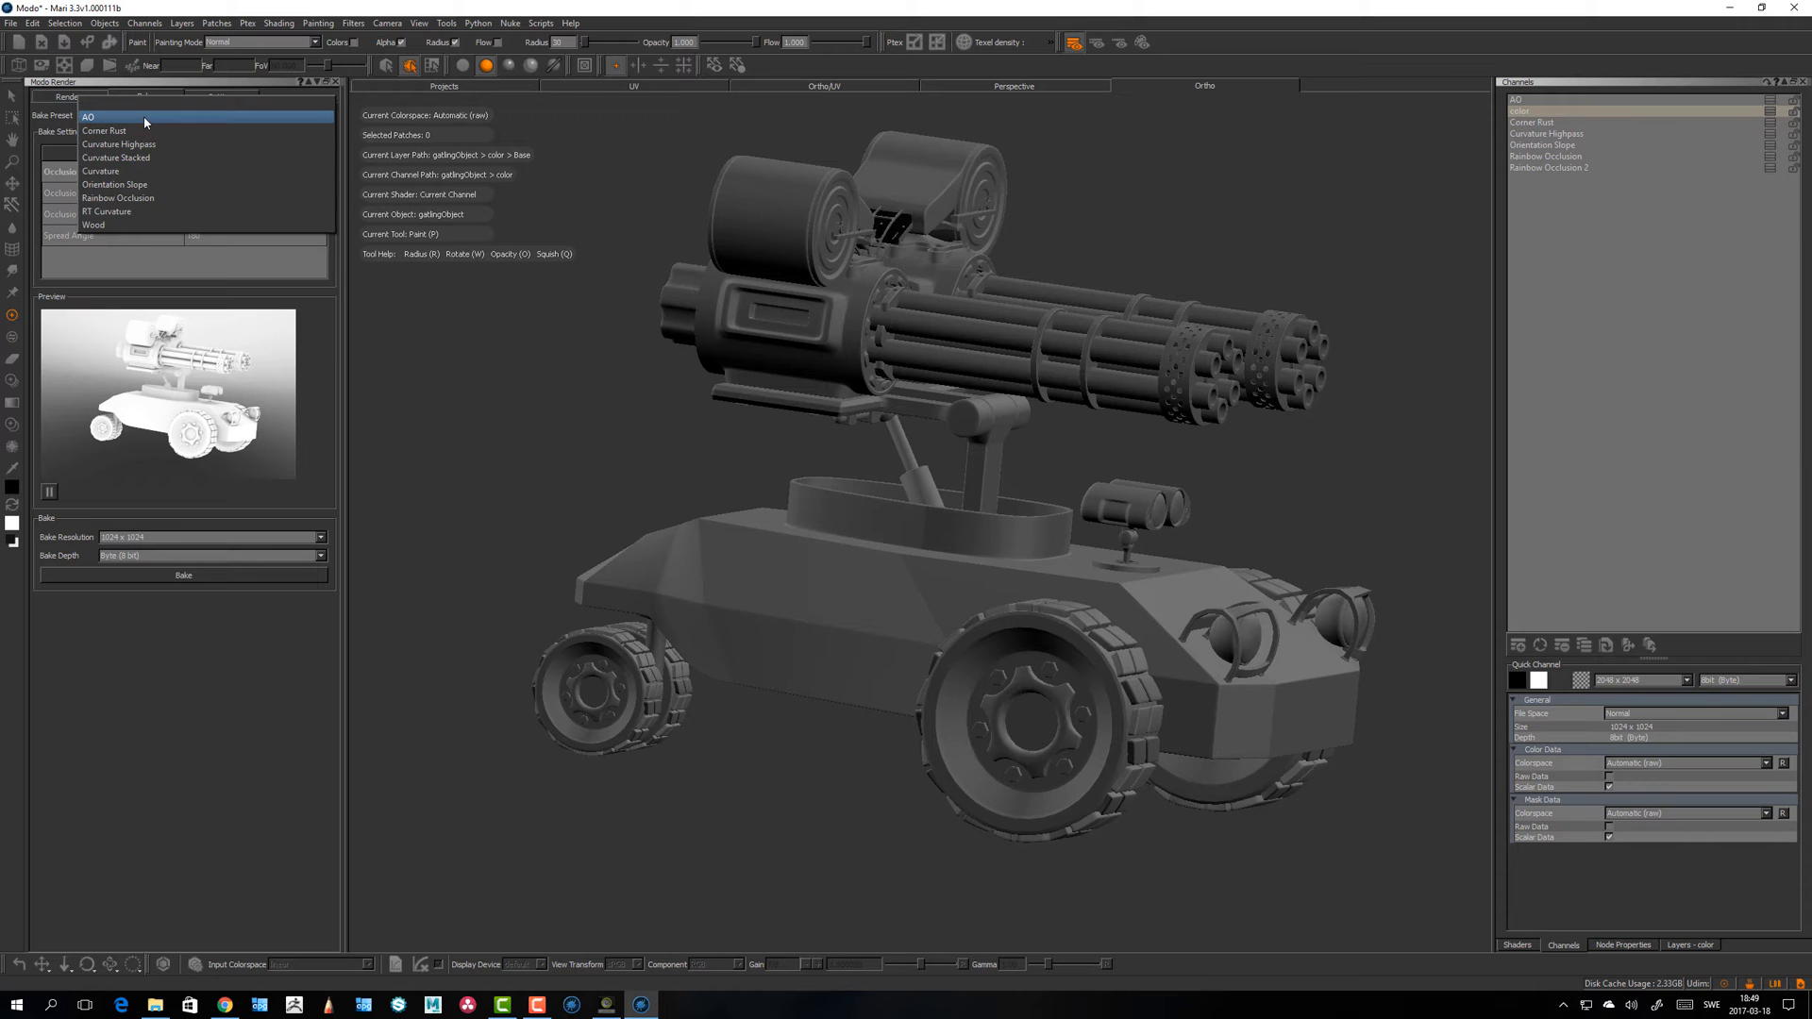
left_click(117, 199)
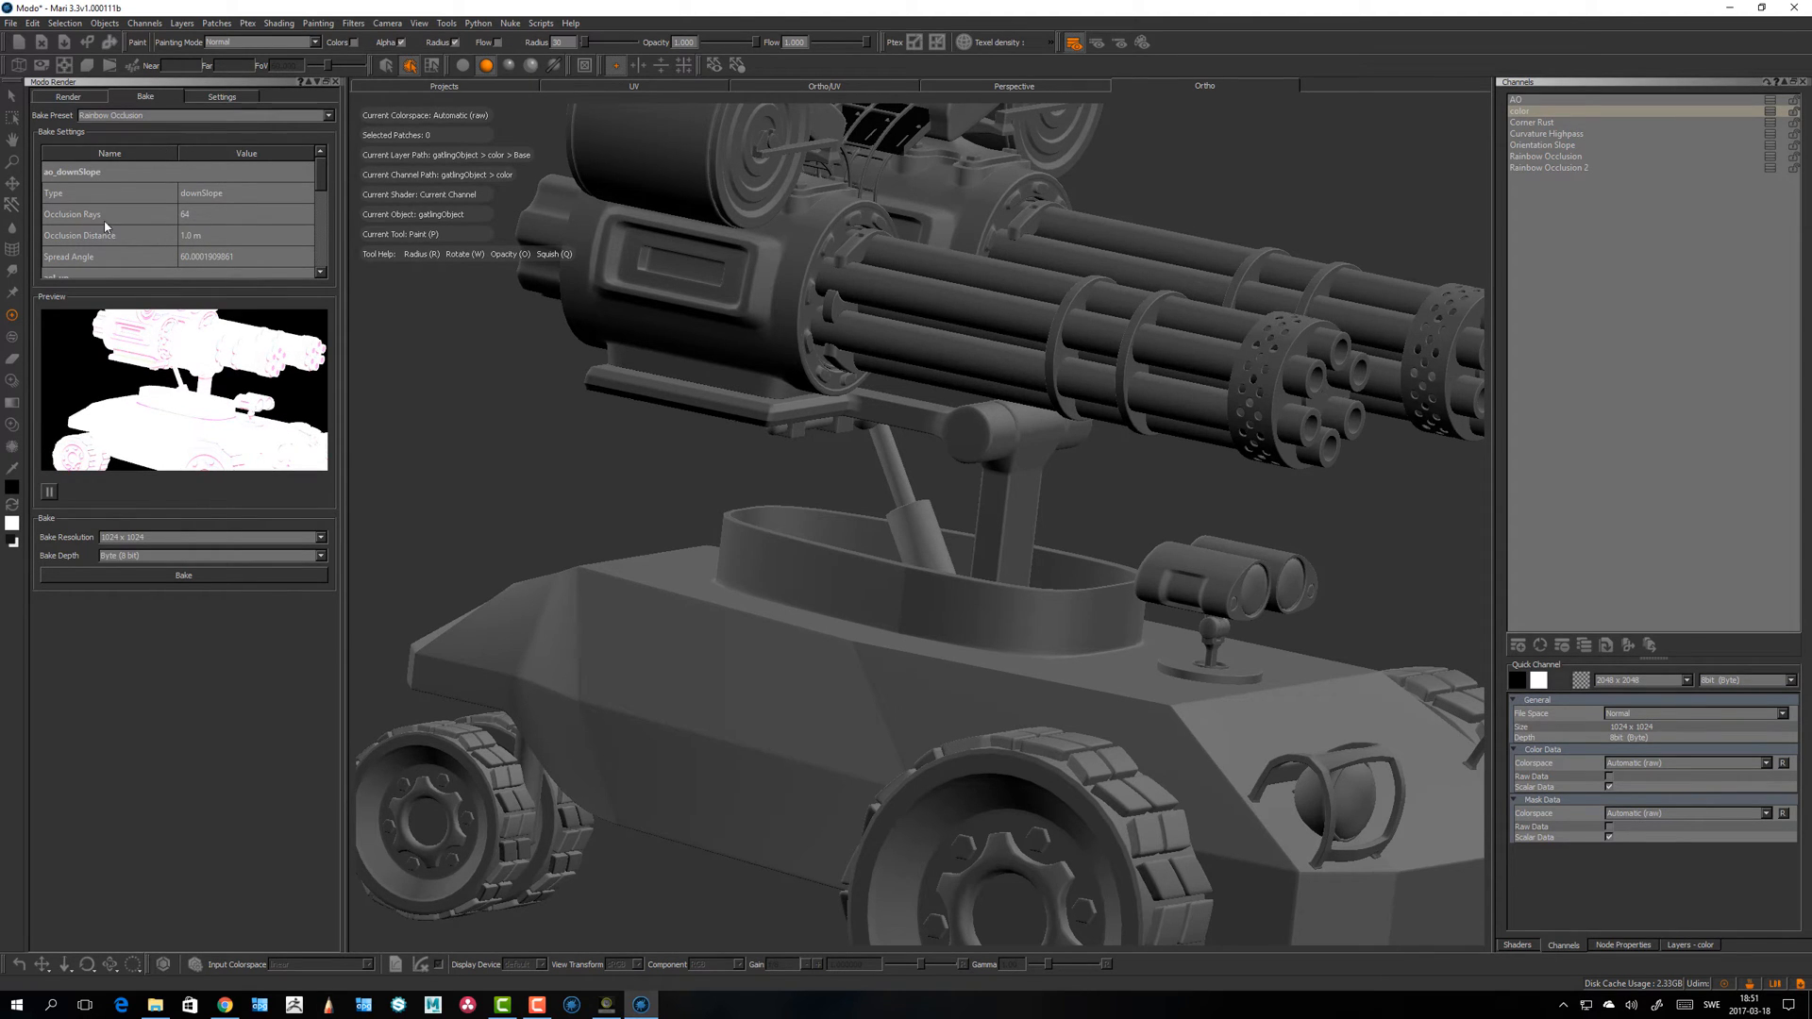
mouse_move(281, 217)
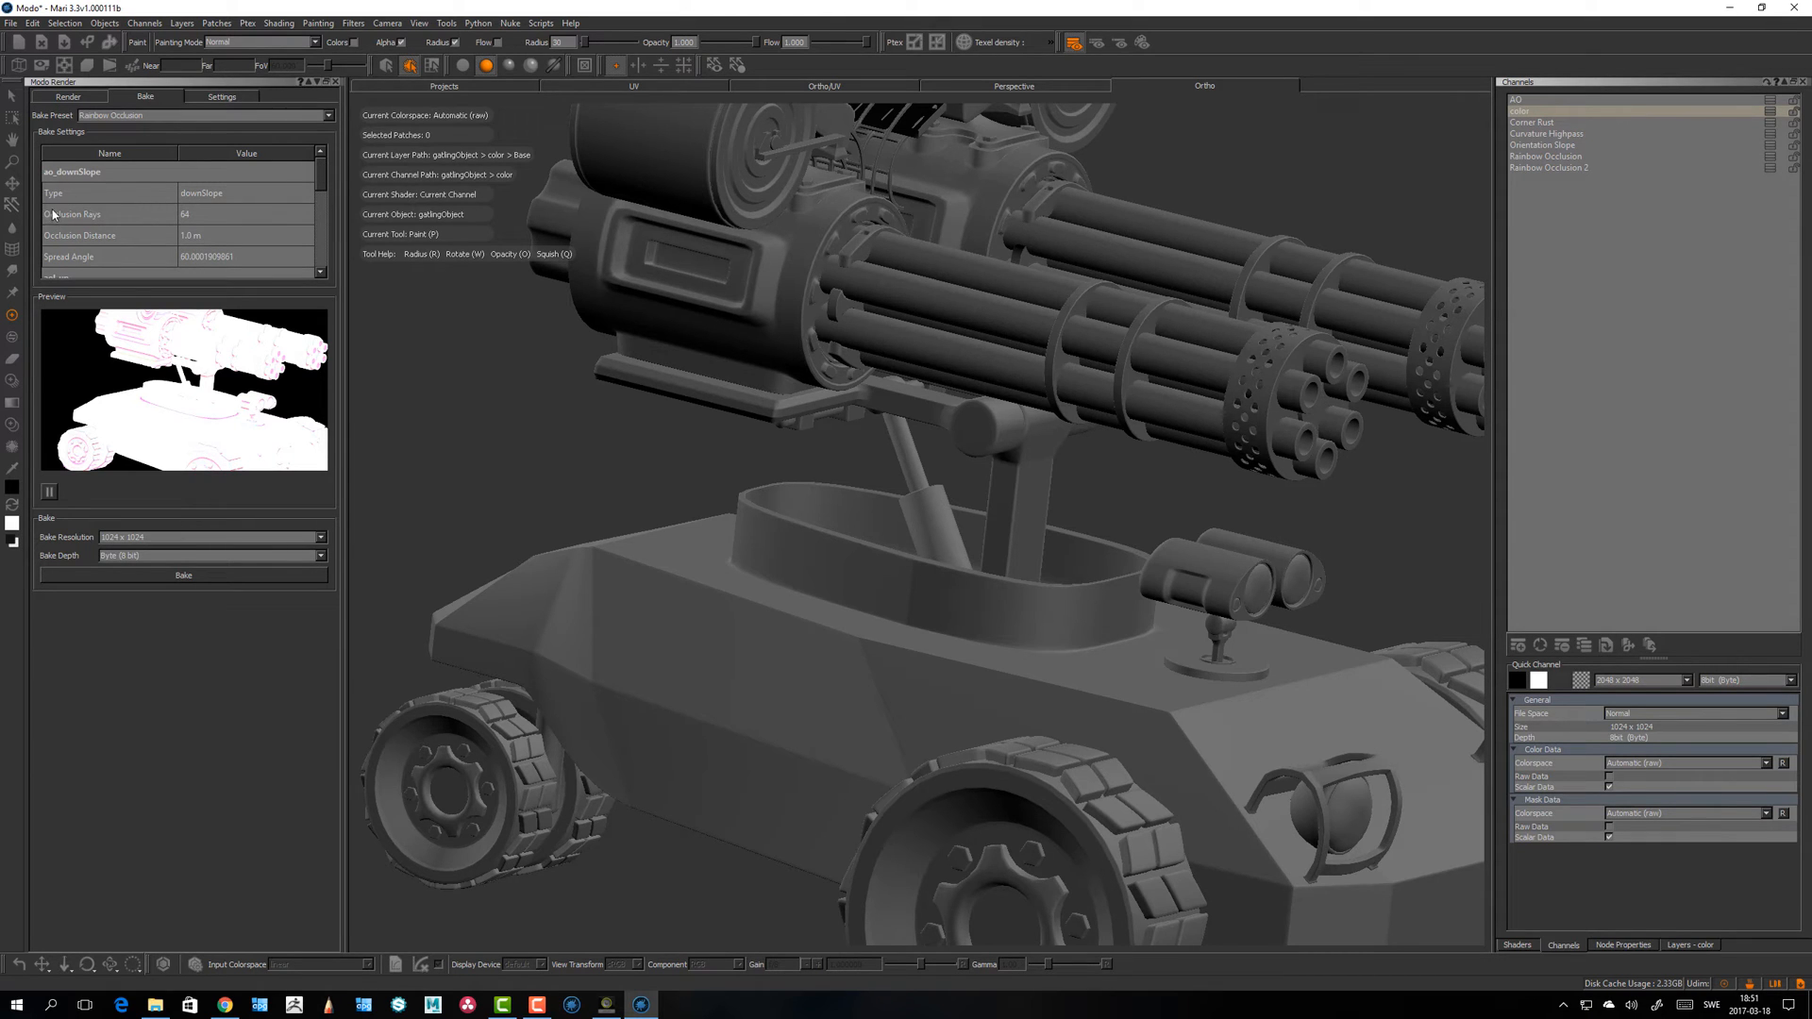
mouse_move(566, 538)
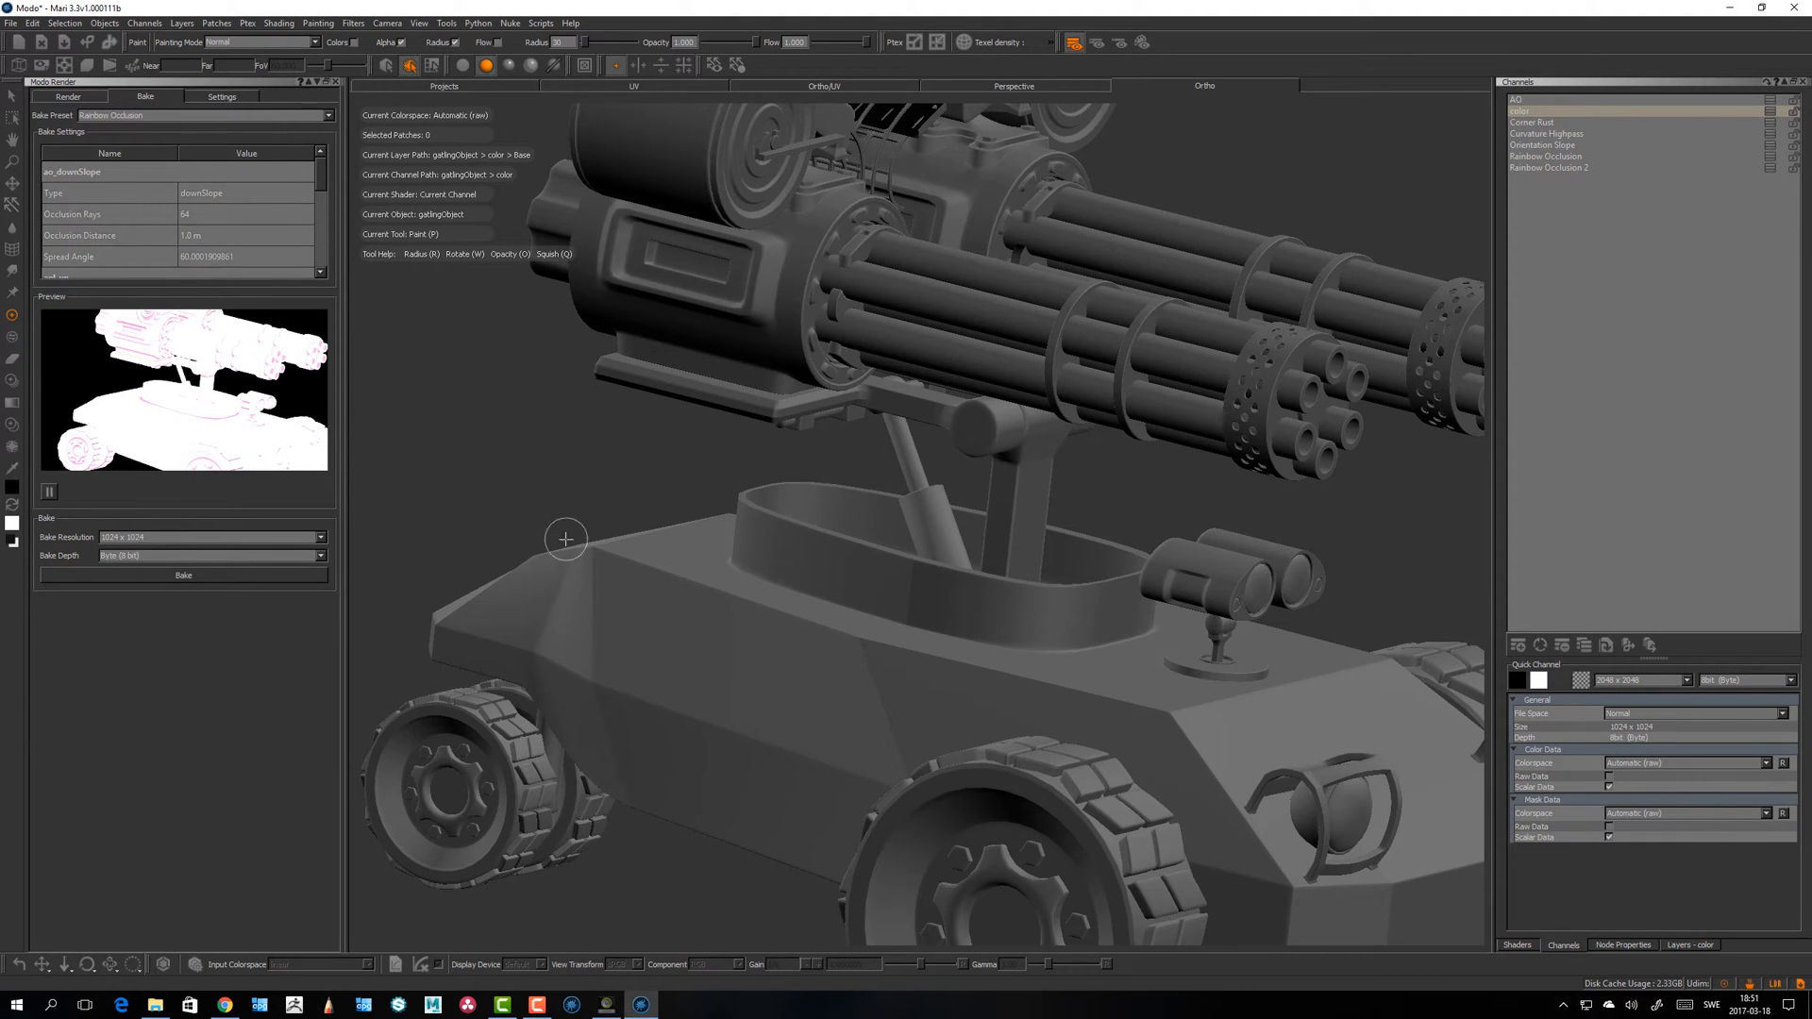
left_click_drag(565, 538, 872, 591)
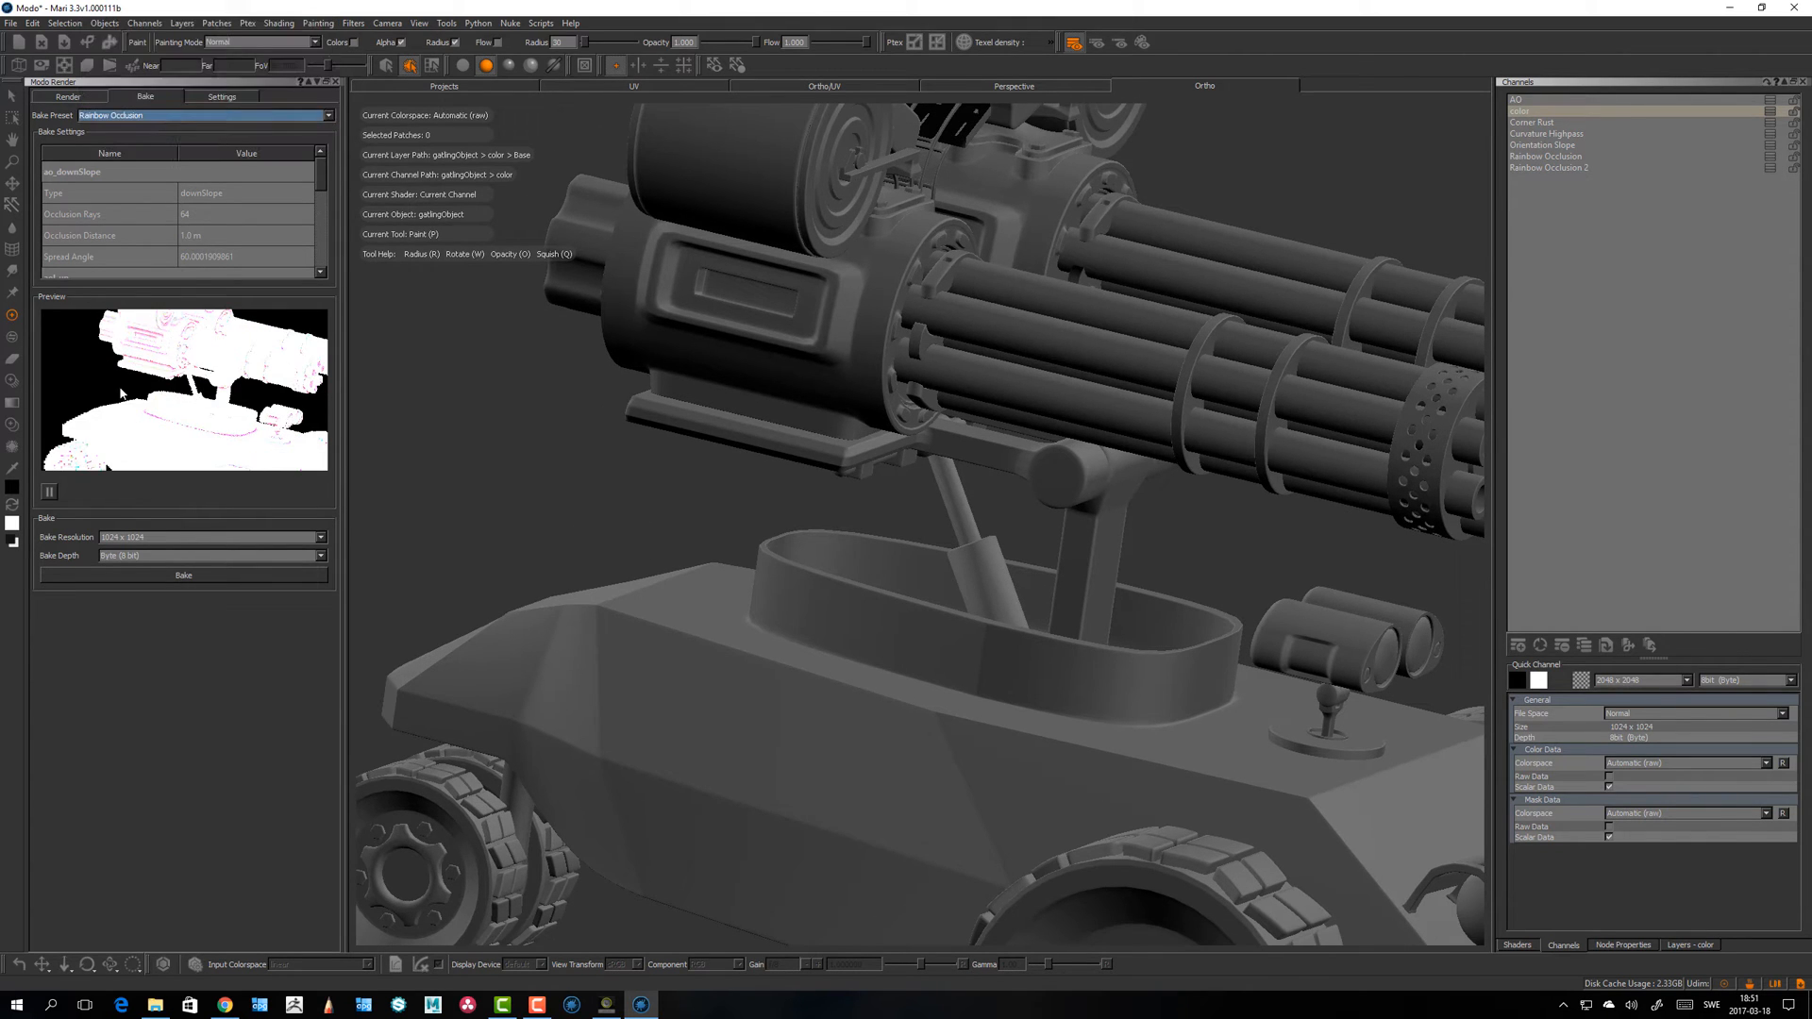
Step: Set Bake Depth to Half (16 bit) and view the baked 2048×2048 AO channel on the turret
left_click(210, 536)
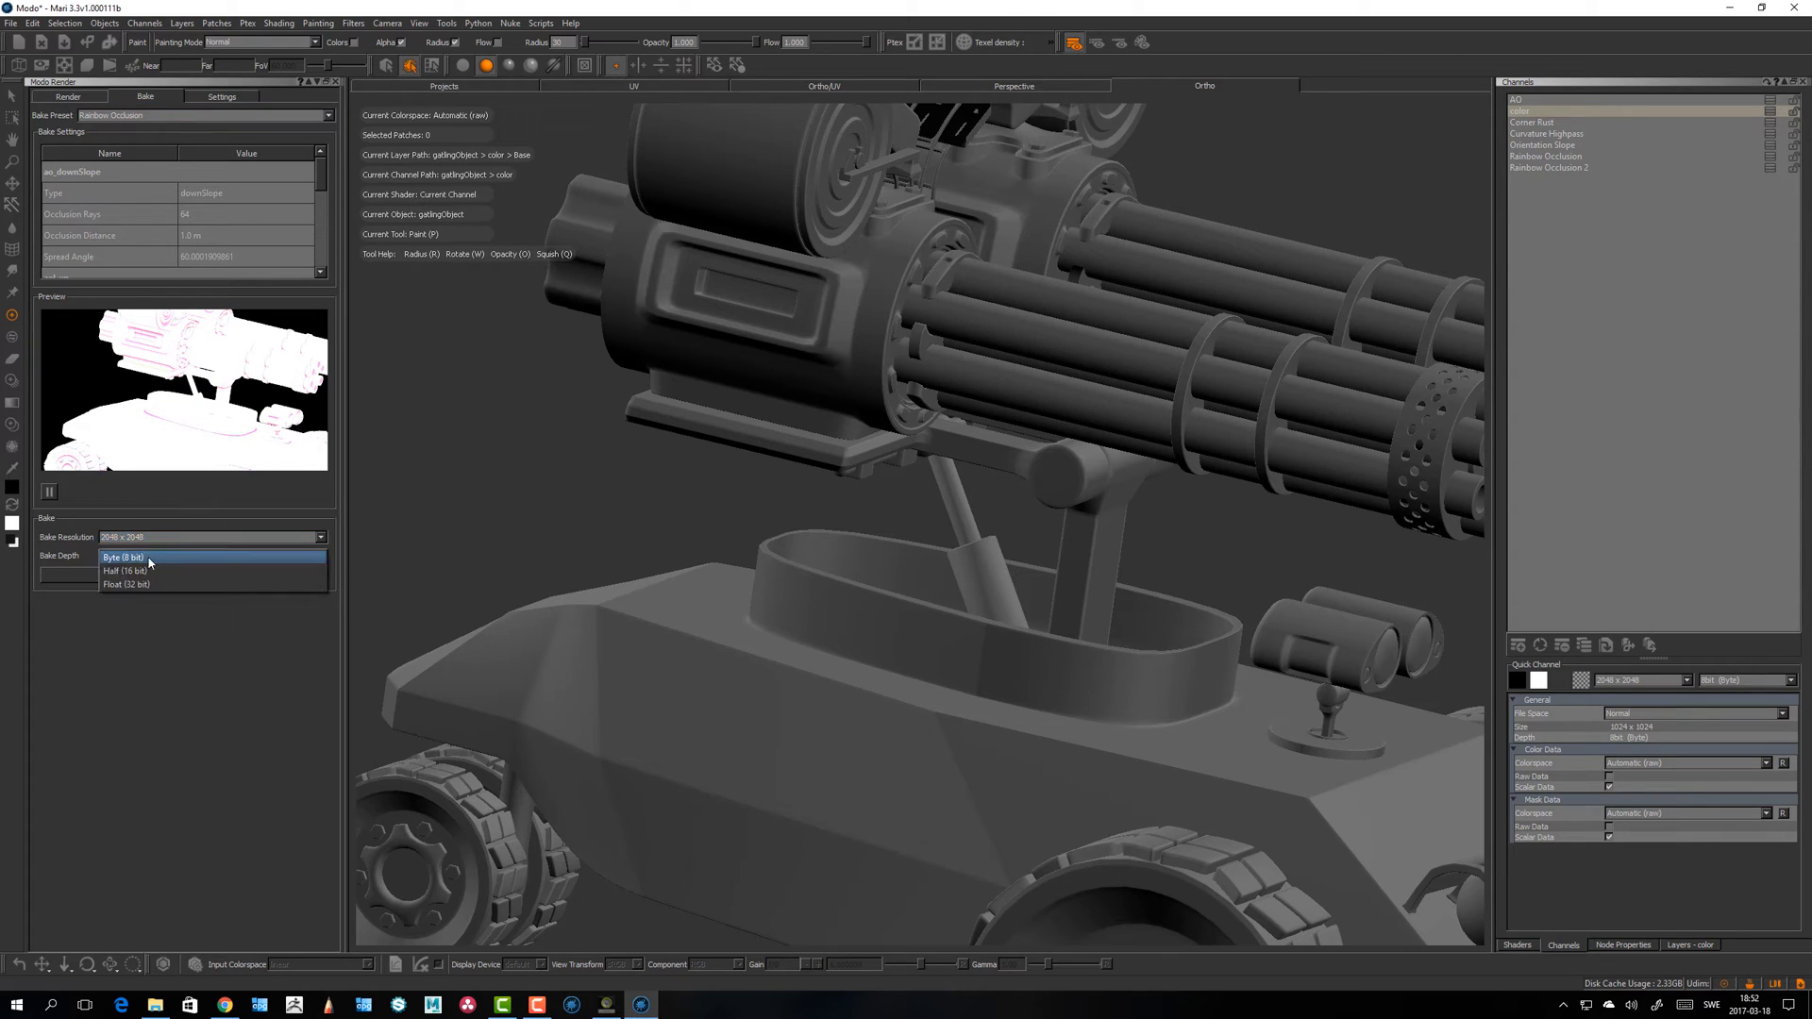
left_click(117, 570)
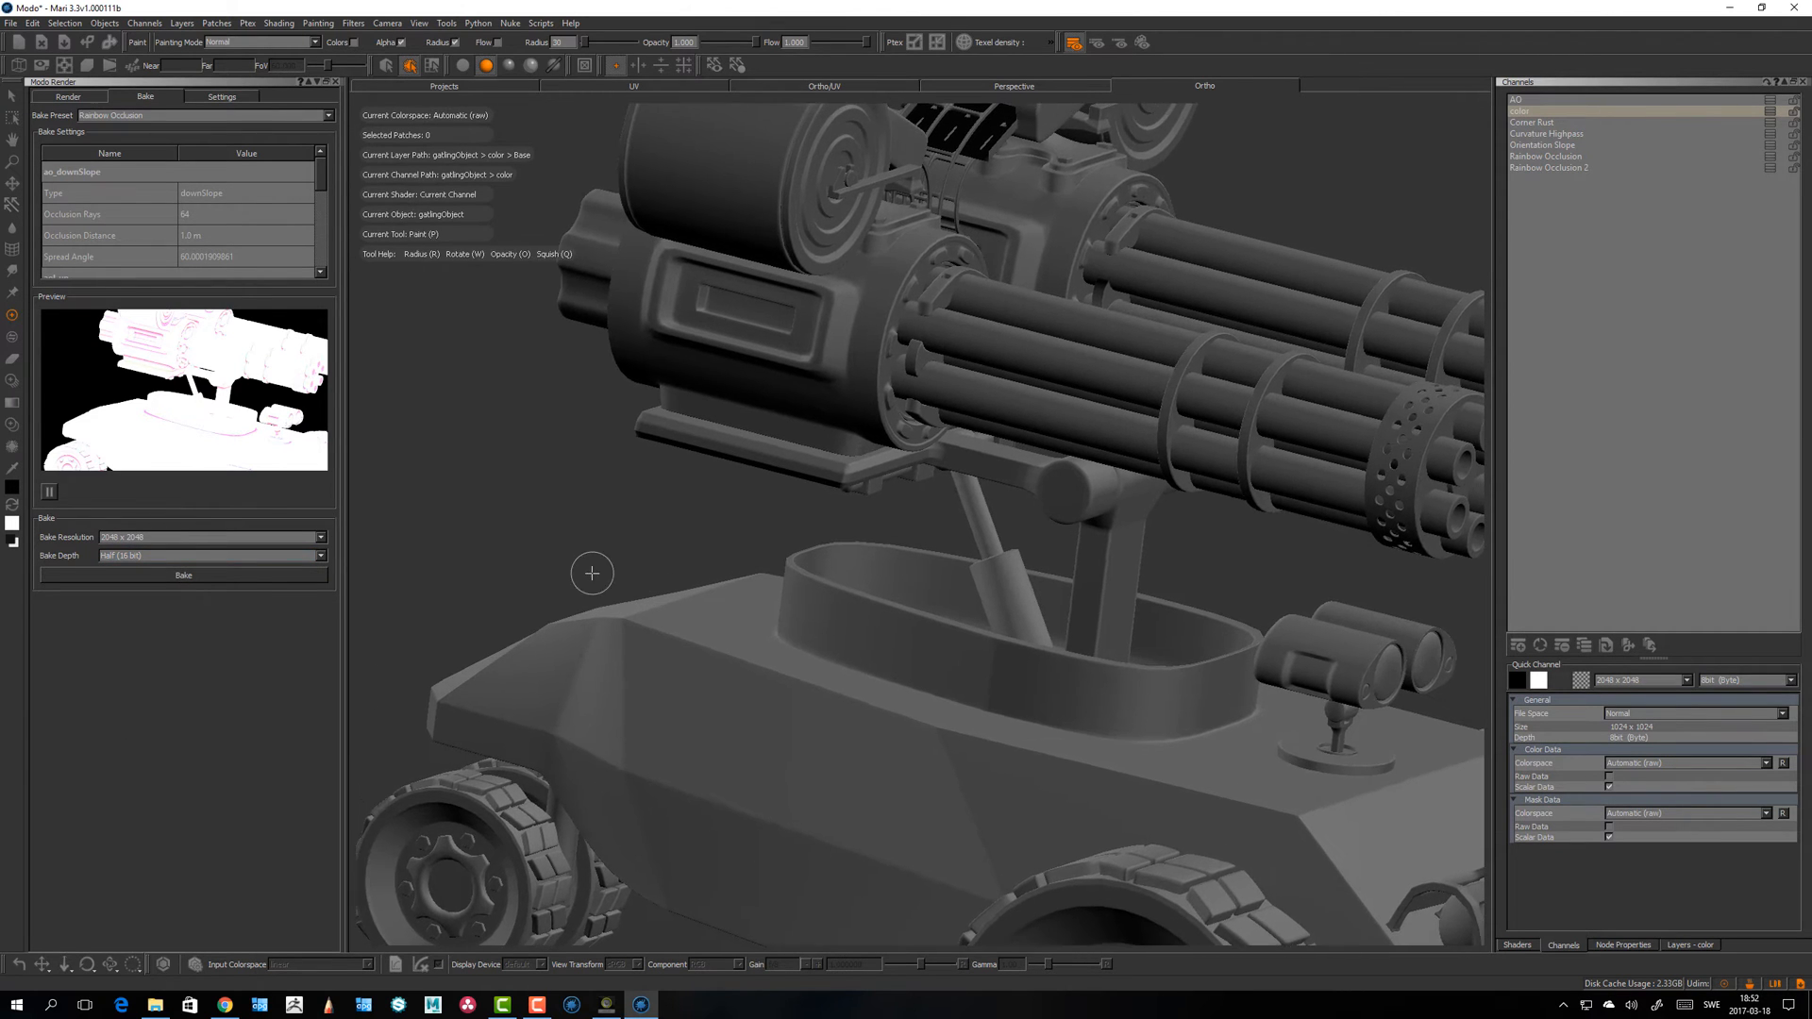
left_click_drag(591, 574, 560, 508)
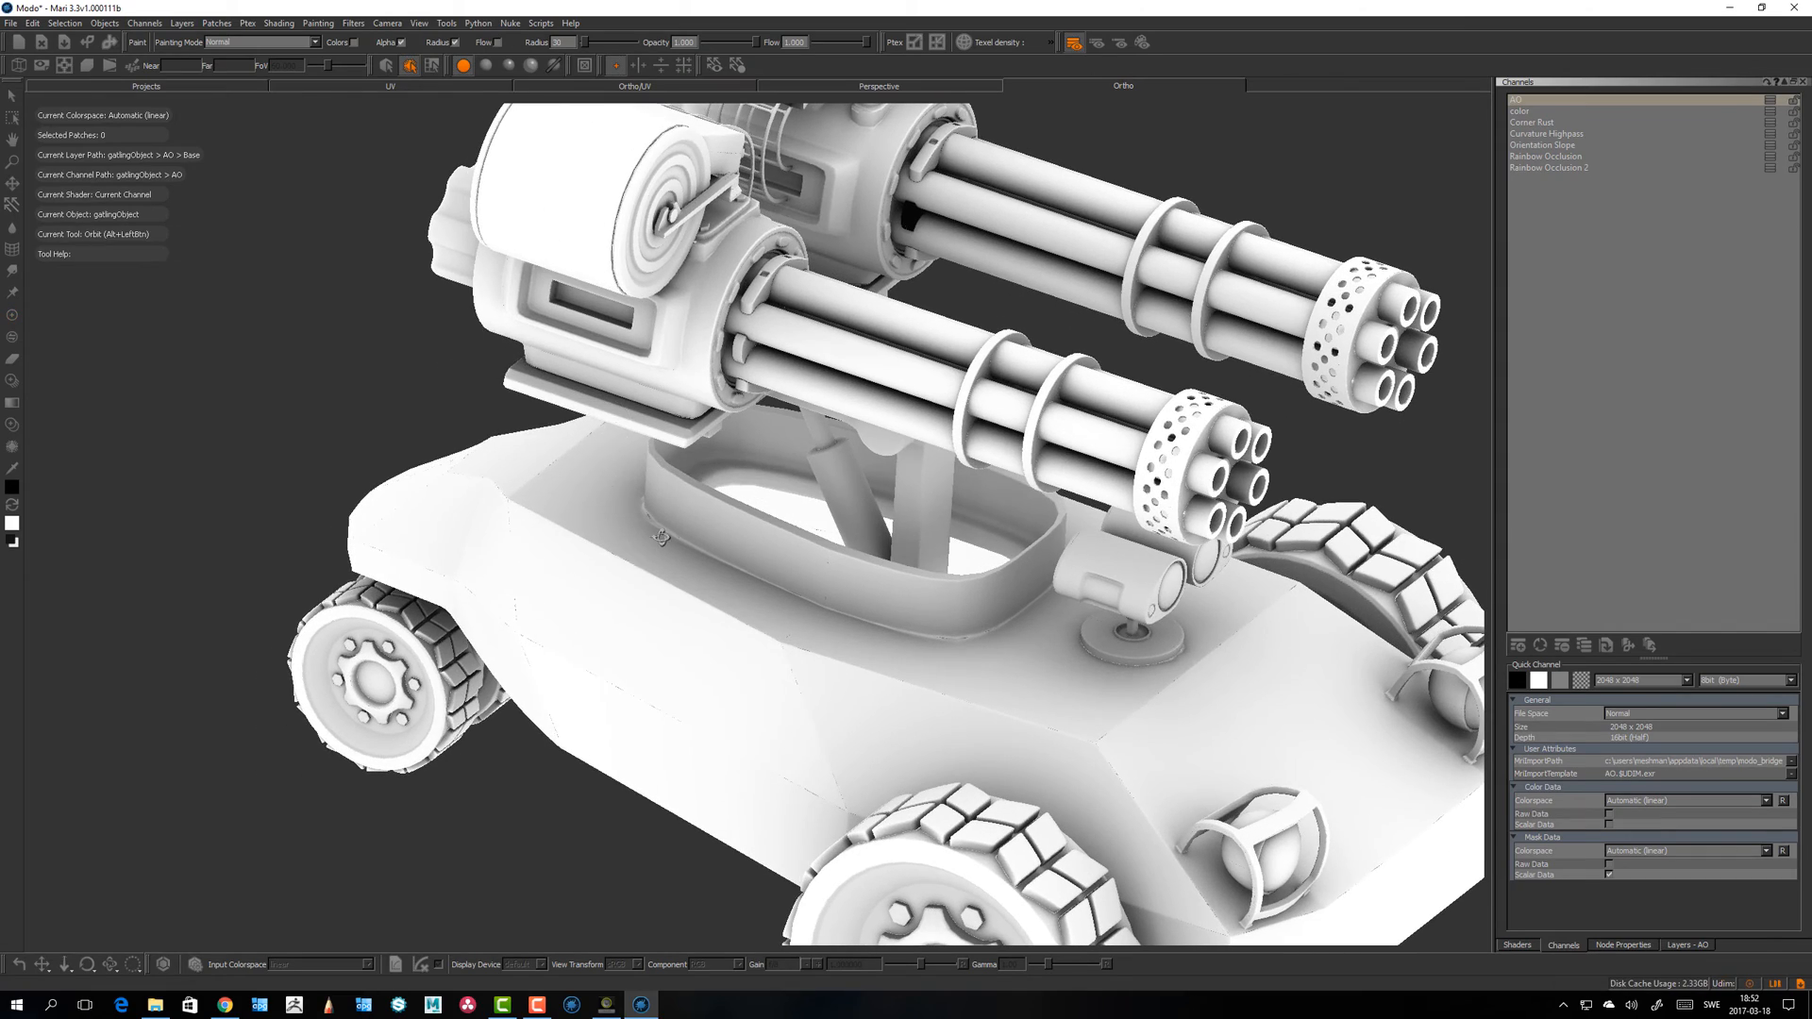
Step: Display the Corner Rust channel and orbit to face the gun barrels head-on
left_click(104, 22)
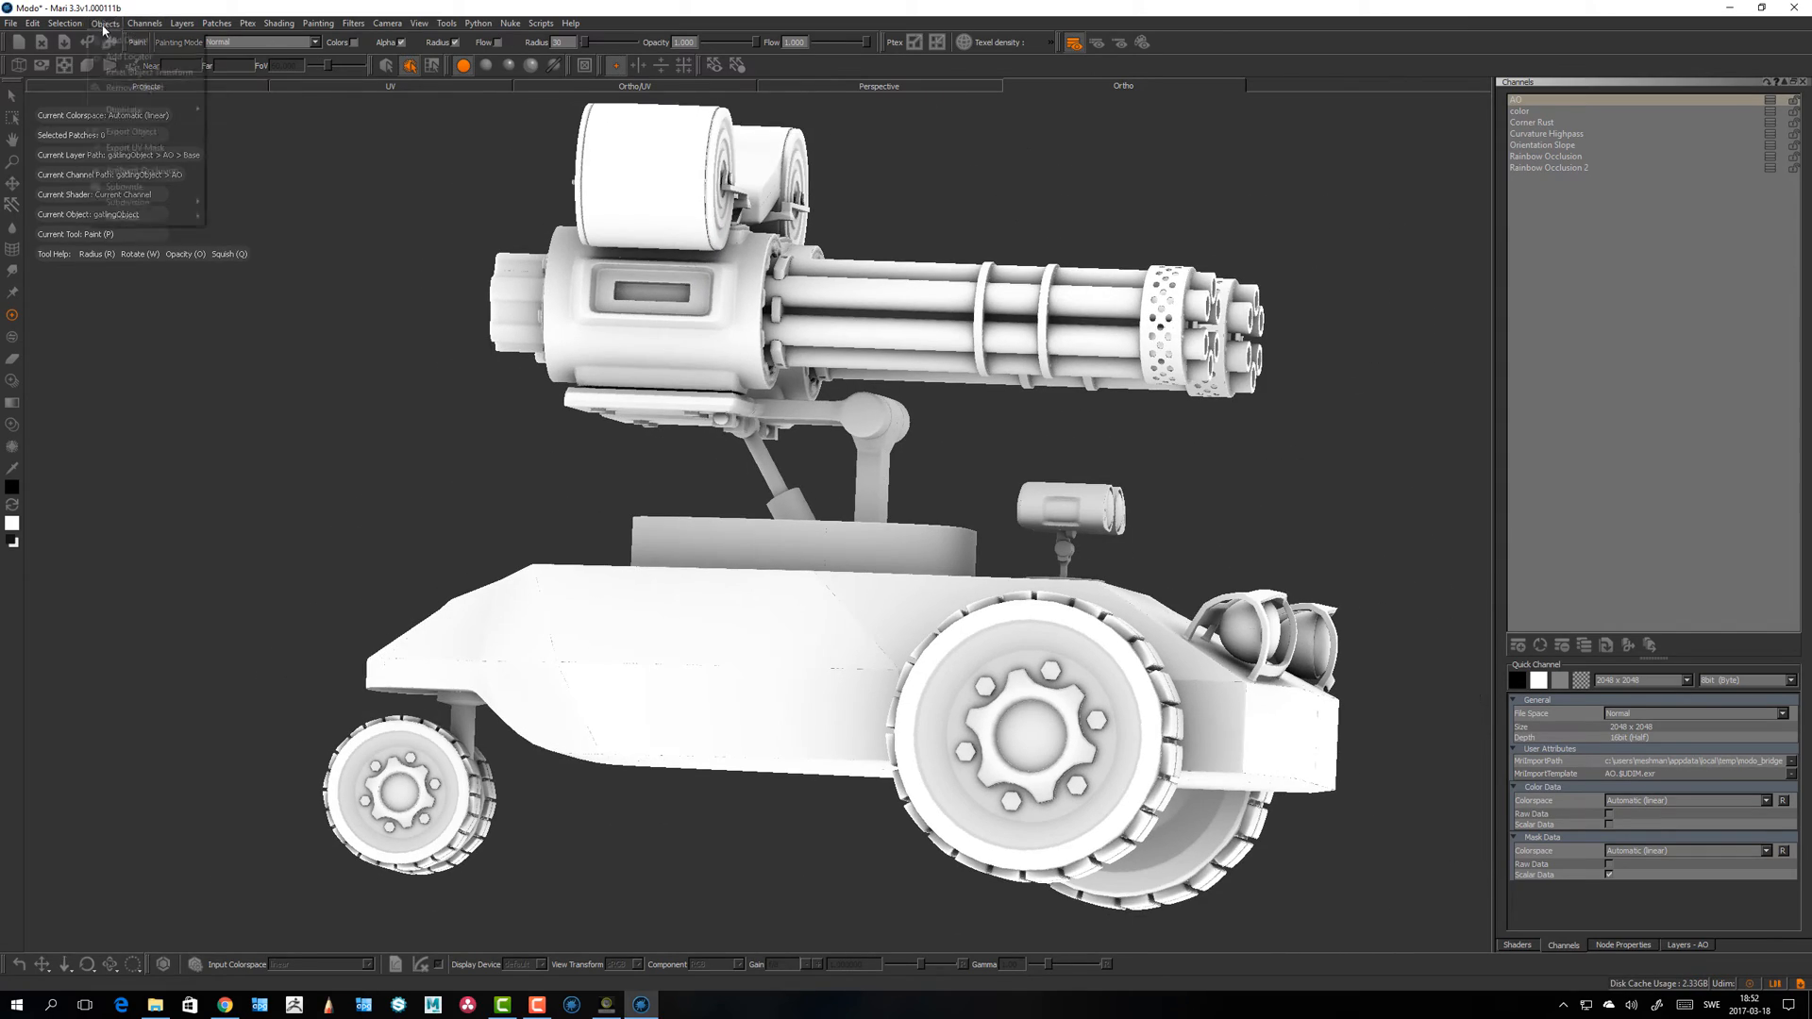
mouse_move(142, 169)
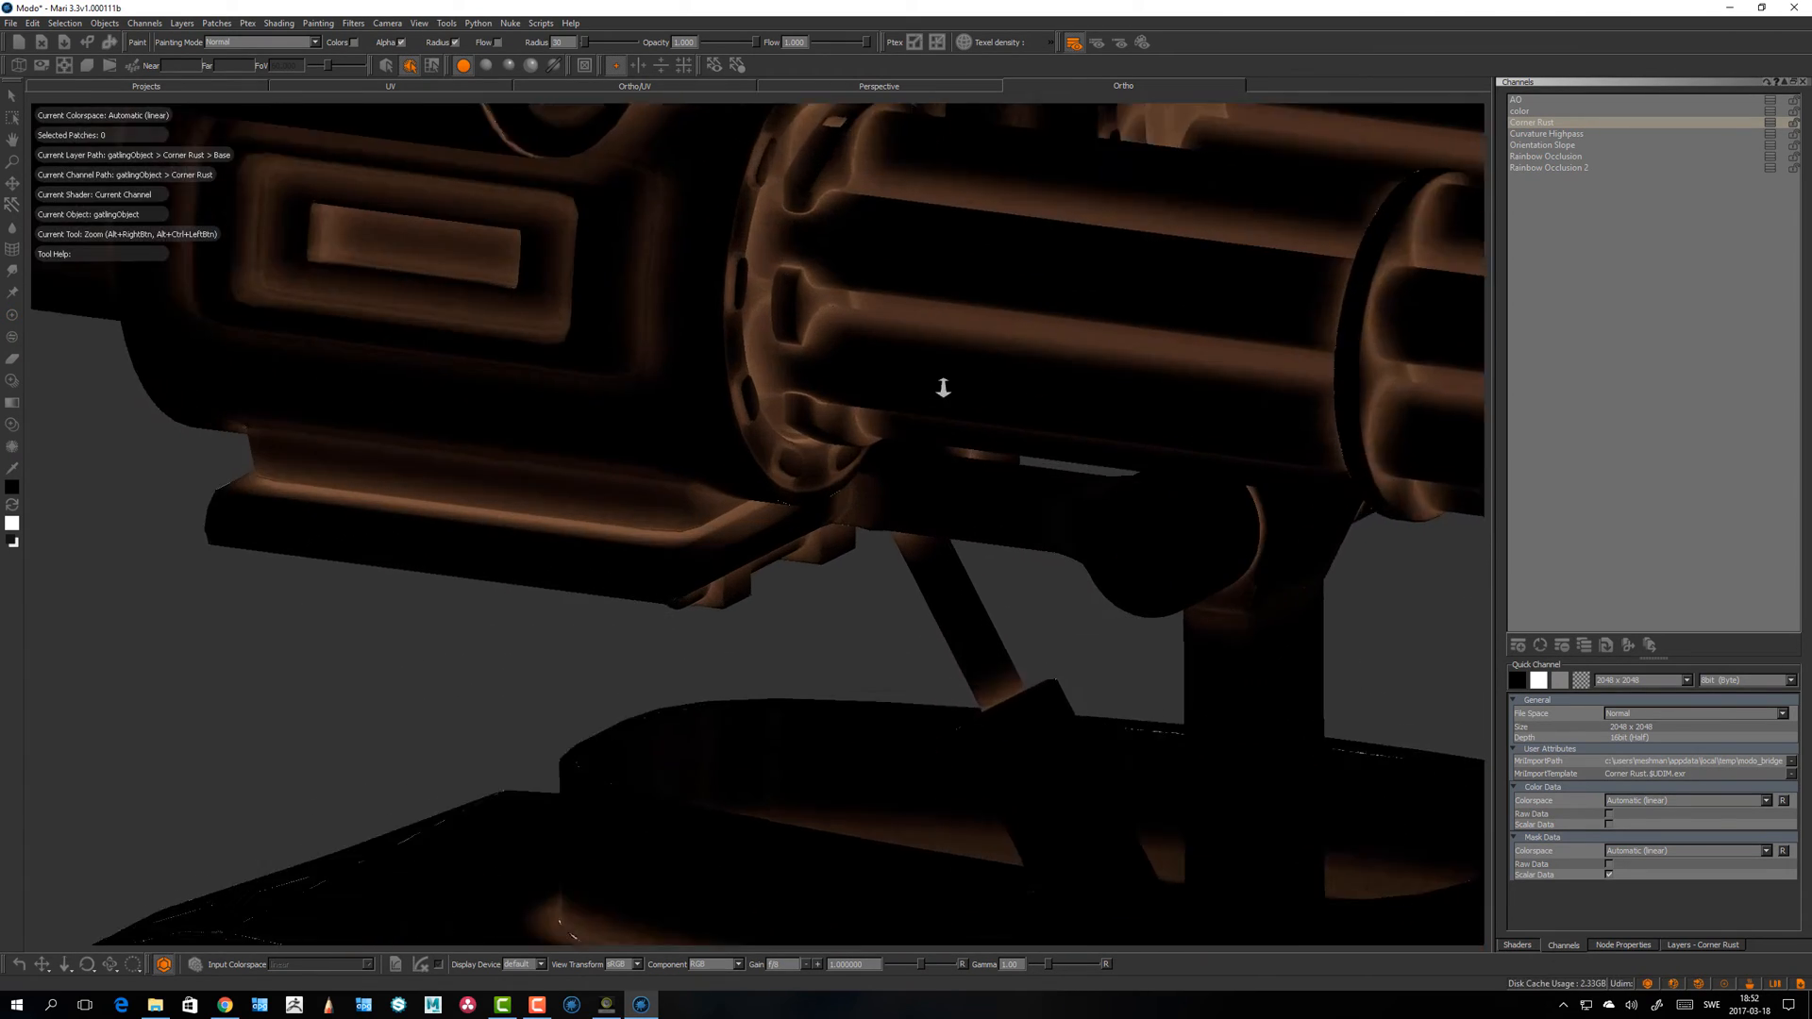
left_click_drag(942, 389, 485, 626)
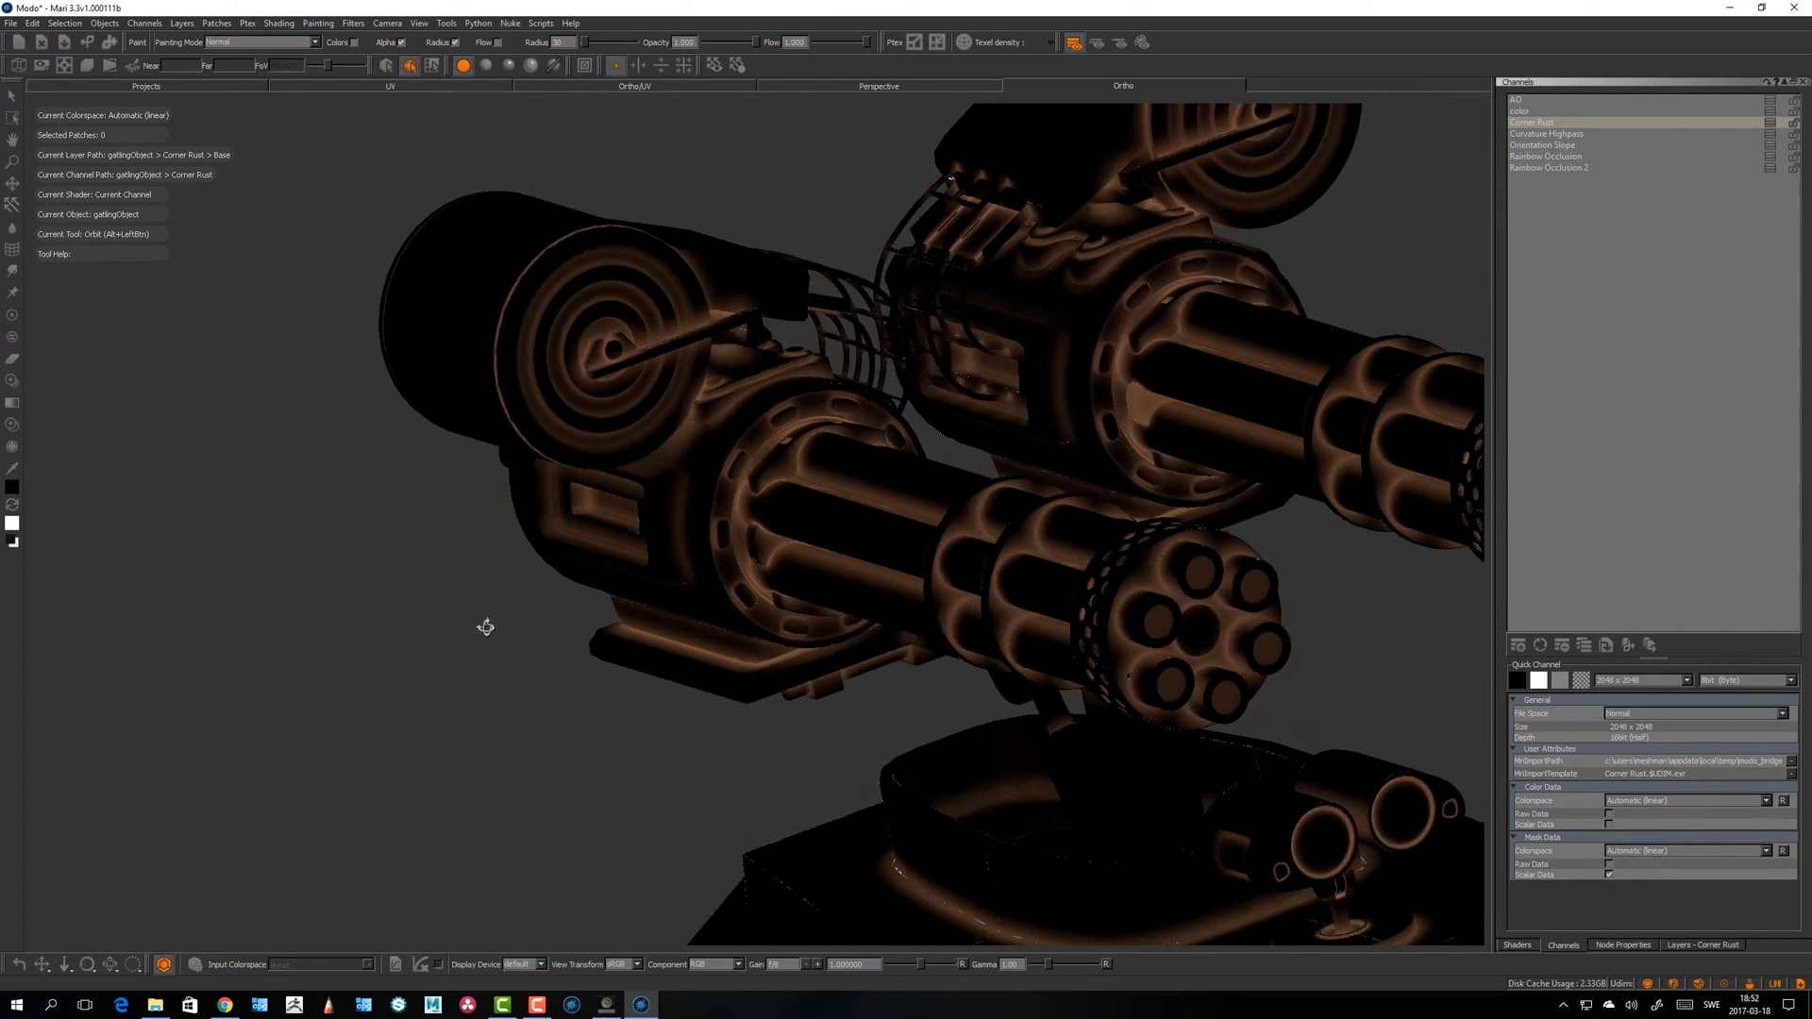
Step: Display the Curvature Highpass channel and zoom in slightly on the turret
left_click(1562, 134)
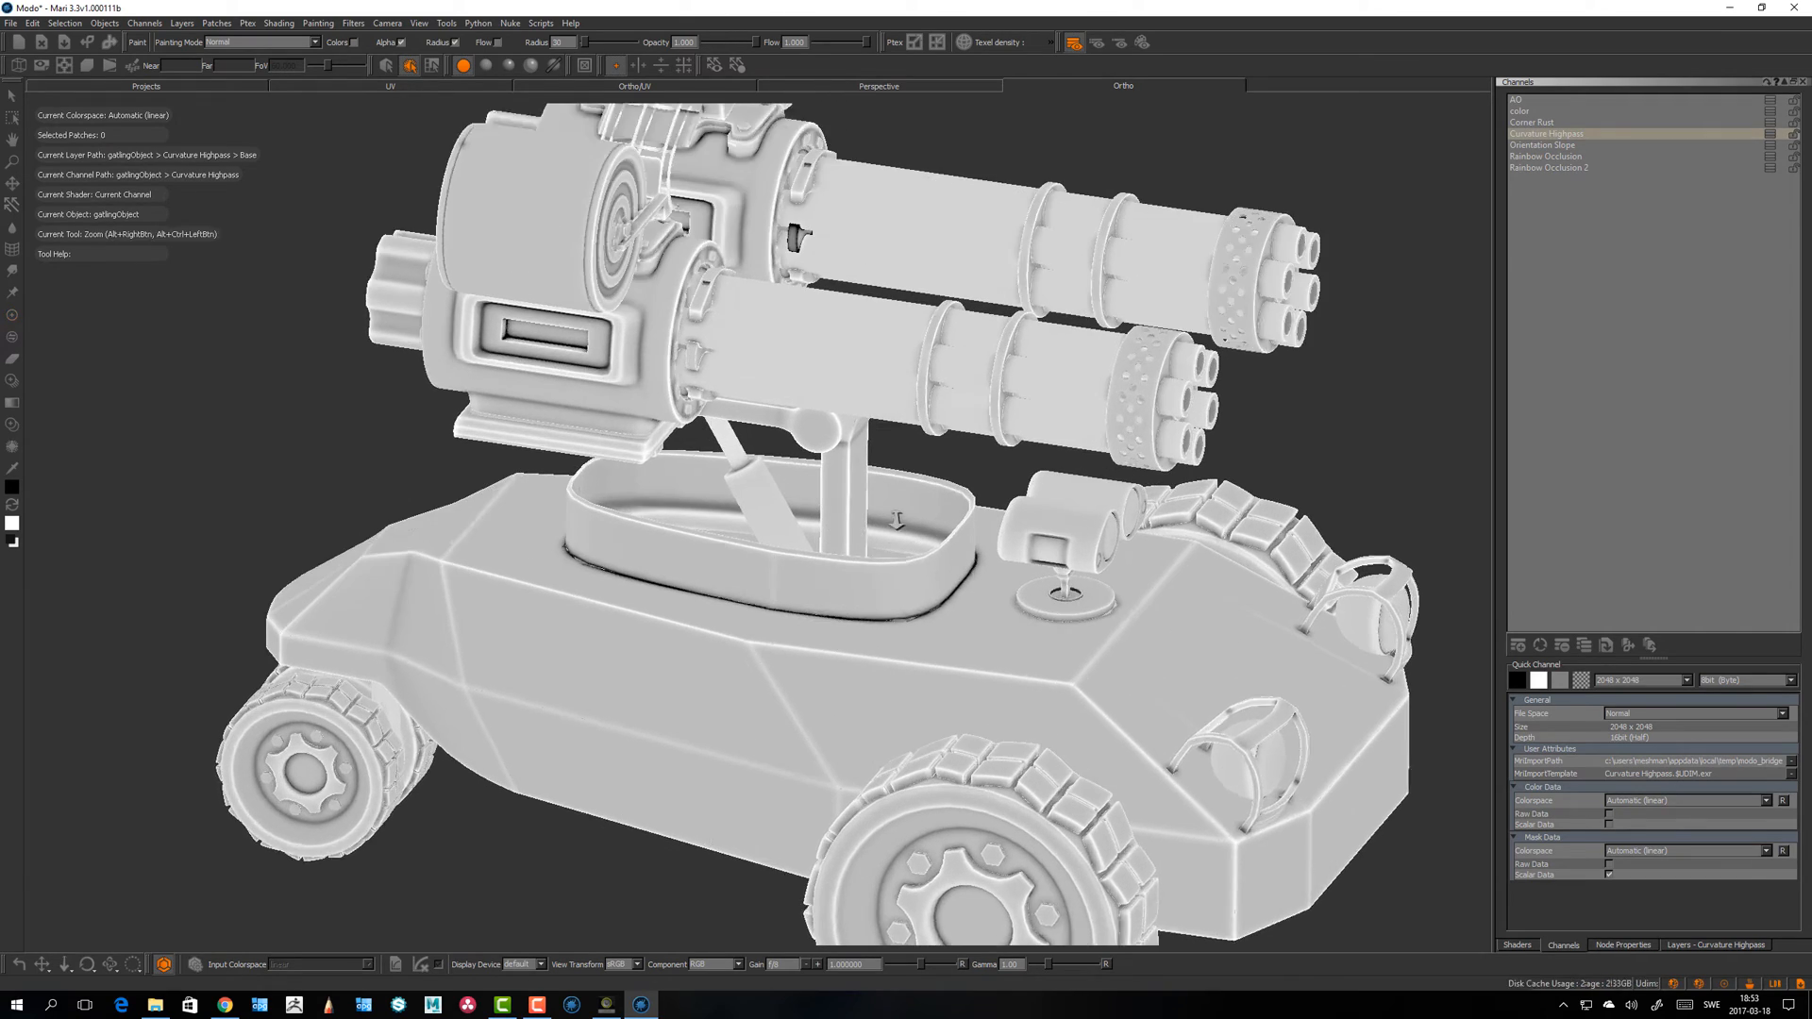
left_click_drag(925, 521, 867, 578)
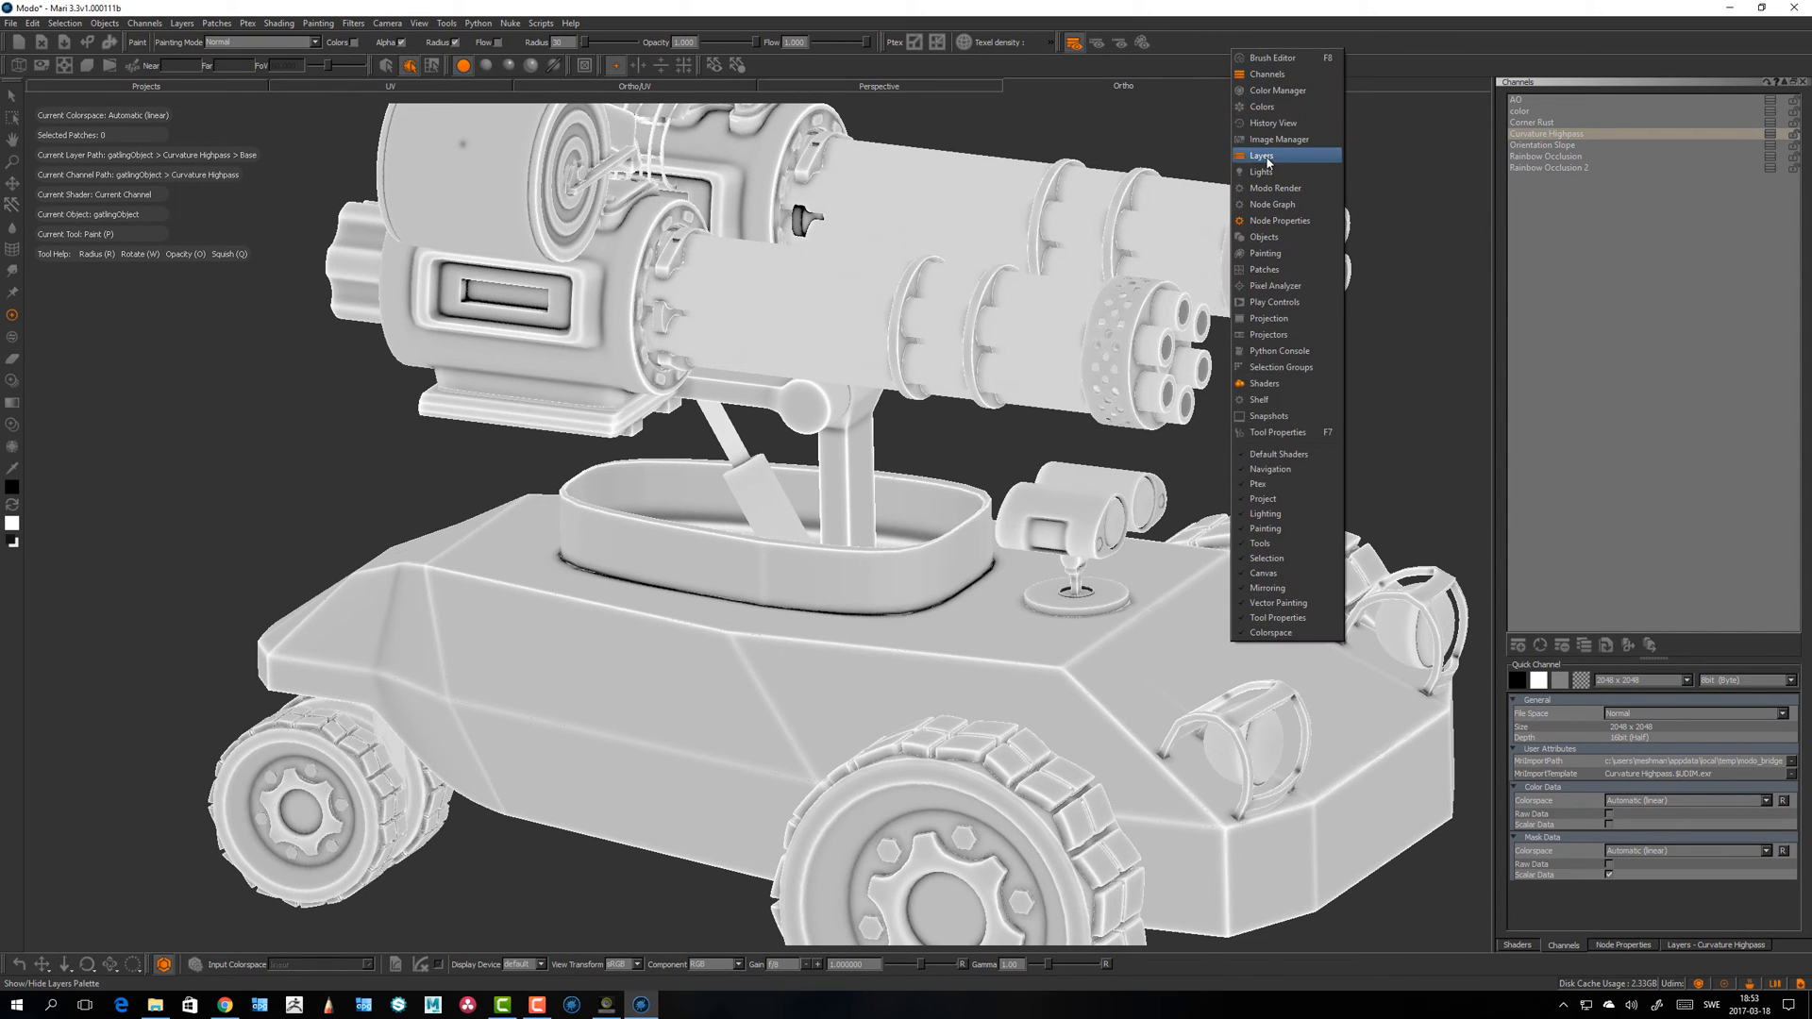
Step: Add a Histogram Scan procedural layer over the curvature base in the Layers palette
left_click(1263, 155)
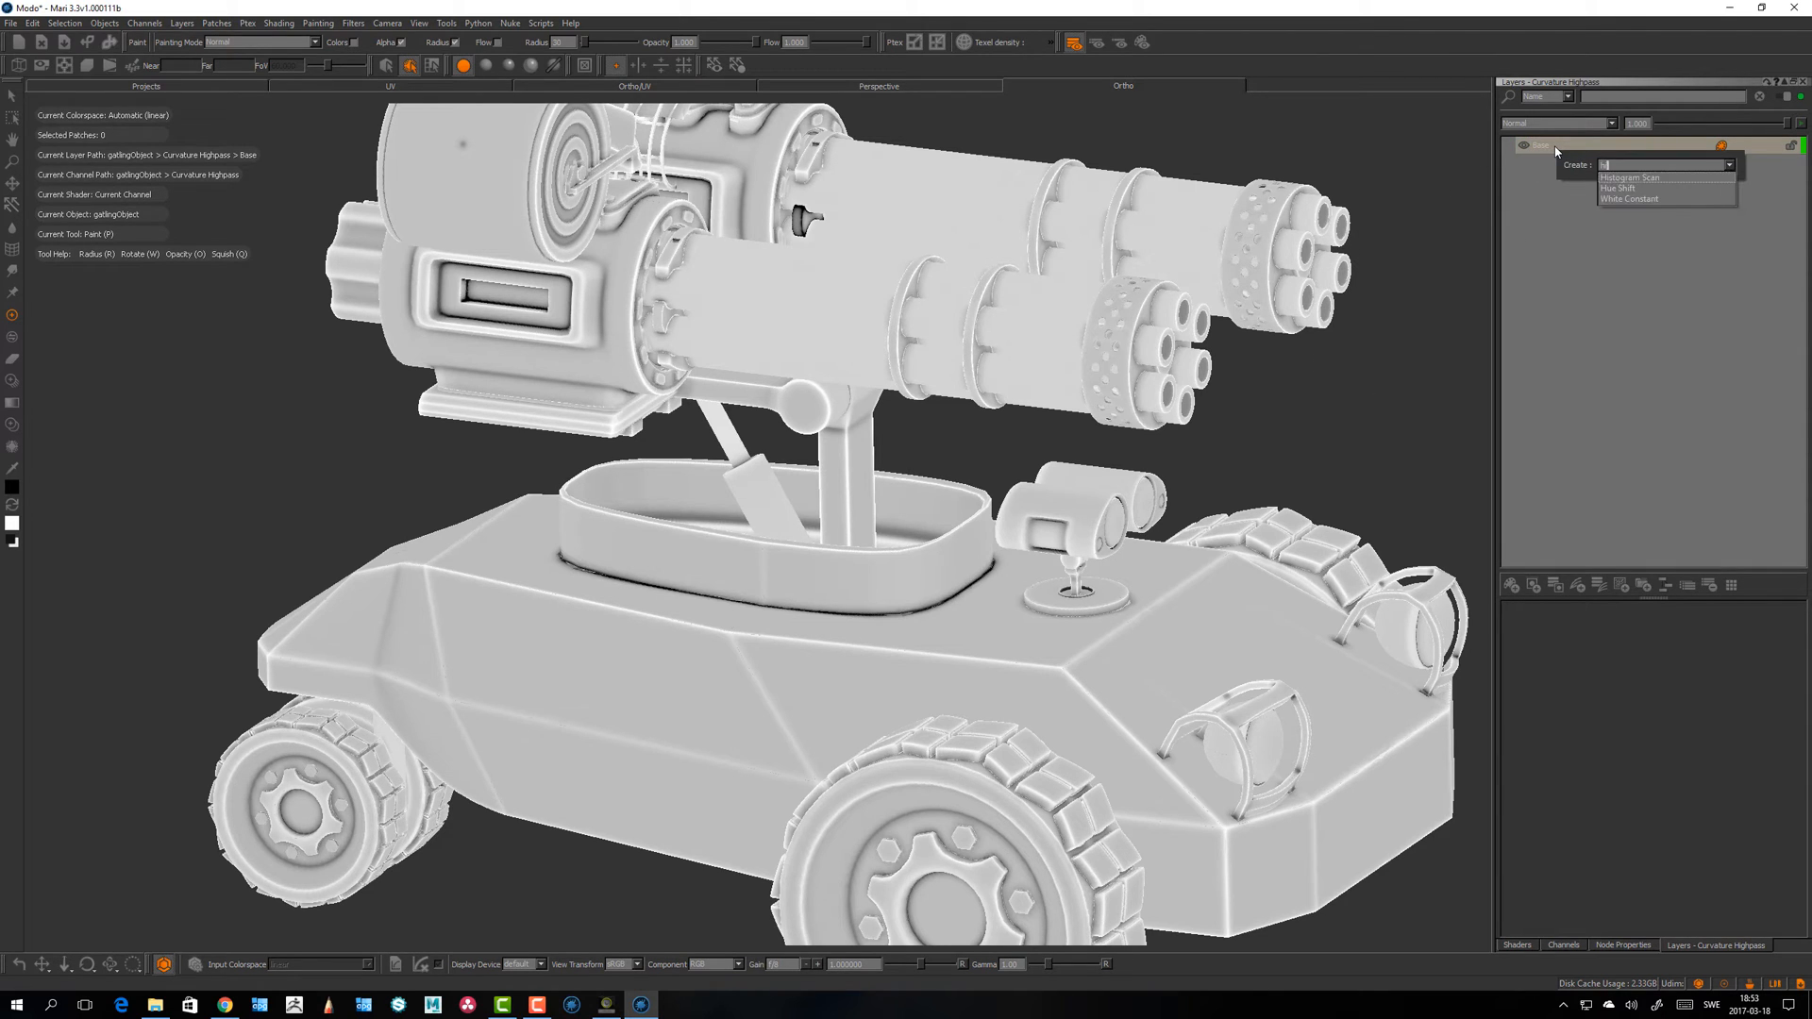
left_click(1629, 177)
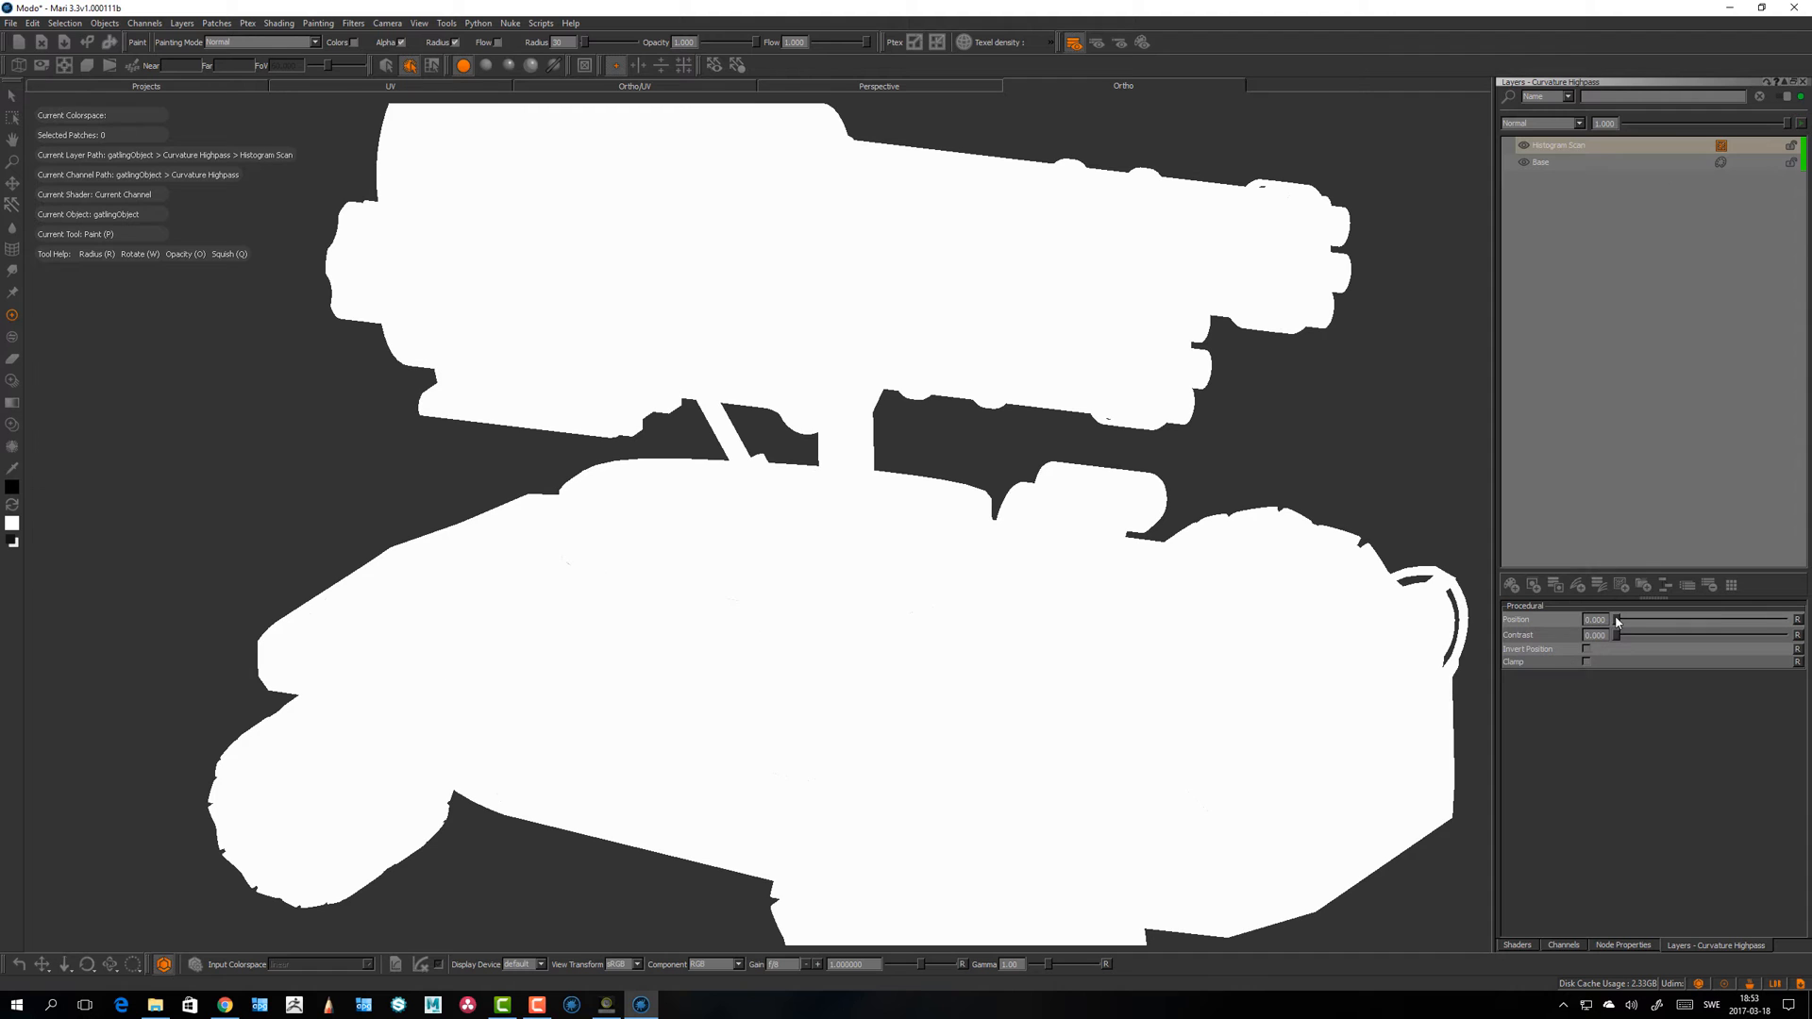
Step: Raise the Histogram Scan's Position and Contrast until the turret edges become thin white lines on black
left_click_drag(1618, 621, 1650, 622)
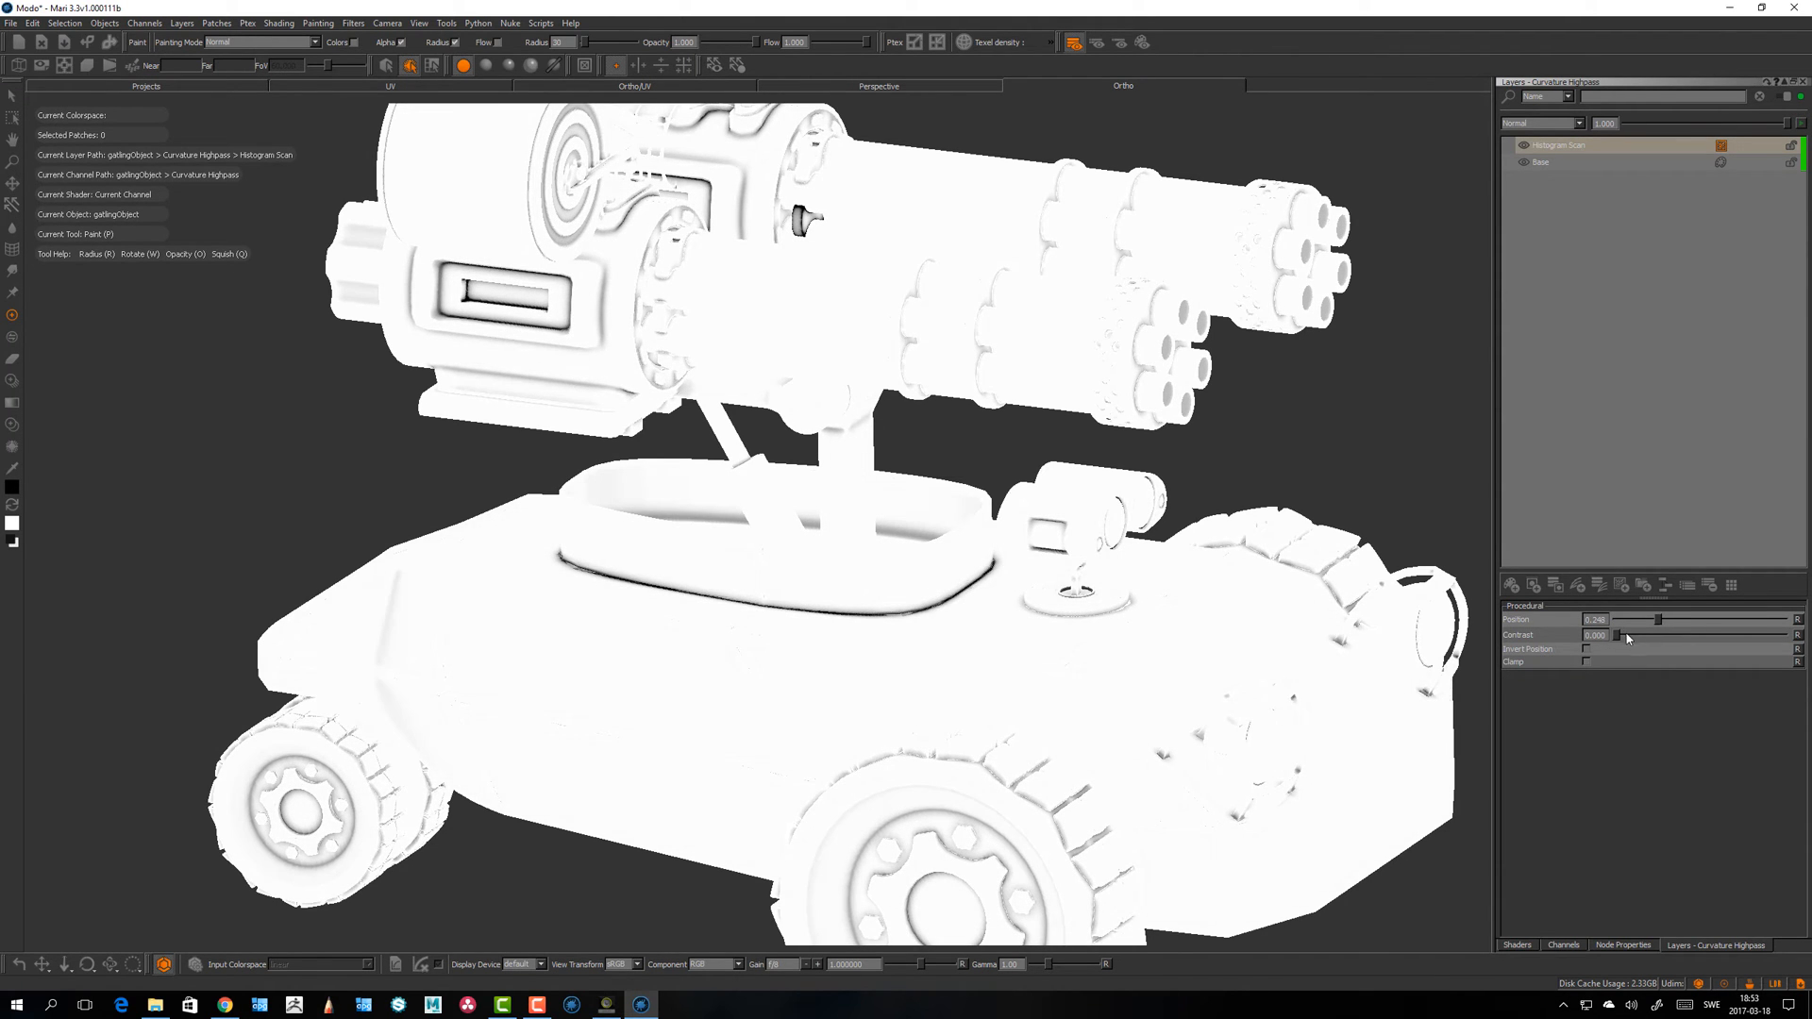
left_click_drag(1618, 634, 1630, 634)
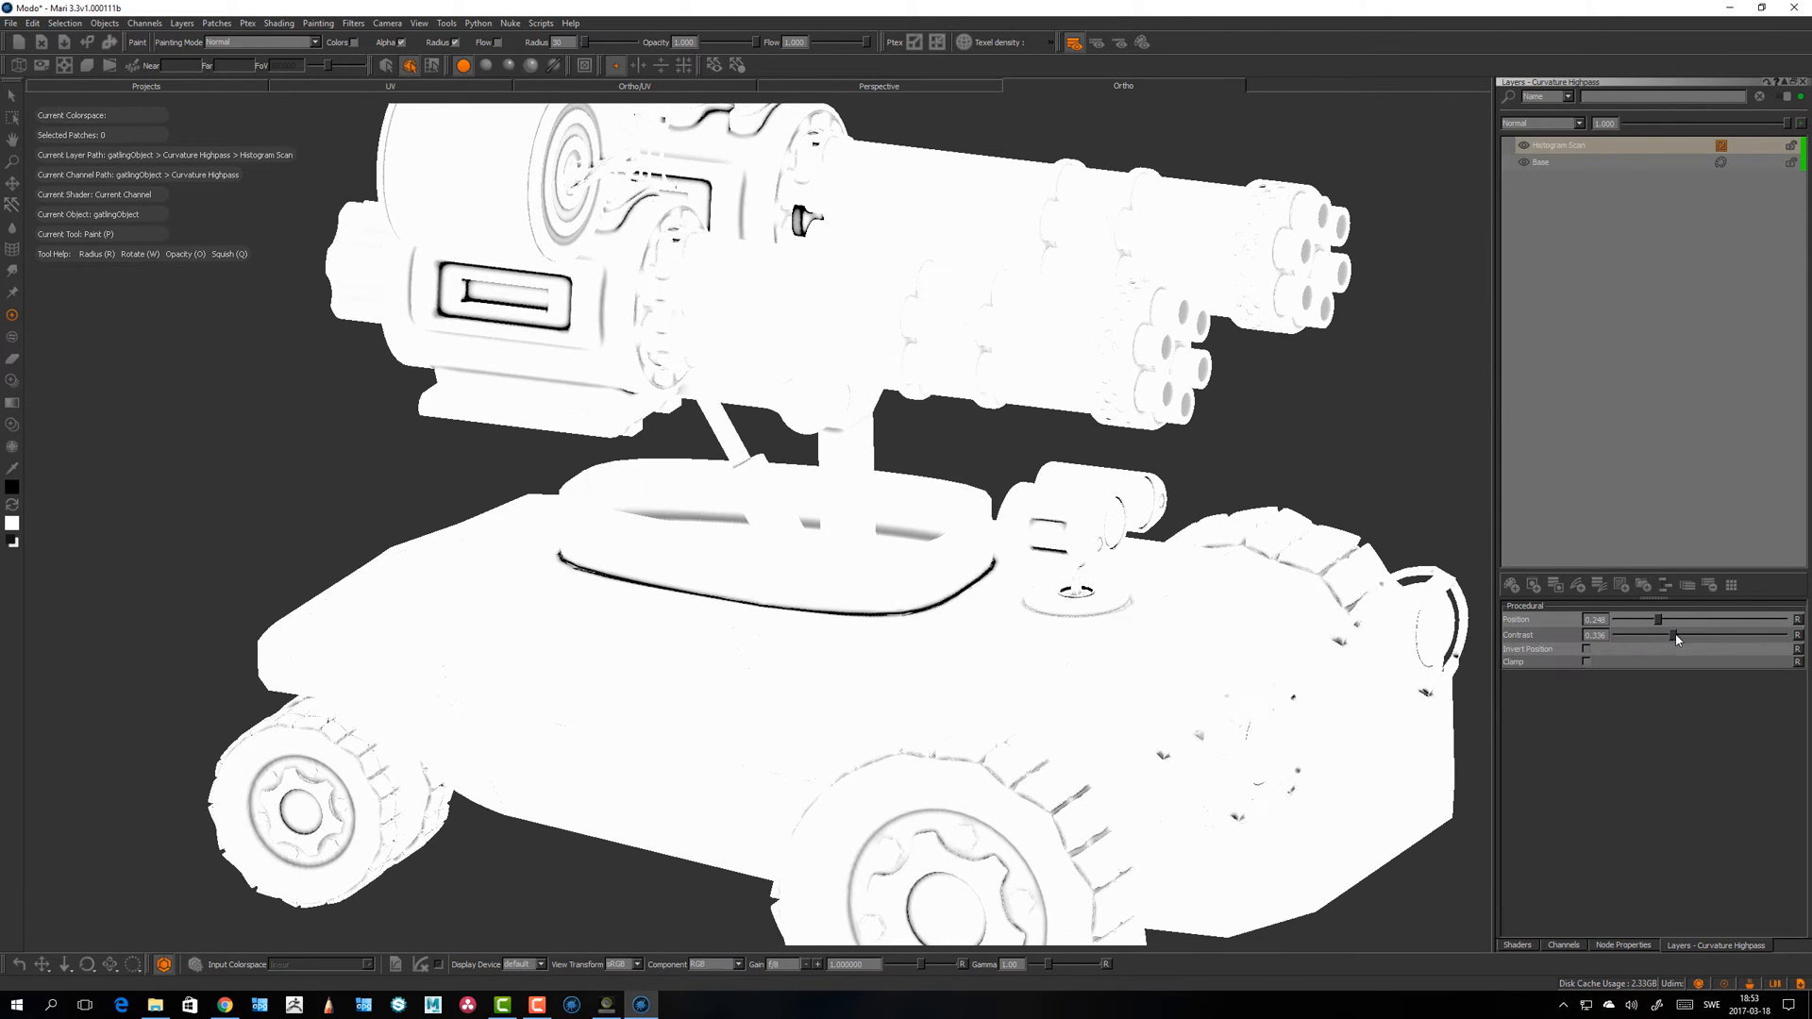
left_click_drag(1660, 635, 1720, 634)
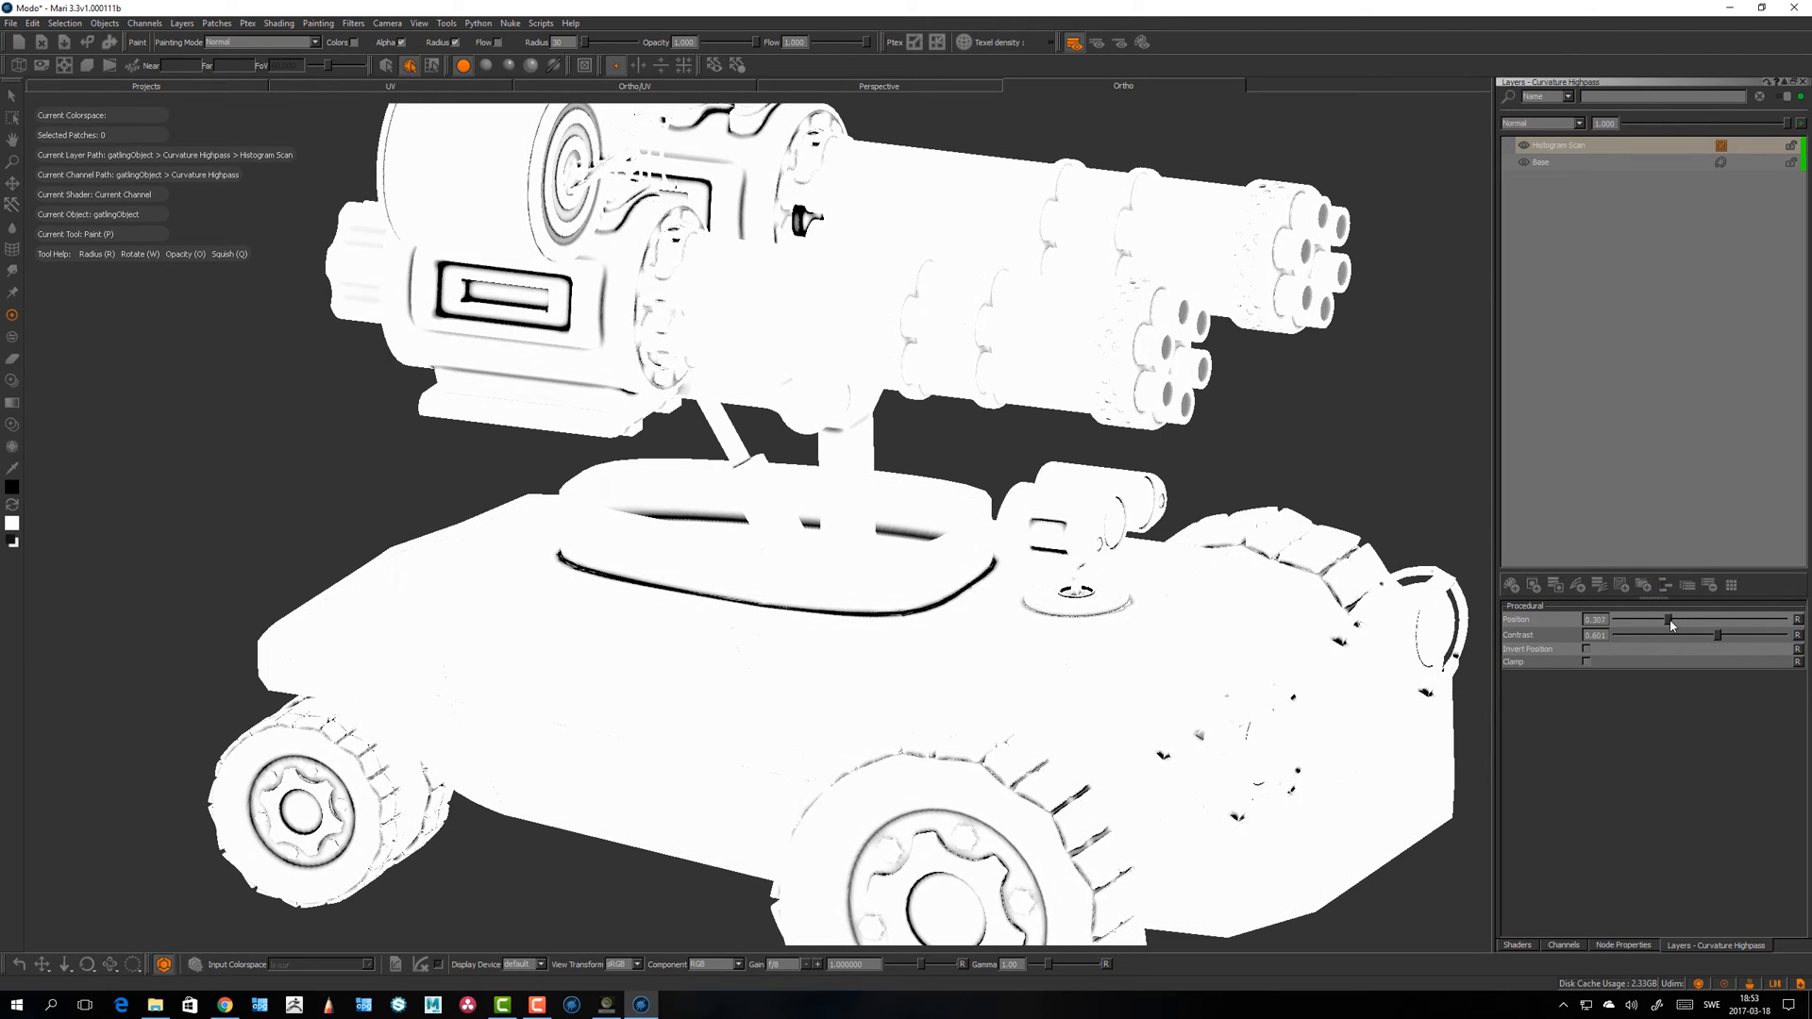
left_click_drag(1665, 619, 1742, 619)
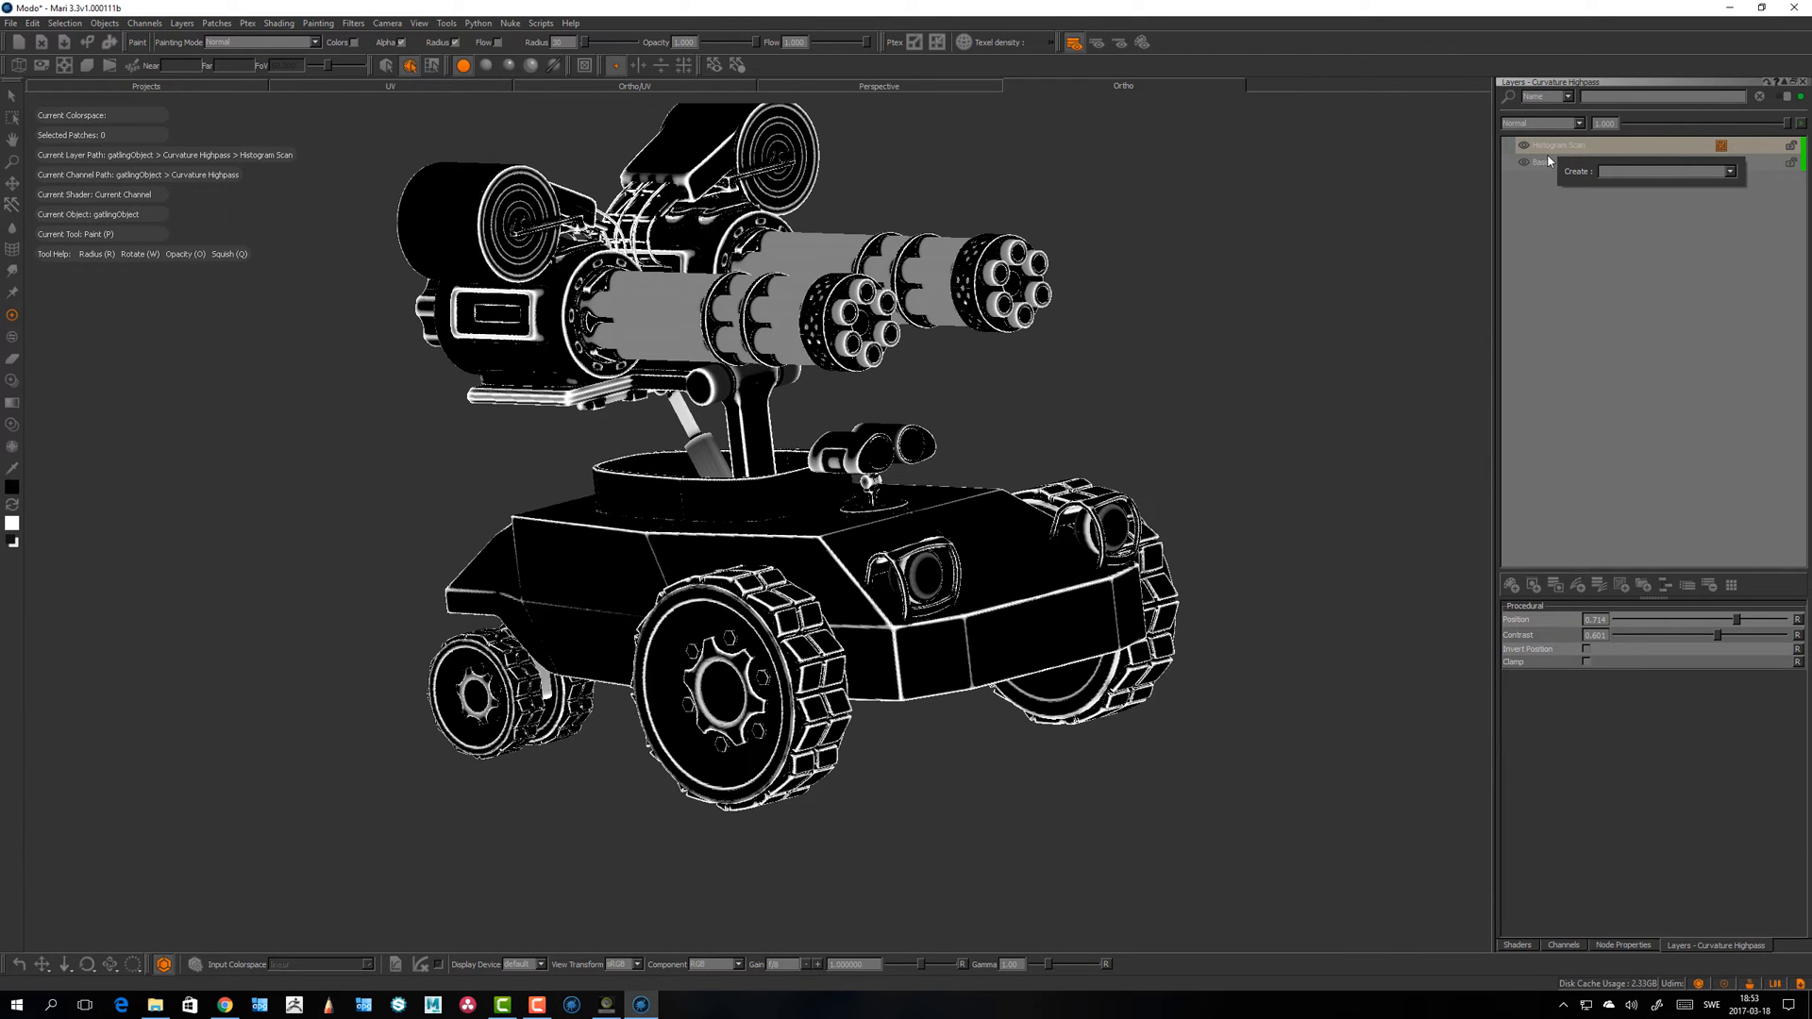
Step: Add a Cloud procedural layer, blend it by Multiply and put it into a group
type("cloud")
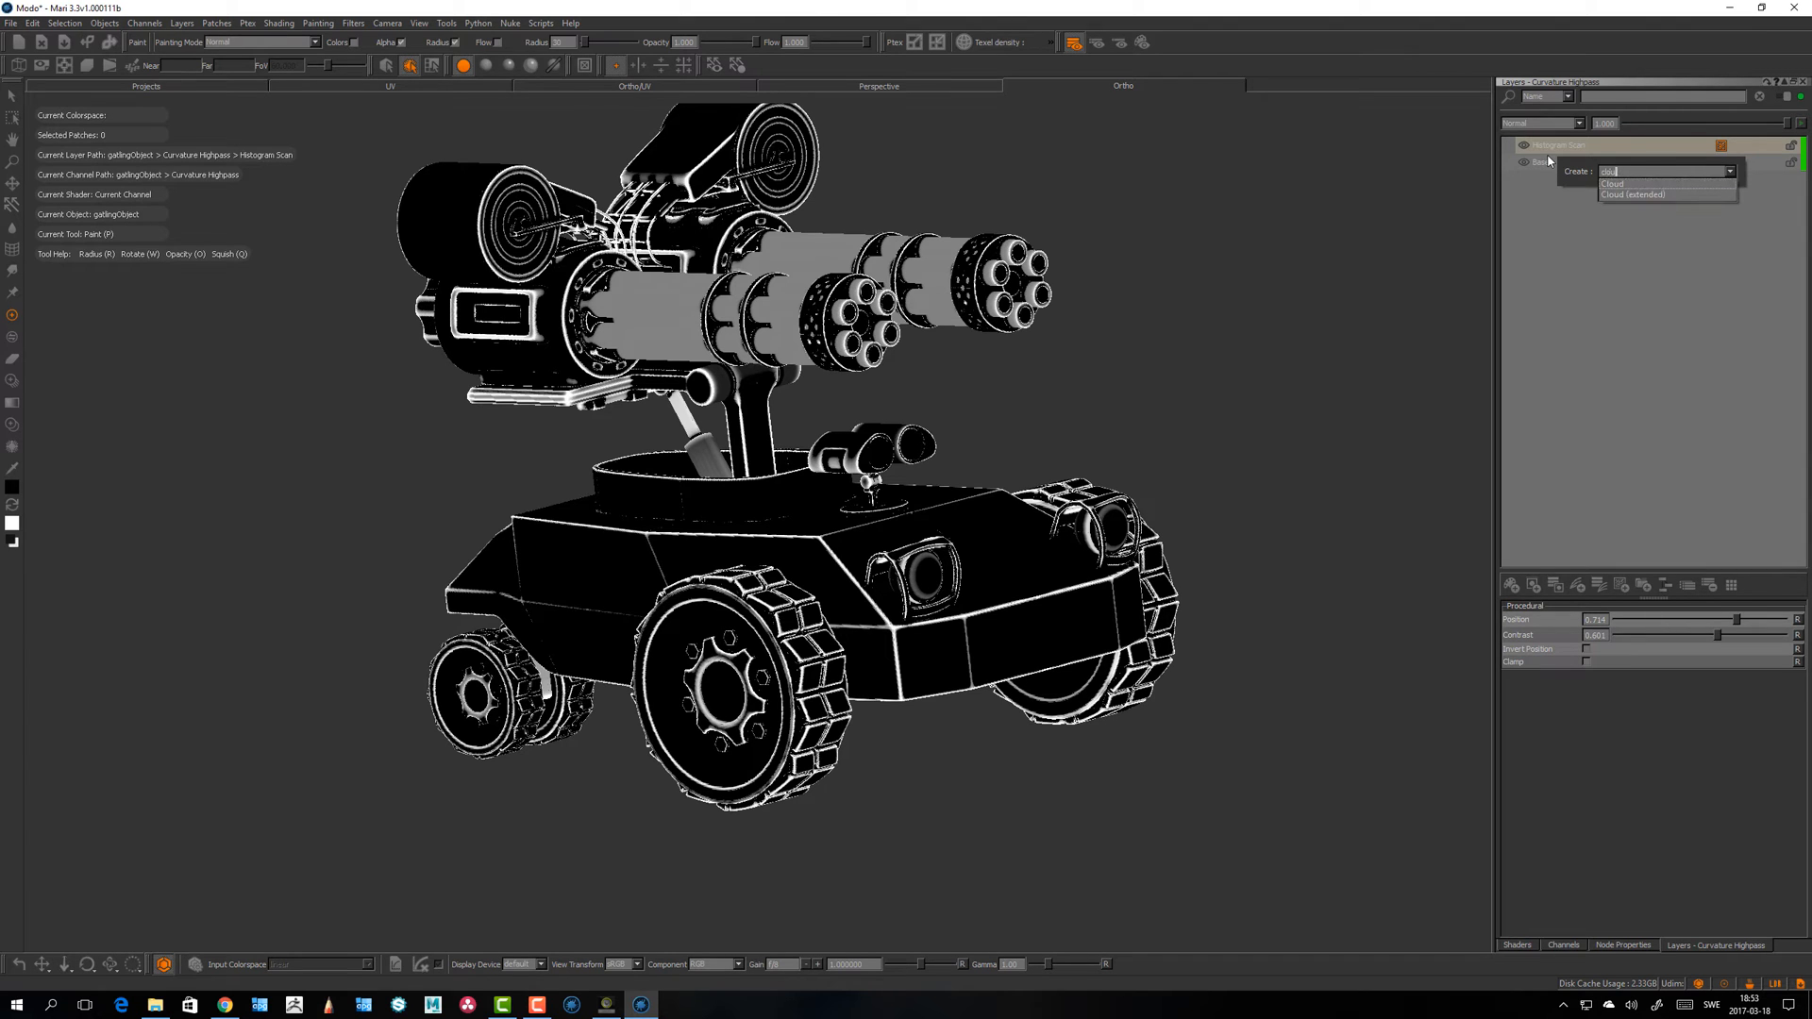
left_click(1614, 183)
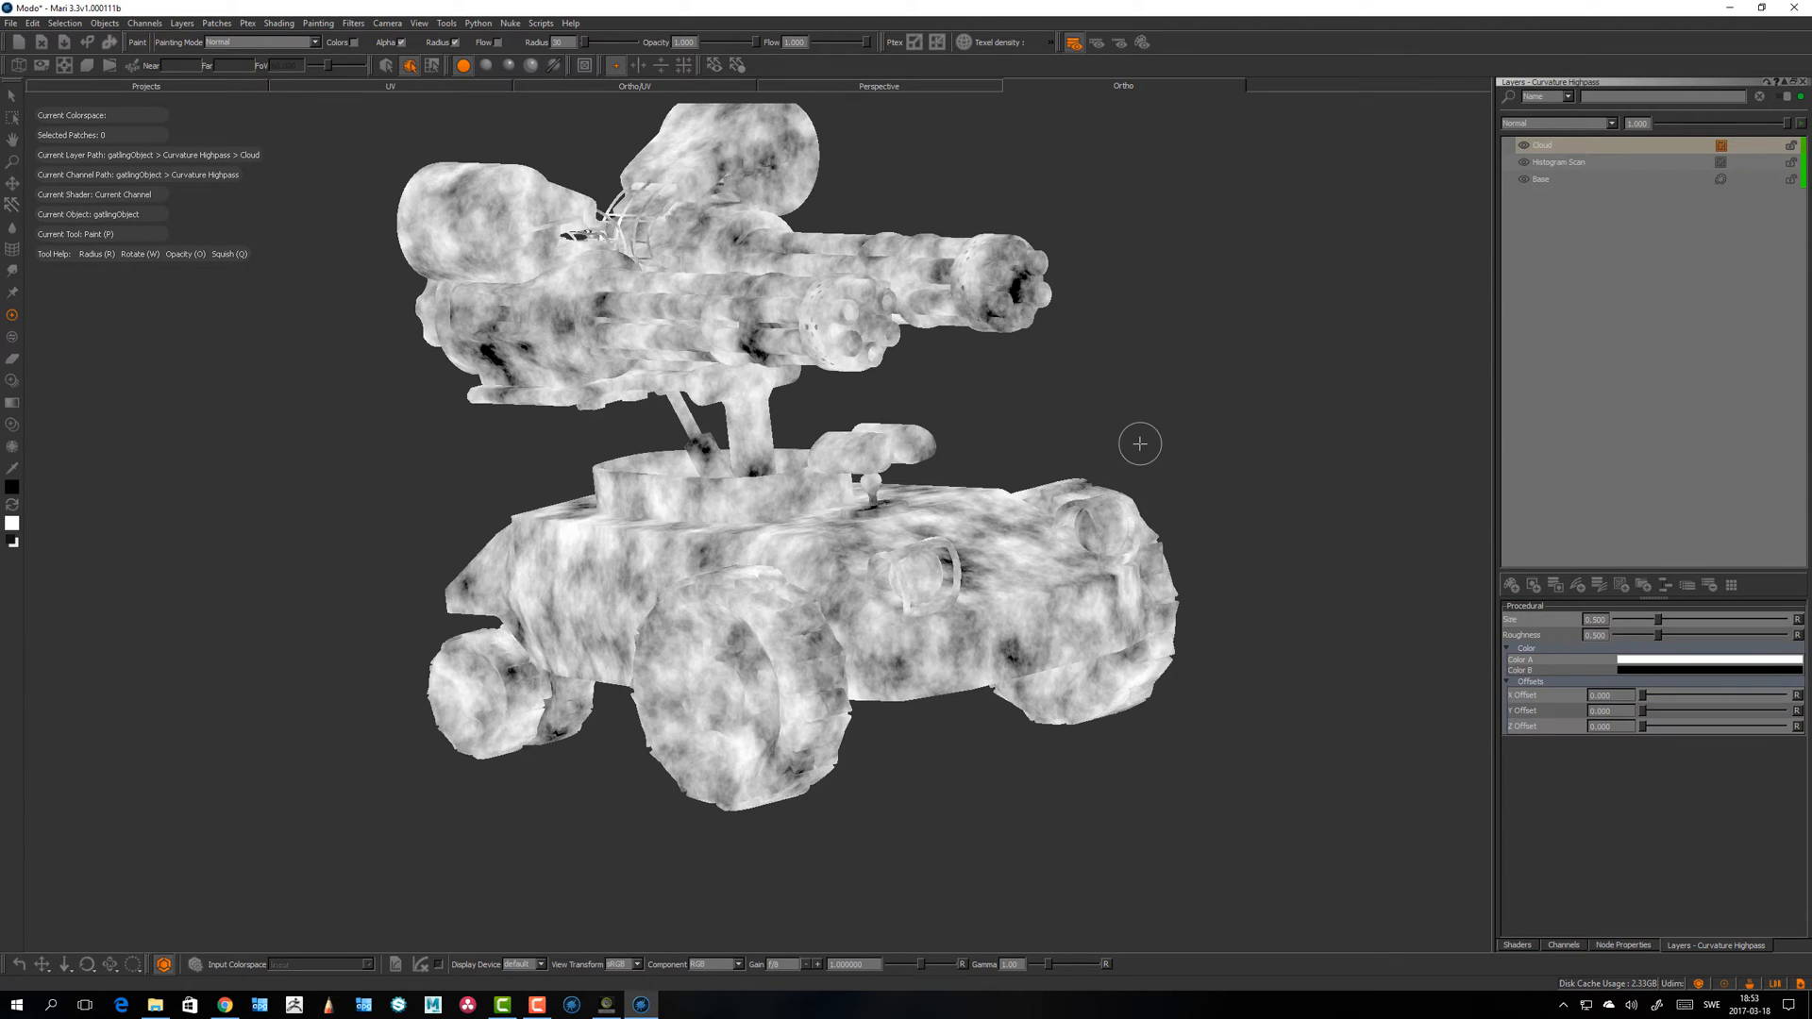
left_click(1557, 123)
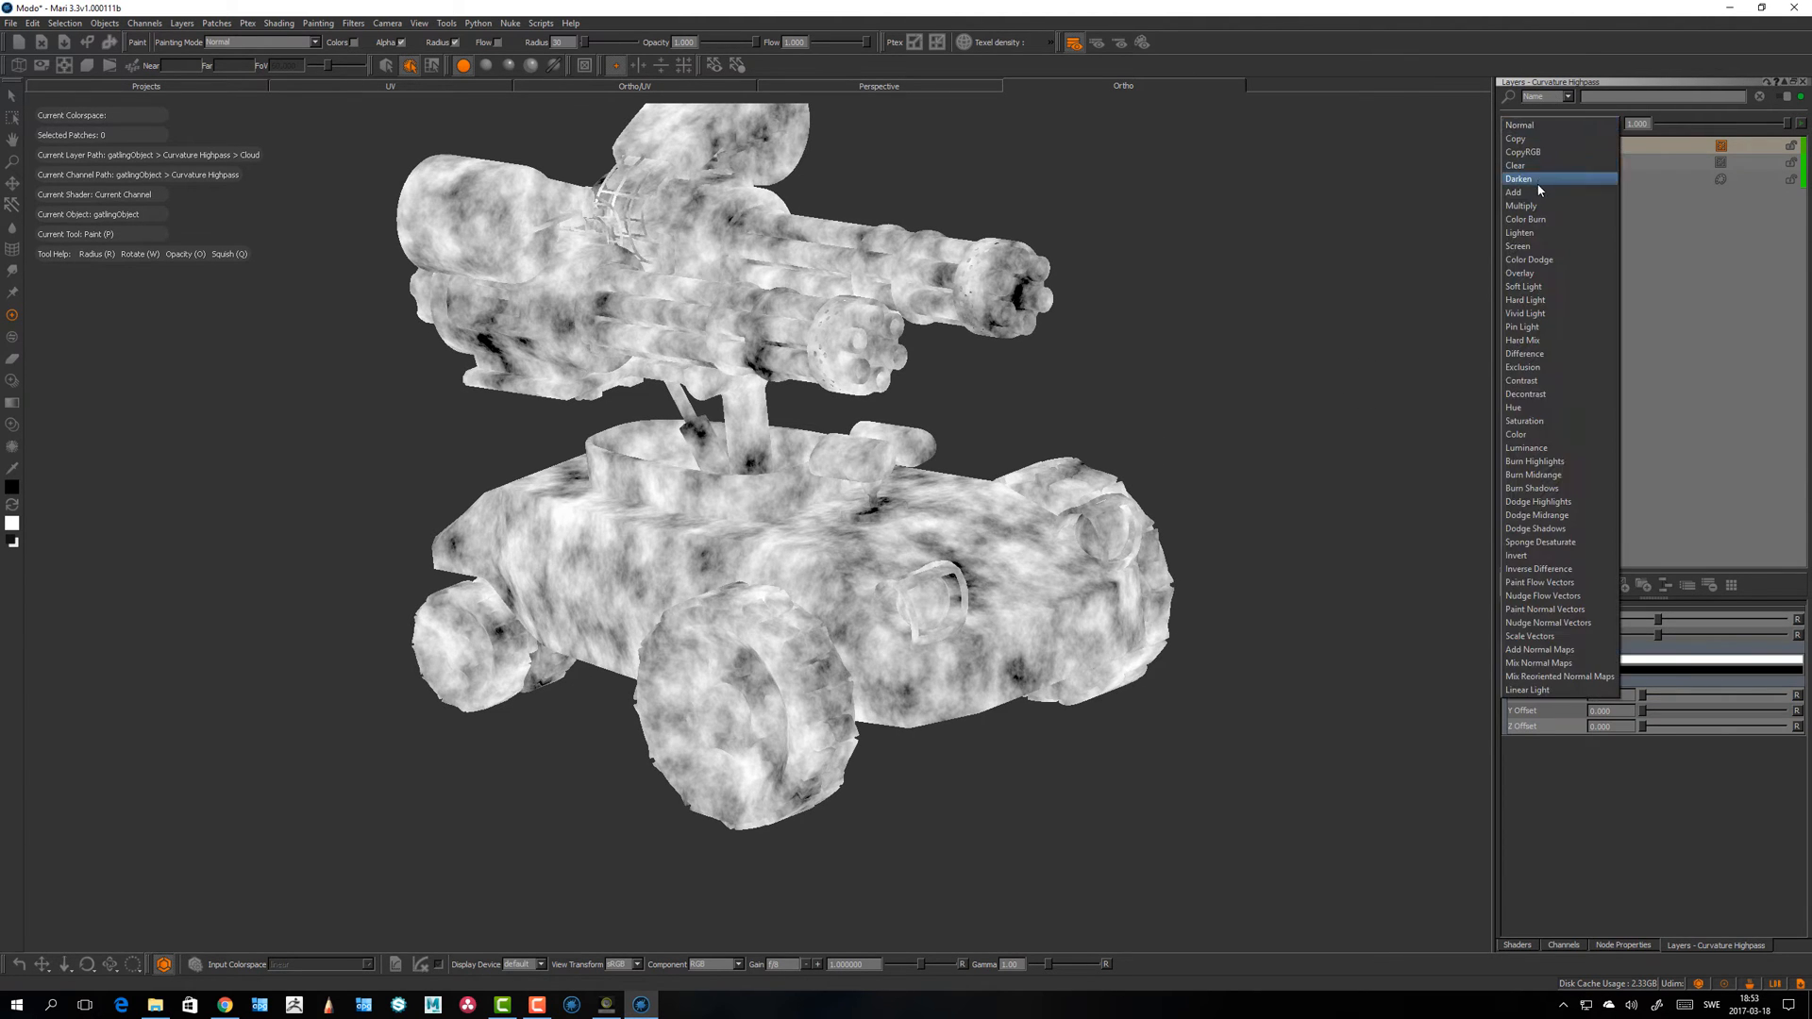
left_click(1523, 206)
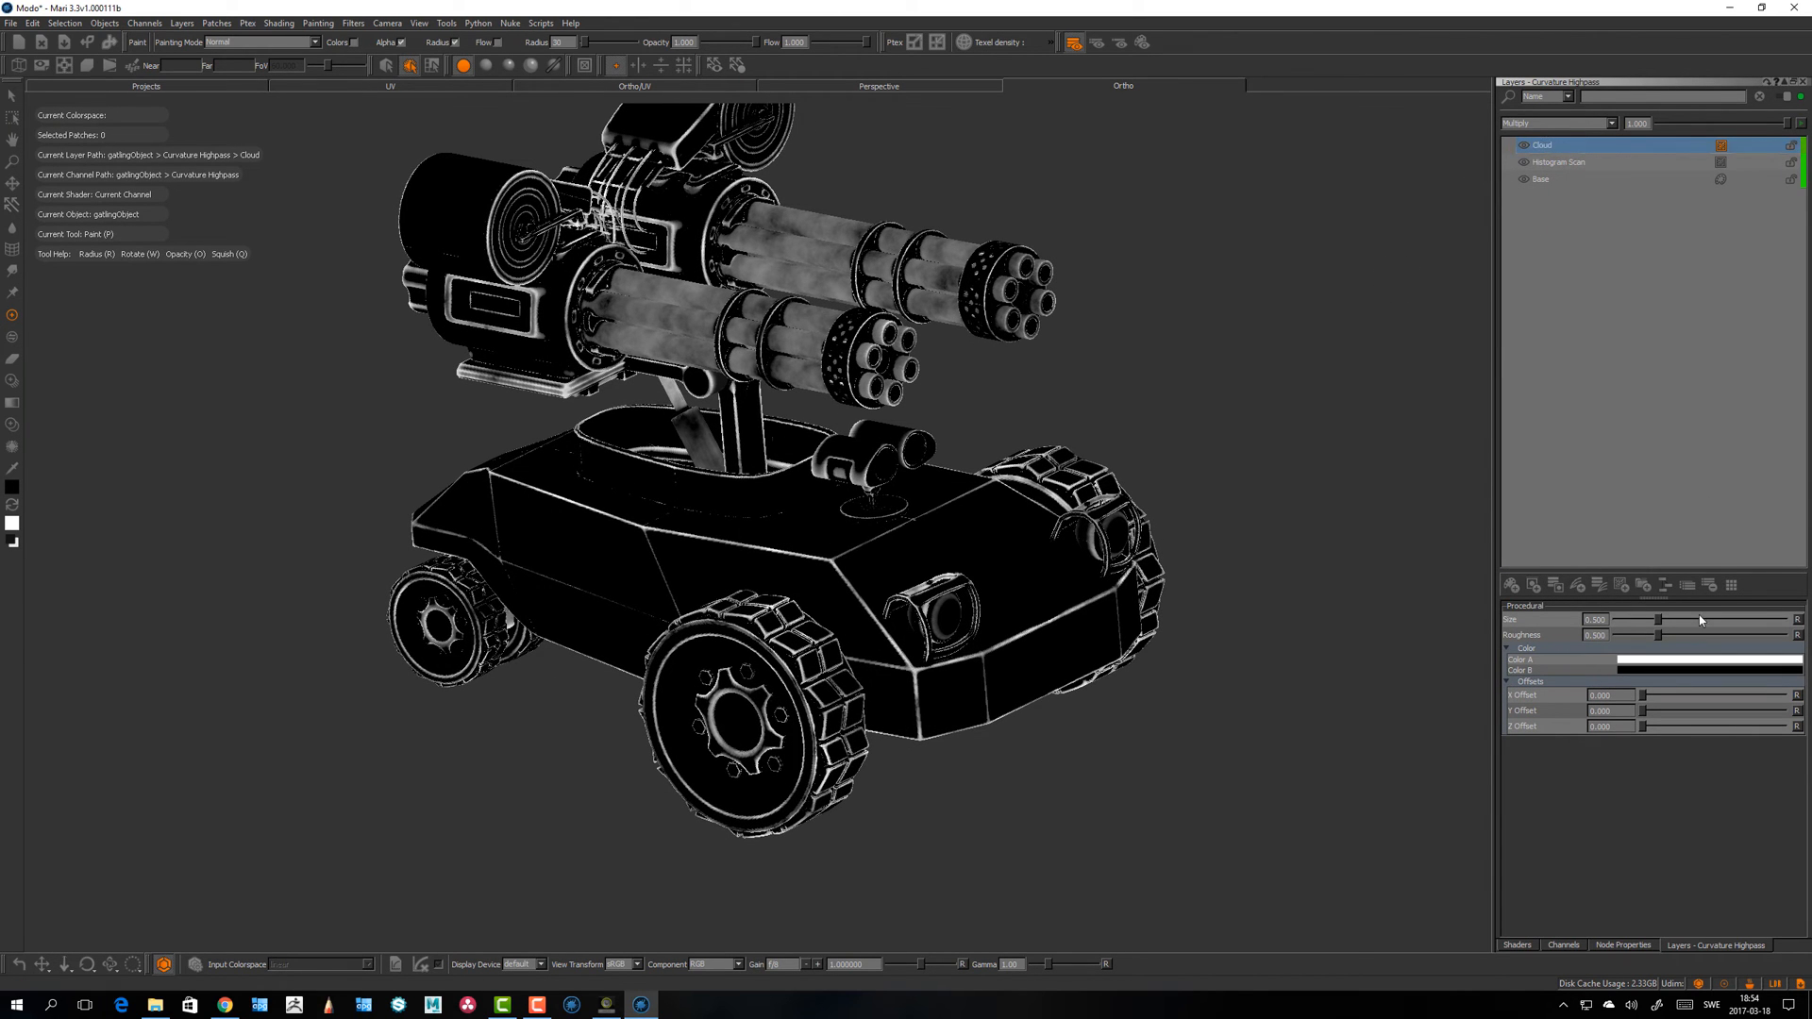
left_click(1557, 124)
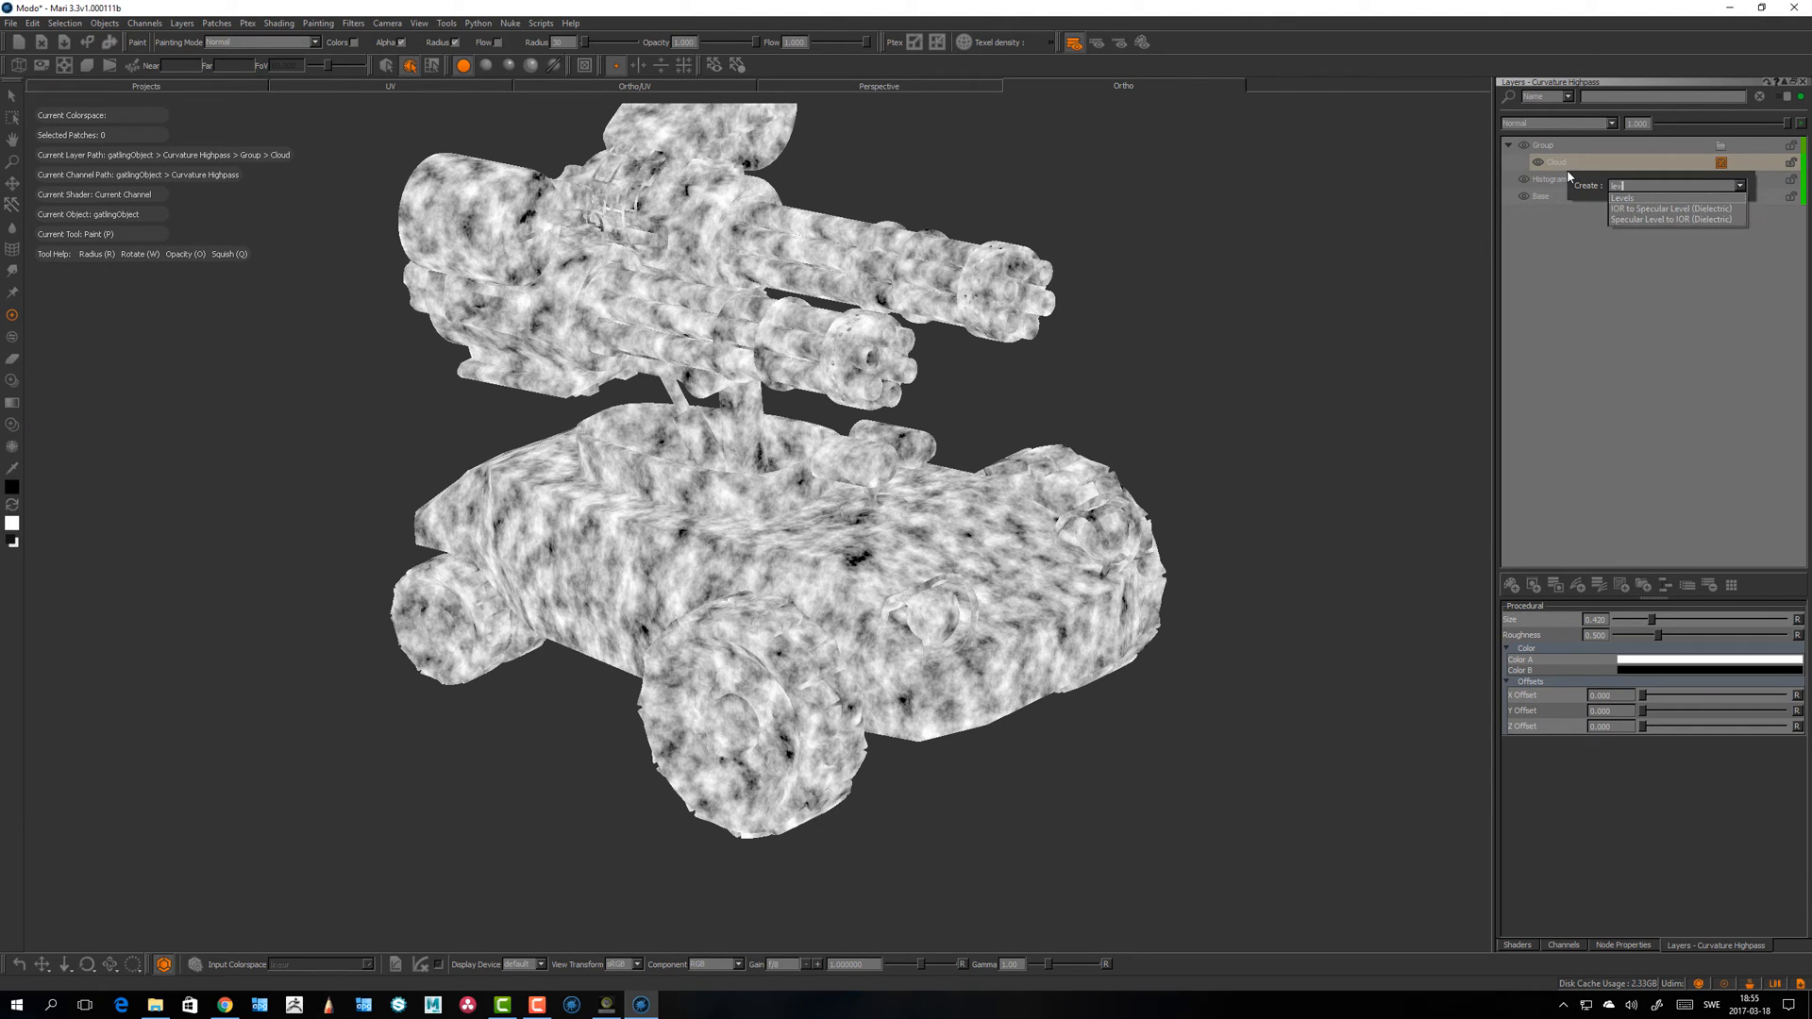
Step: Add a Levels adjustment to the cloud, lowering white input and adjusting midtones to harden it into blotches
left_click(1624, 199)
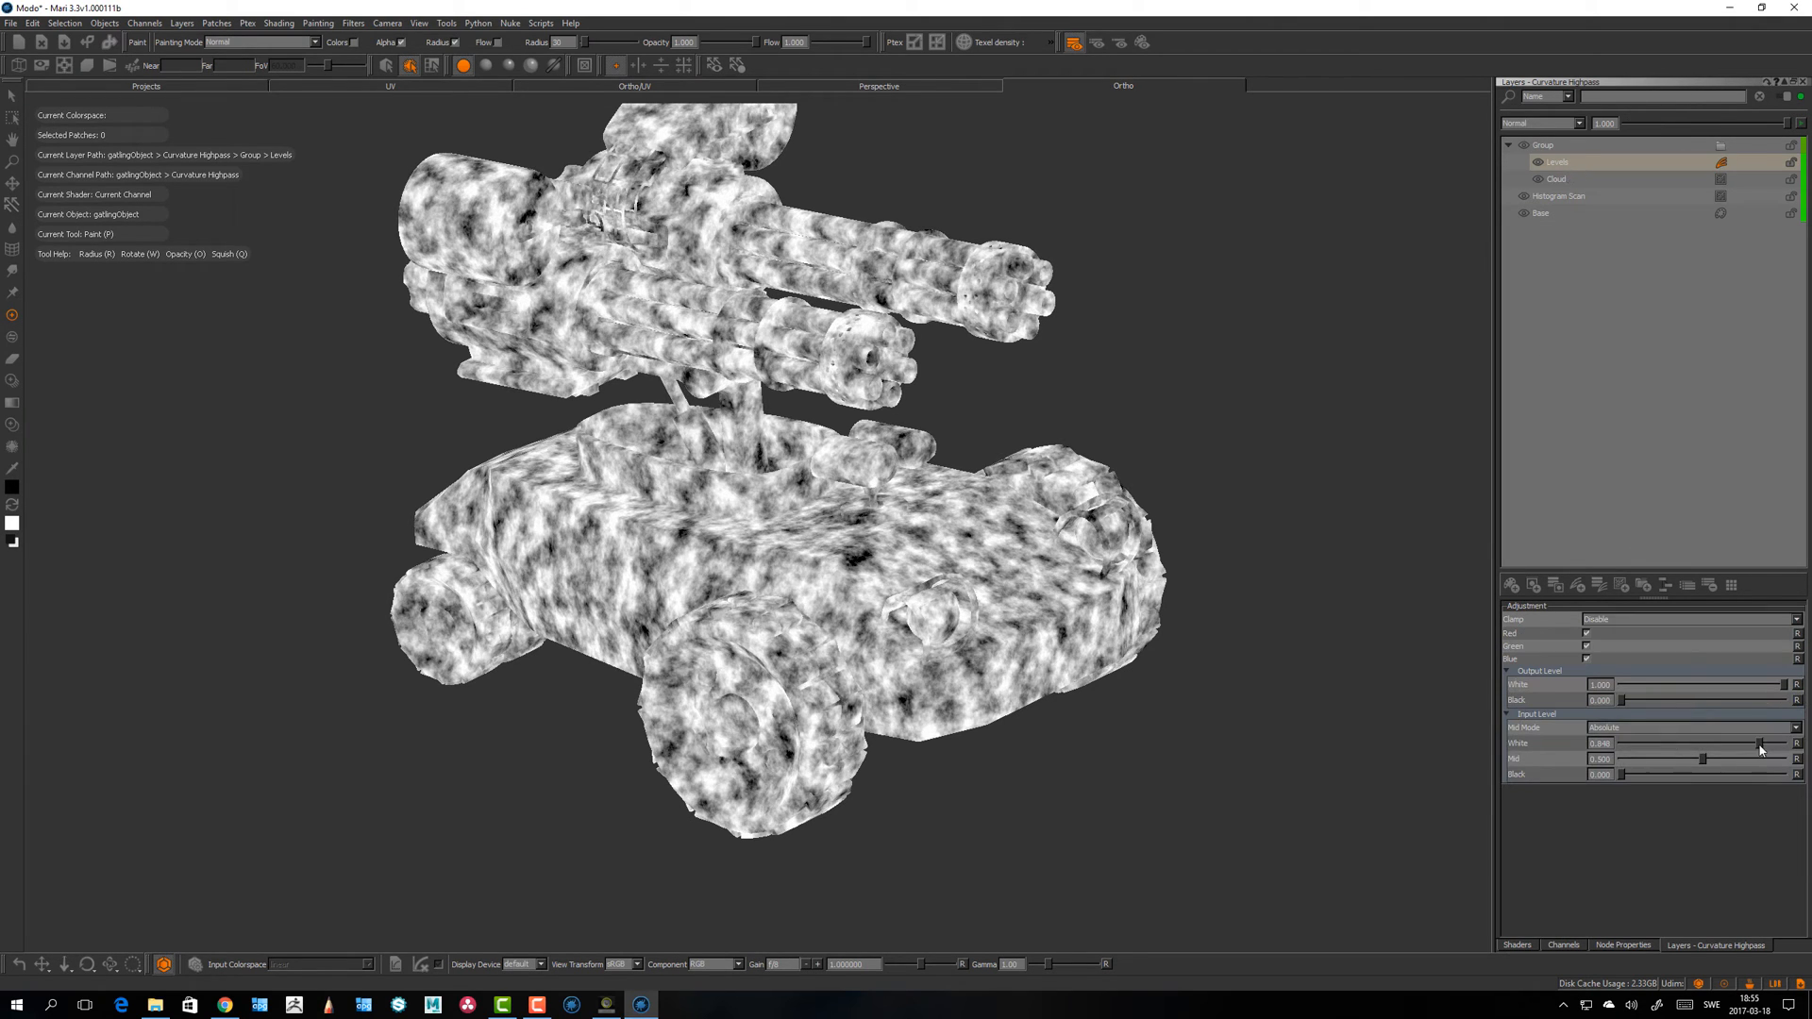
left_click_drag(1758, 743, 1690, 744)
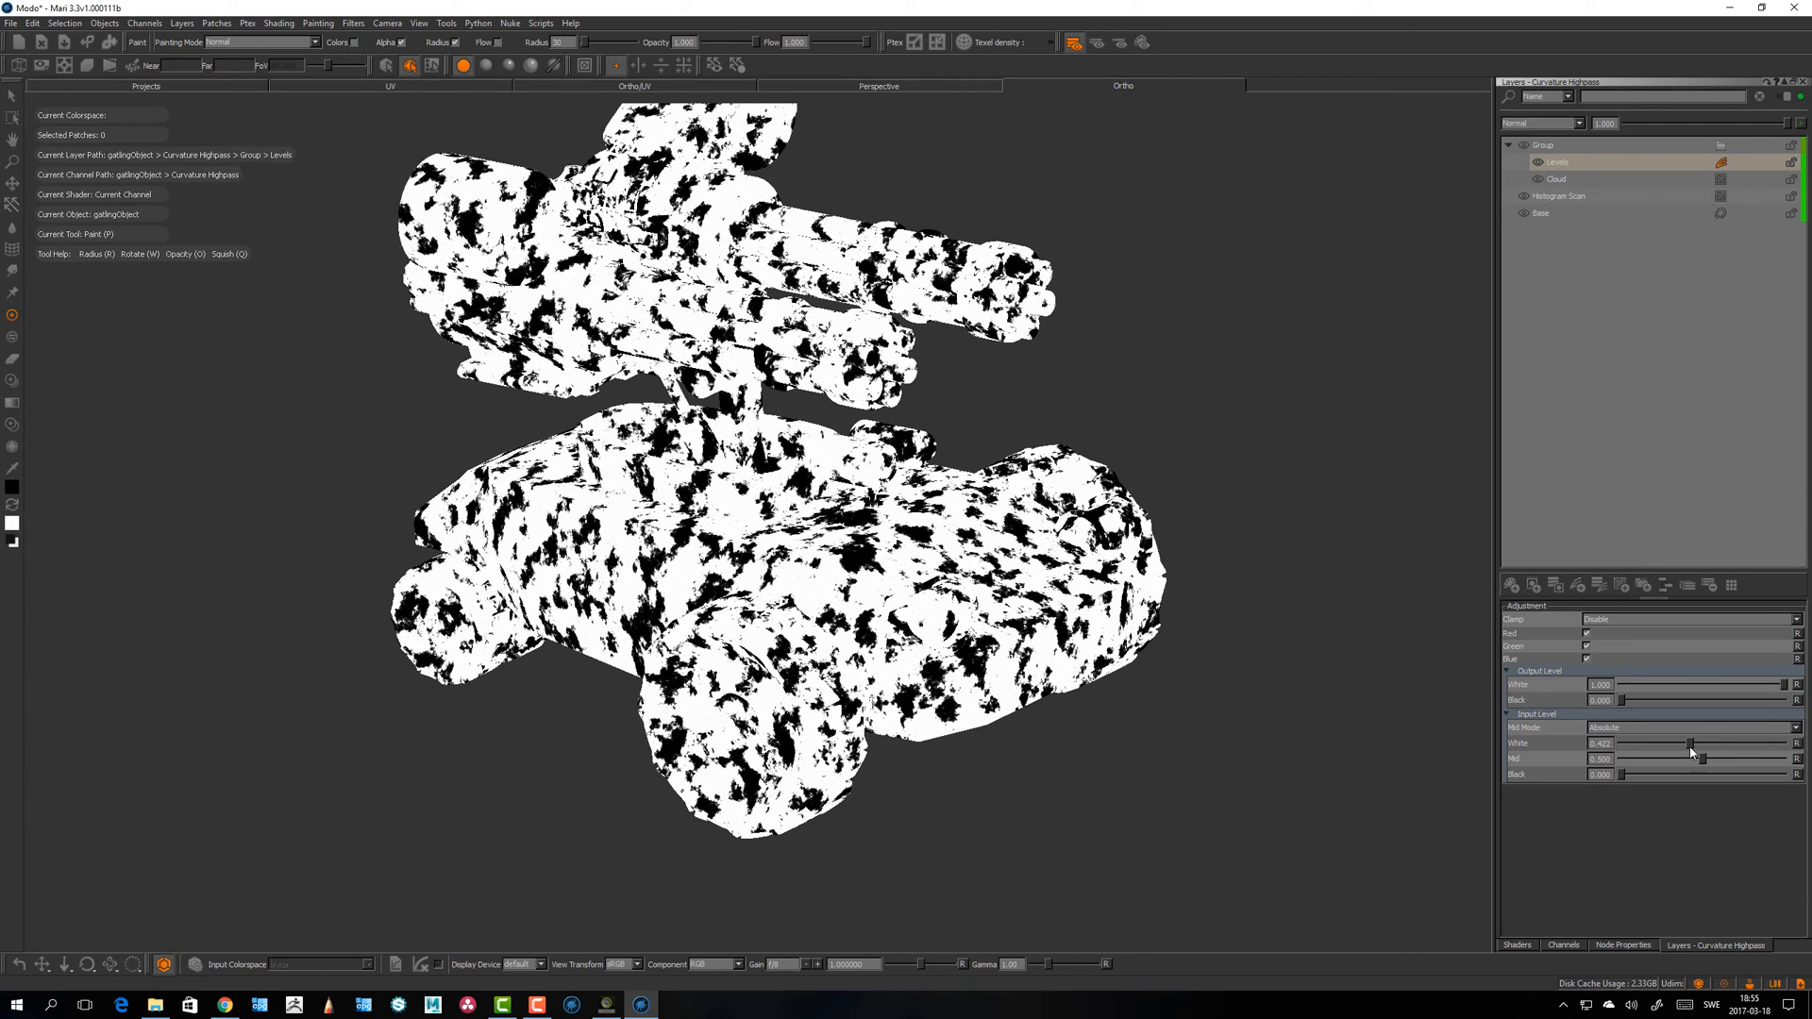
left_click_drag(1703, 759, 1739, 759)
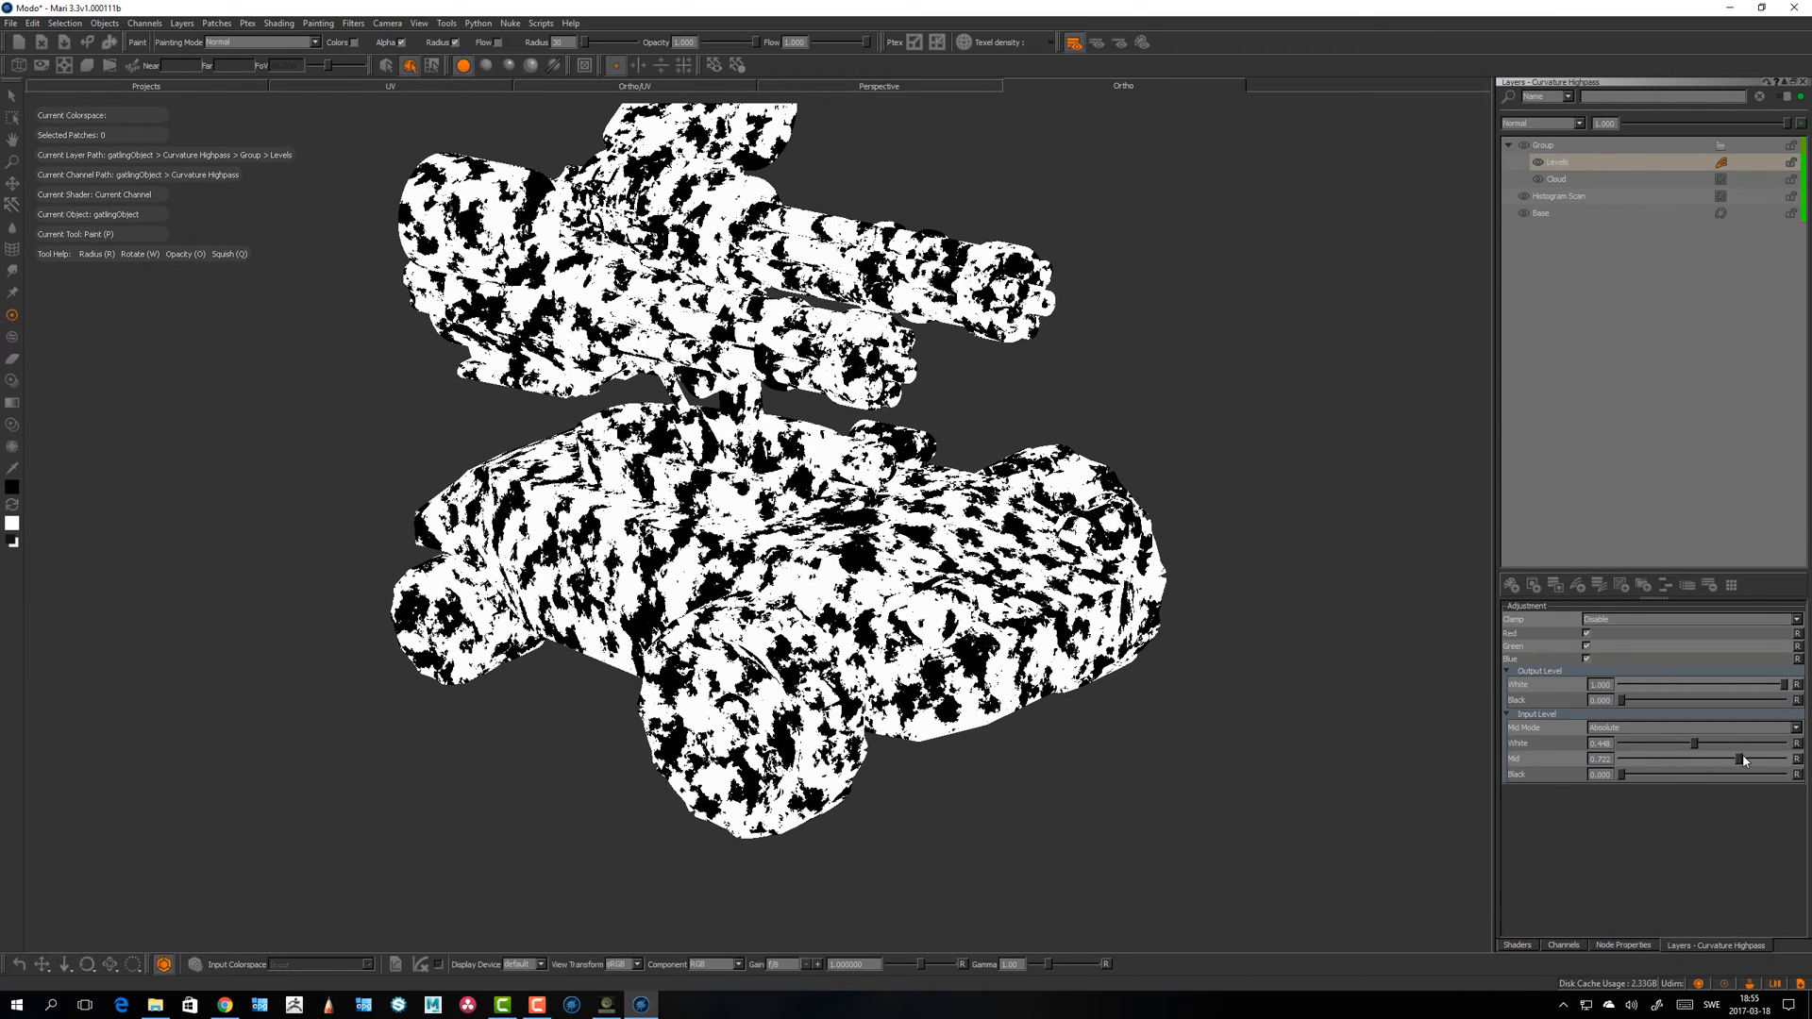
Step: Set the group holding the cloud noise to the Multiply blend mode
left_click(1558, 164)
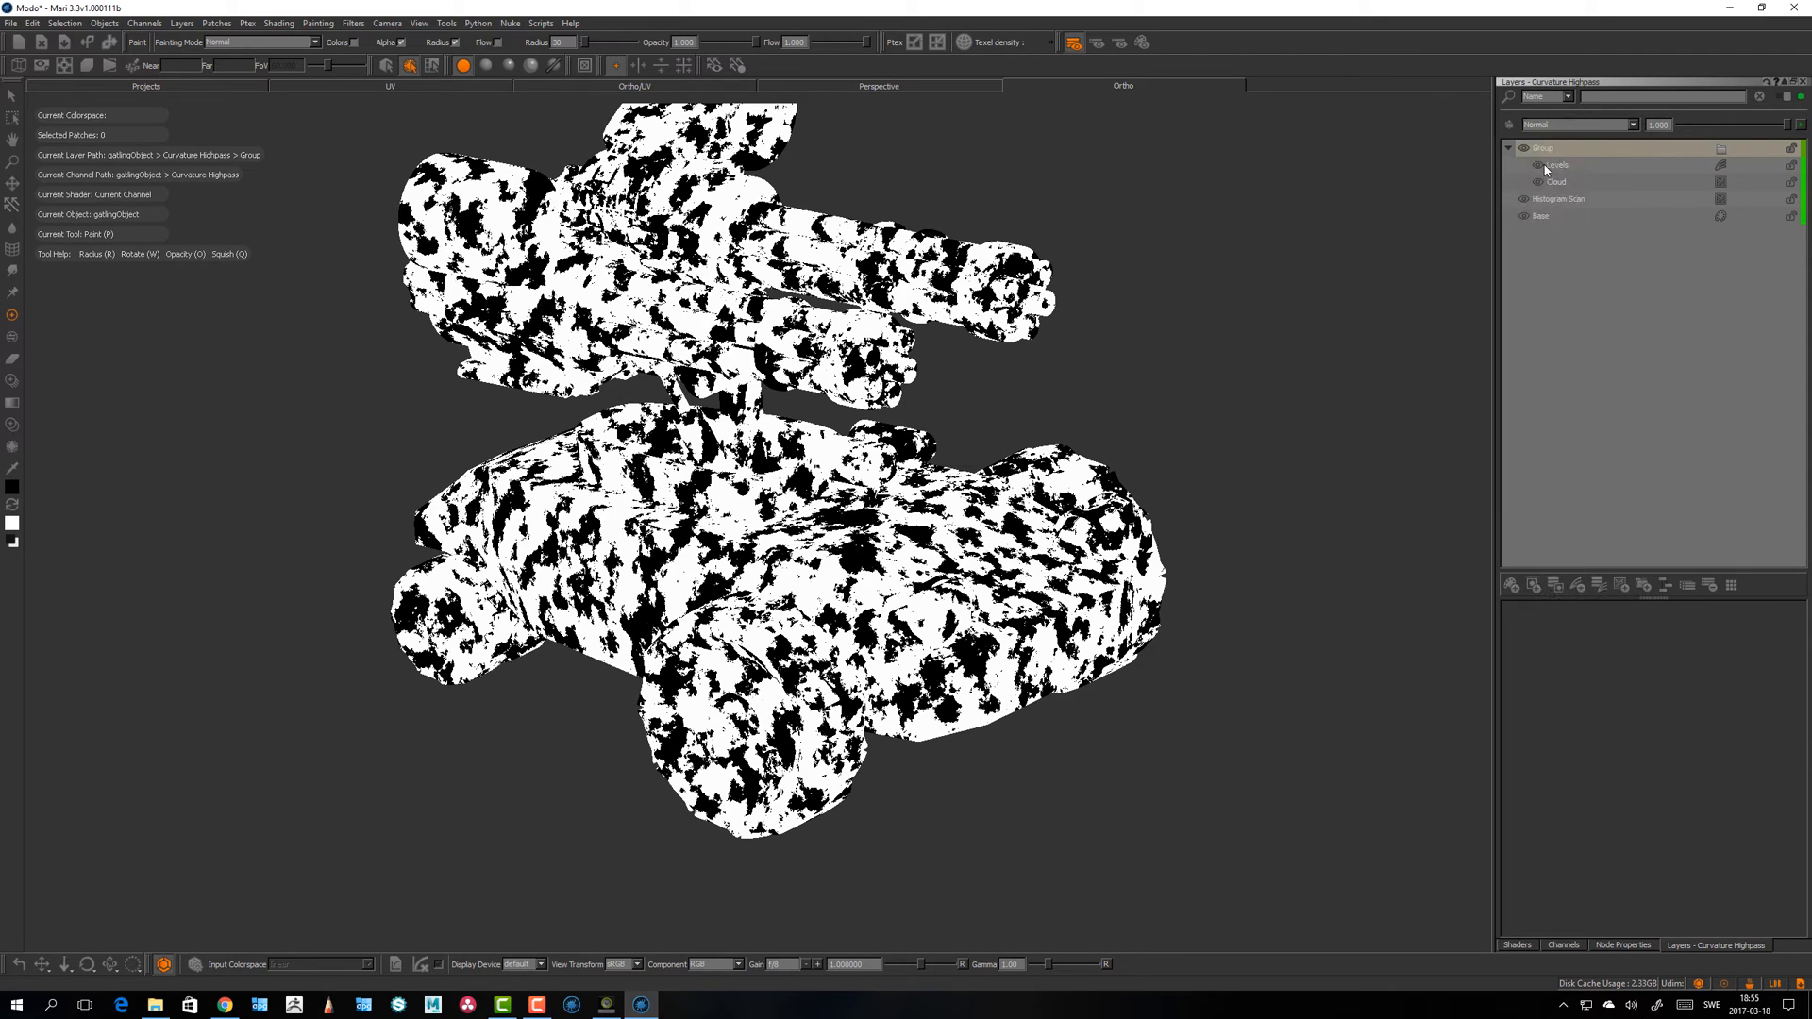
left_click(1578, 125)
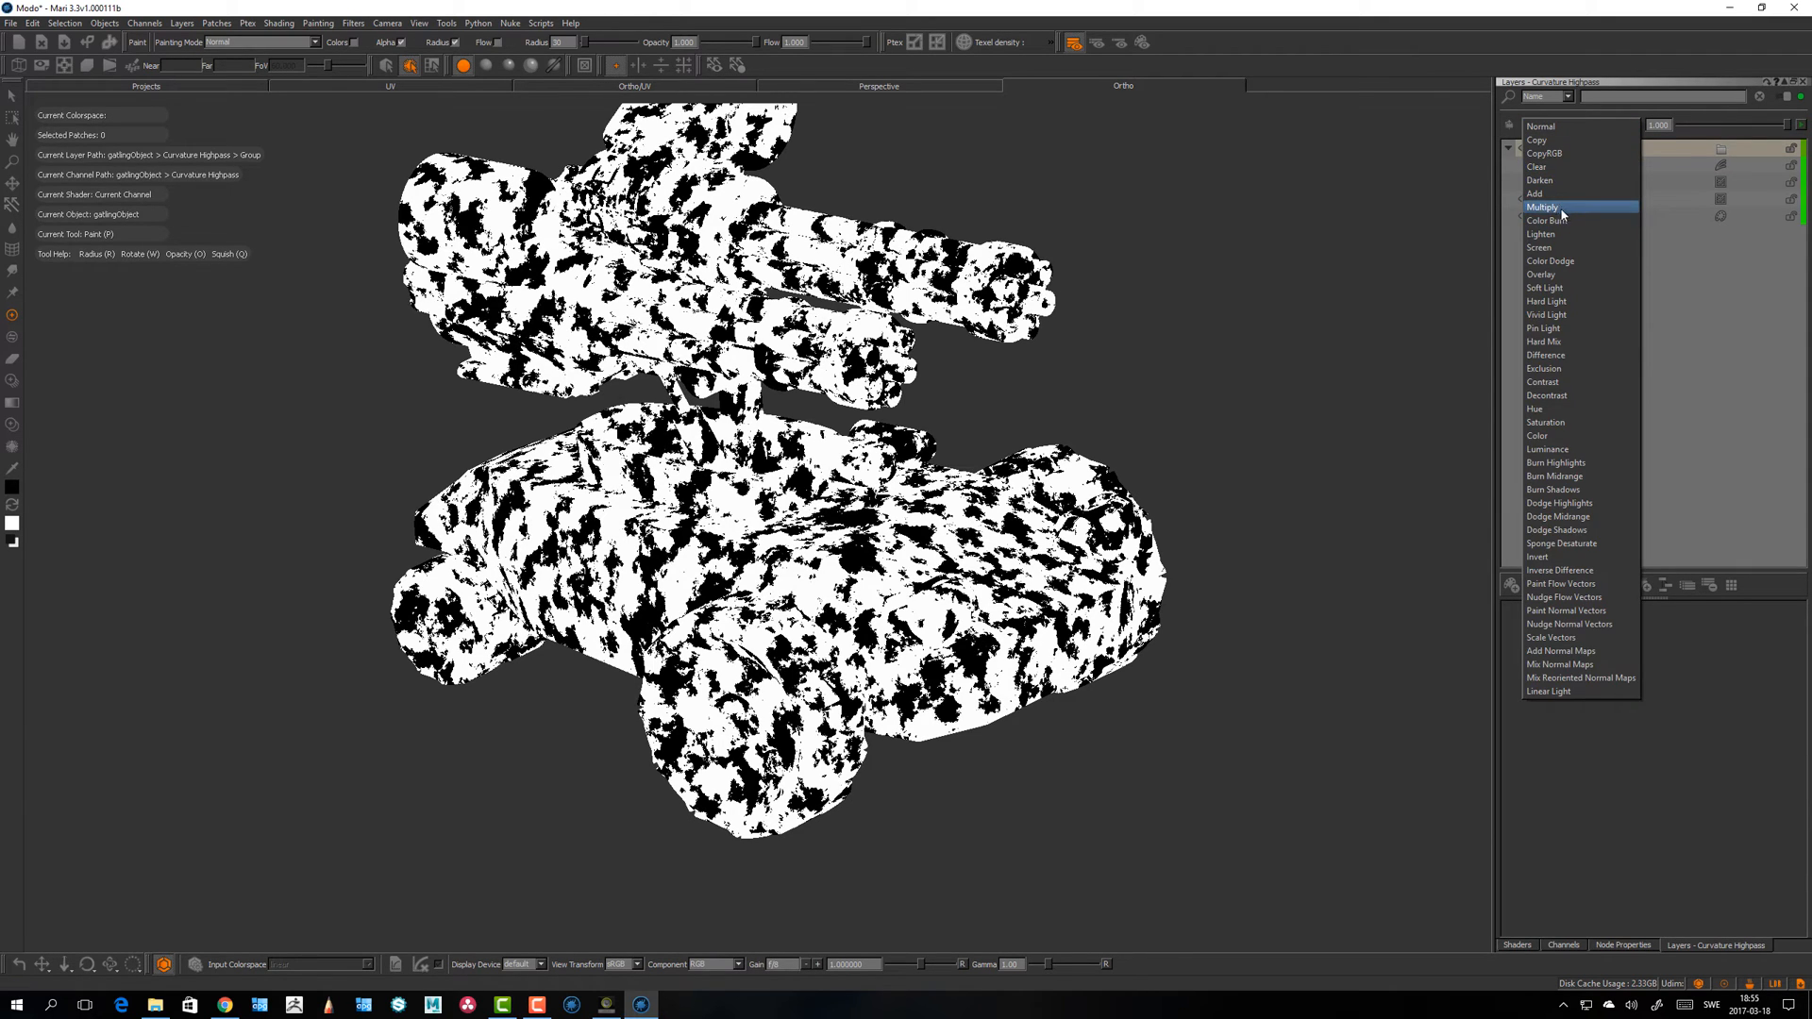
left_click(1543, 207)
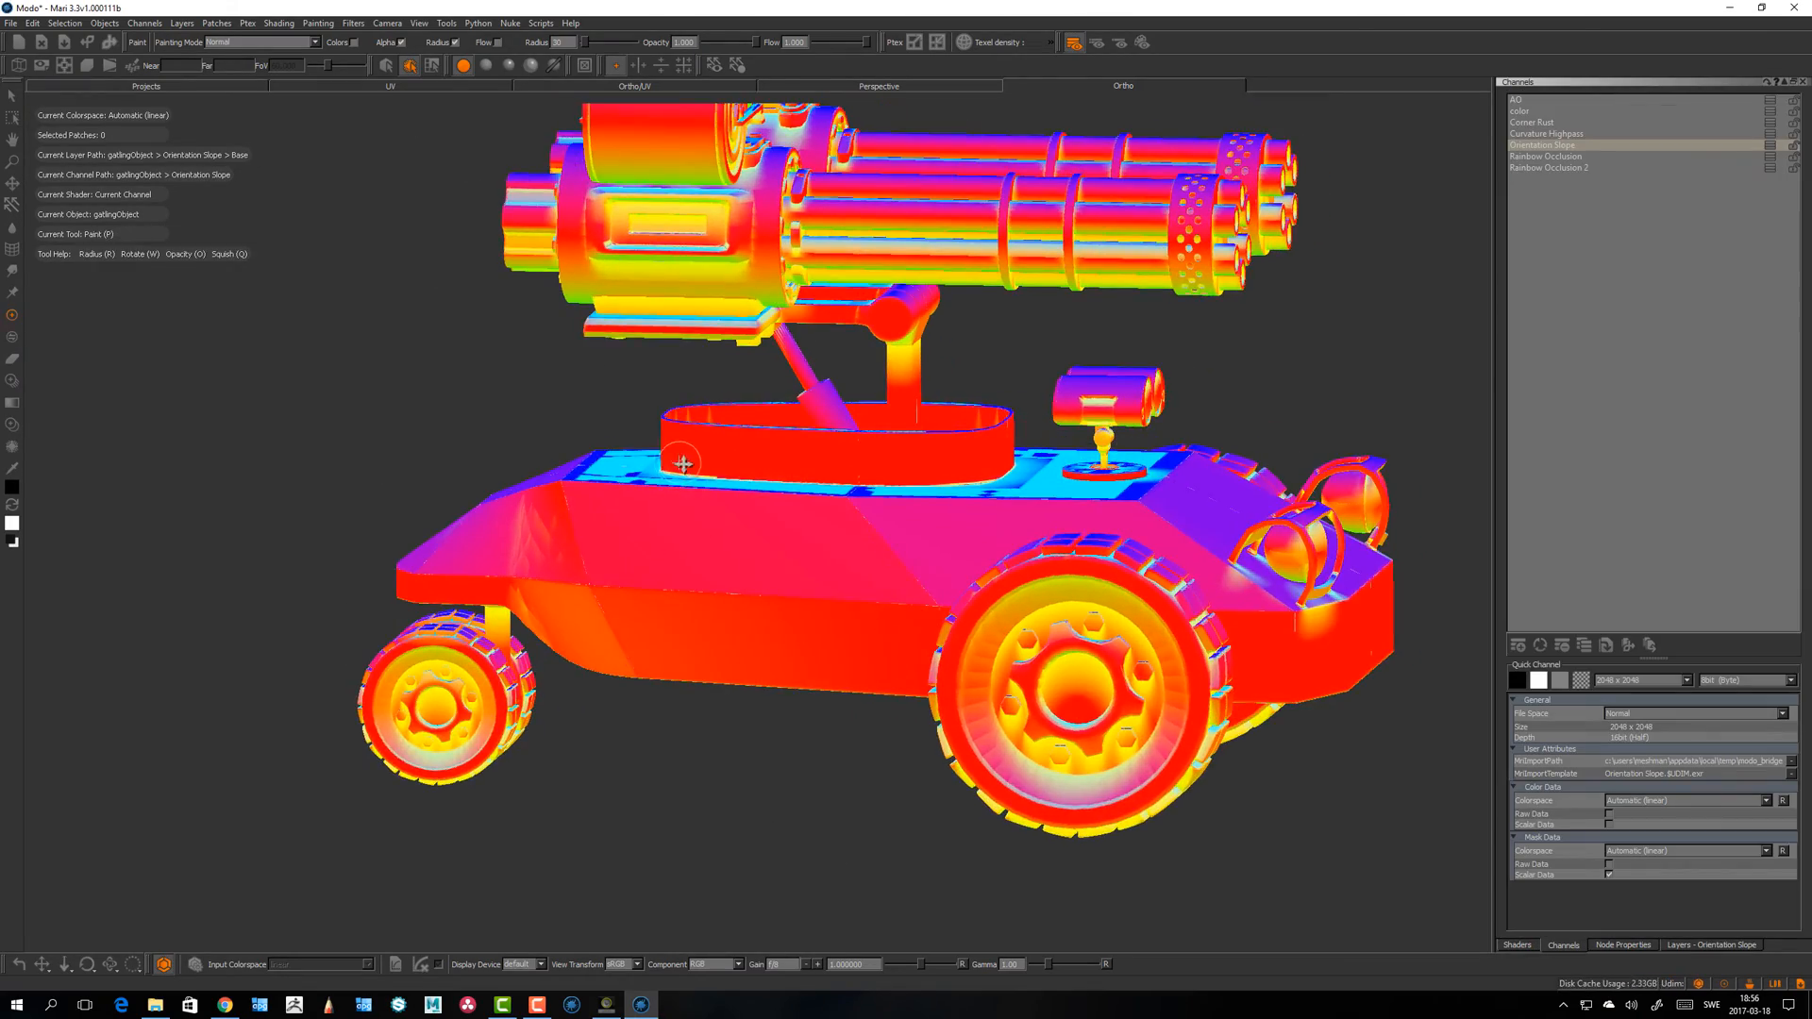
Step: Orbit the turret through side and front views, then zoom out to the whole vehicle
left_click_drag(682, 465, 704, 468)
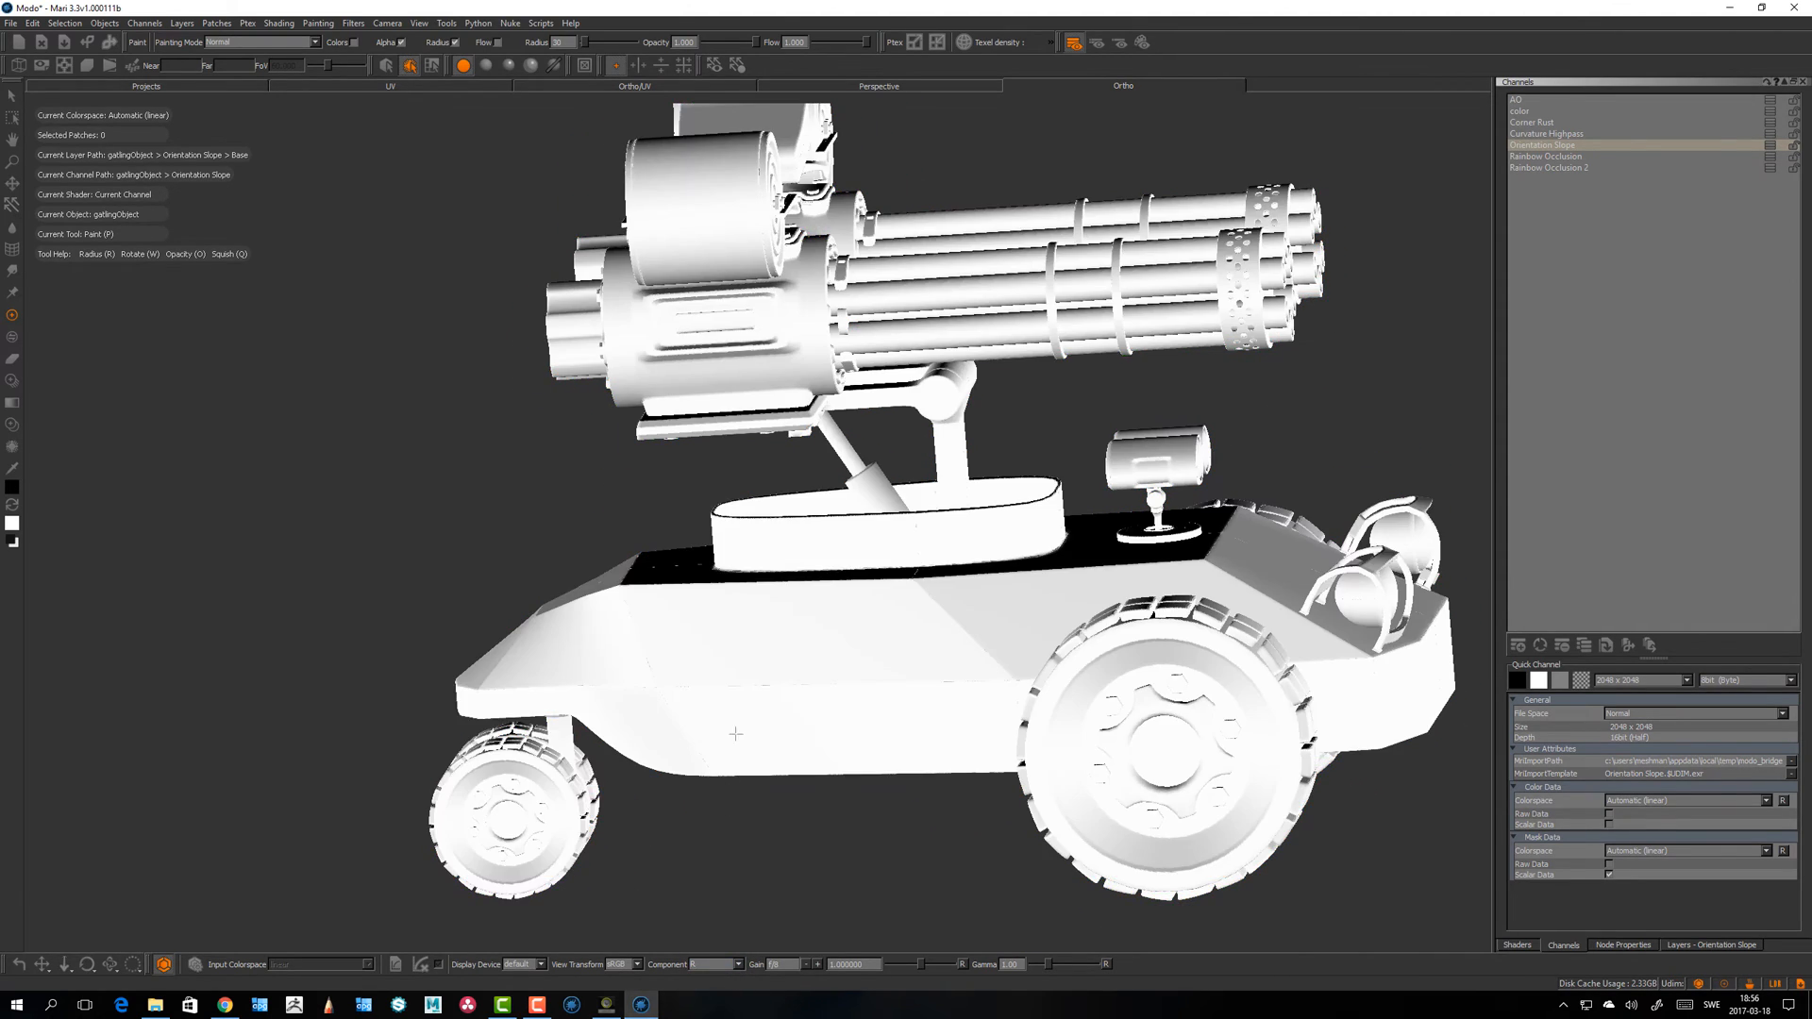
left_click_drag(734, 734, 433, 713)
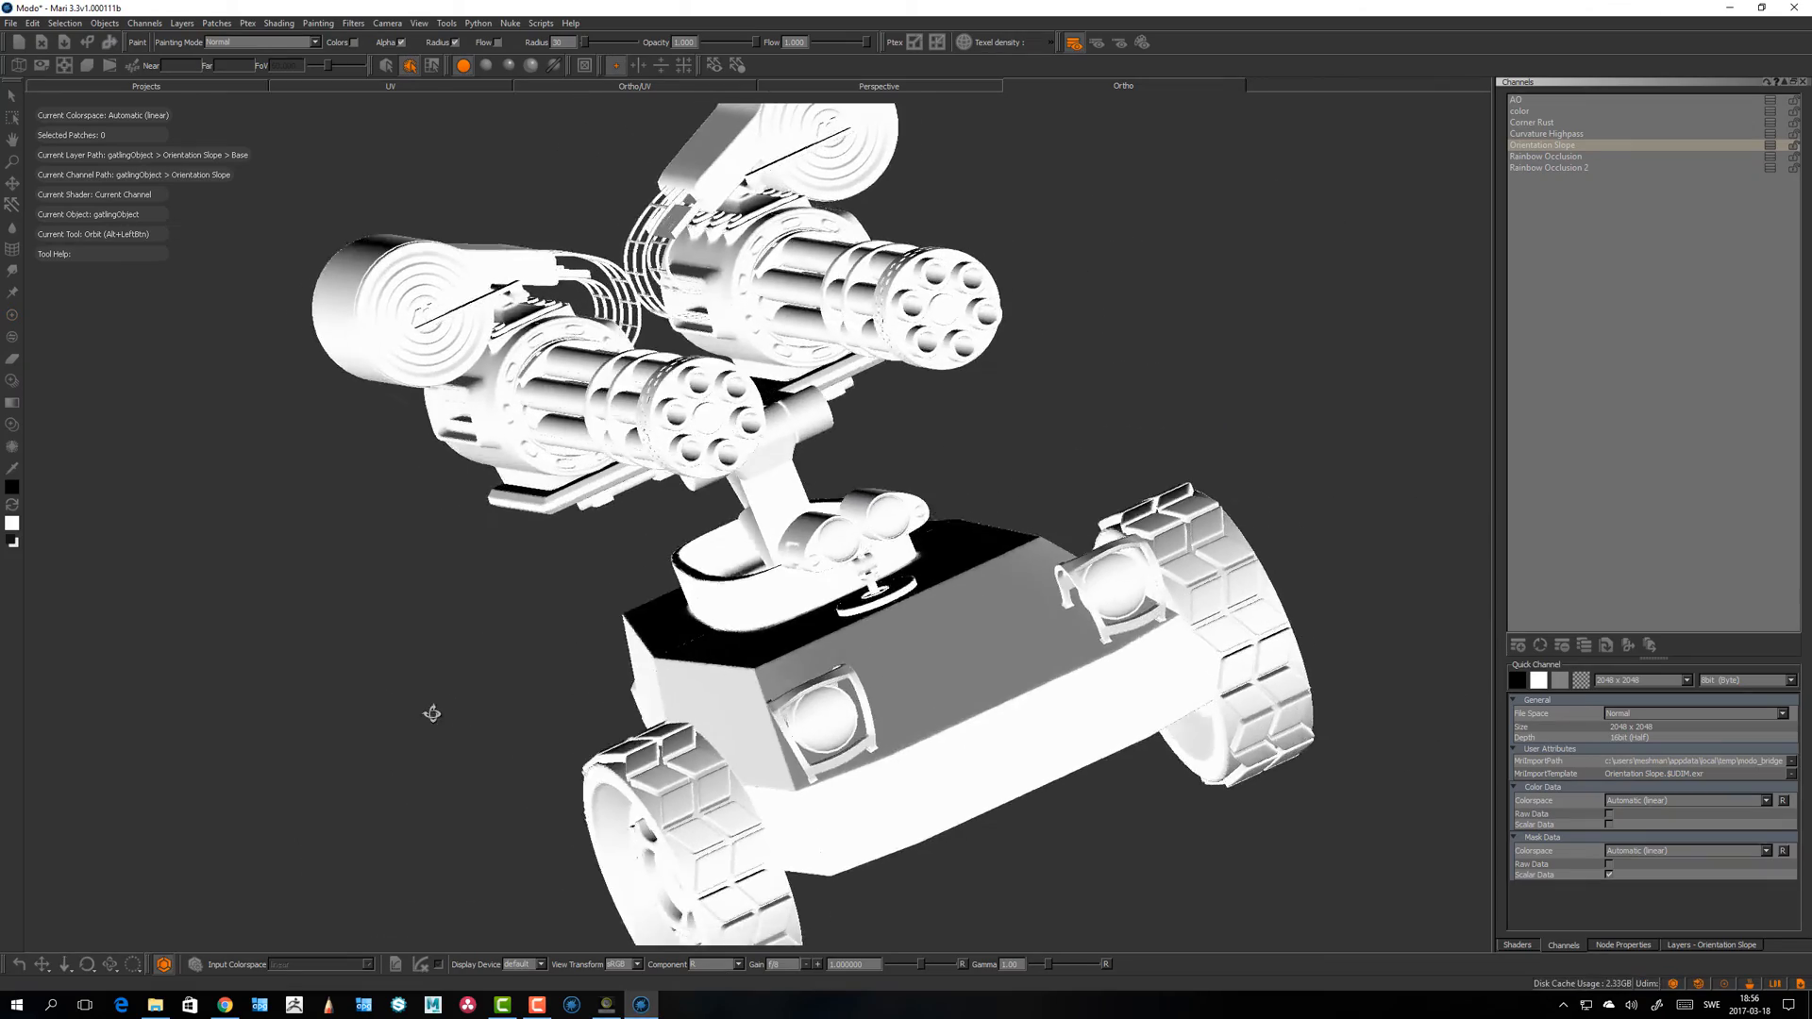
left_click_drag(433, 713, 745, 583)
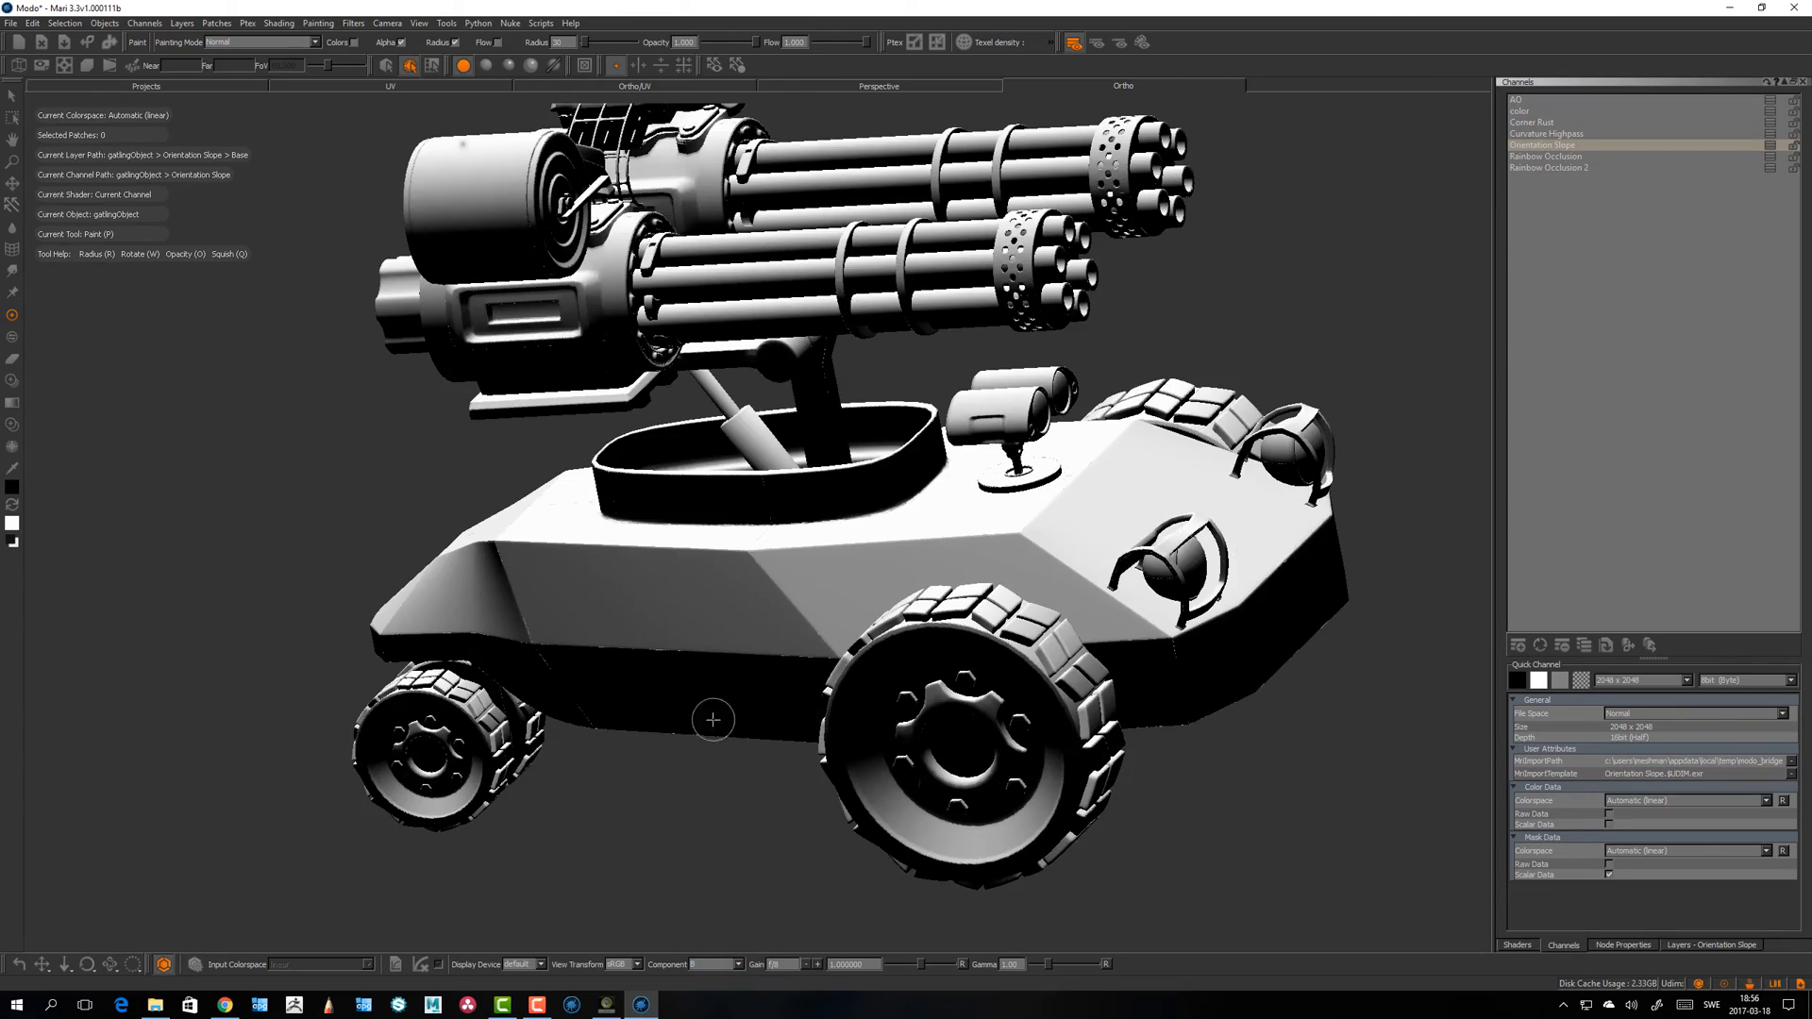
left_click_drag(713, 719, 612, 691)
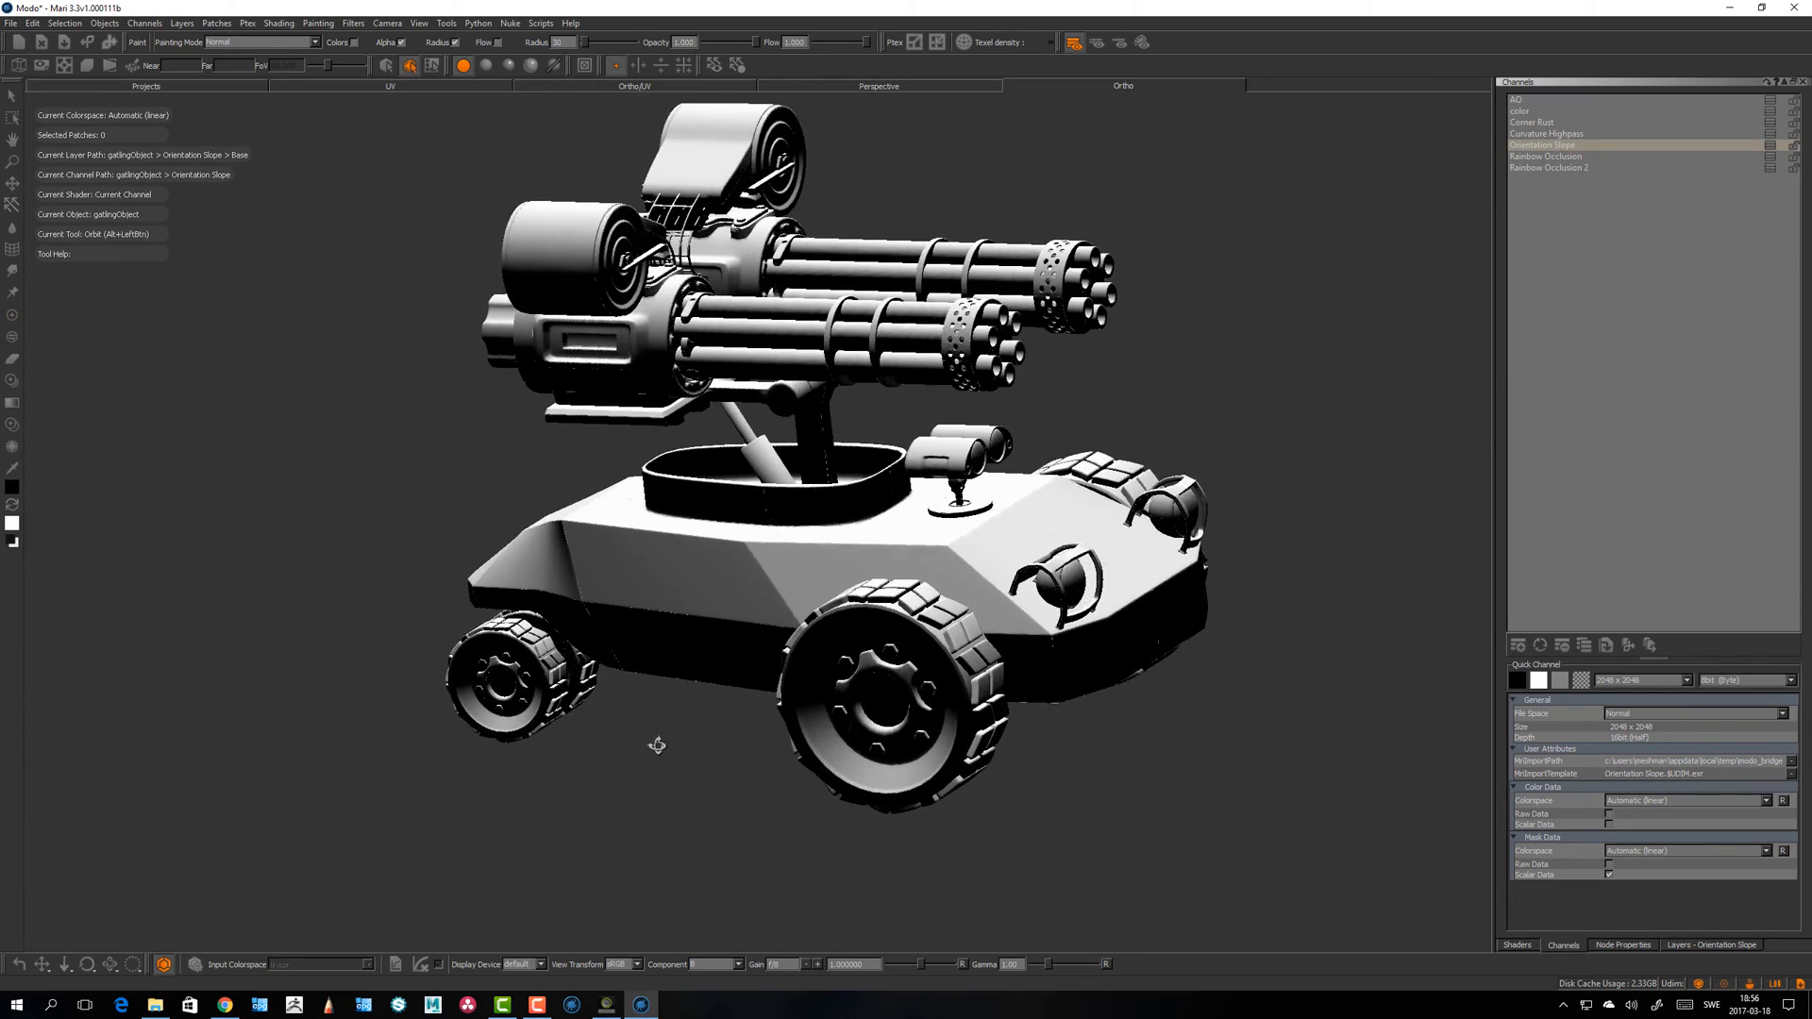
Step: Check the Orientation Slope channel by single components, then set the viewport Component to RGB
left_click(695, 965)
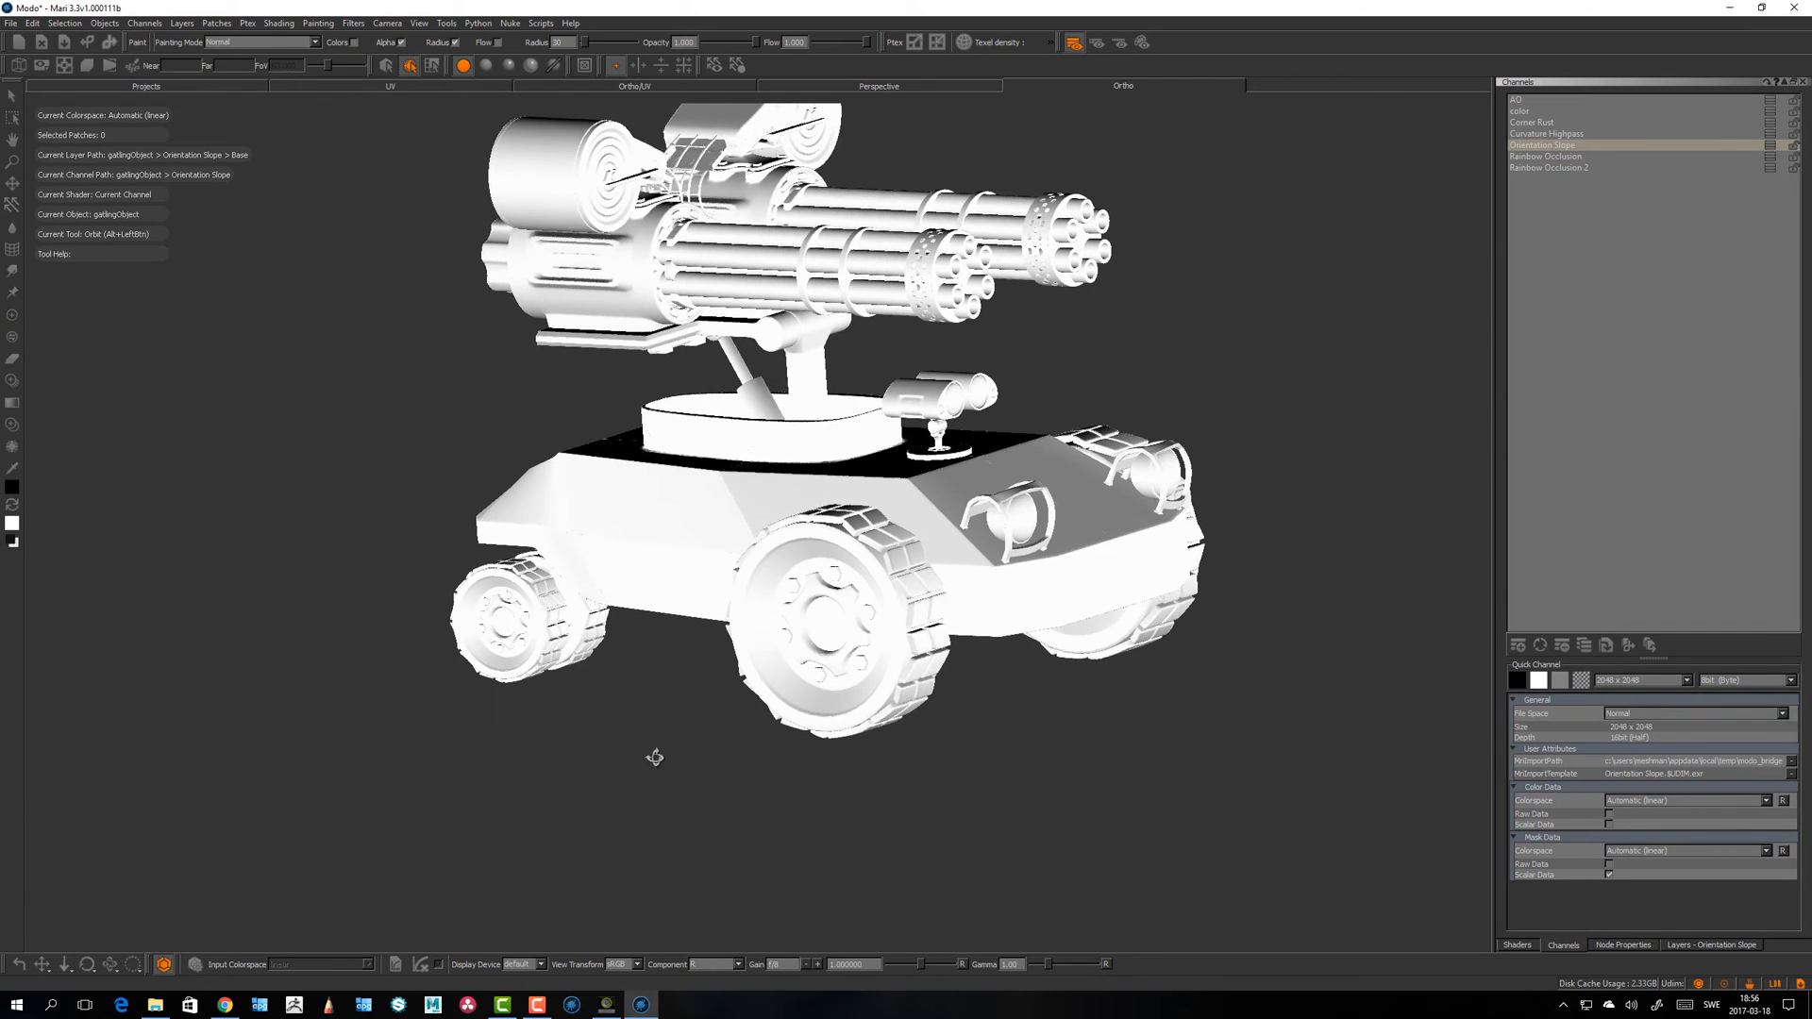
left_click(691, 965)
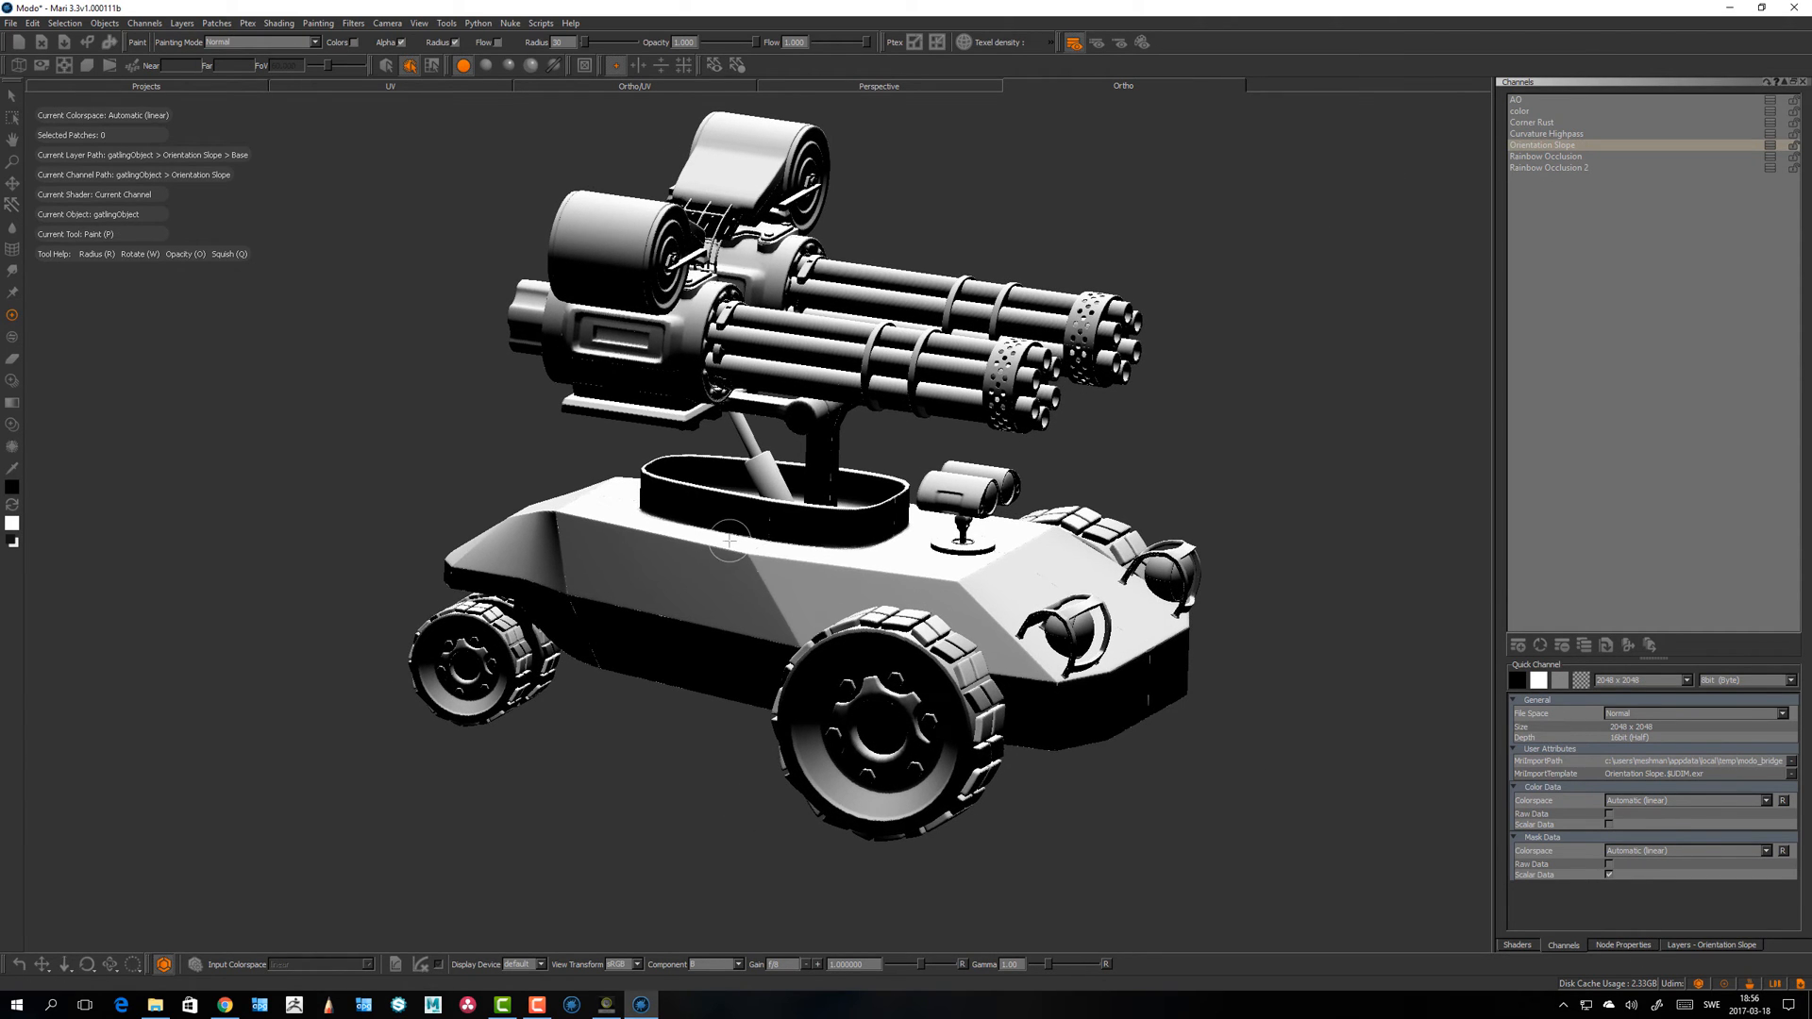
left_click(693, 964)
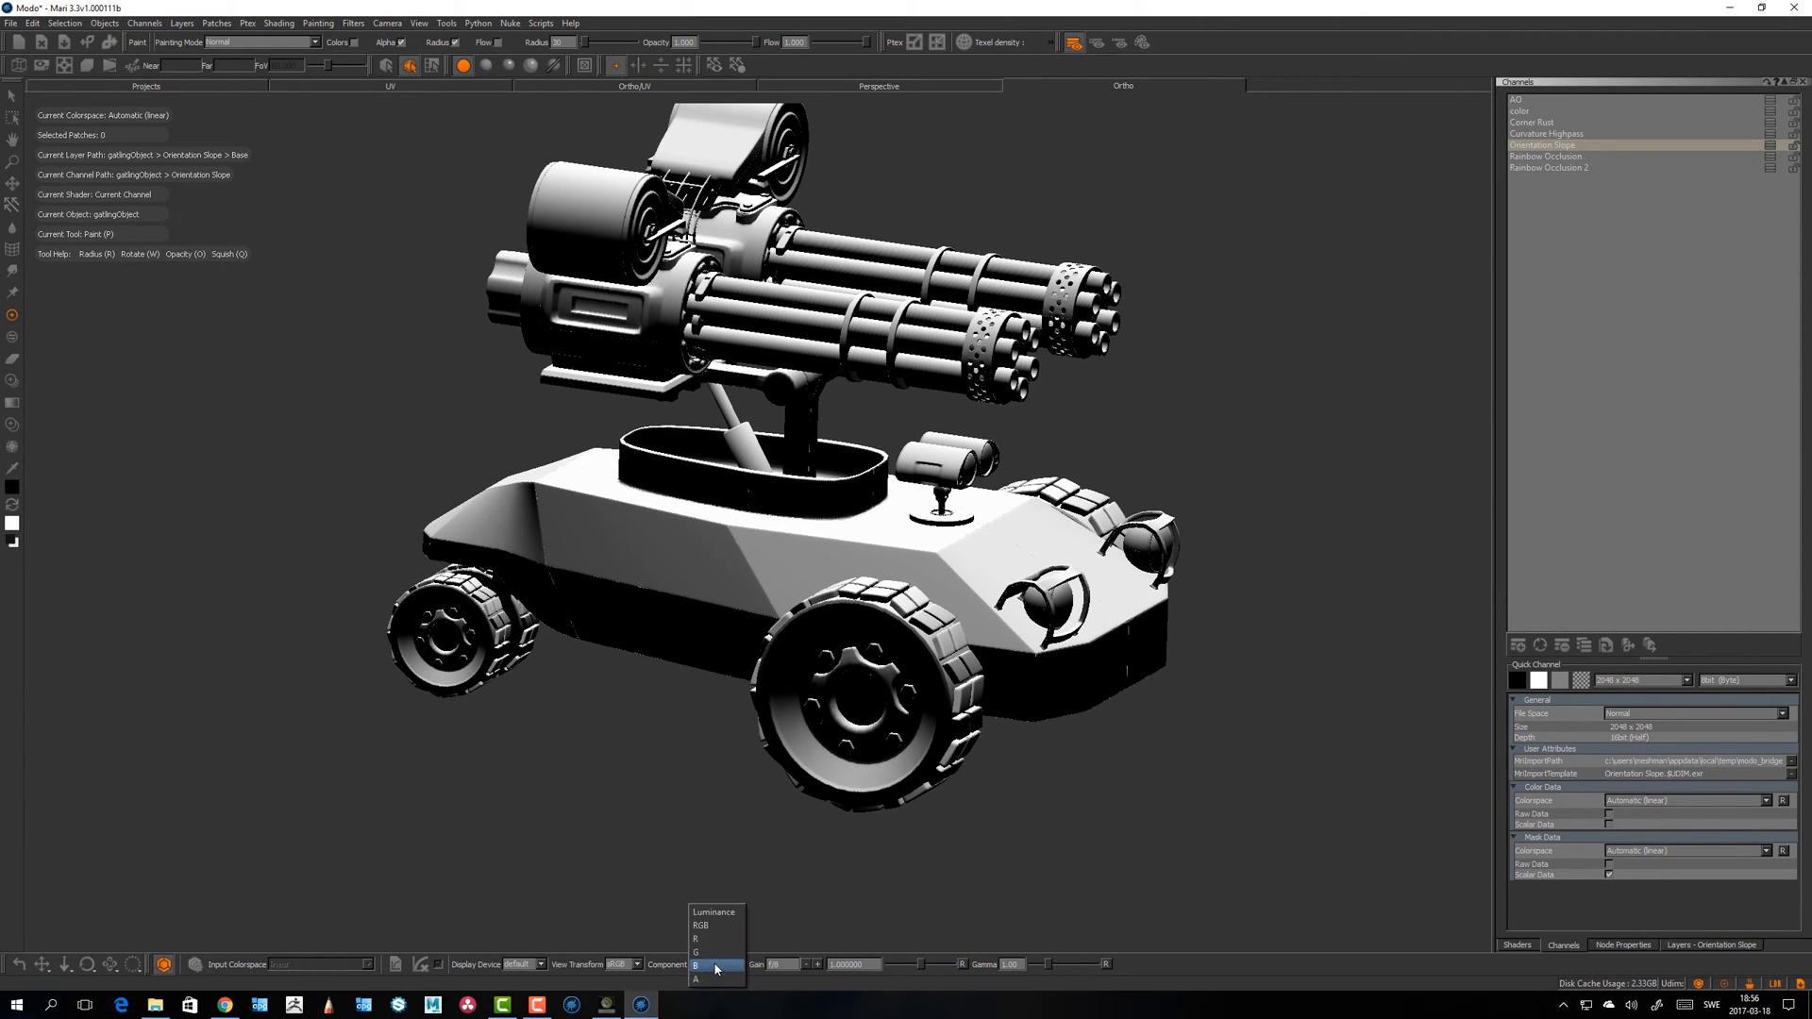
left_click(714, 965)
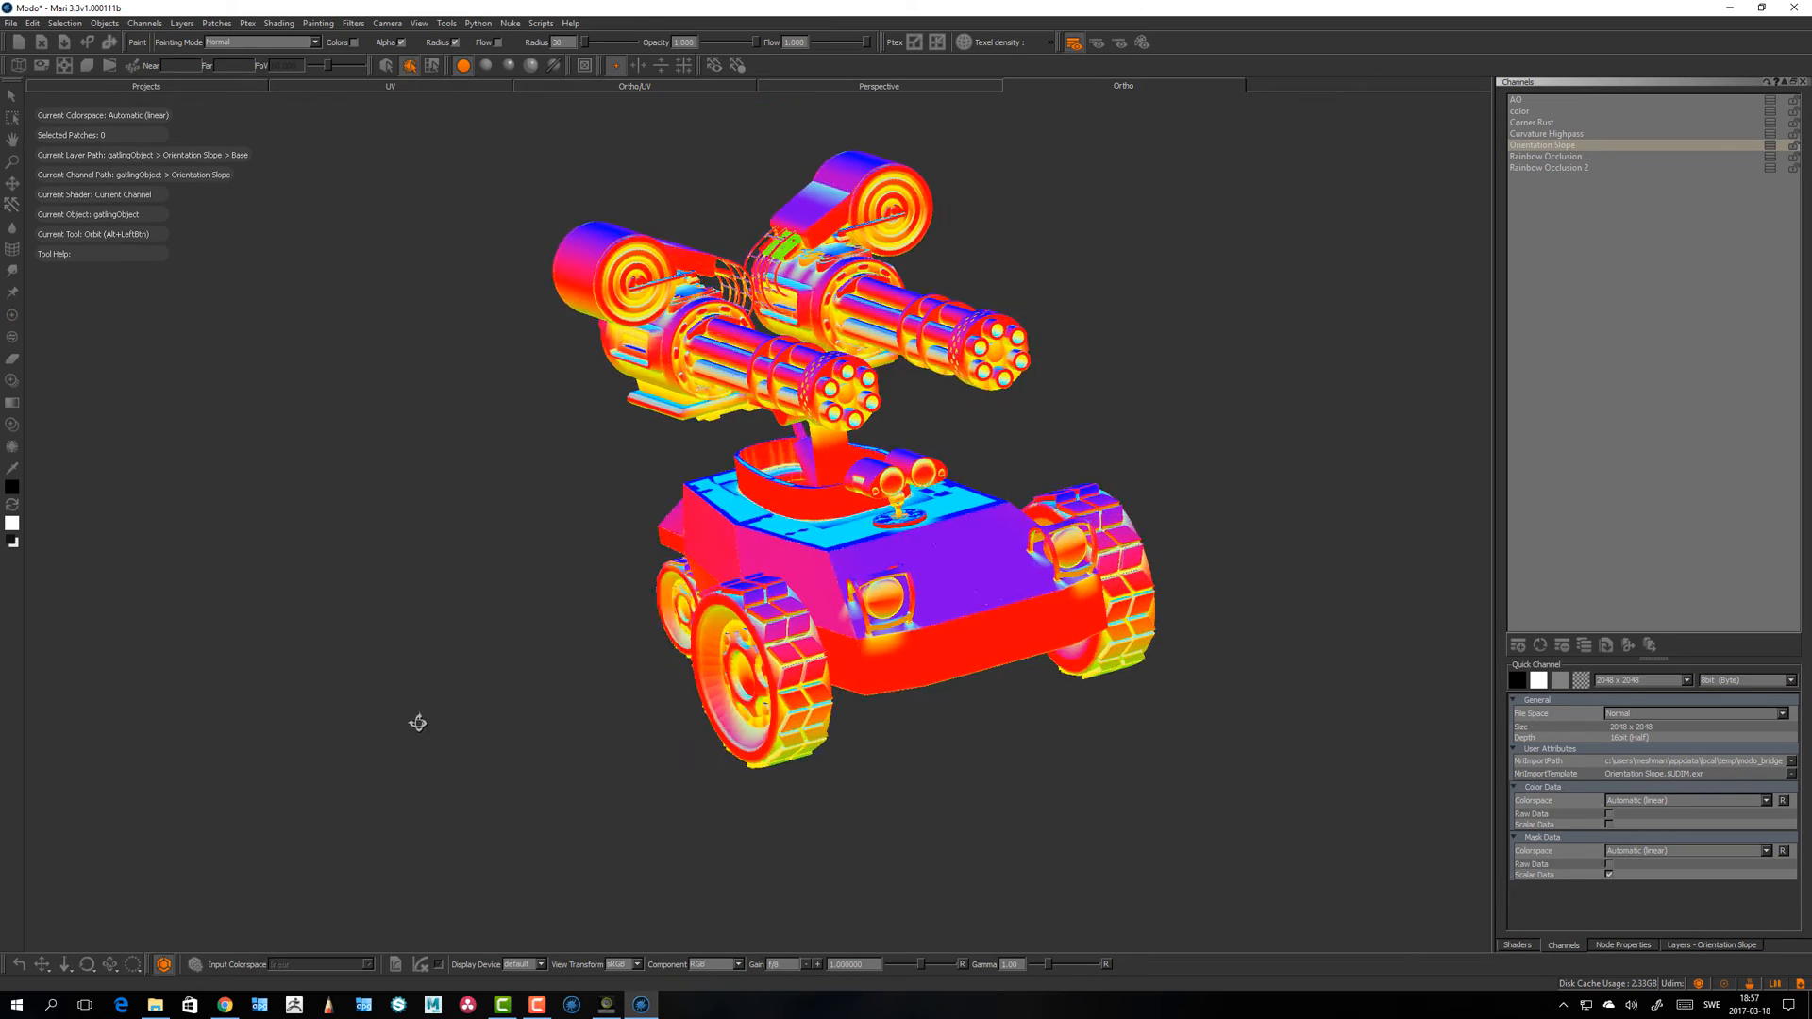
left_click_drag(419, 723, 353, 698)
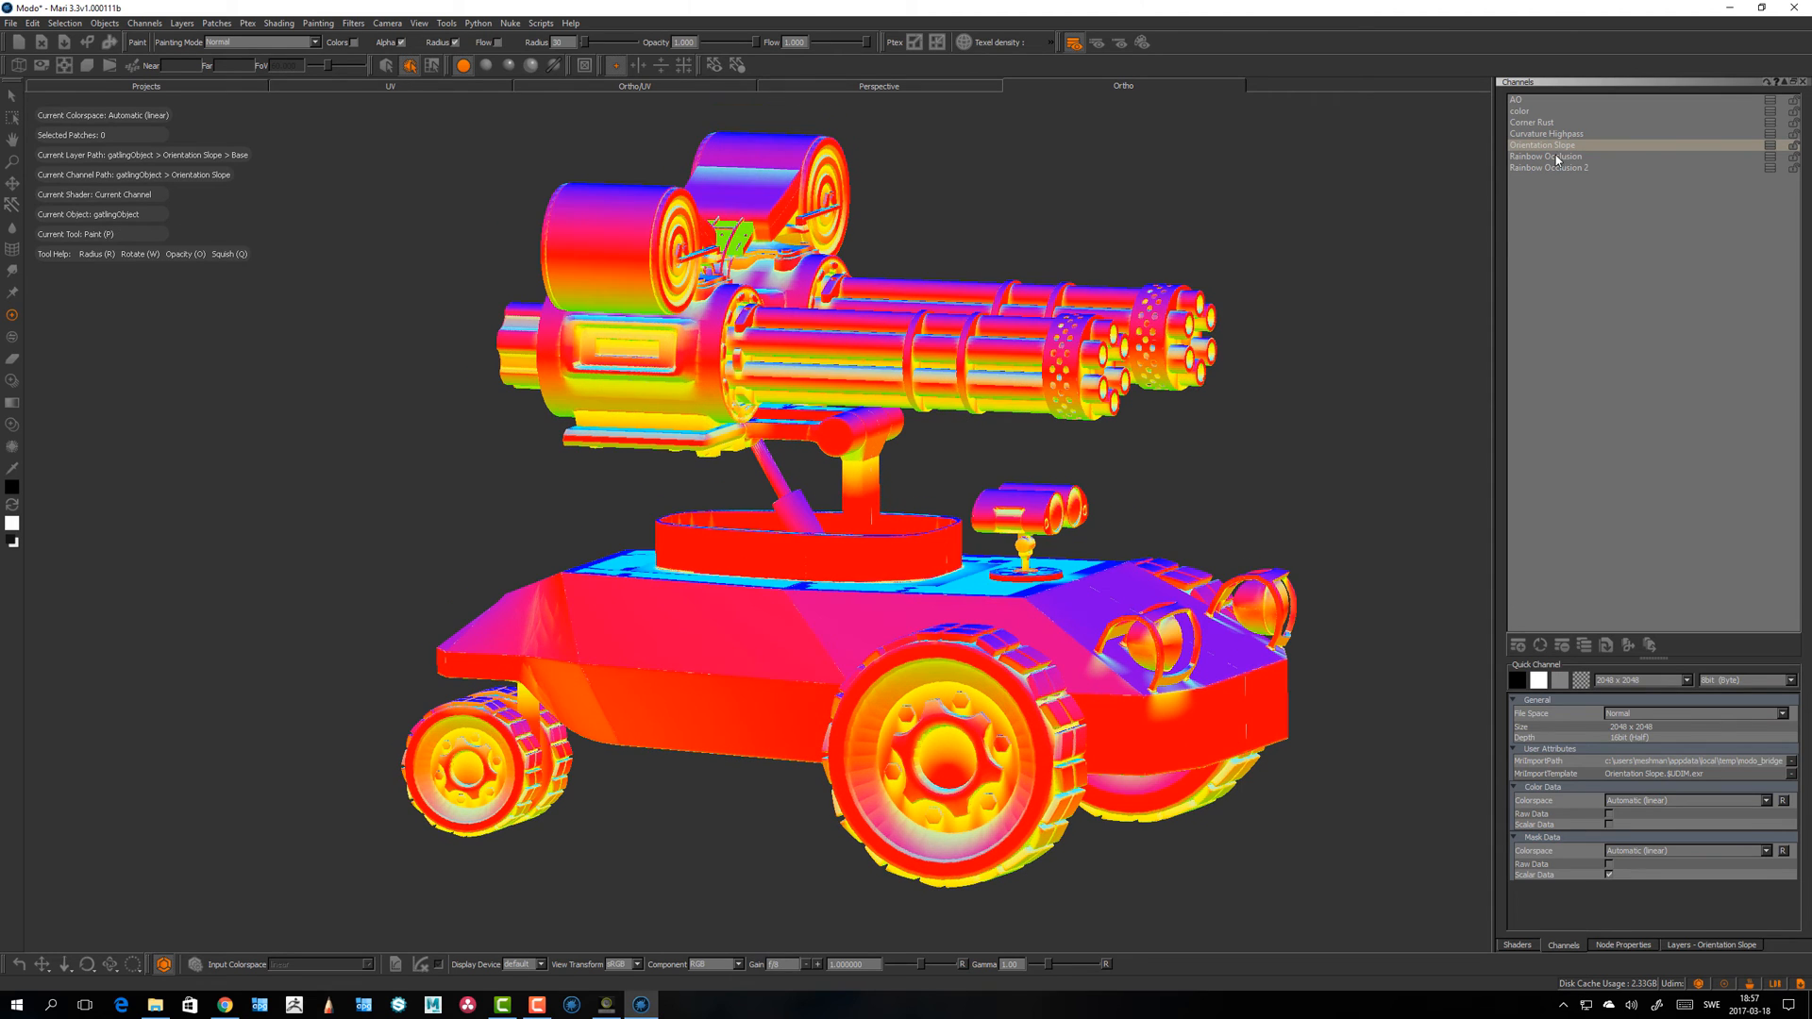
Step: Display Rainbow Occlusion, then Rainbow Occlusion 2, on the vehicle as a single colour component
left_click(1552, 157)
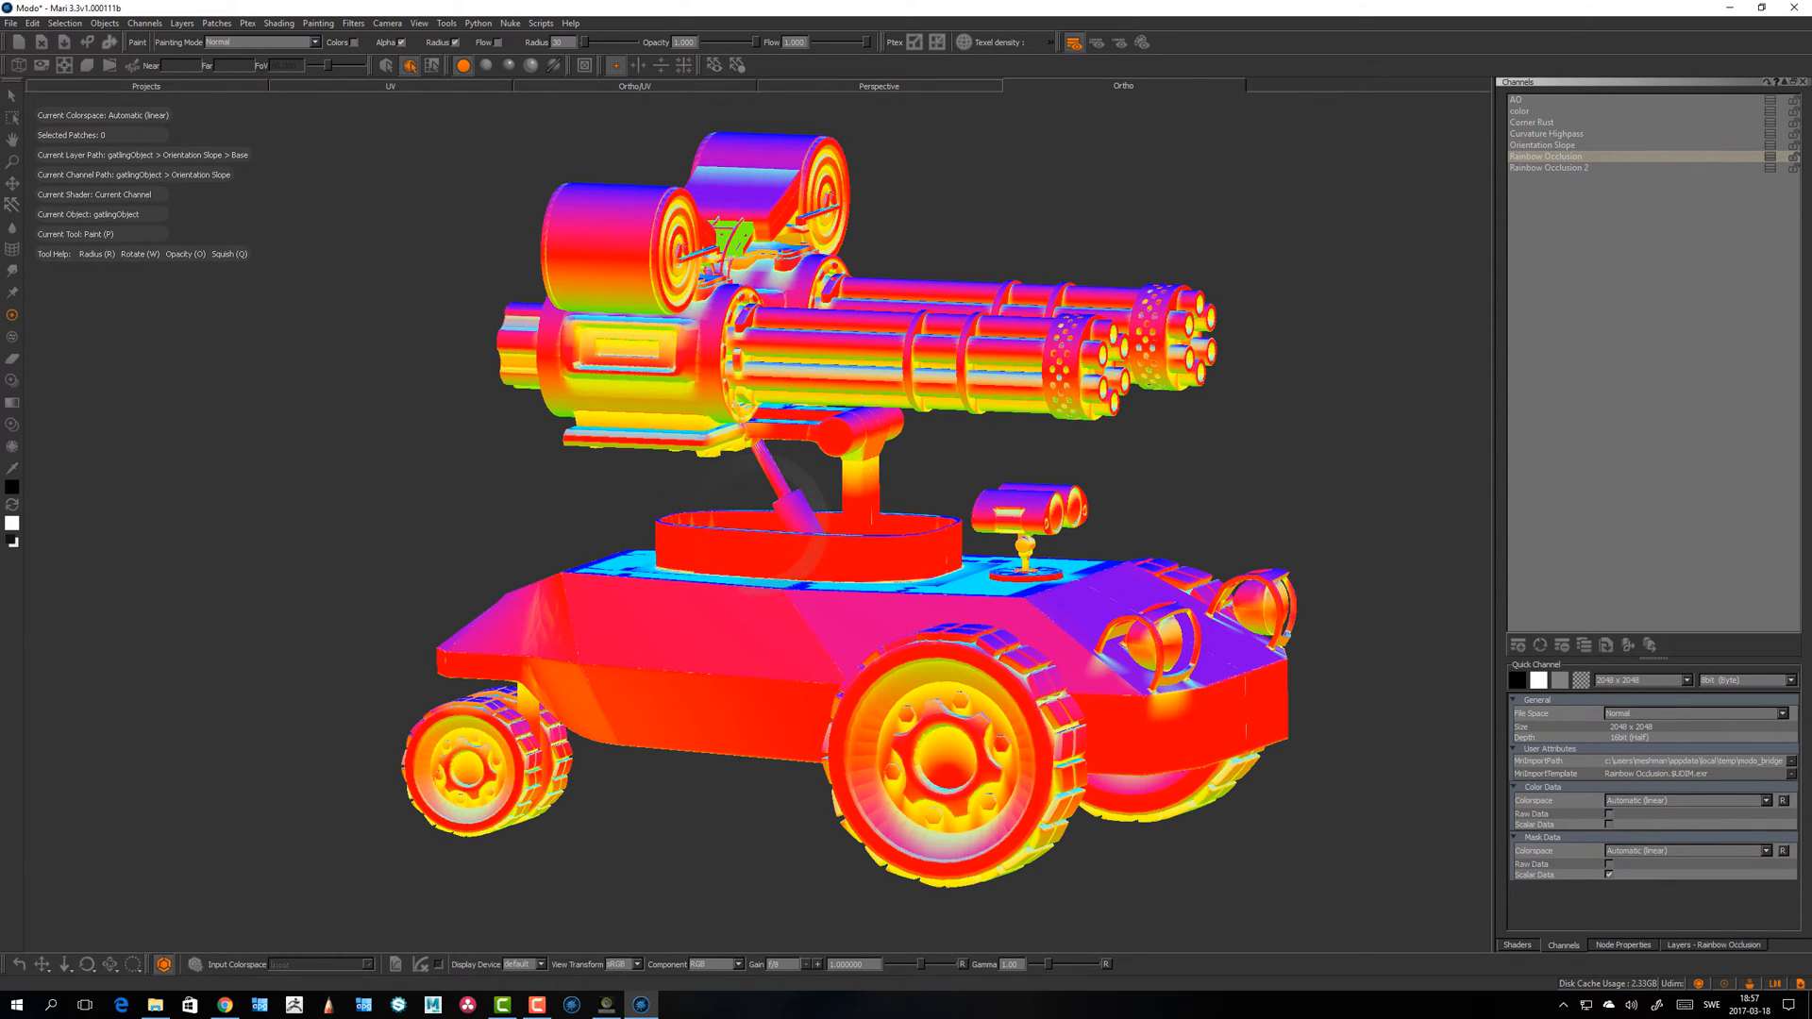
left_click(1546, 157)
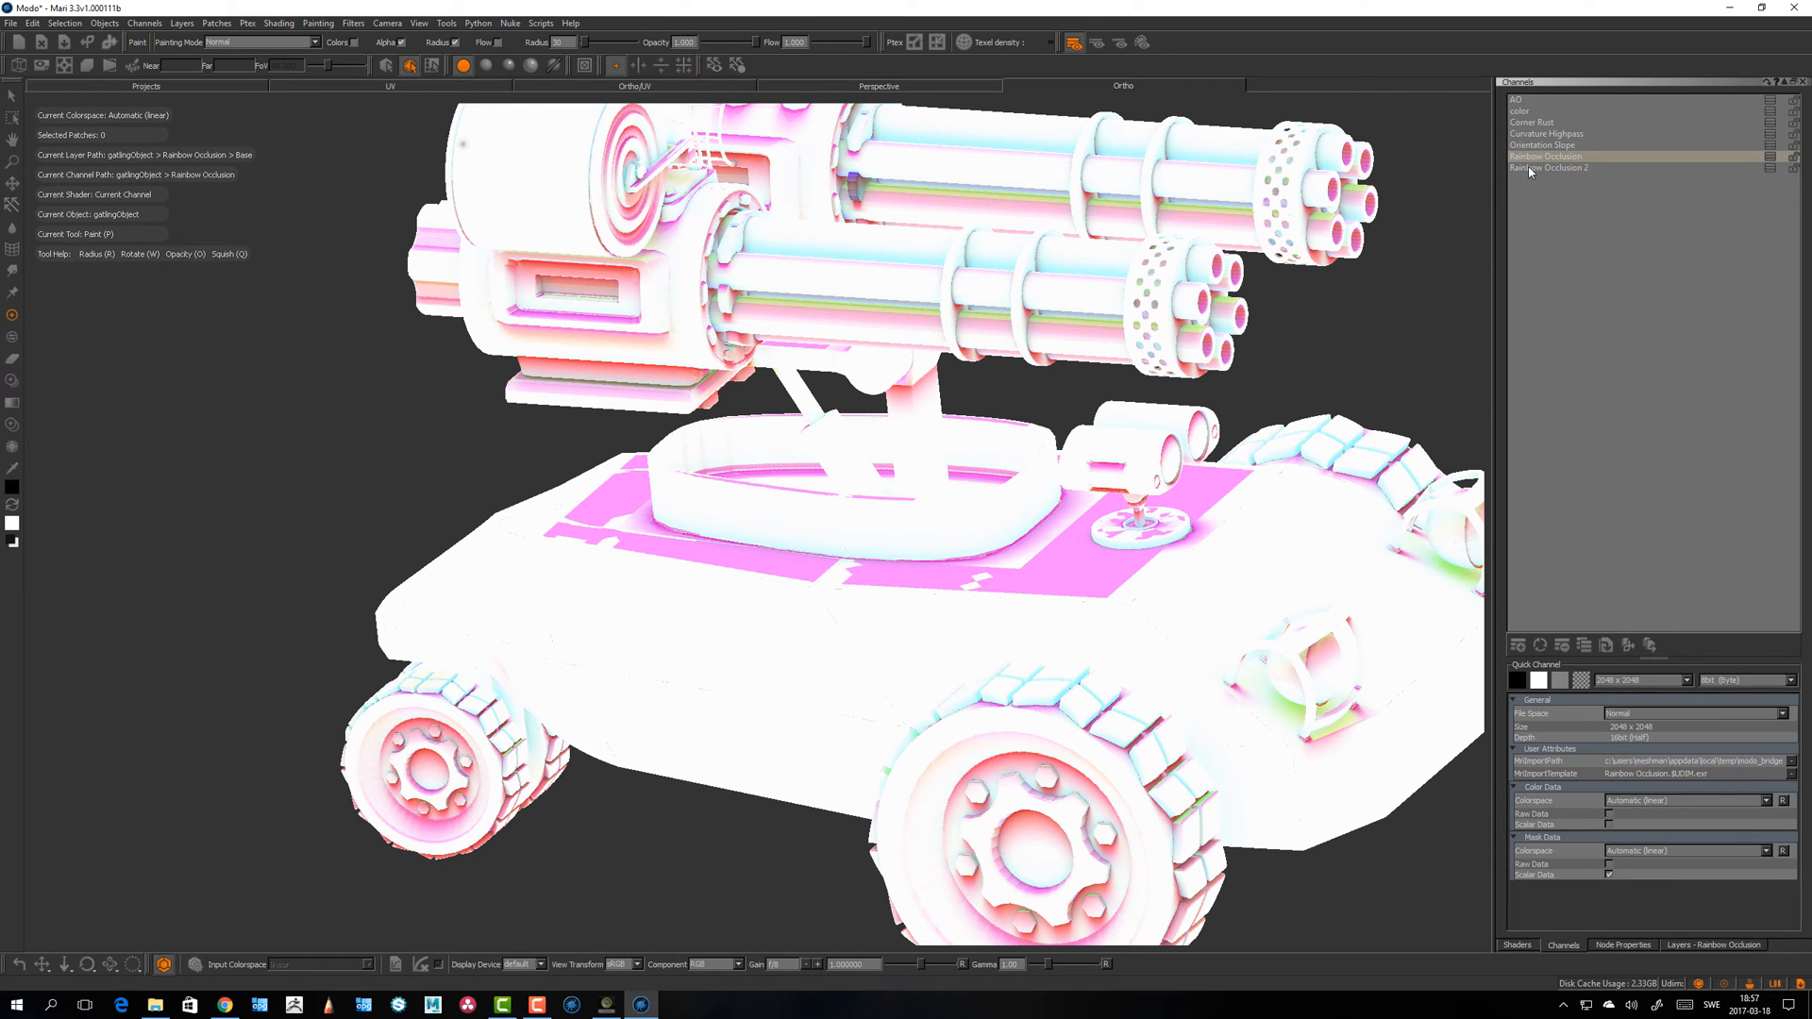
left_click(1554, 168)
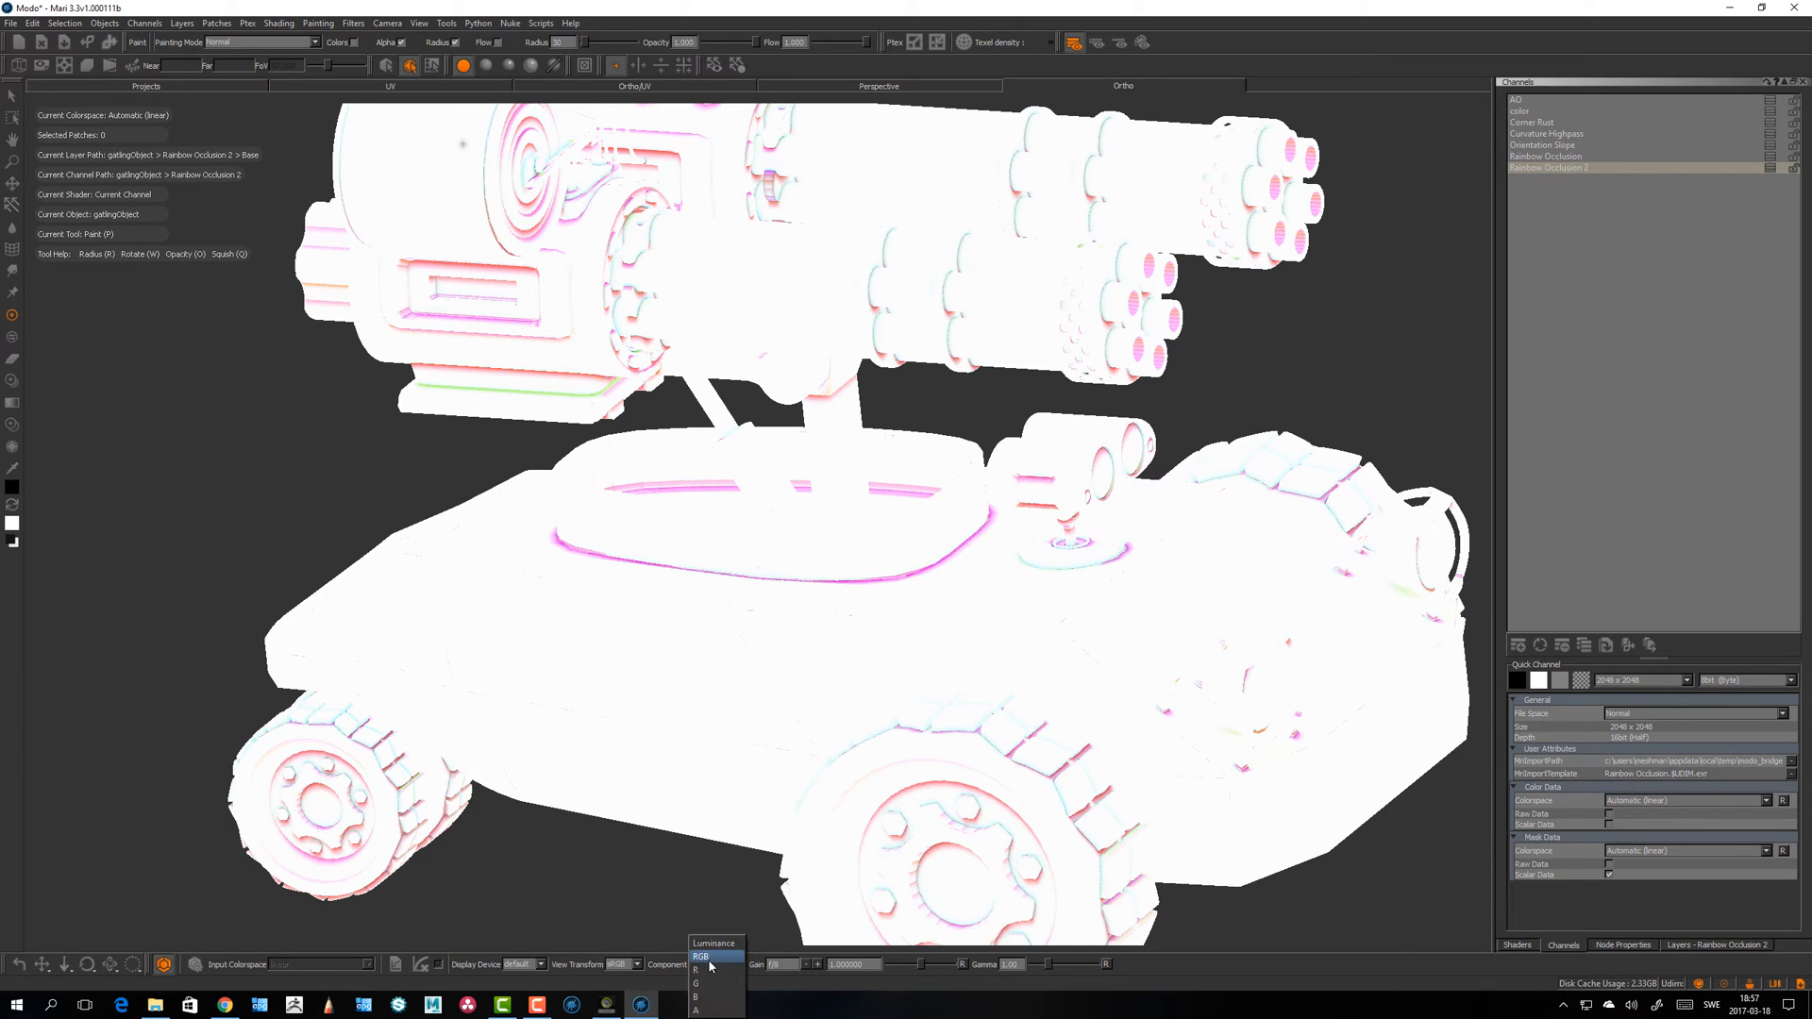
left_click(716, 944)
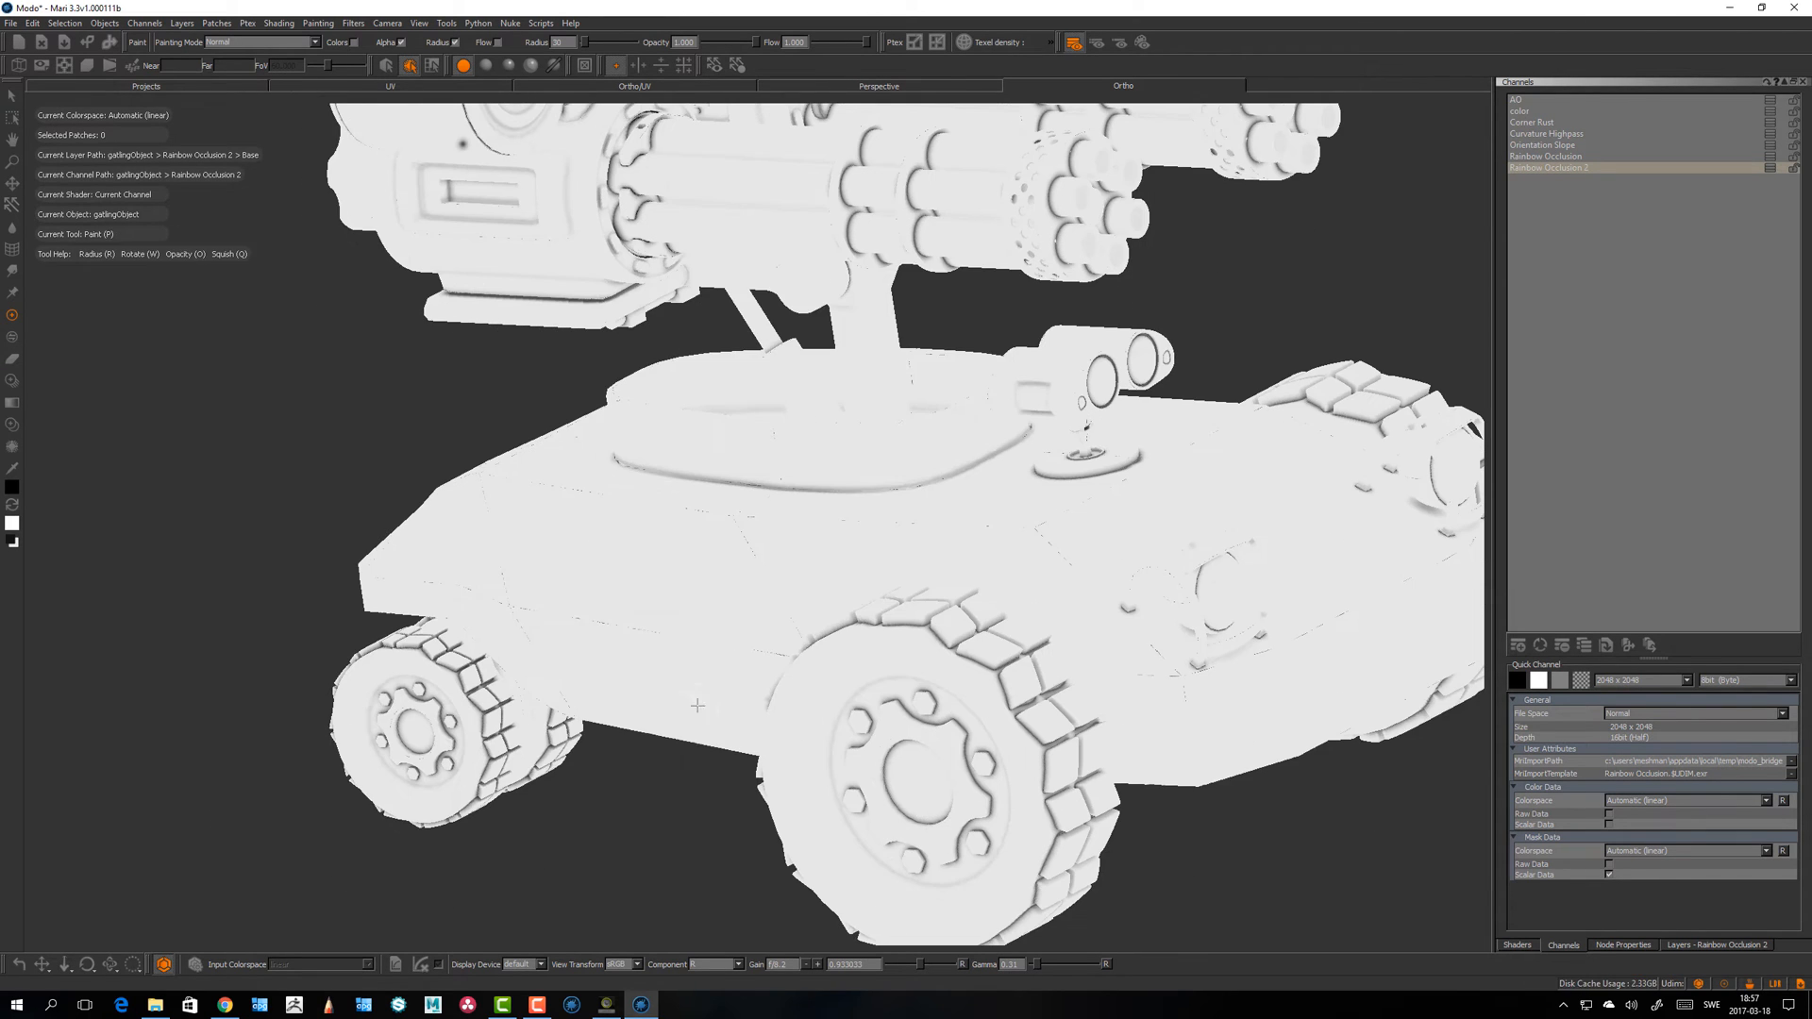
Step: Orbit and zoom around the vehicle to inspect the rear wheel hub, side and front
left_click(695, 964)
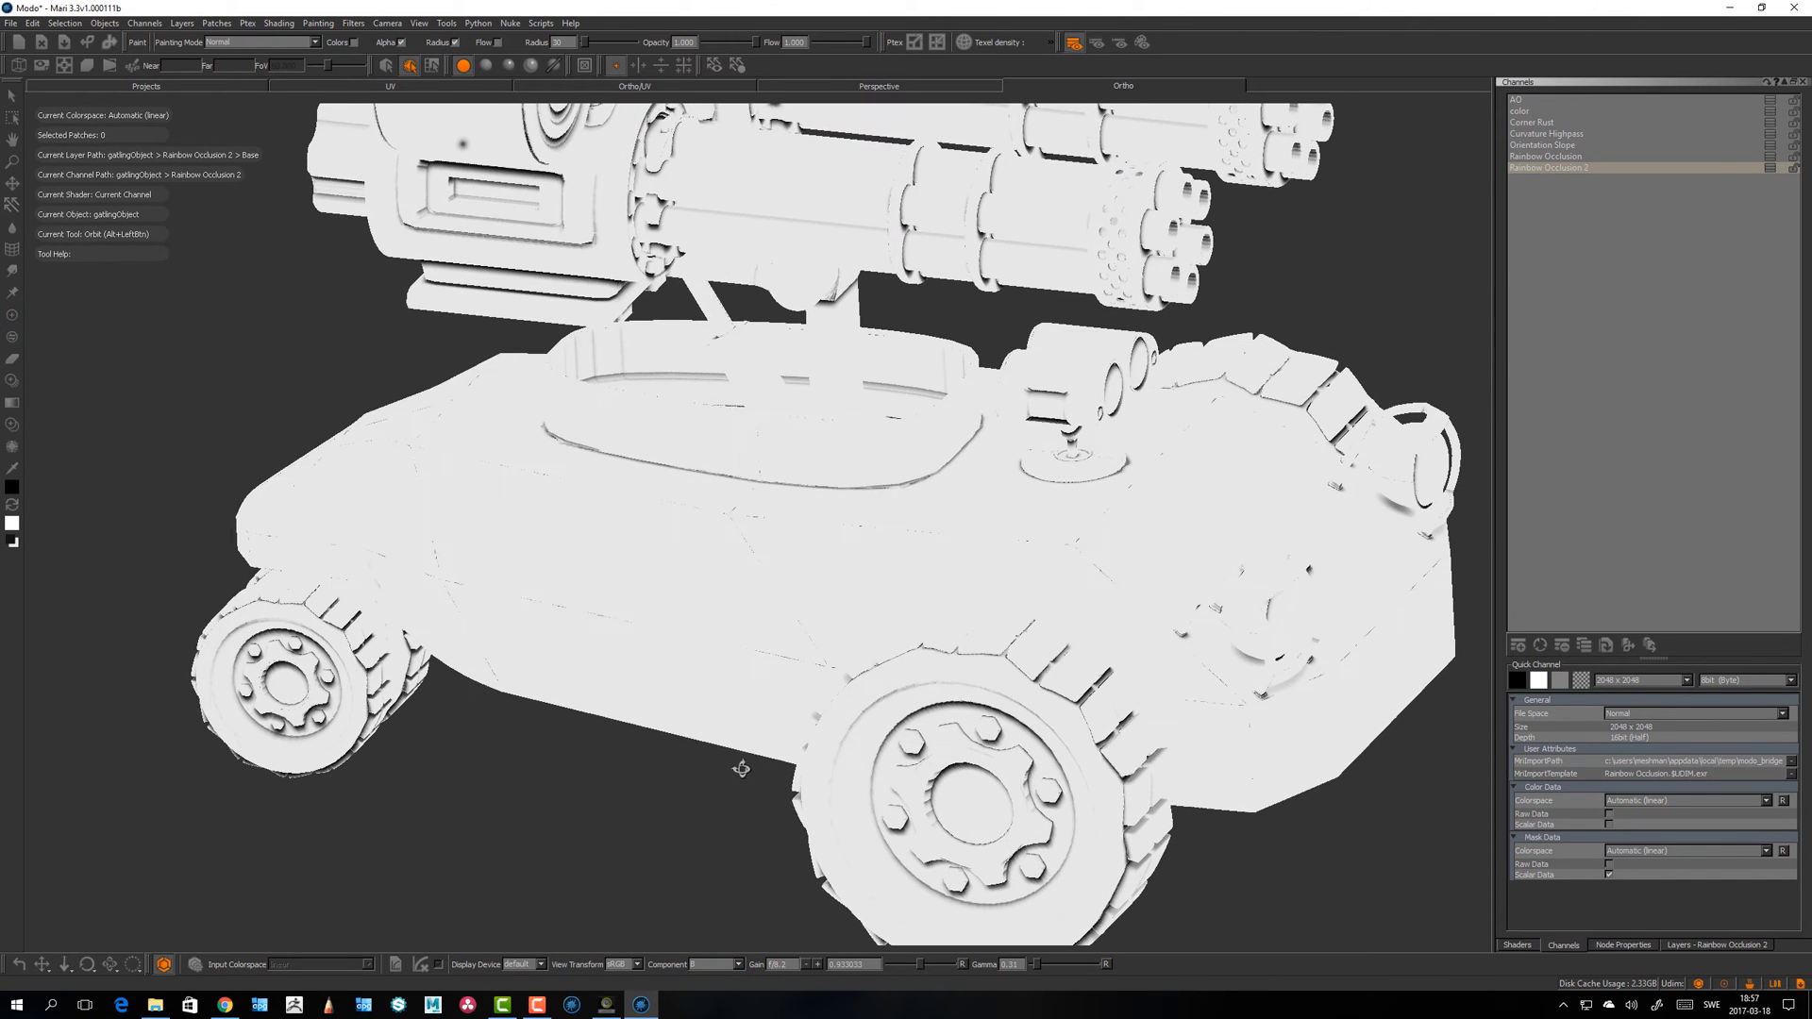
left_click(693, 965)
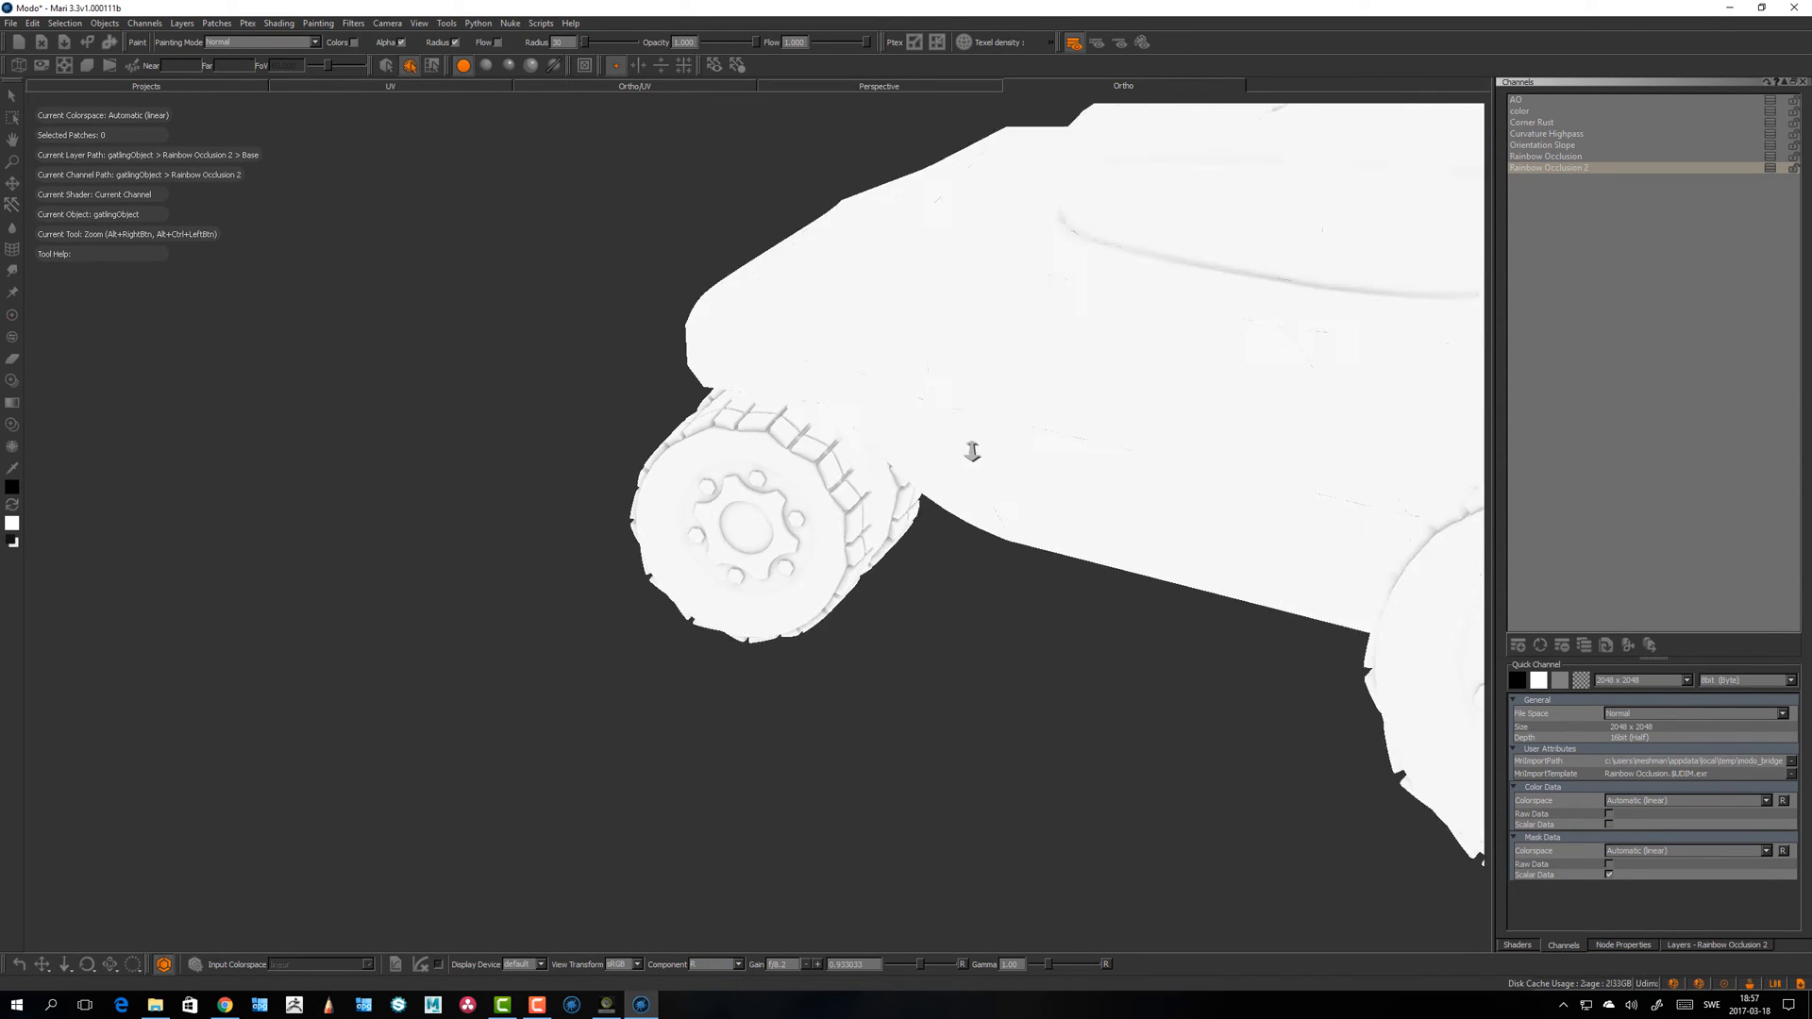
left_click(693, 965)
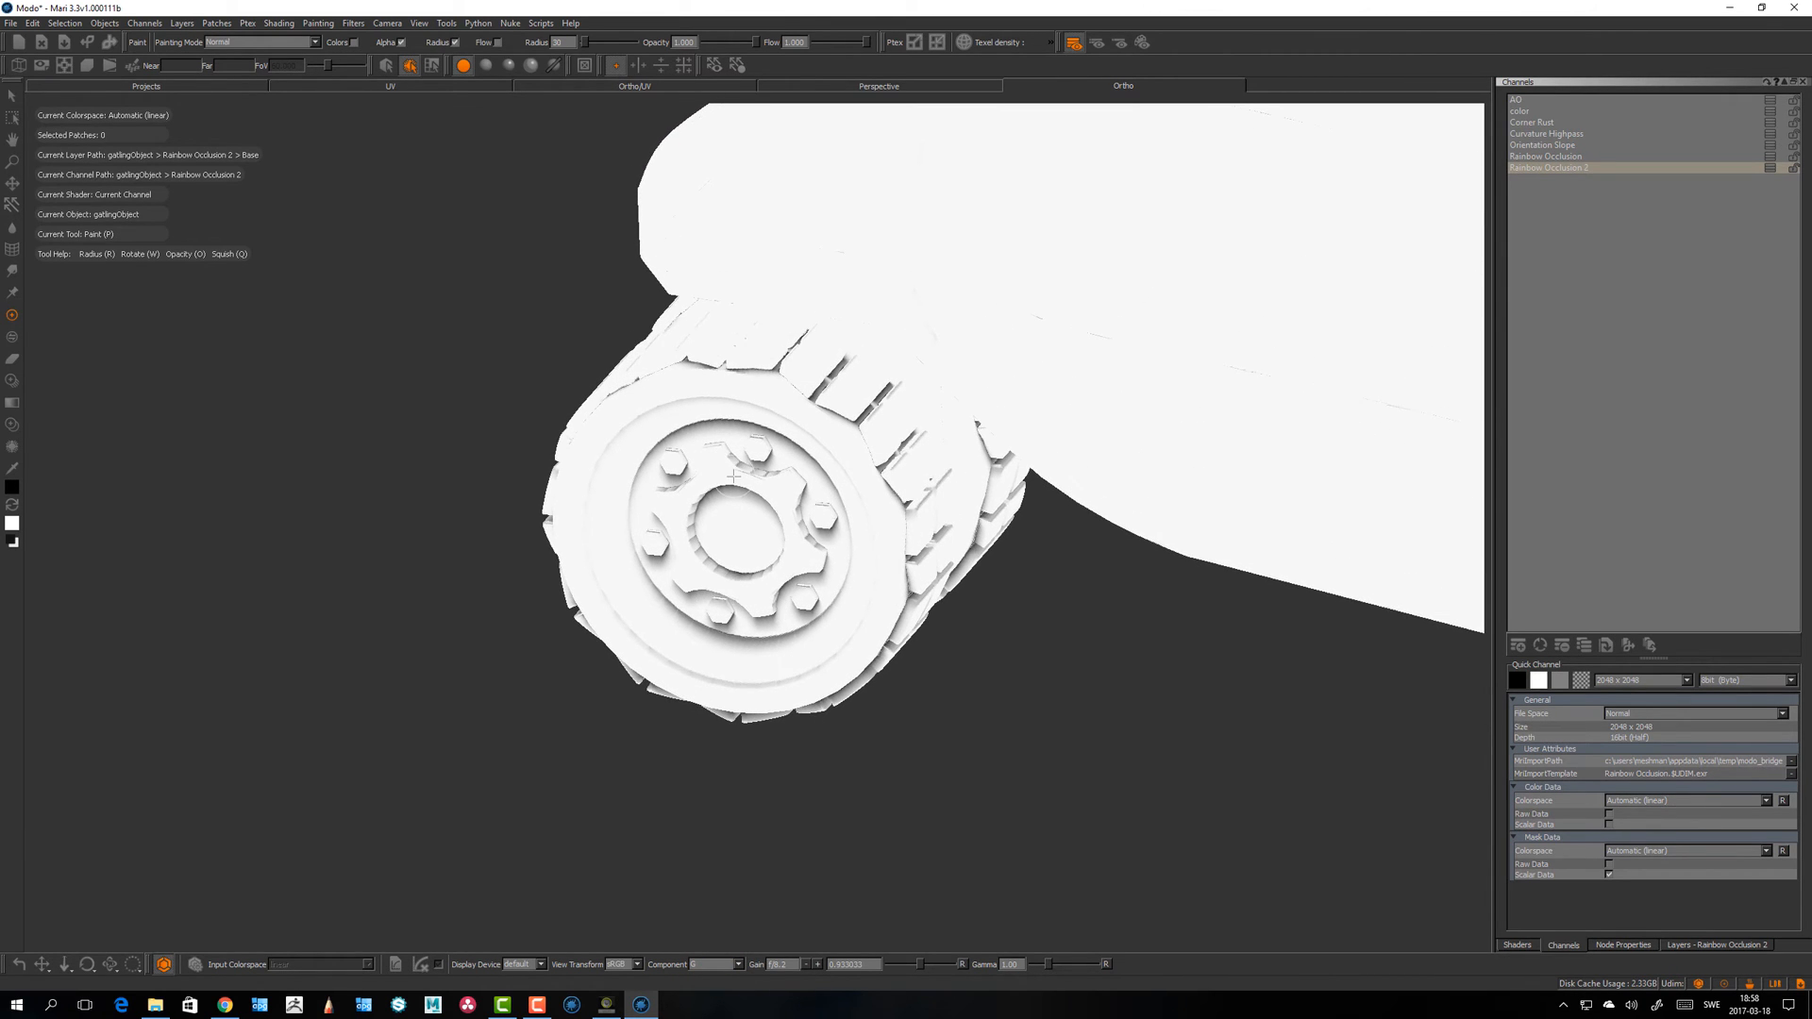
left_click(693, 965)
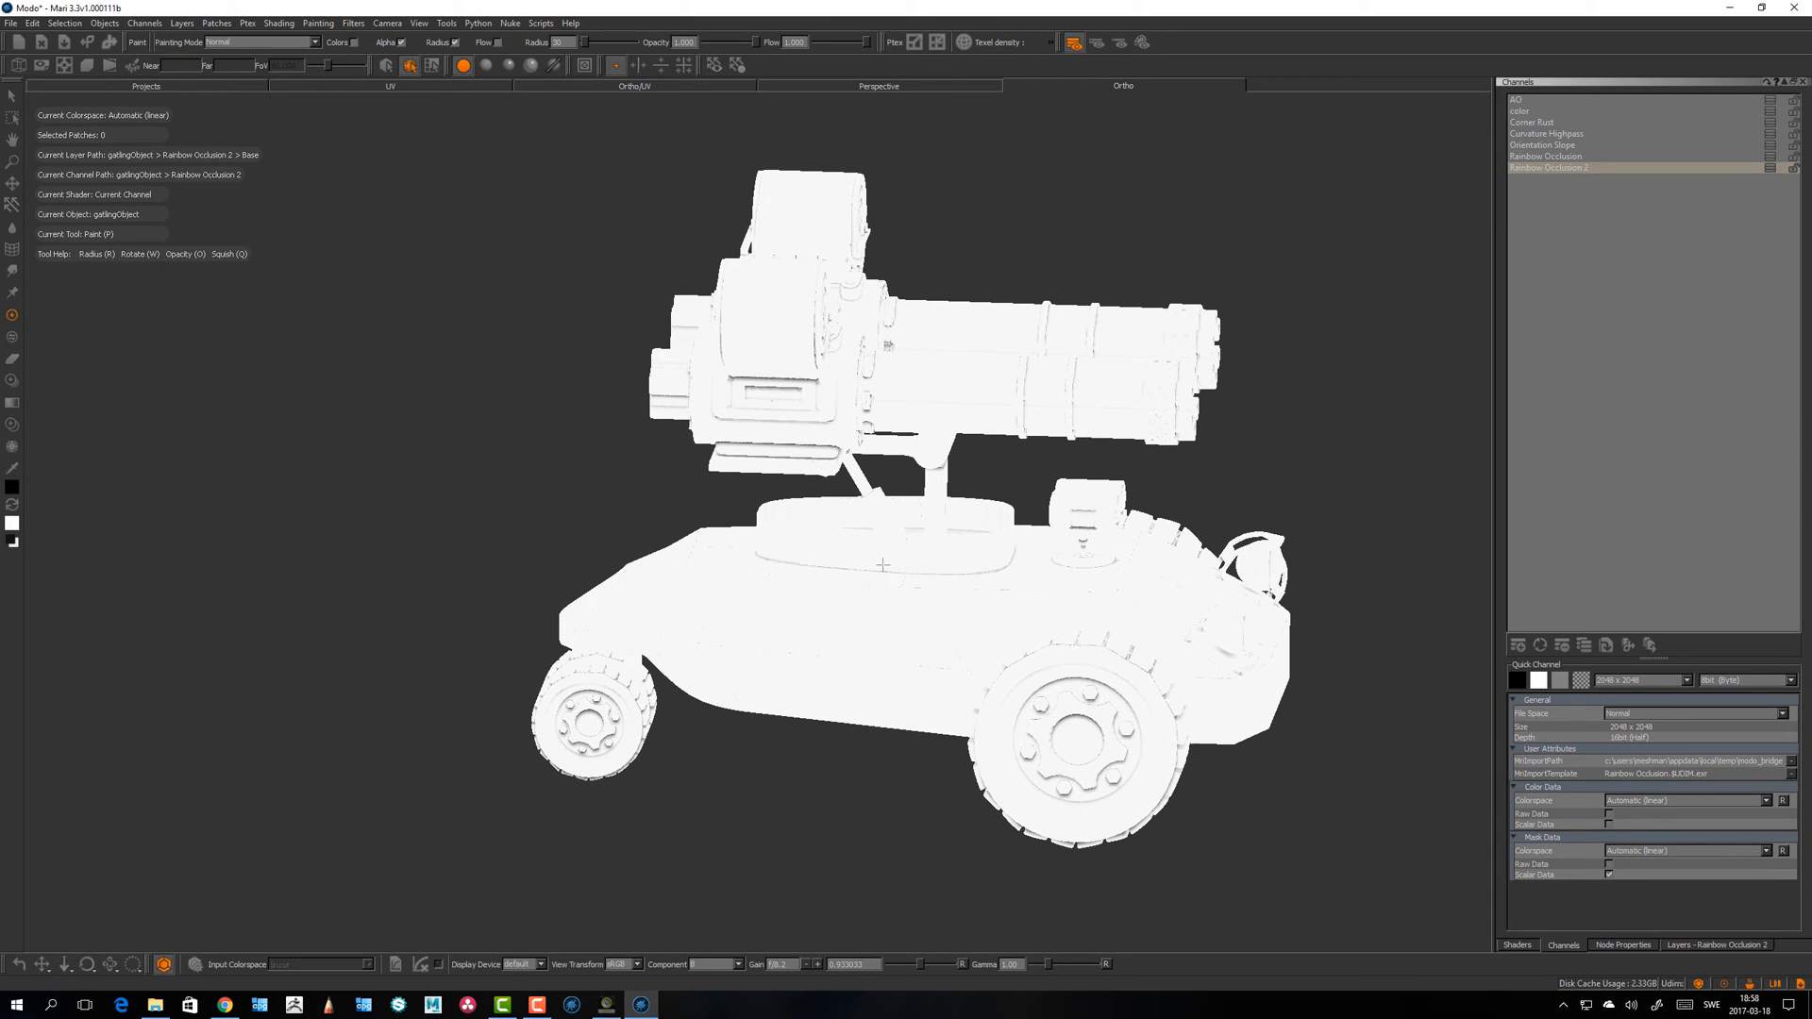
left_click_drag(883, 565, 838, 645)
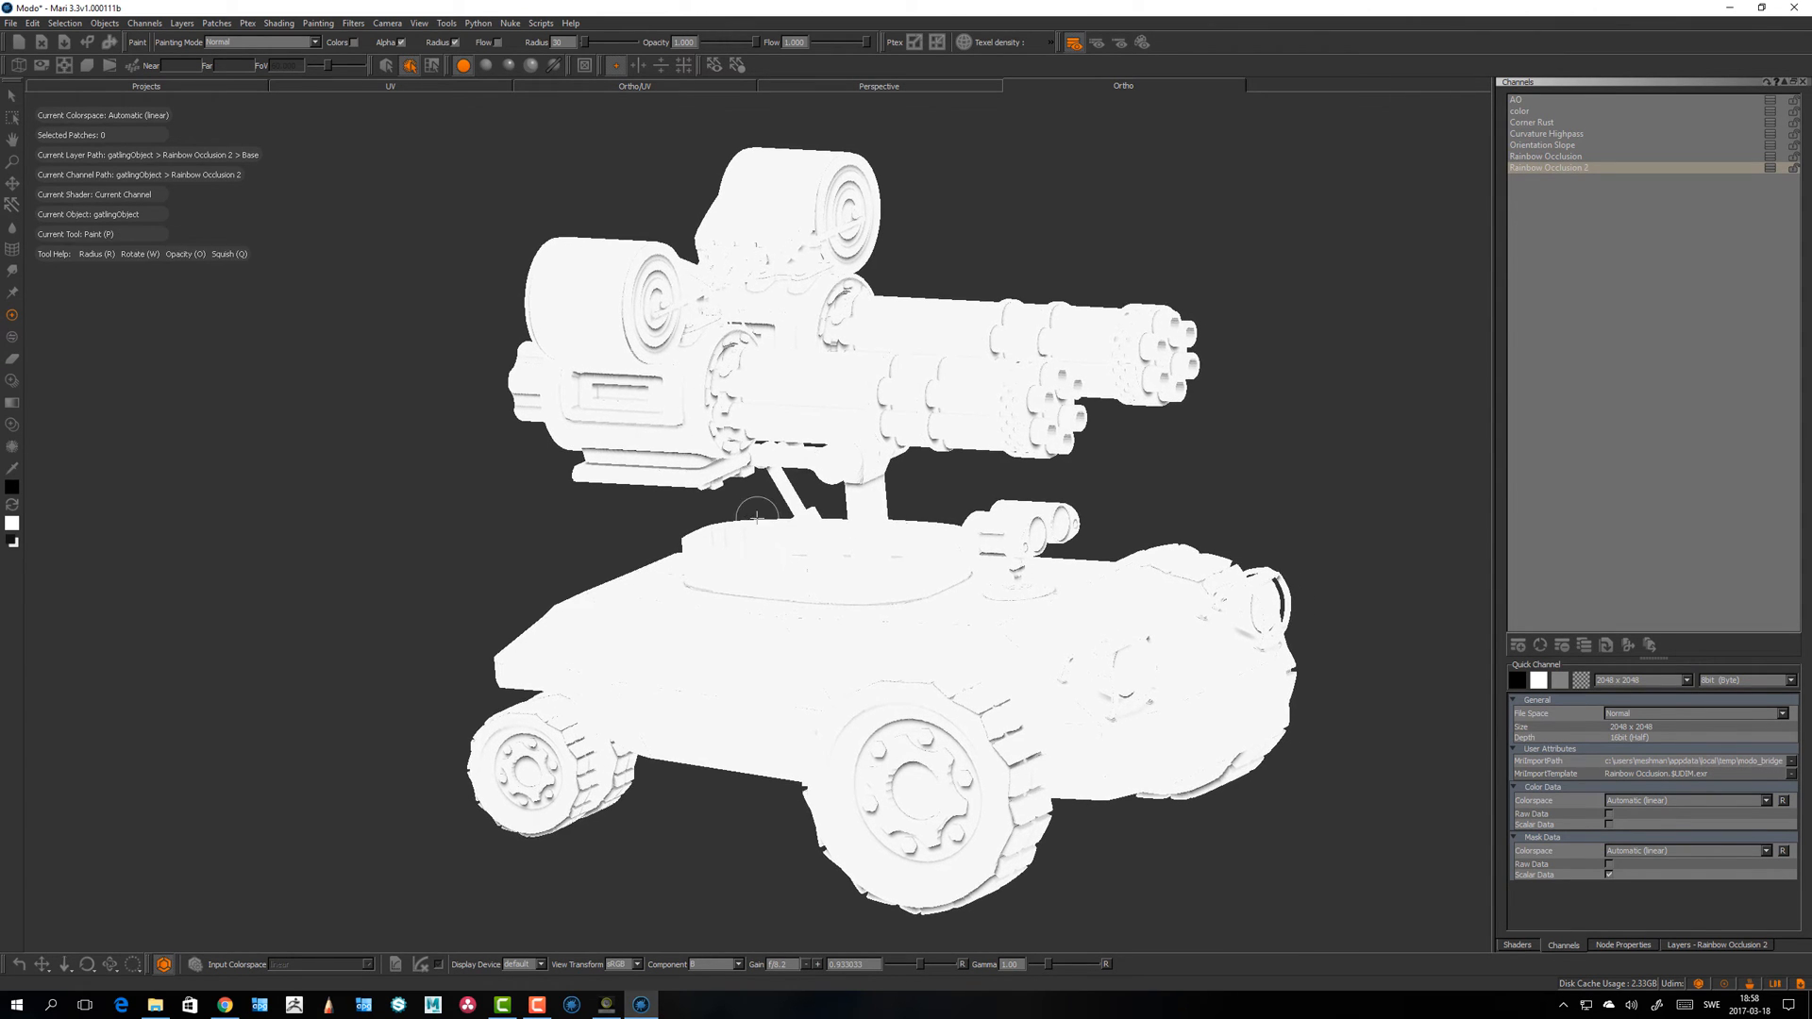
left_click_drag(752, 513, 780, 513)
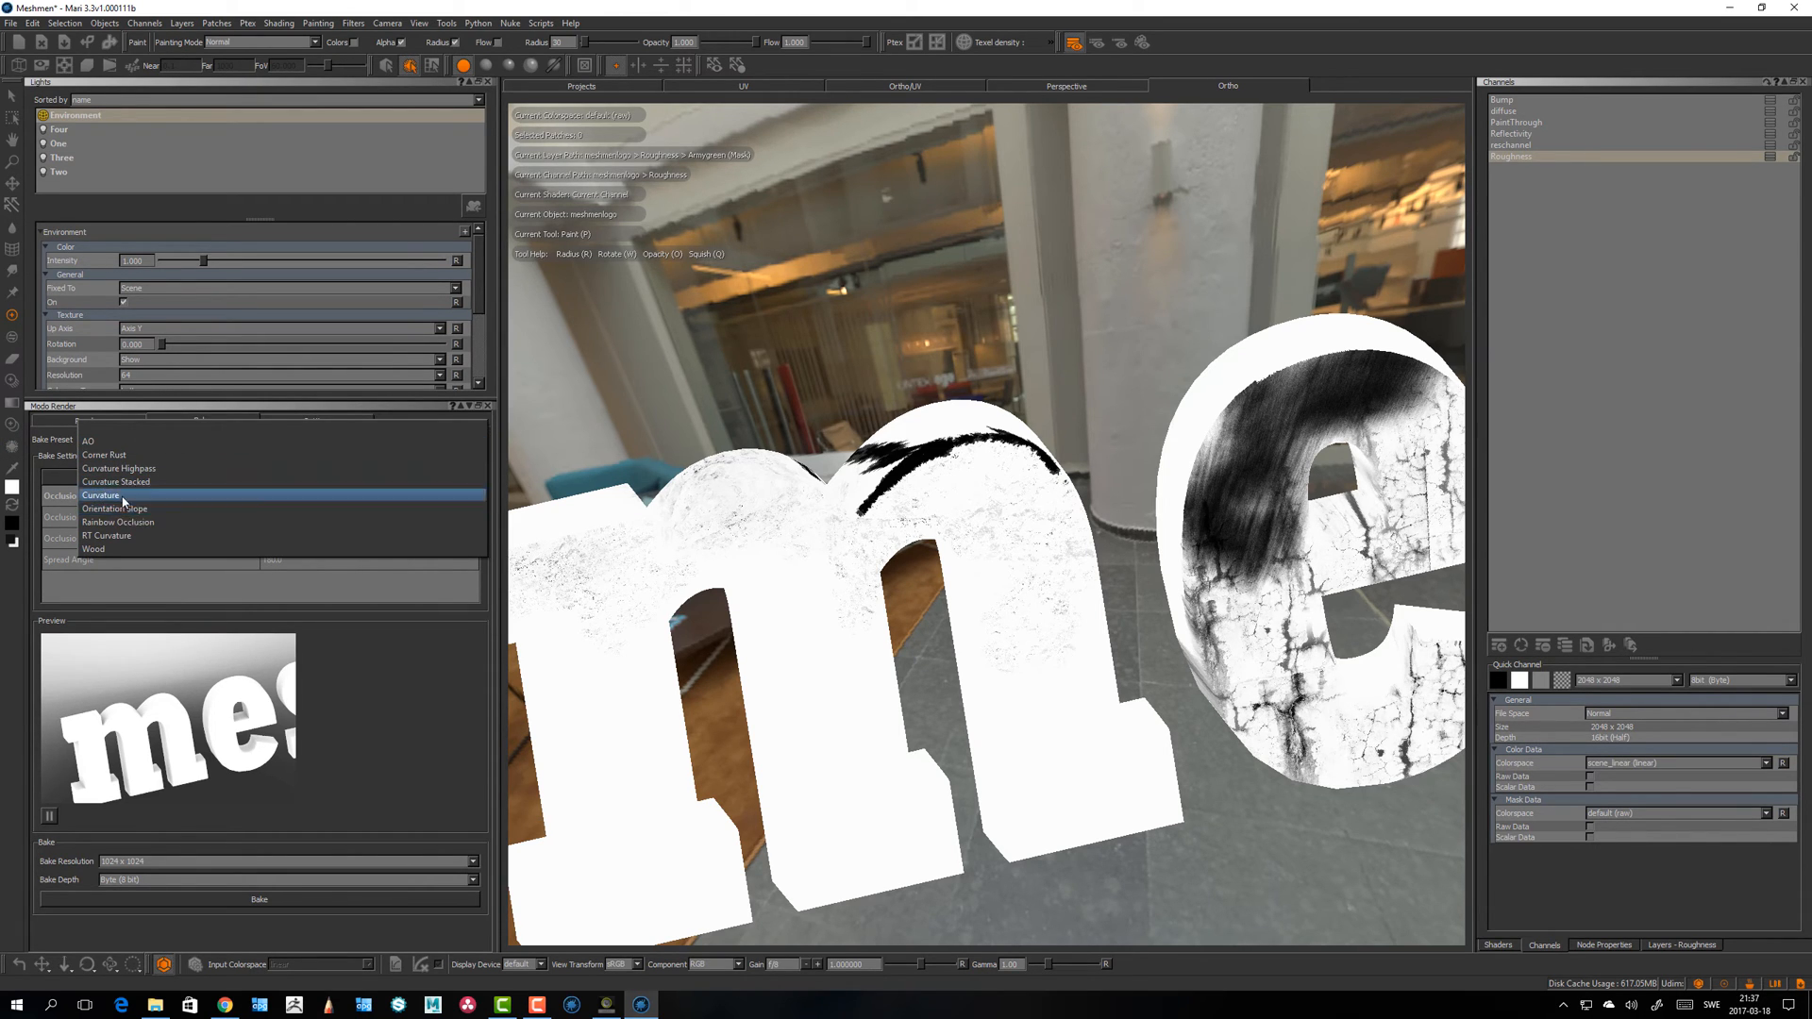
mouse_move(126, 468)
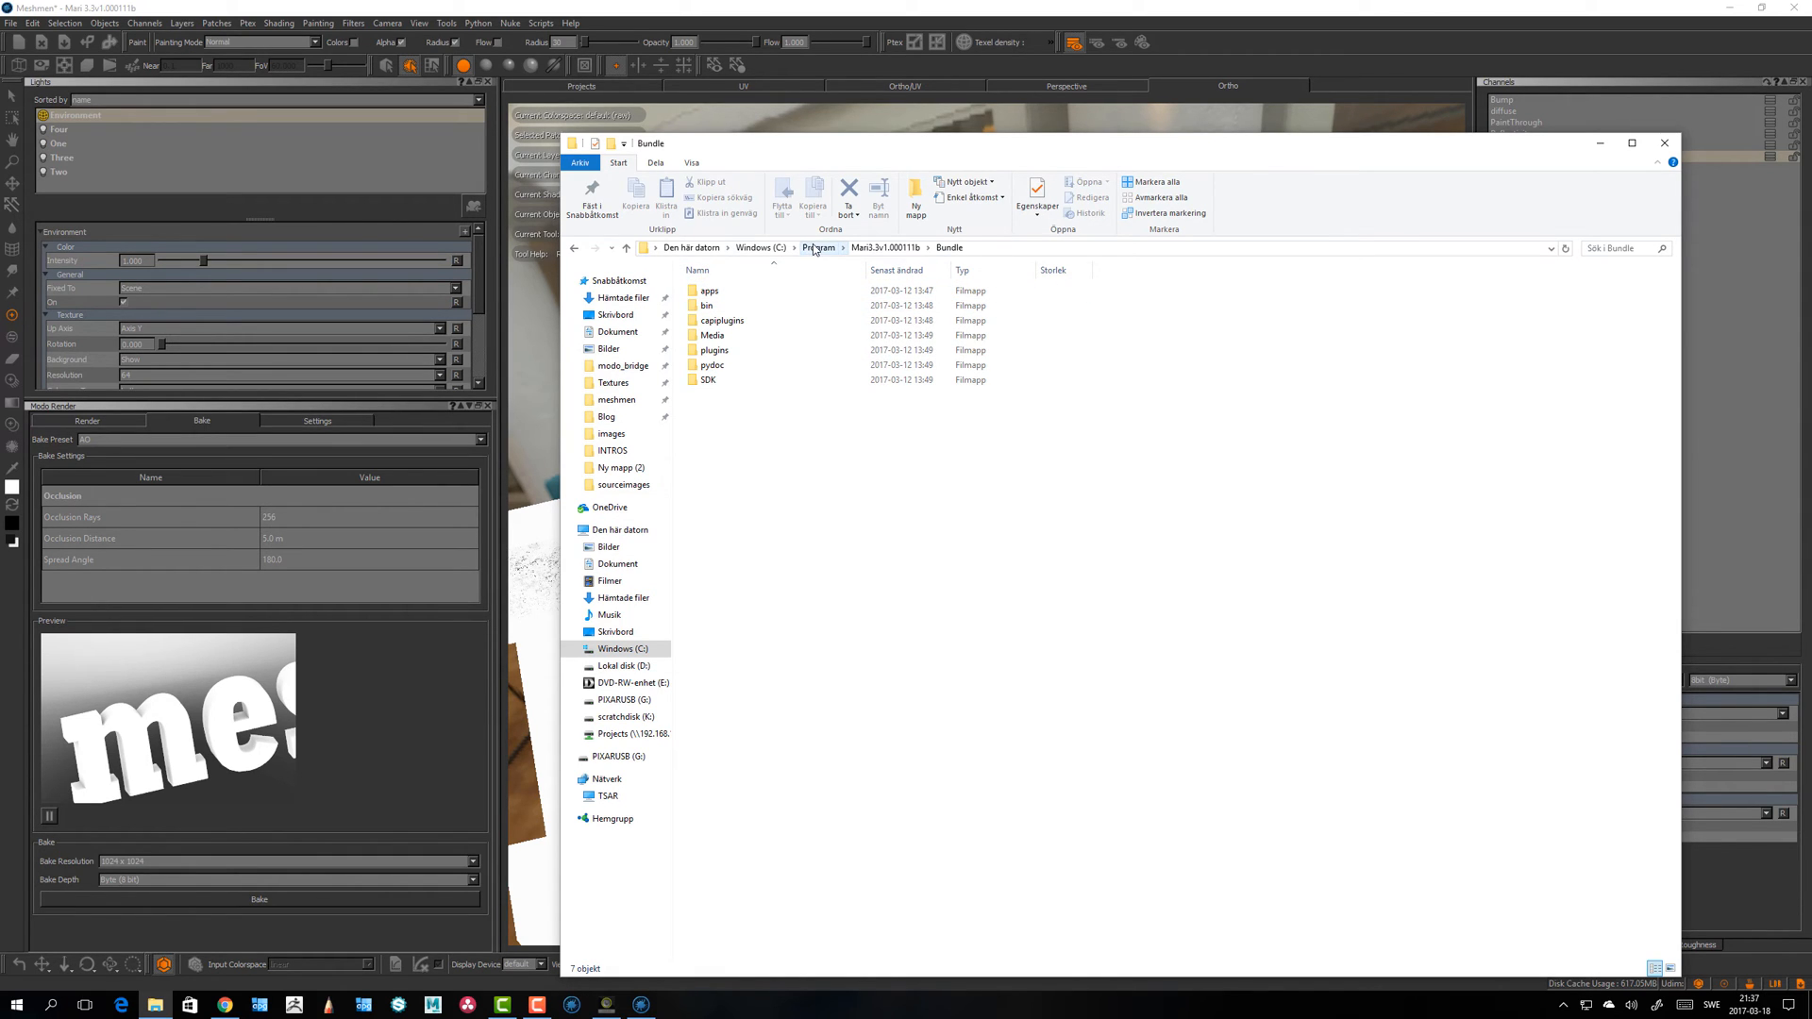
Step: Navigate from Program into Mari 3.3 > Bundle > Media > ModoBakePresets
left_click(818, 248)
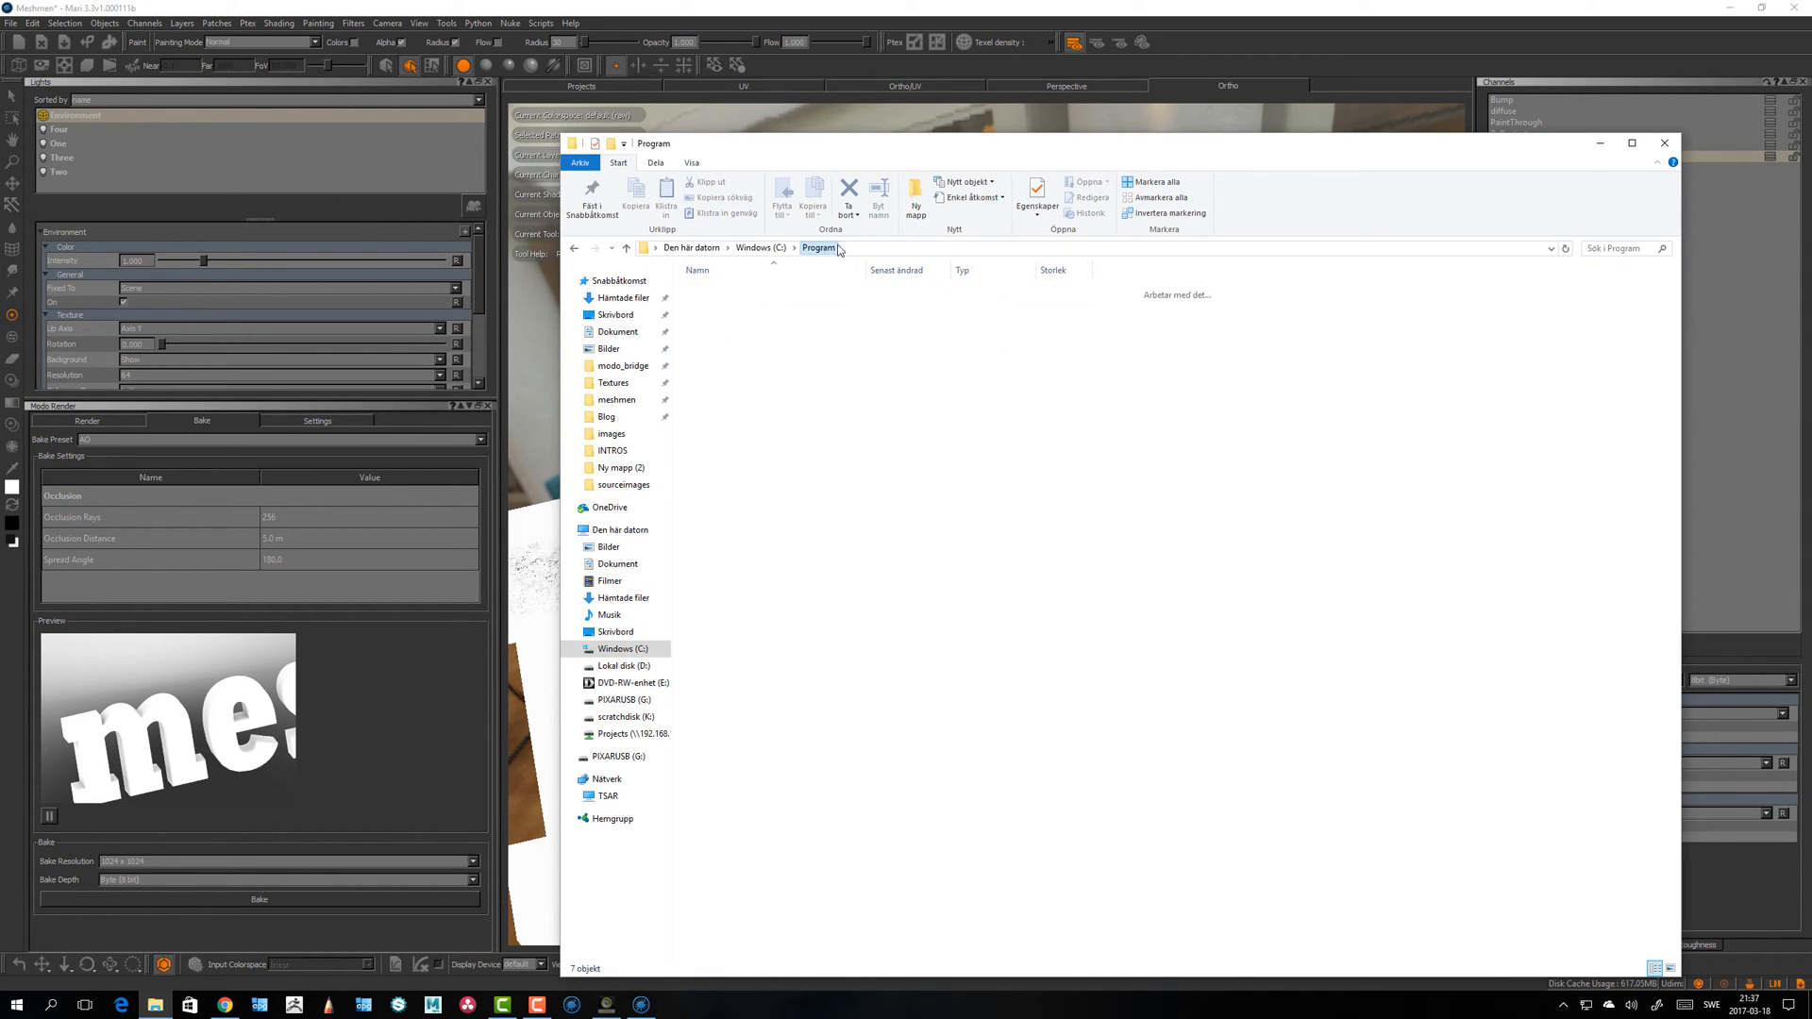
double_click(822, 248)
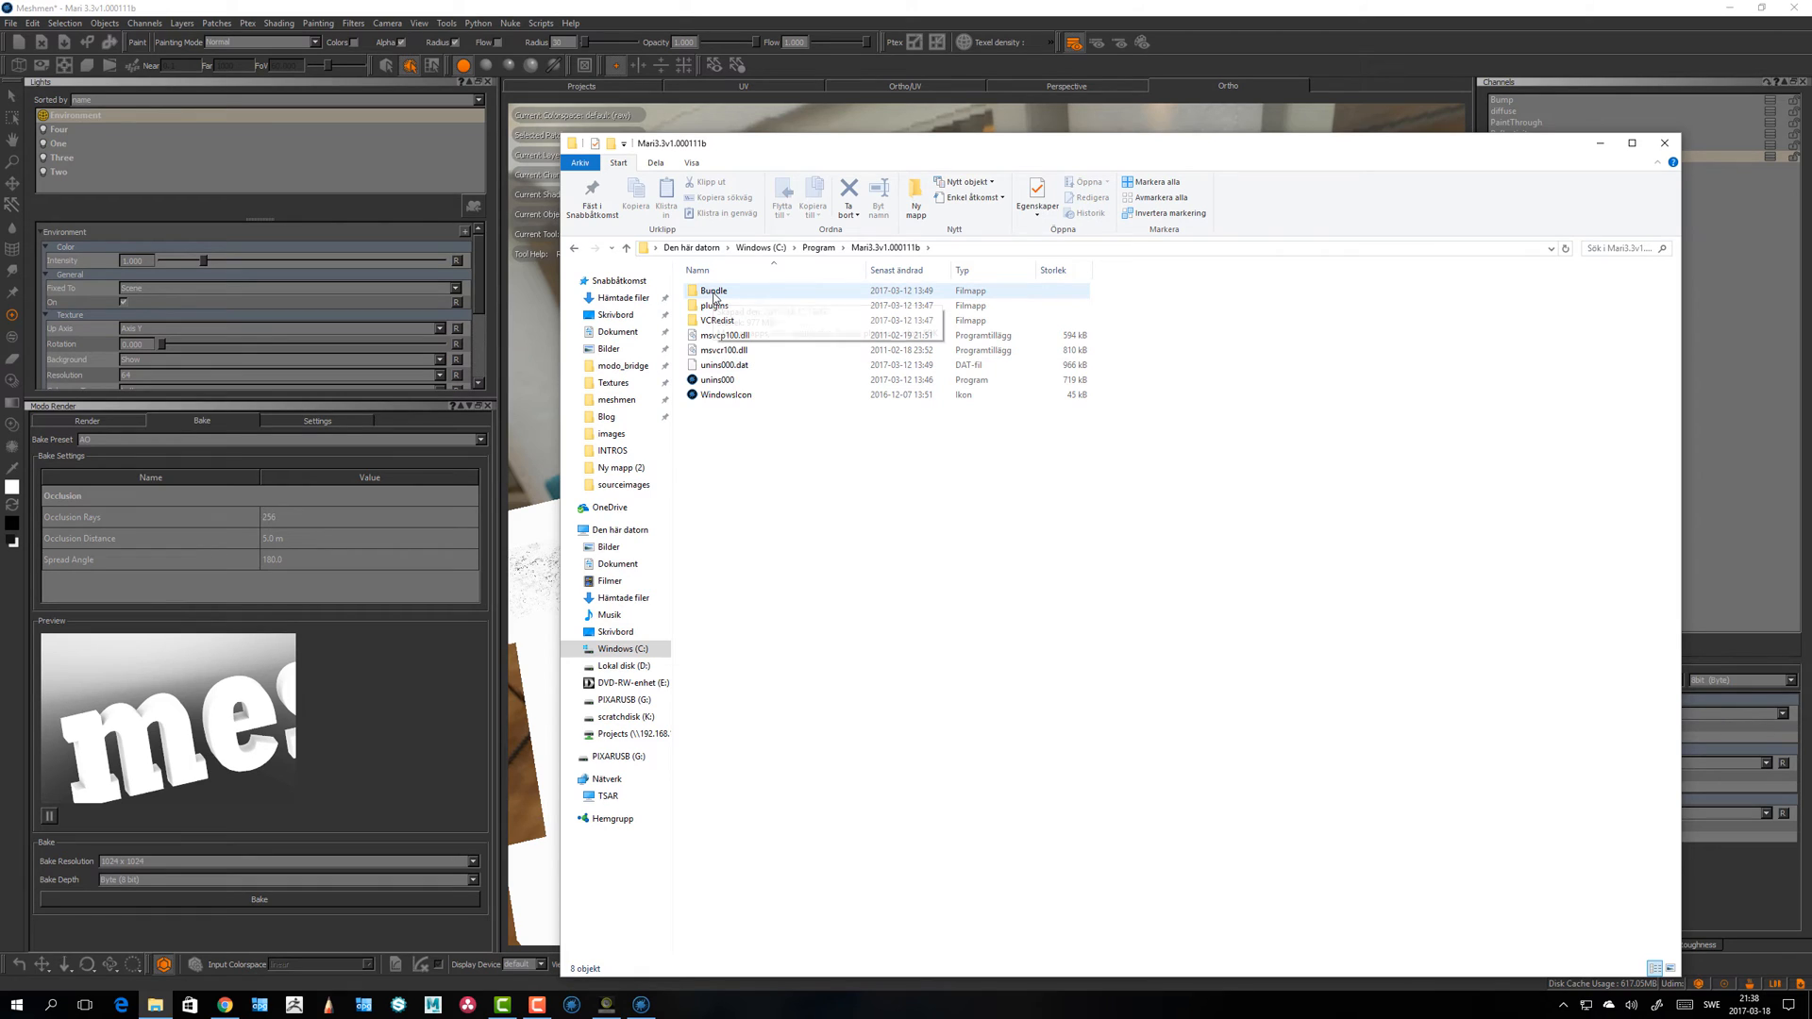
double_click(714, 291)
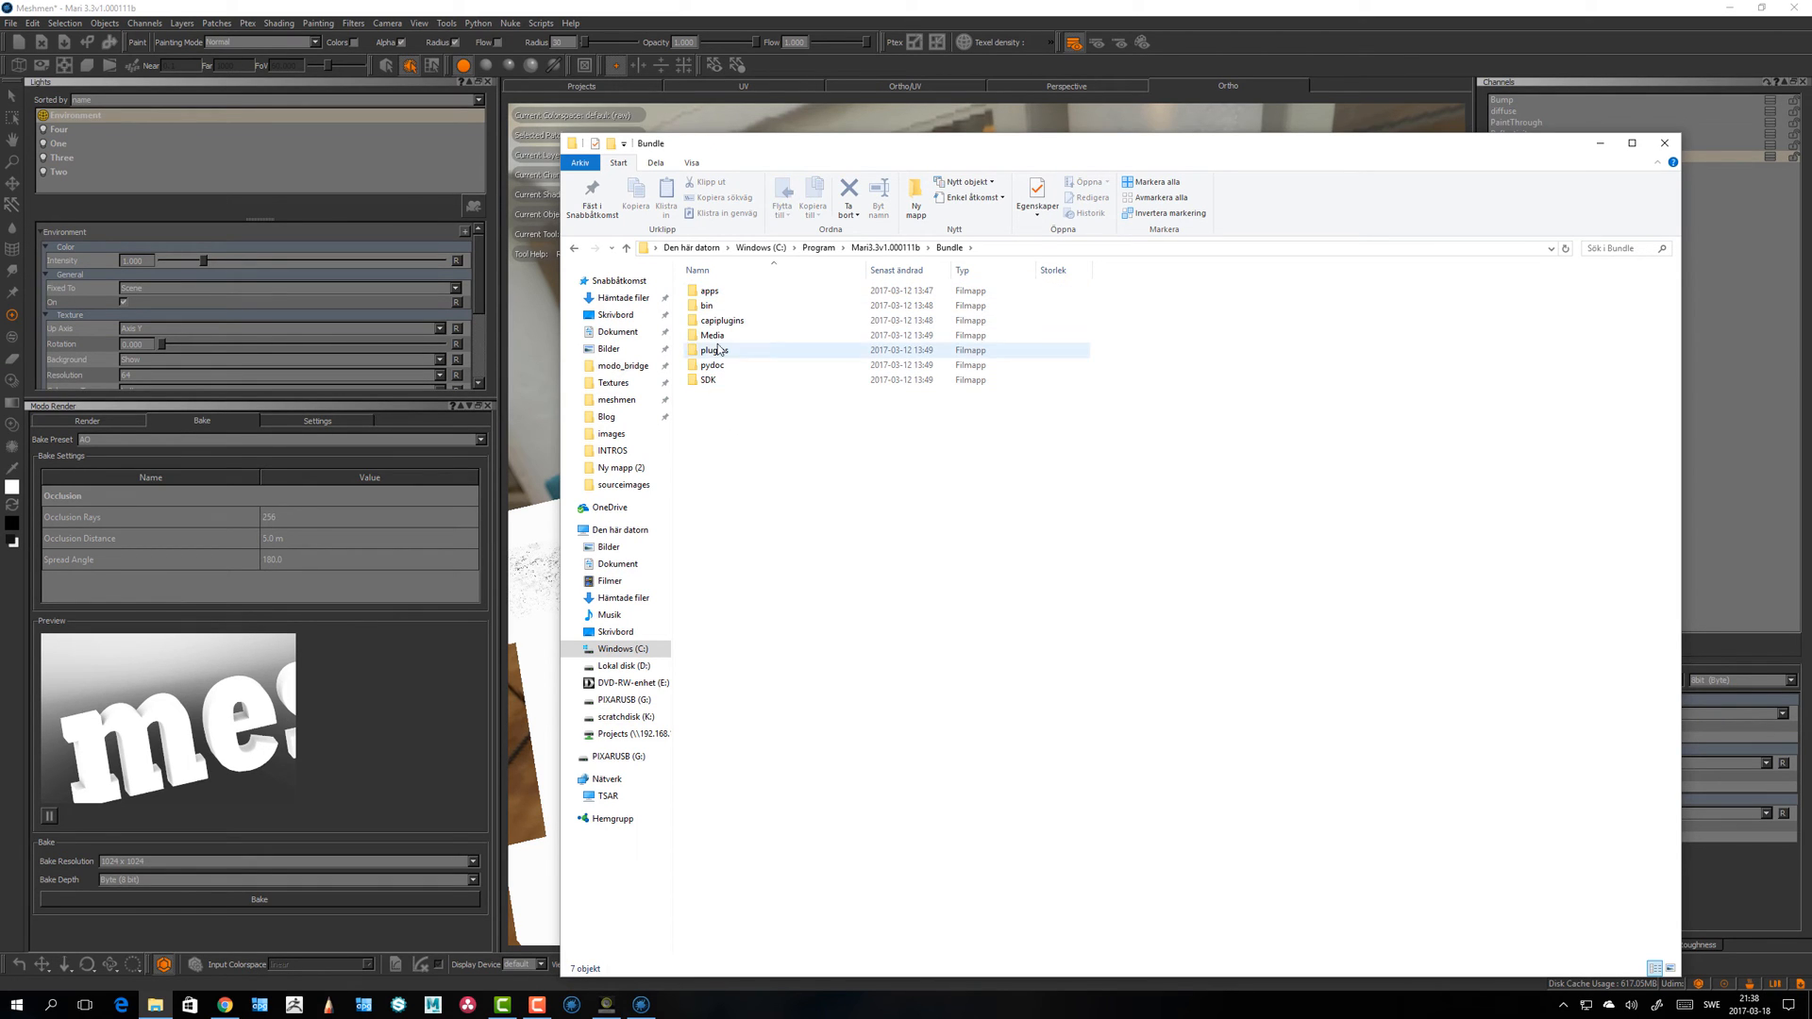
double_click(712, 336)
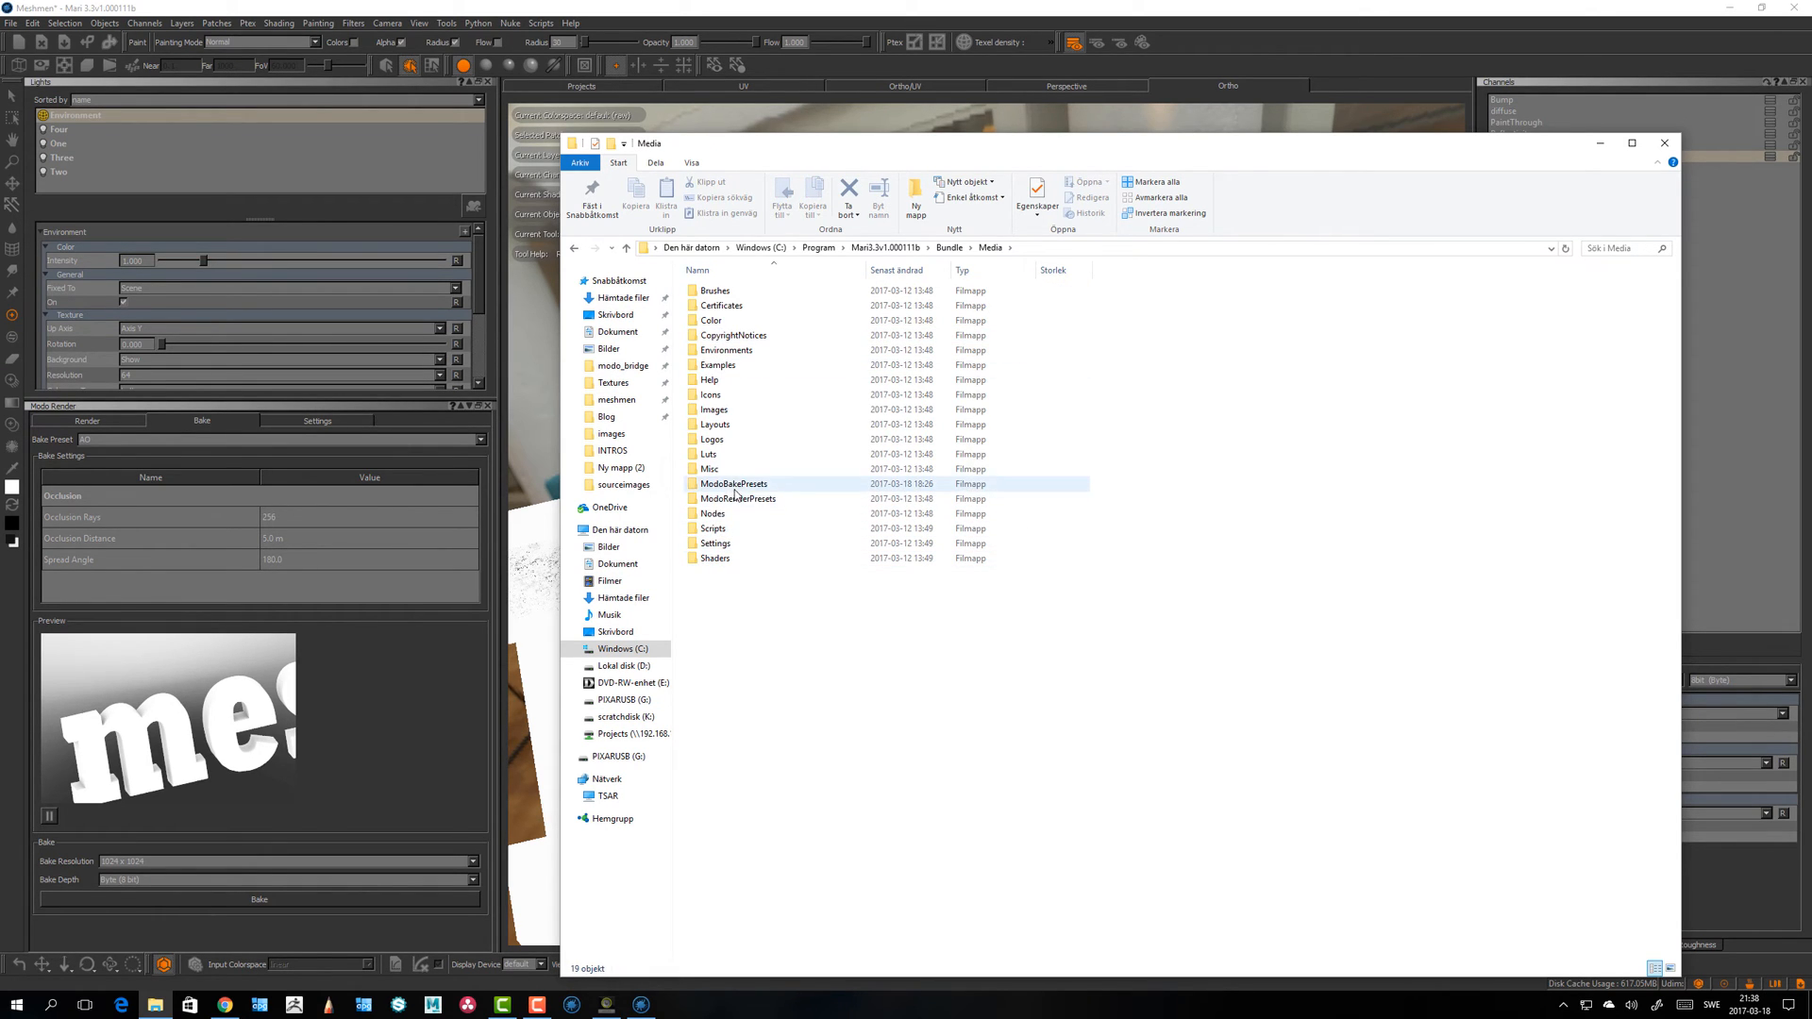
double_click(733, 483)
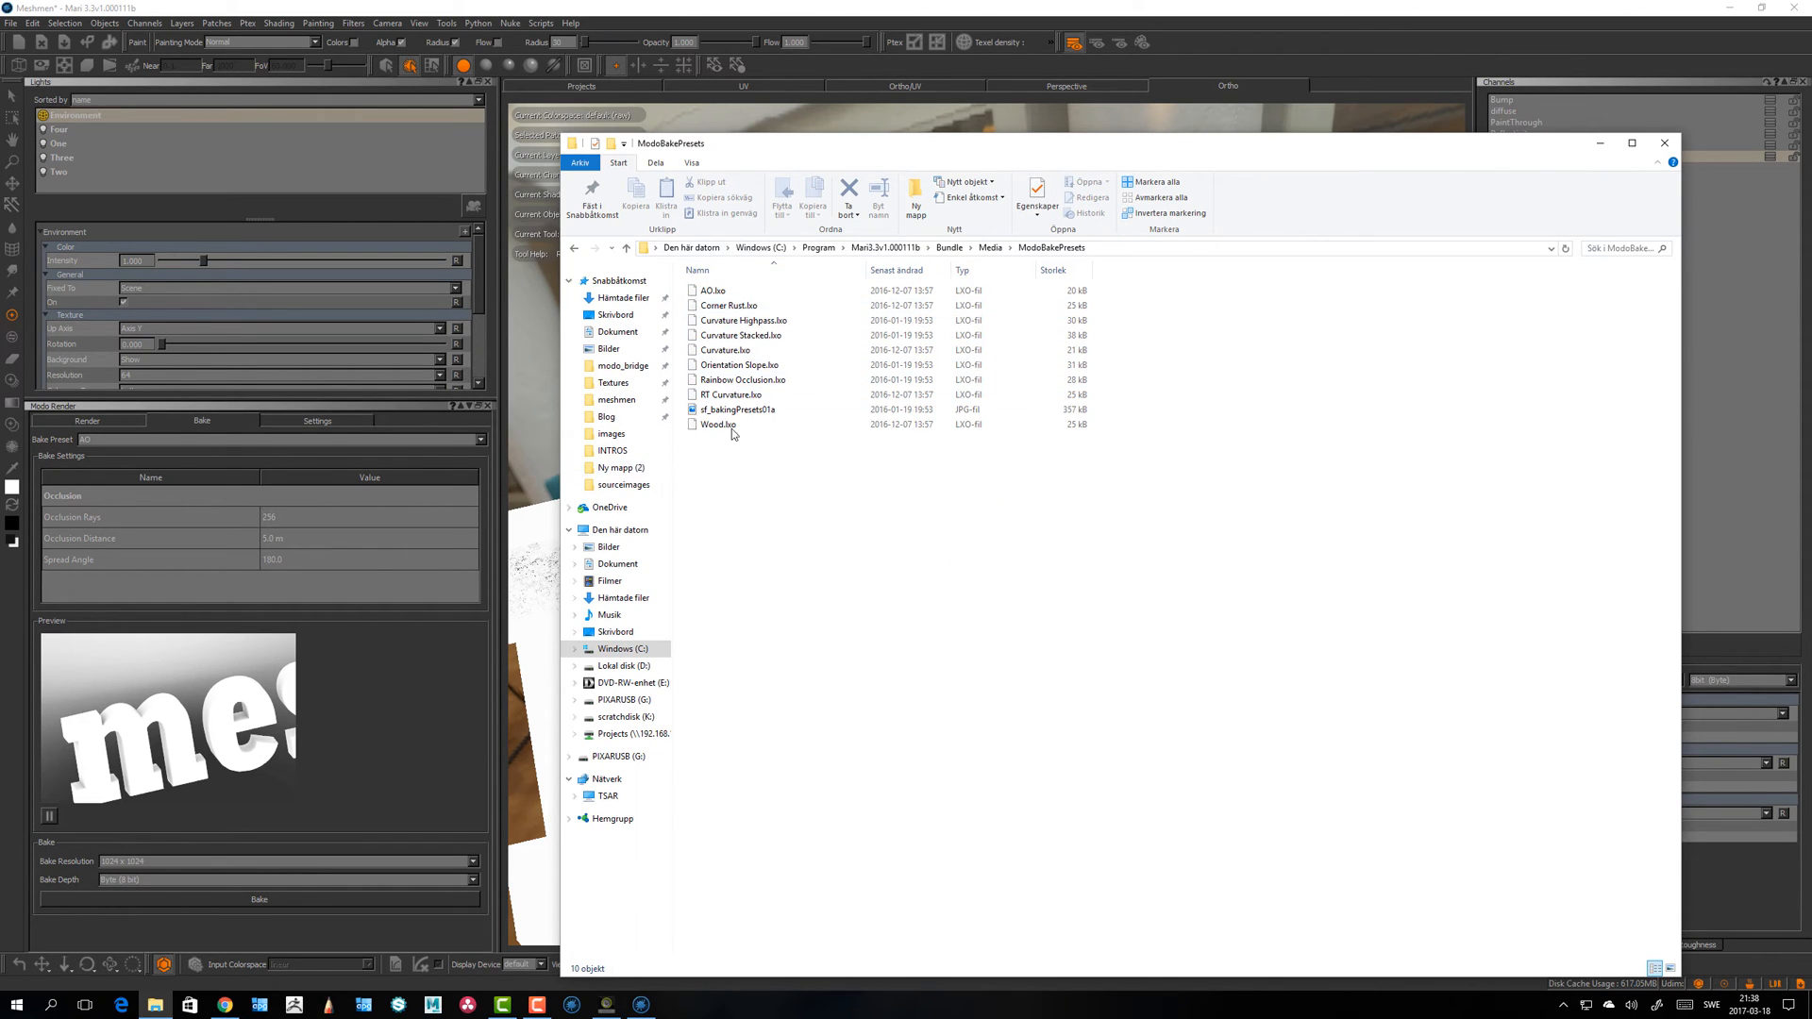
Step: Select the AO.lxo and Curvature Stacked preset files in the folder listing
left_click(713, 290)
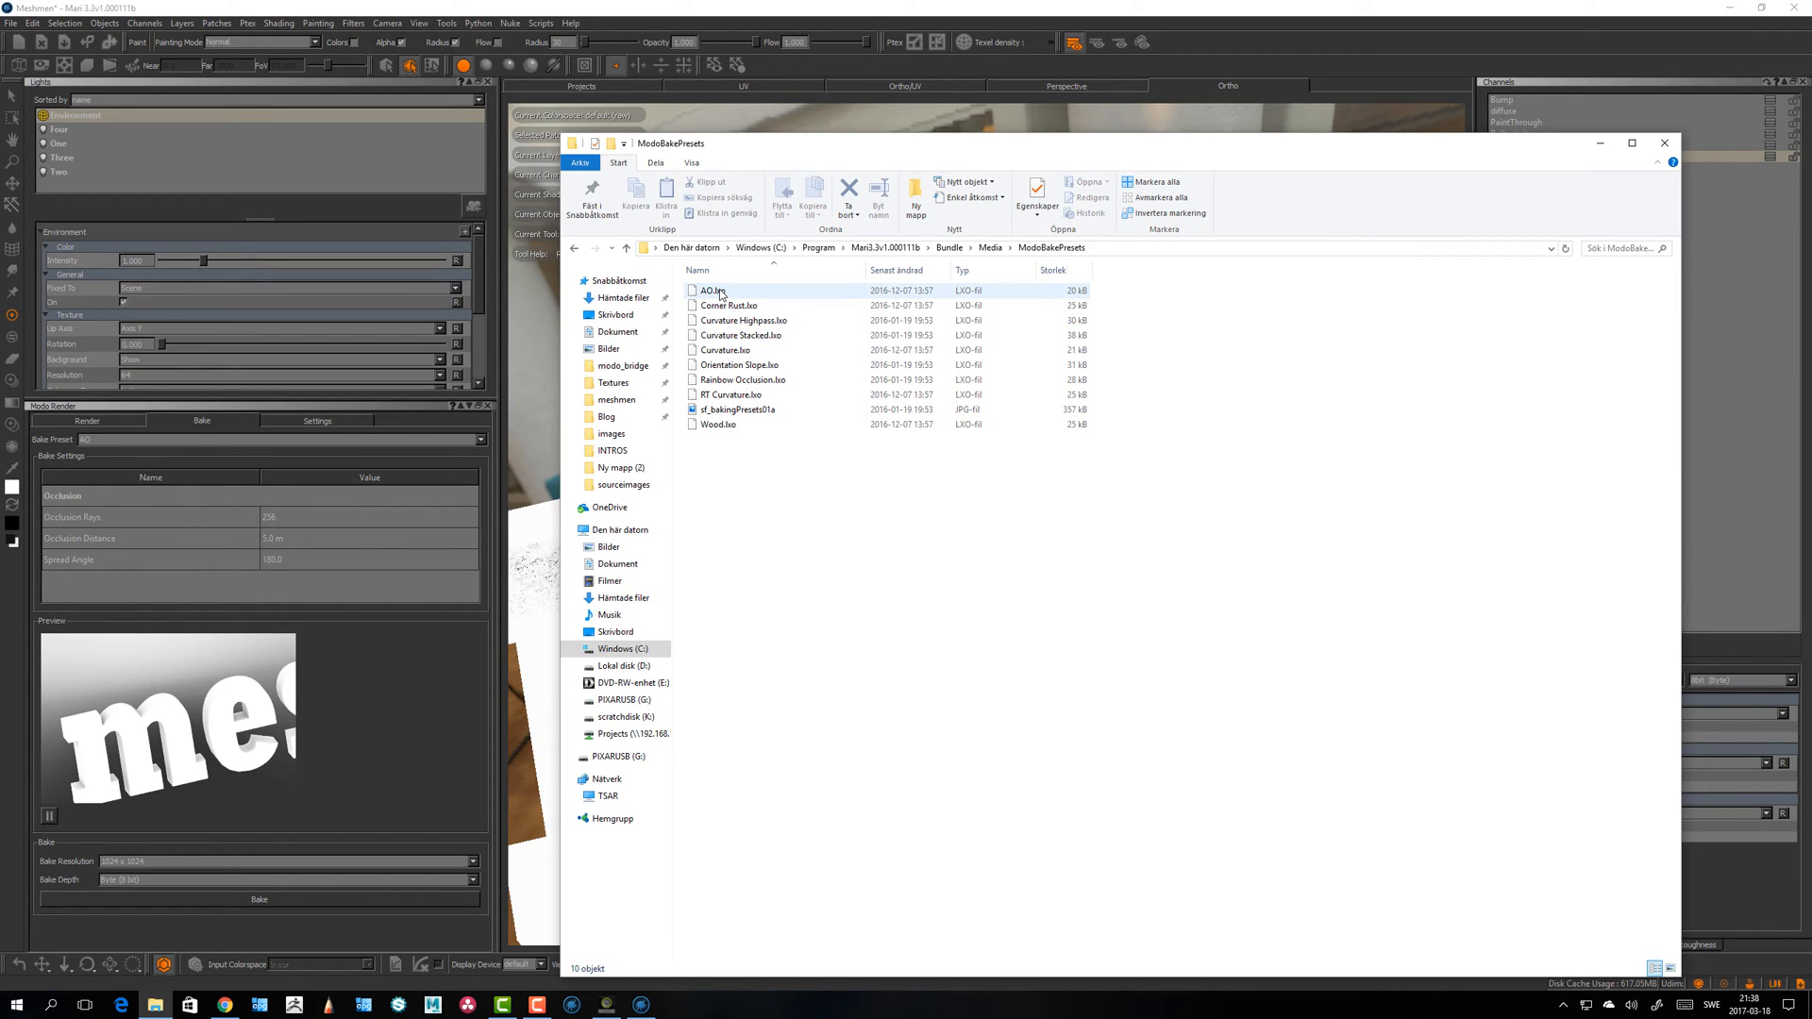
mouse_move(714, 291)
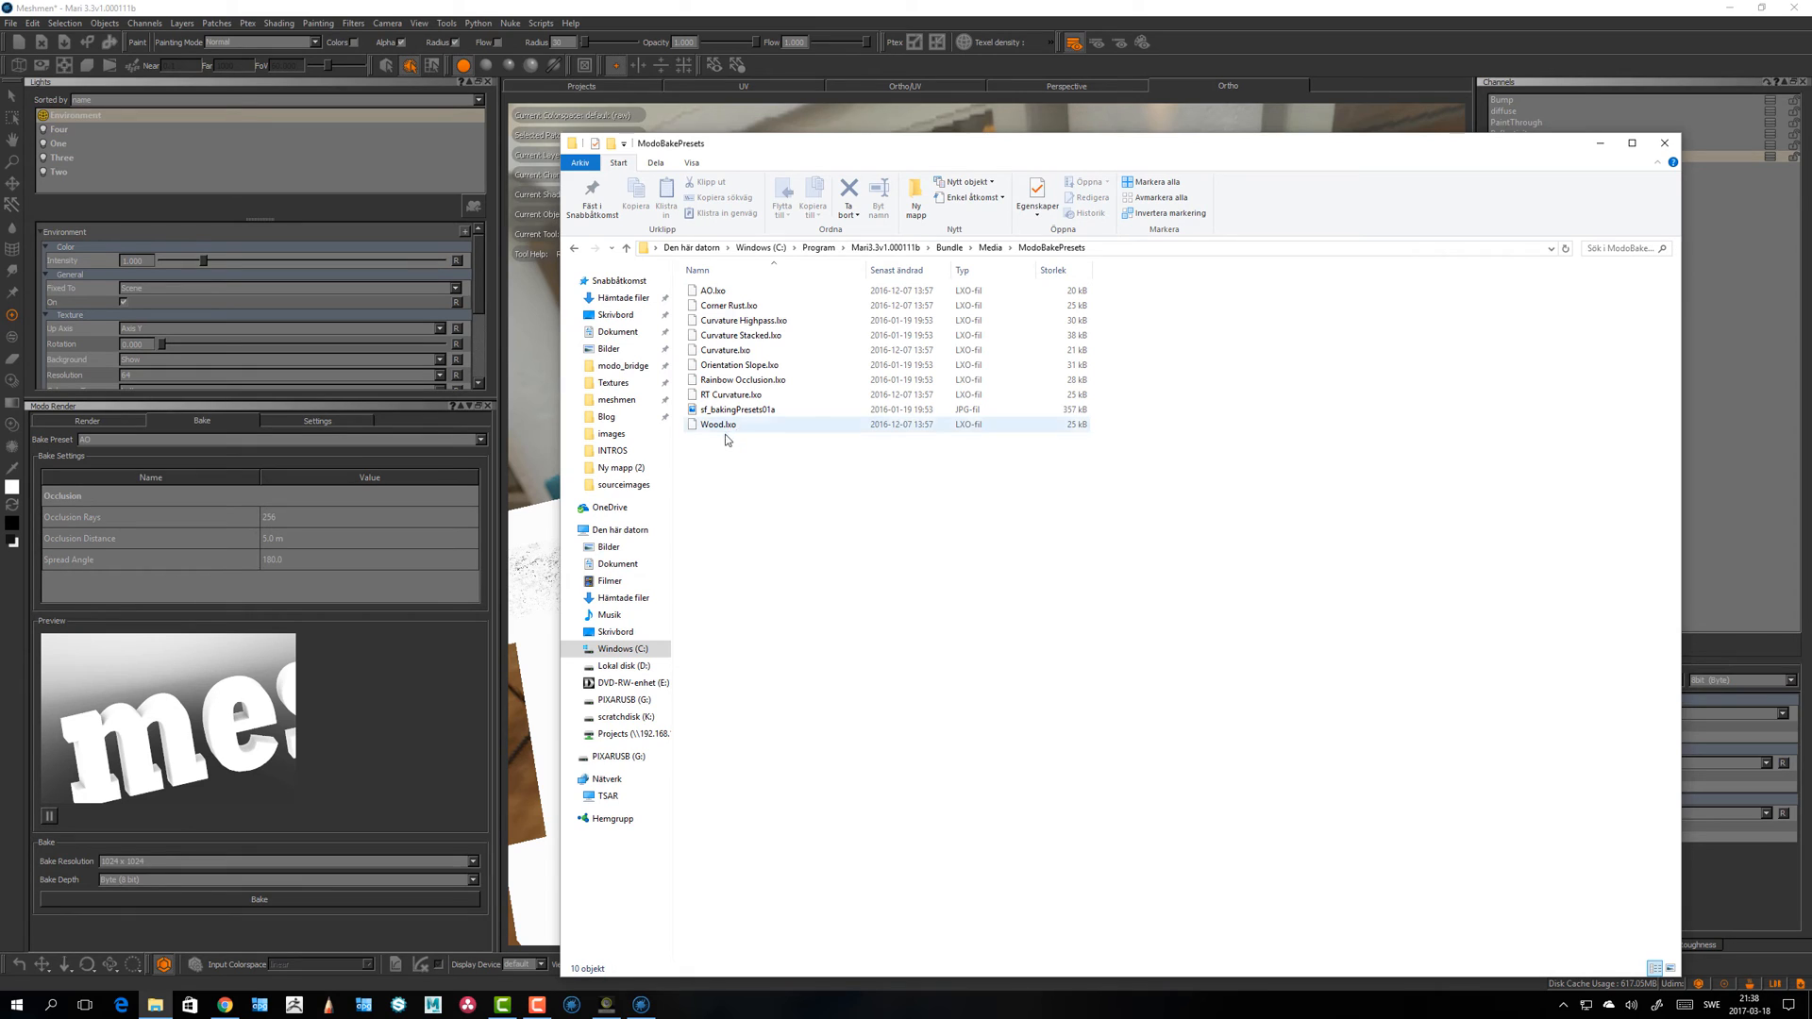
mouse_move(723, 426)
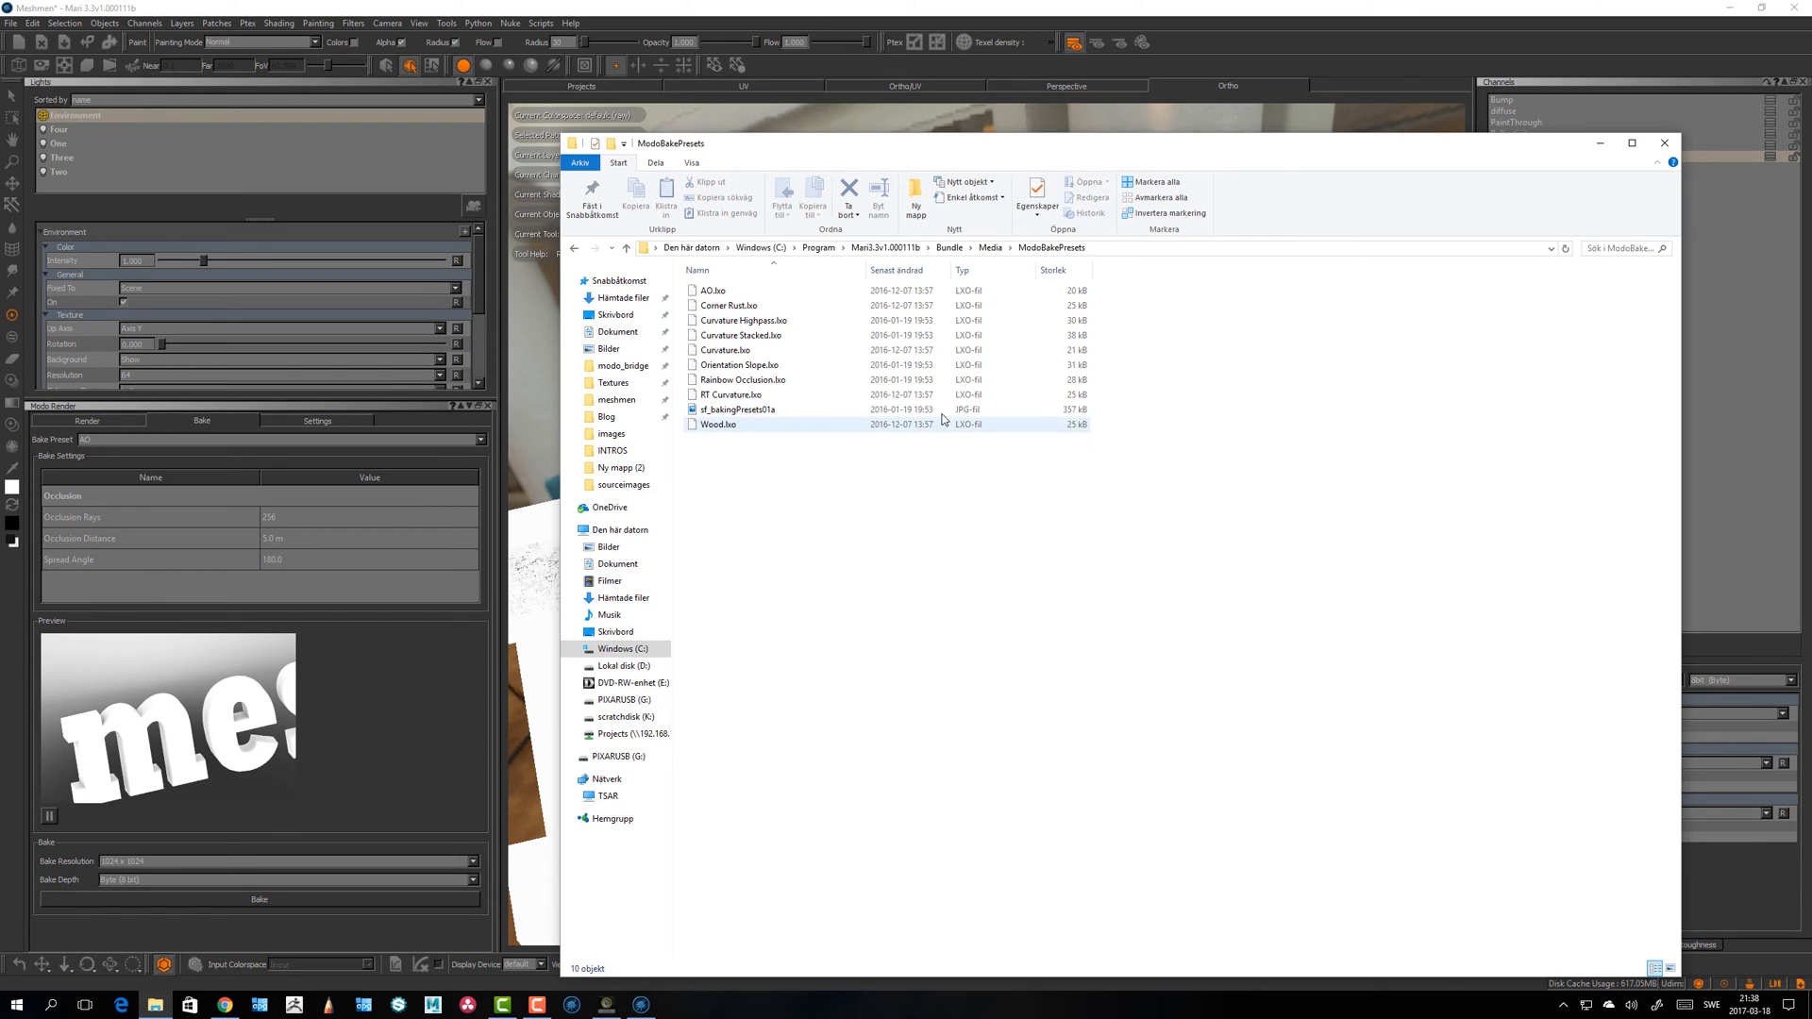
left_click(740, 336)
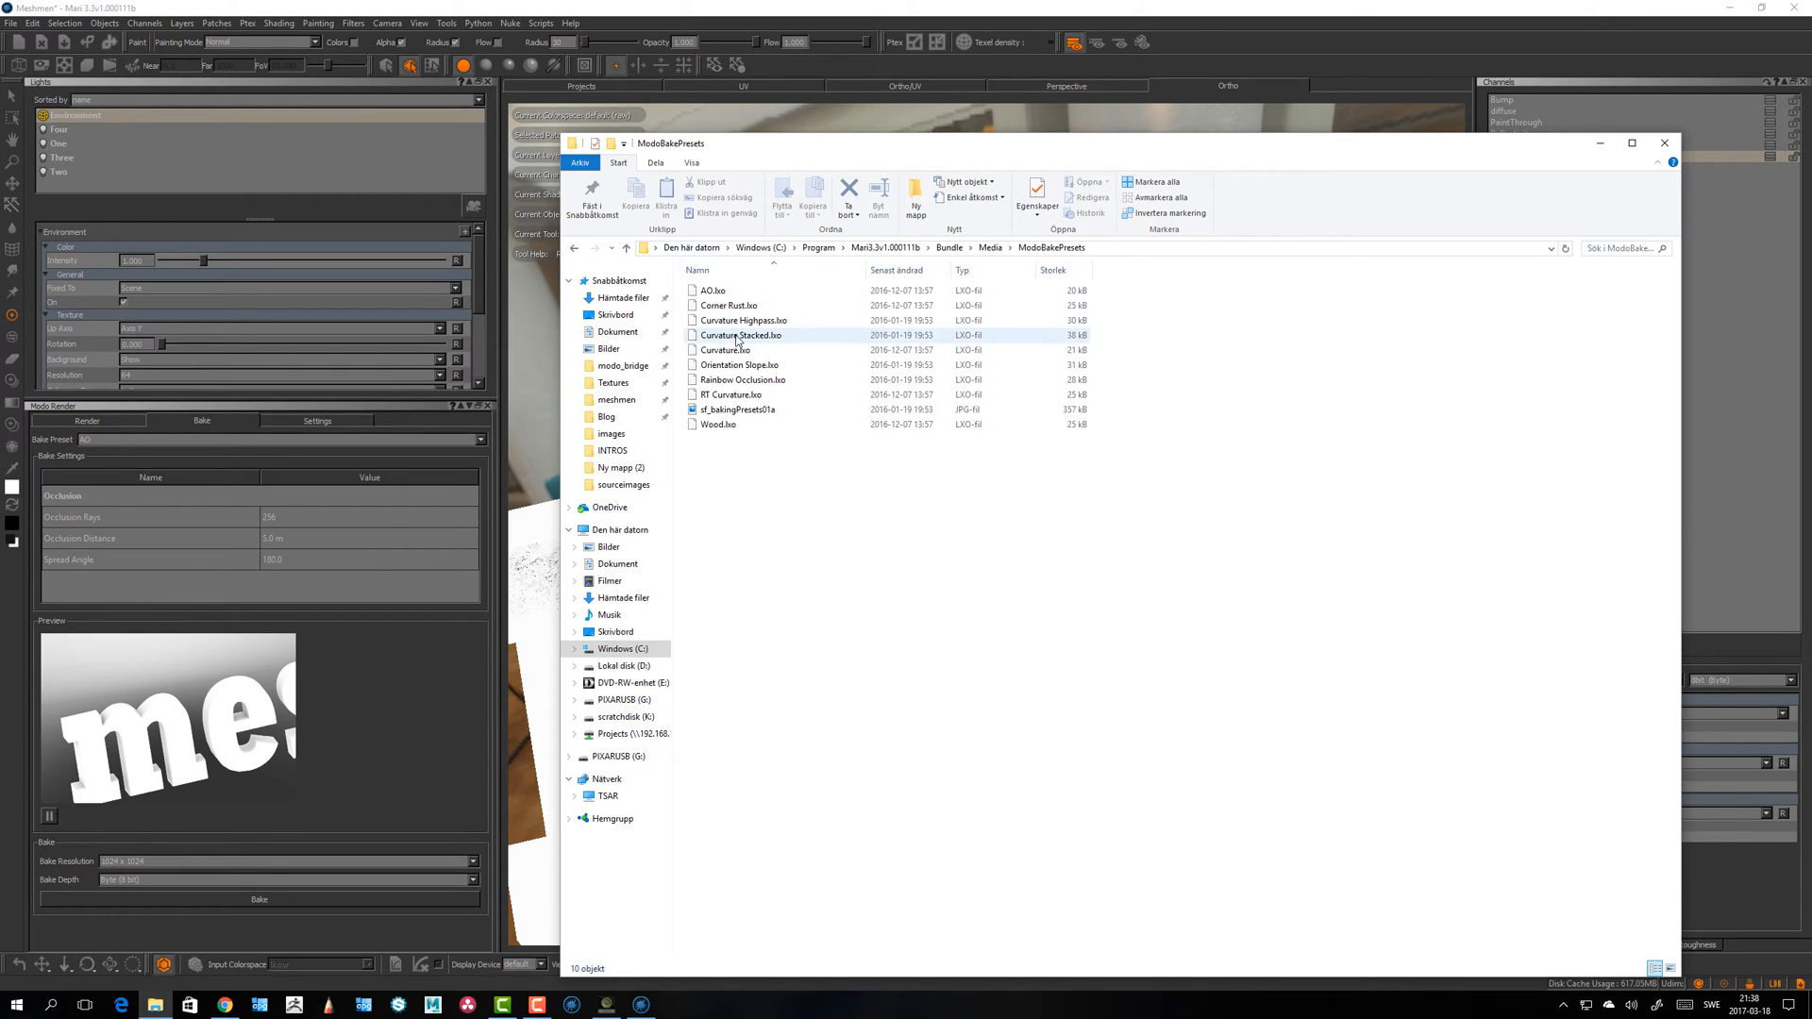
mouse_move(742, 321)
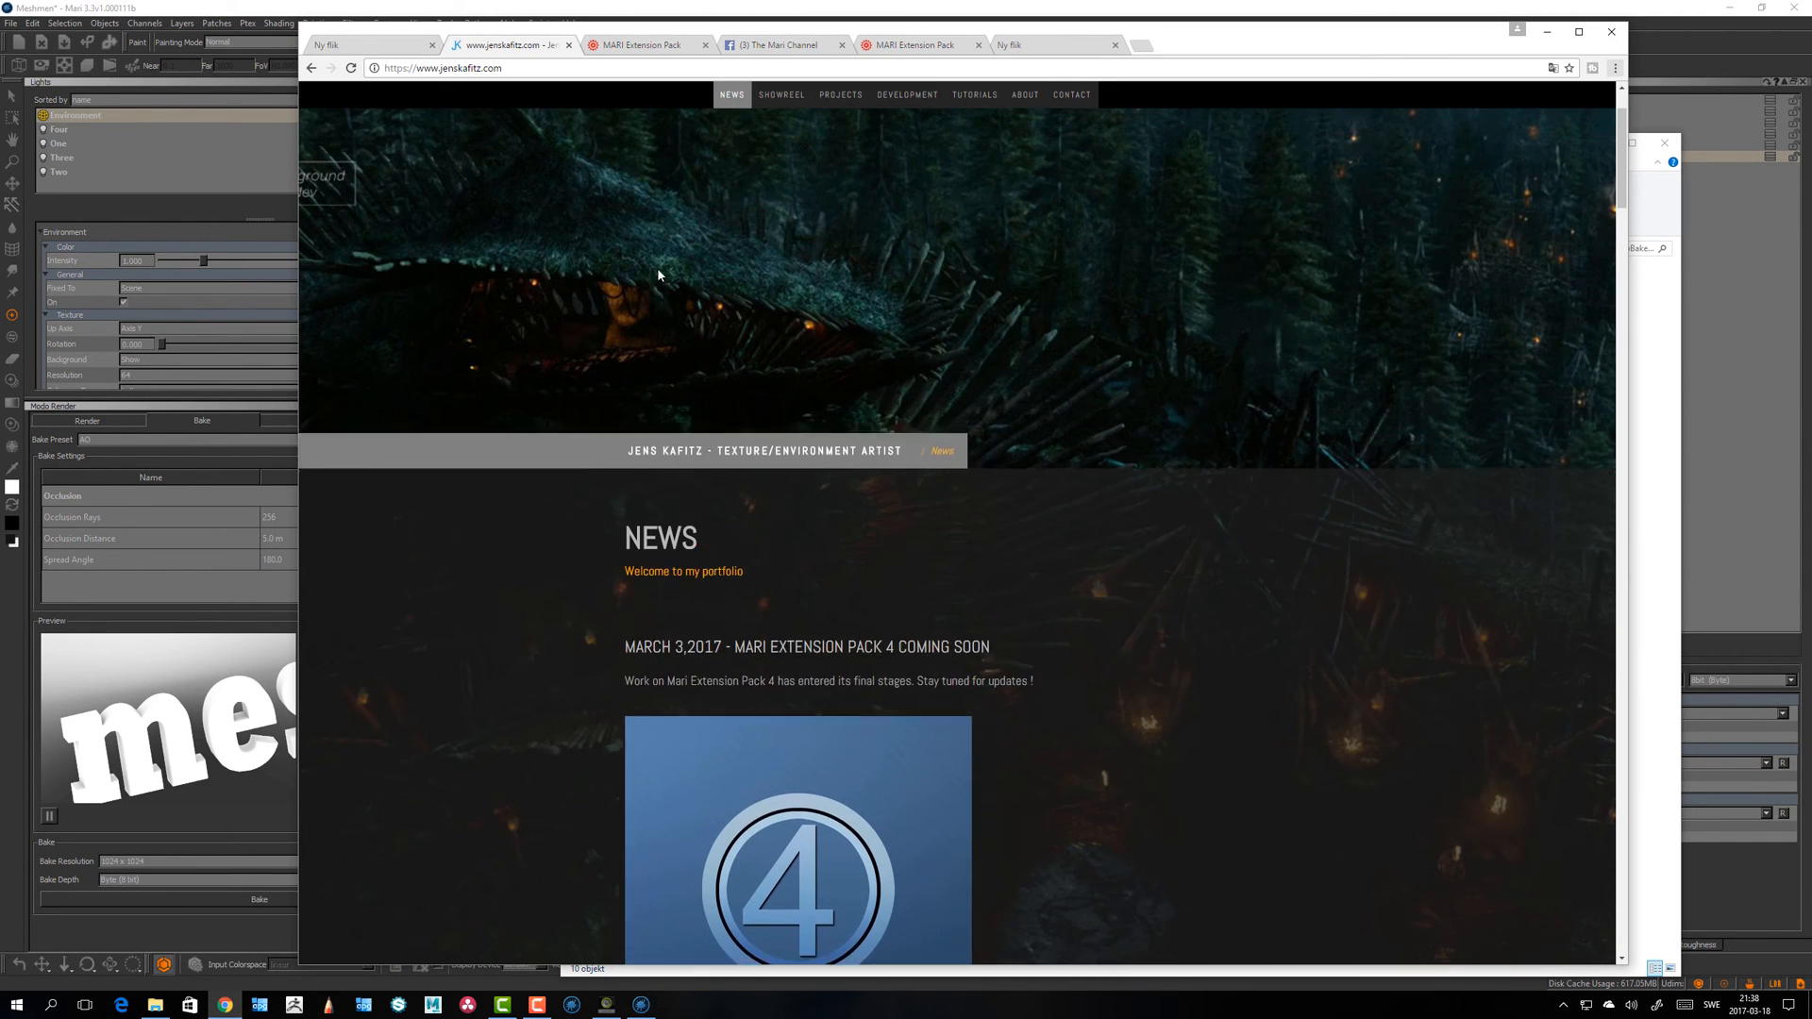
Step: Scroll the portfolio News page and go to the Mari Extension Pack page
scroll("down", 3)
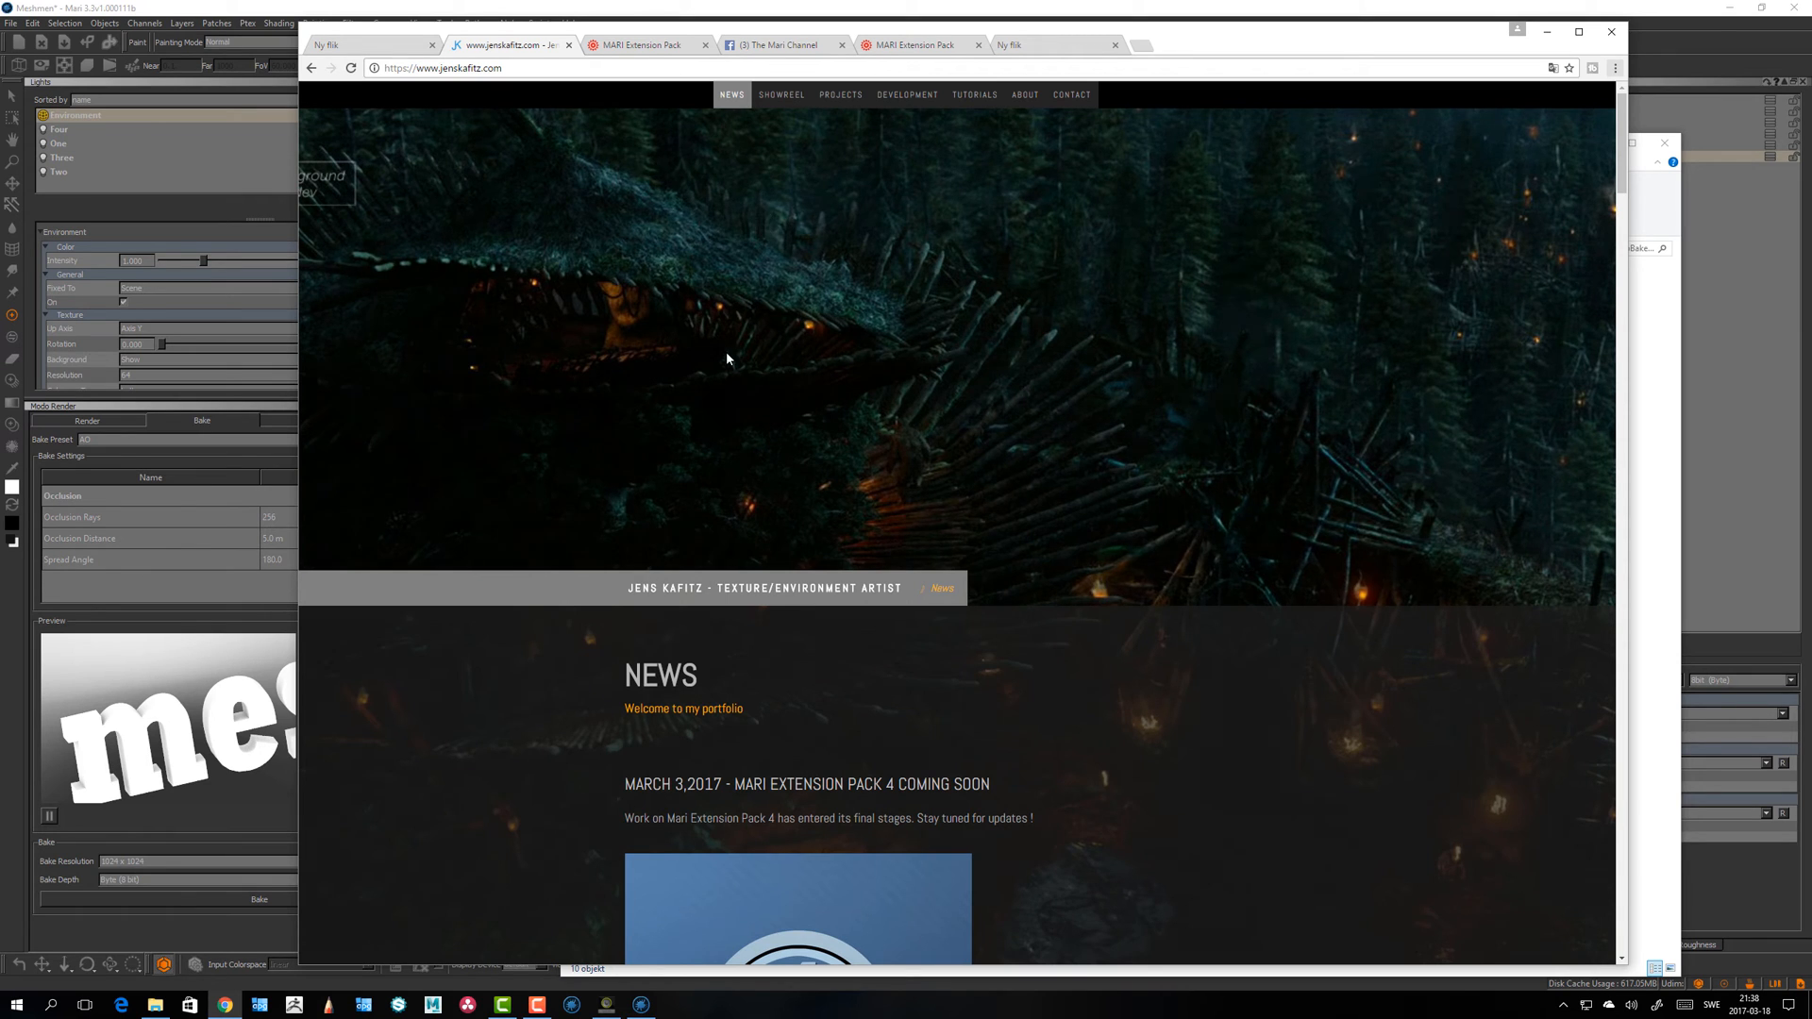
scroll("down", 3)
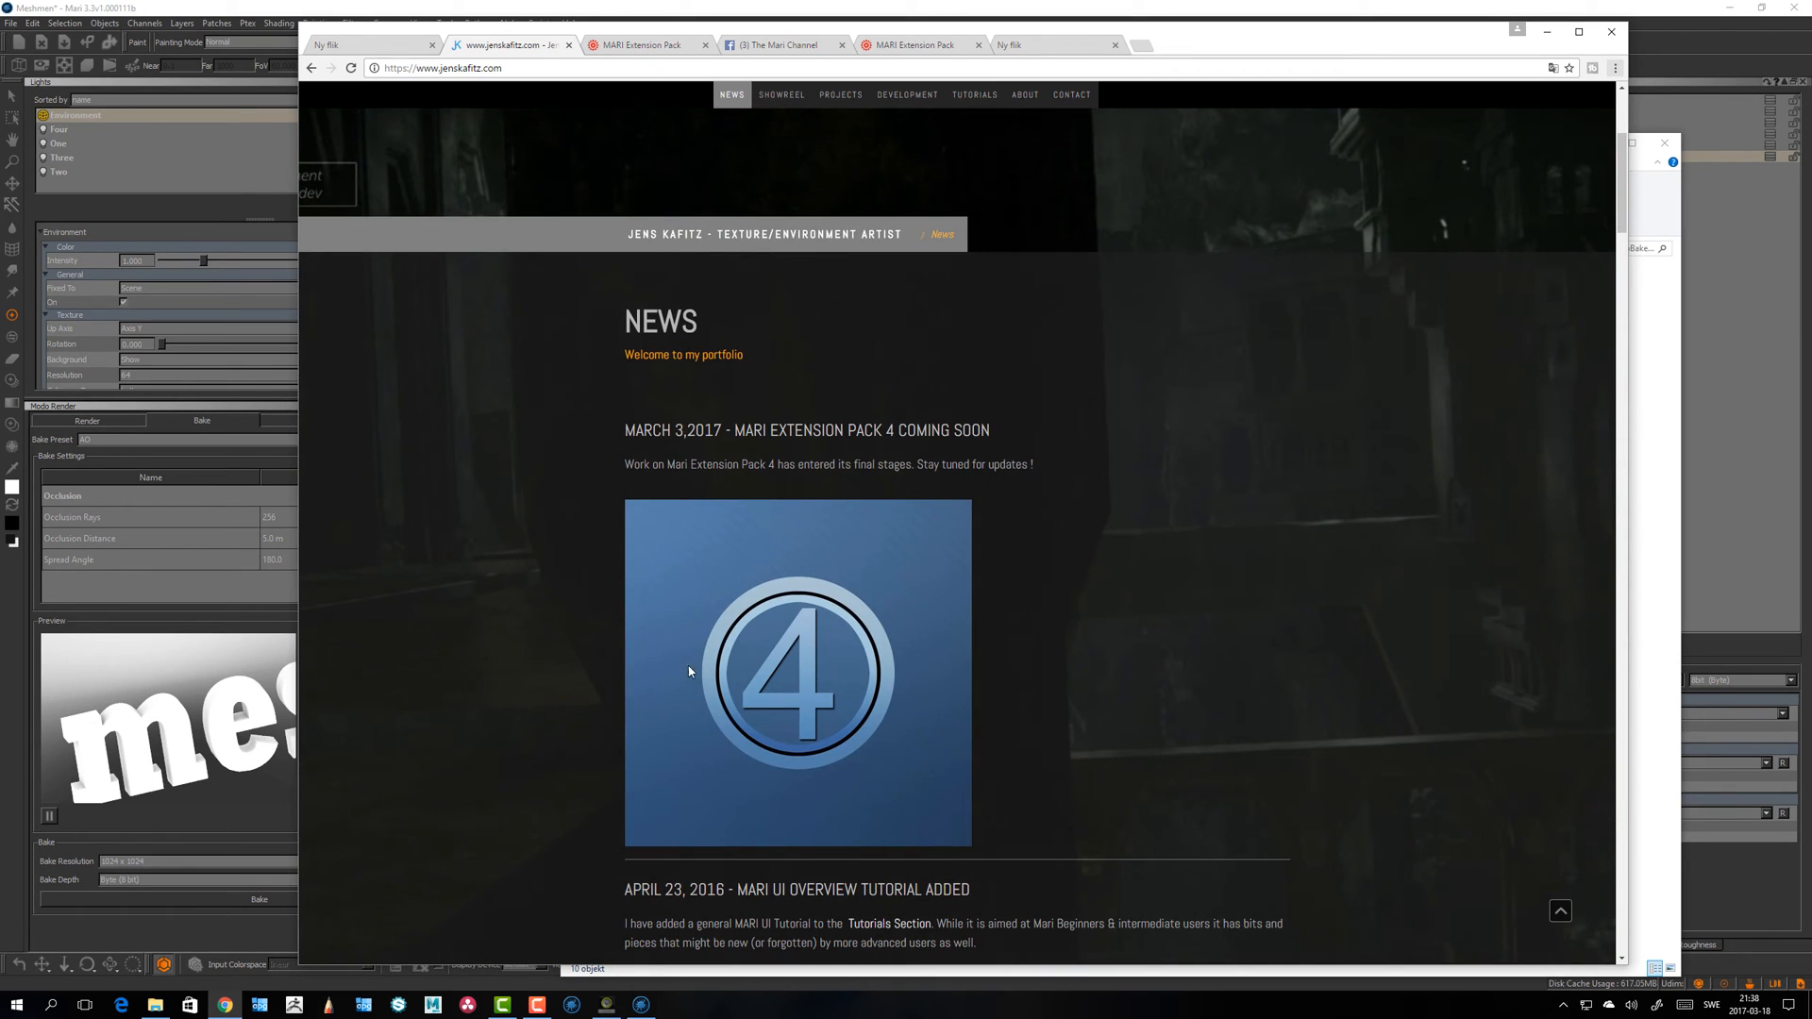
mouse_move(665, 645)
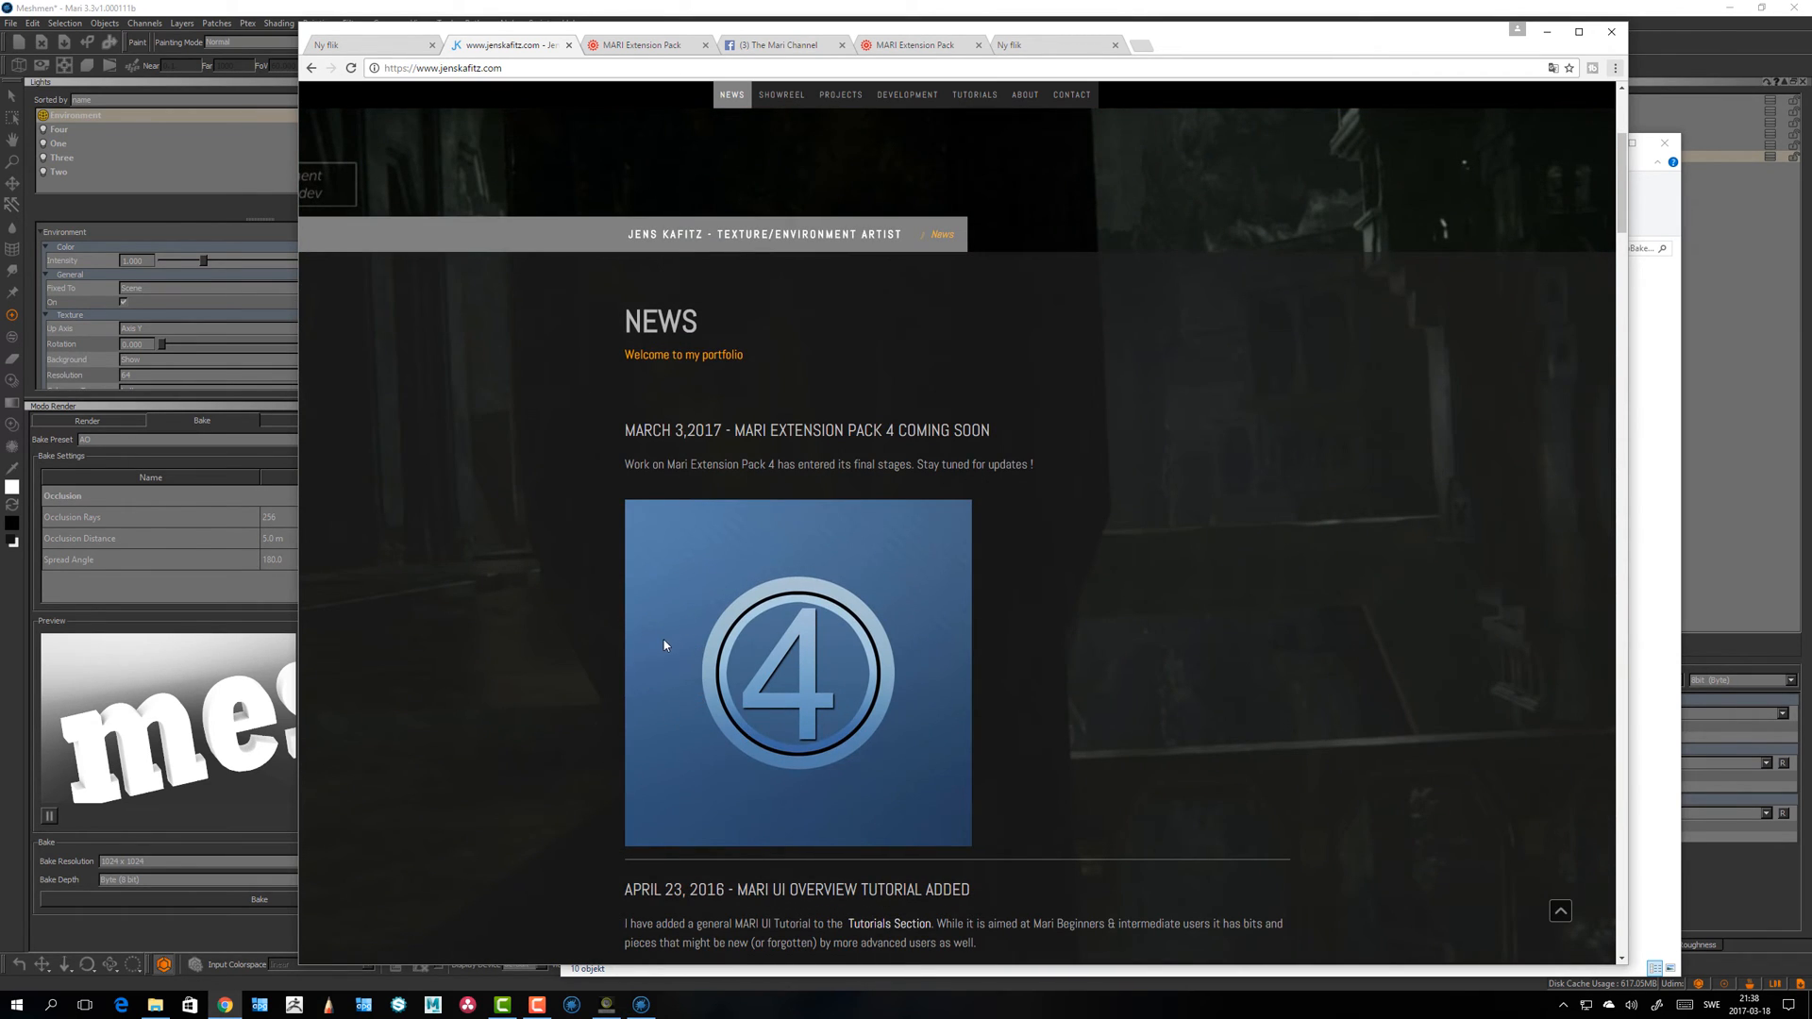
left_click(972, 94)
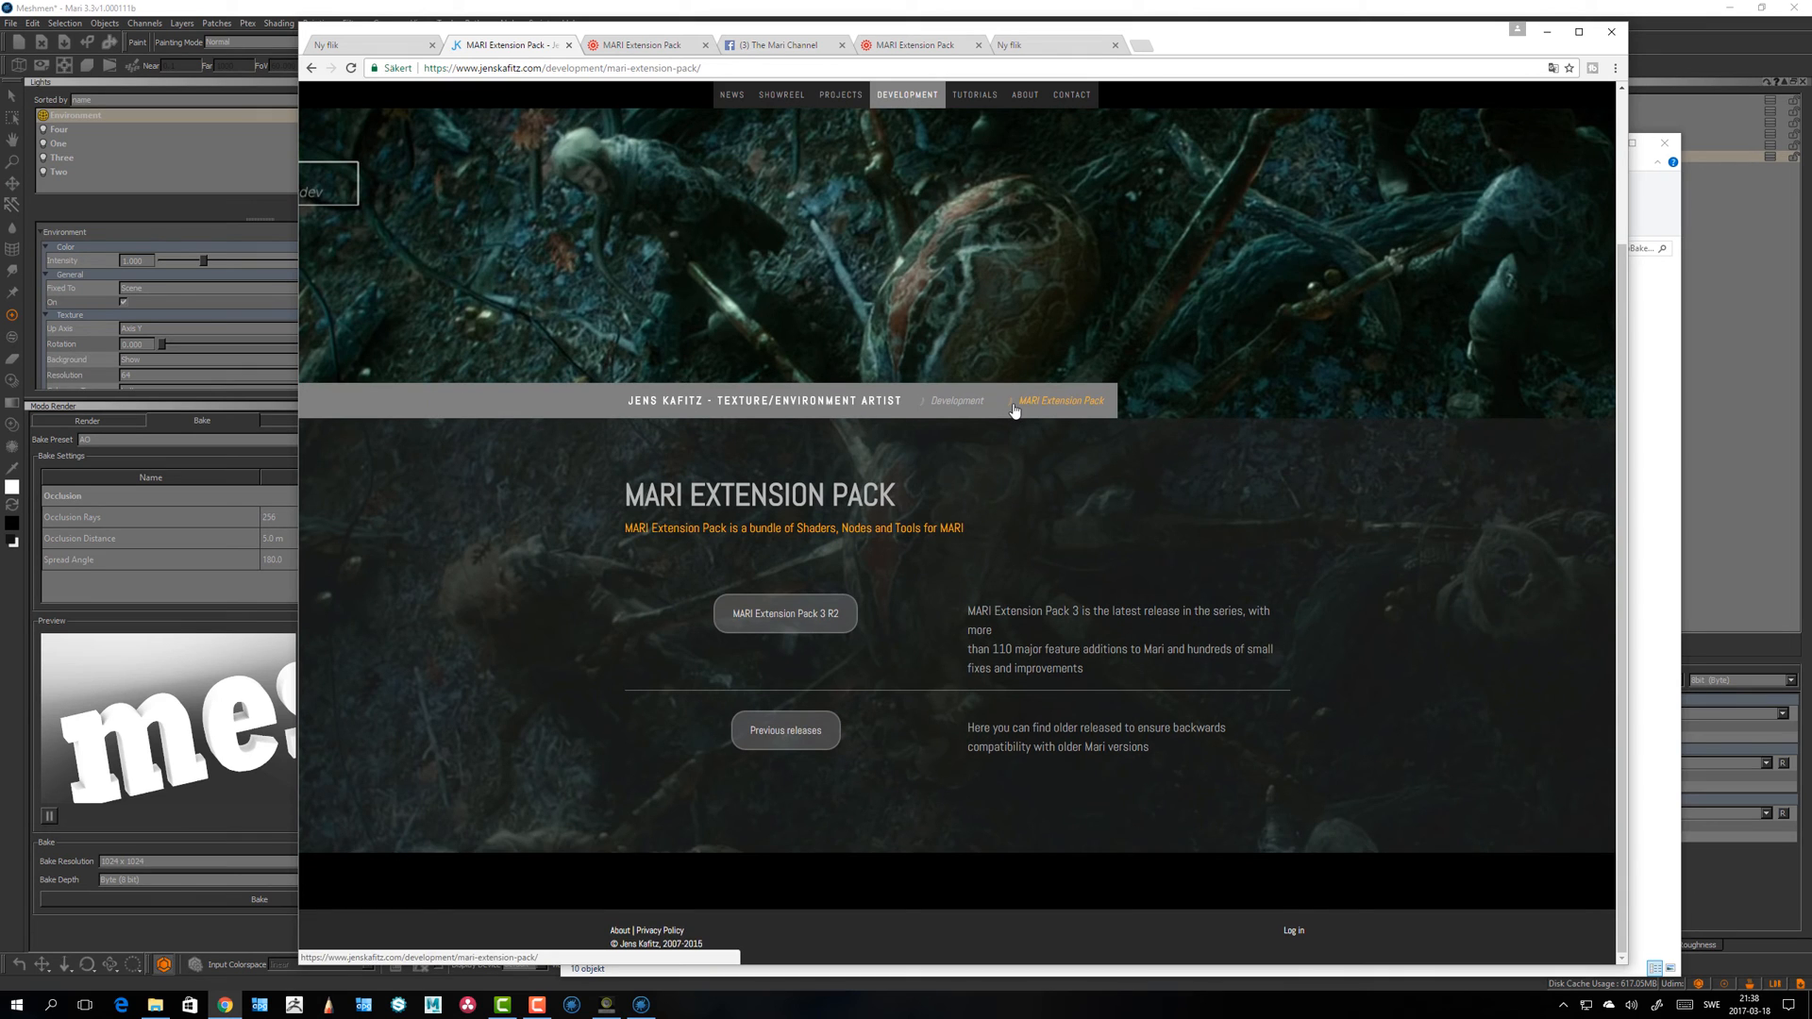
scroll("down", 3)
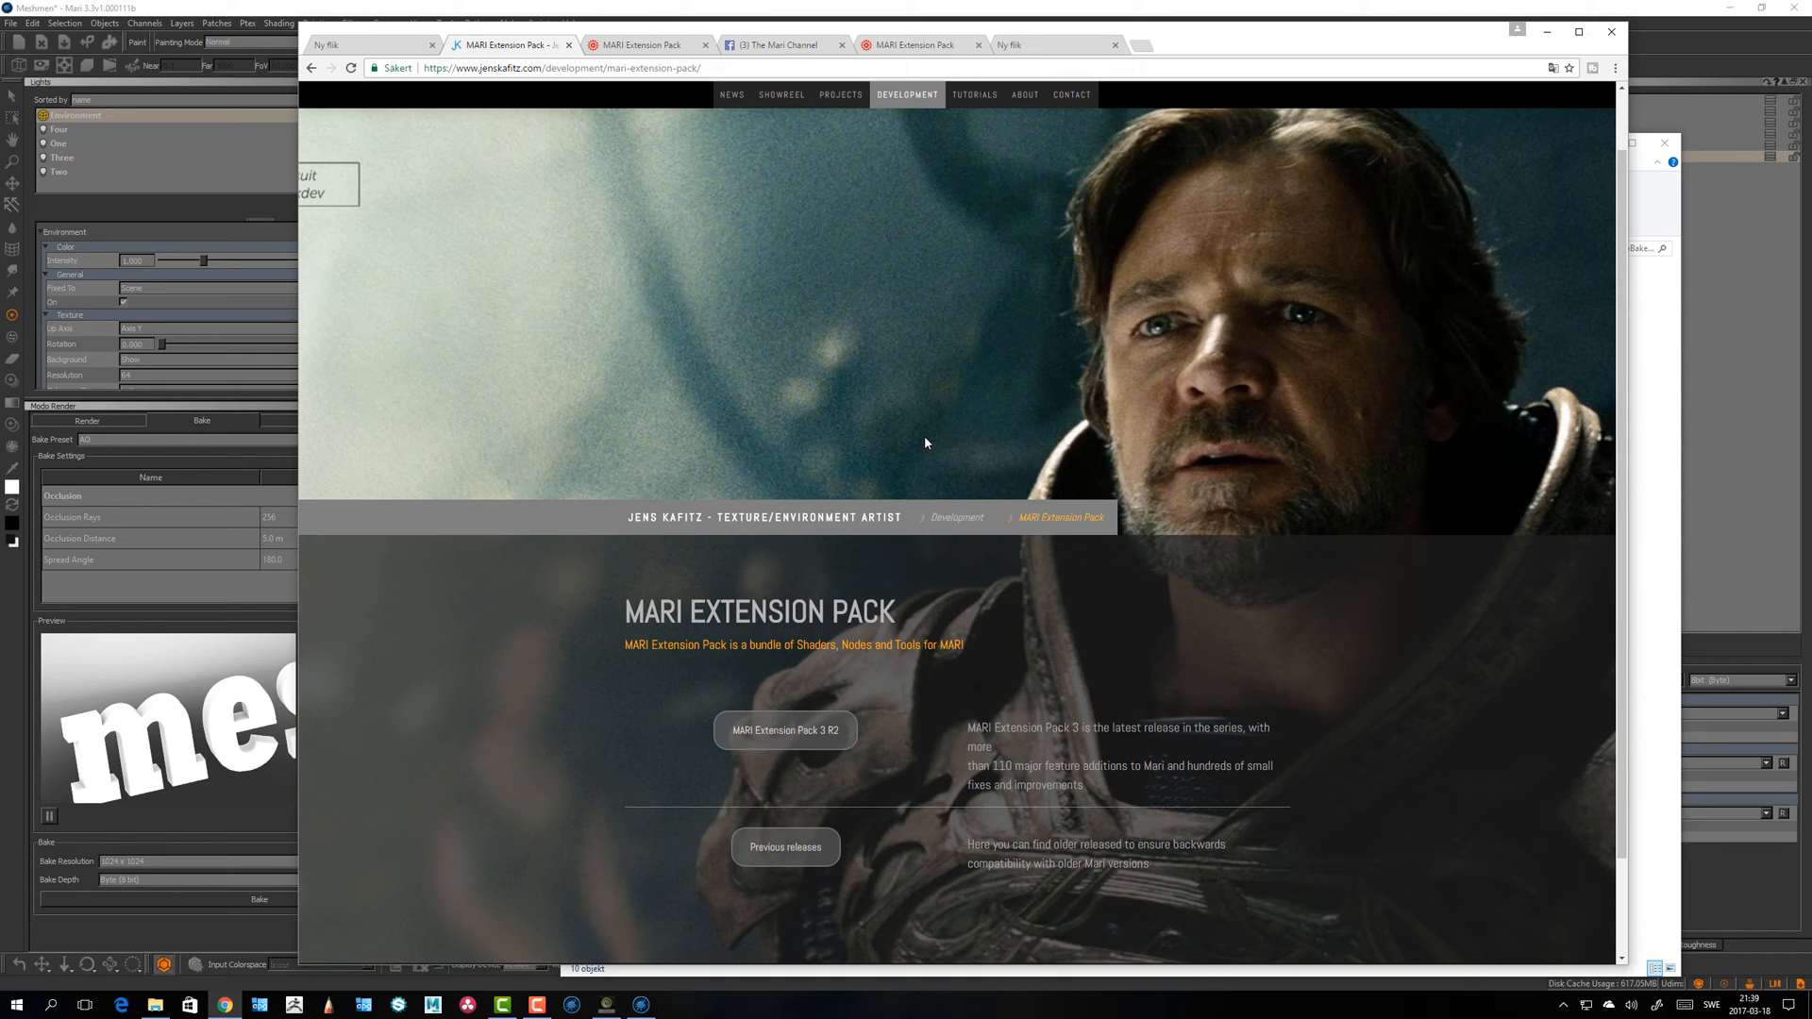
mouse_move(872, 264)
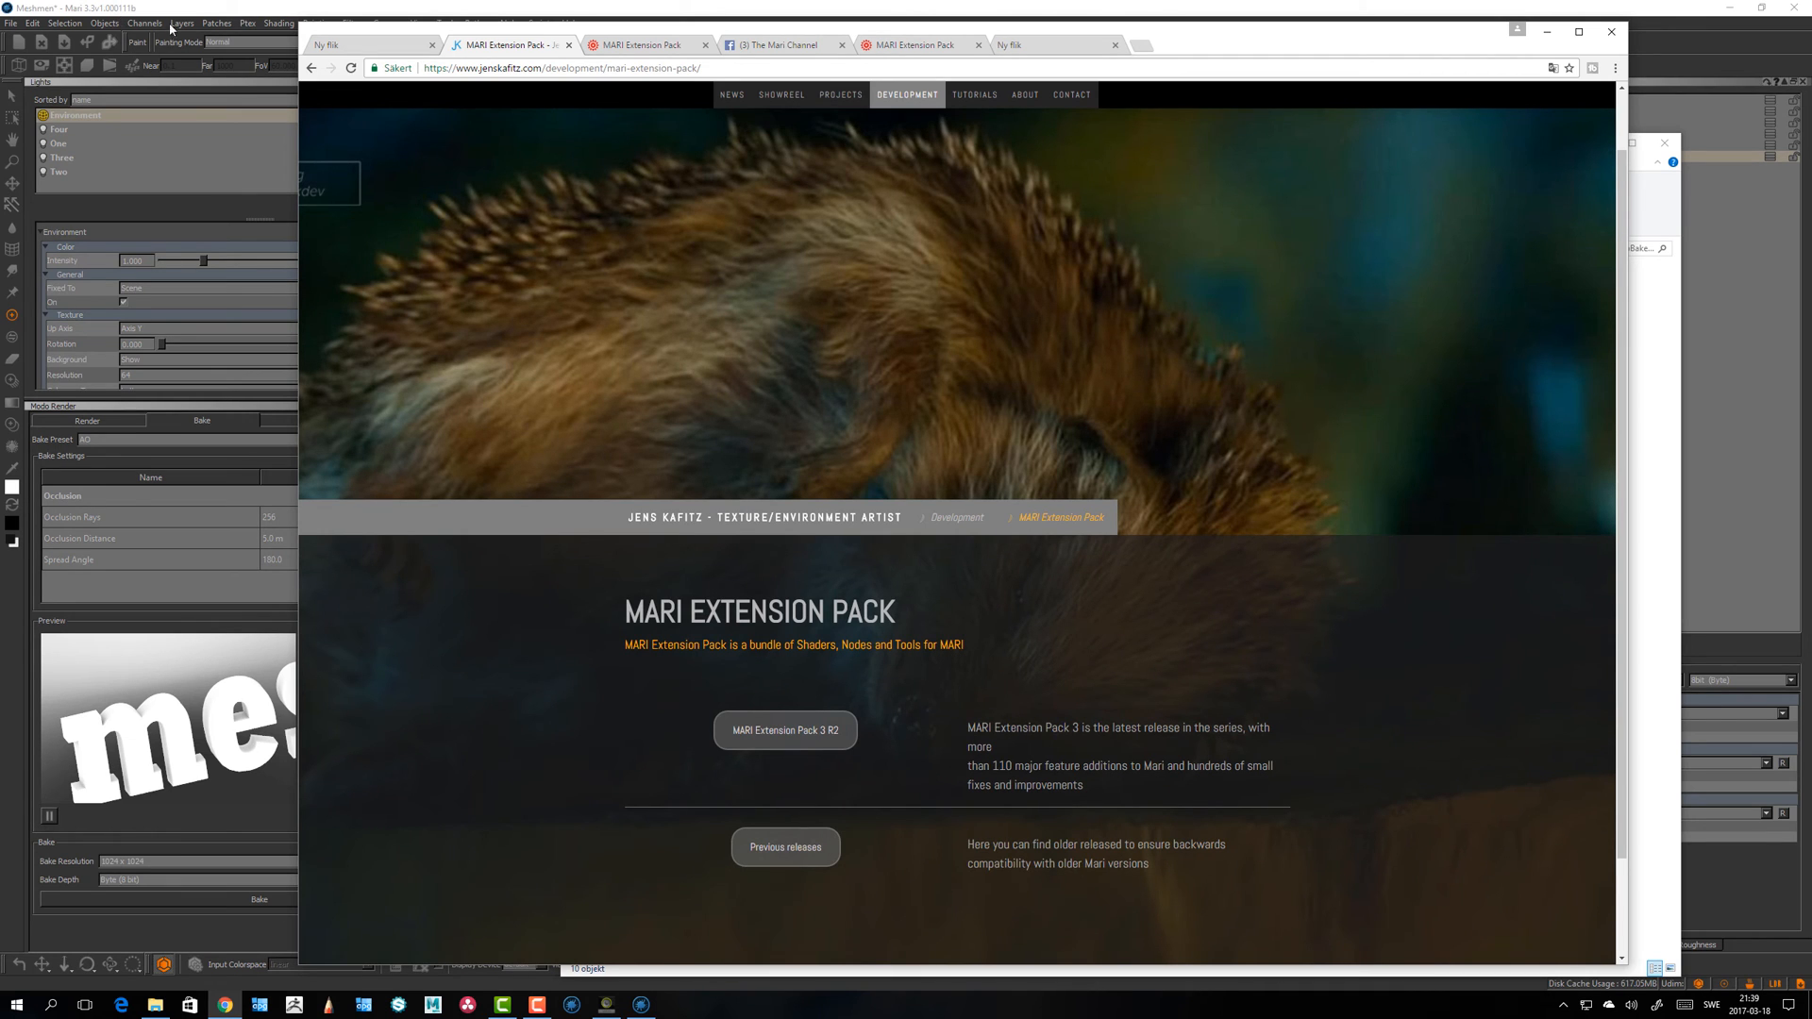
mouse_move(172, 457)
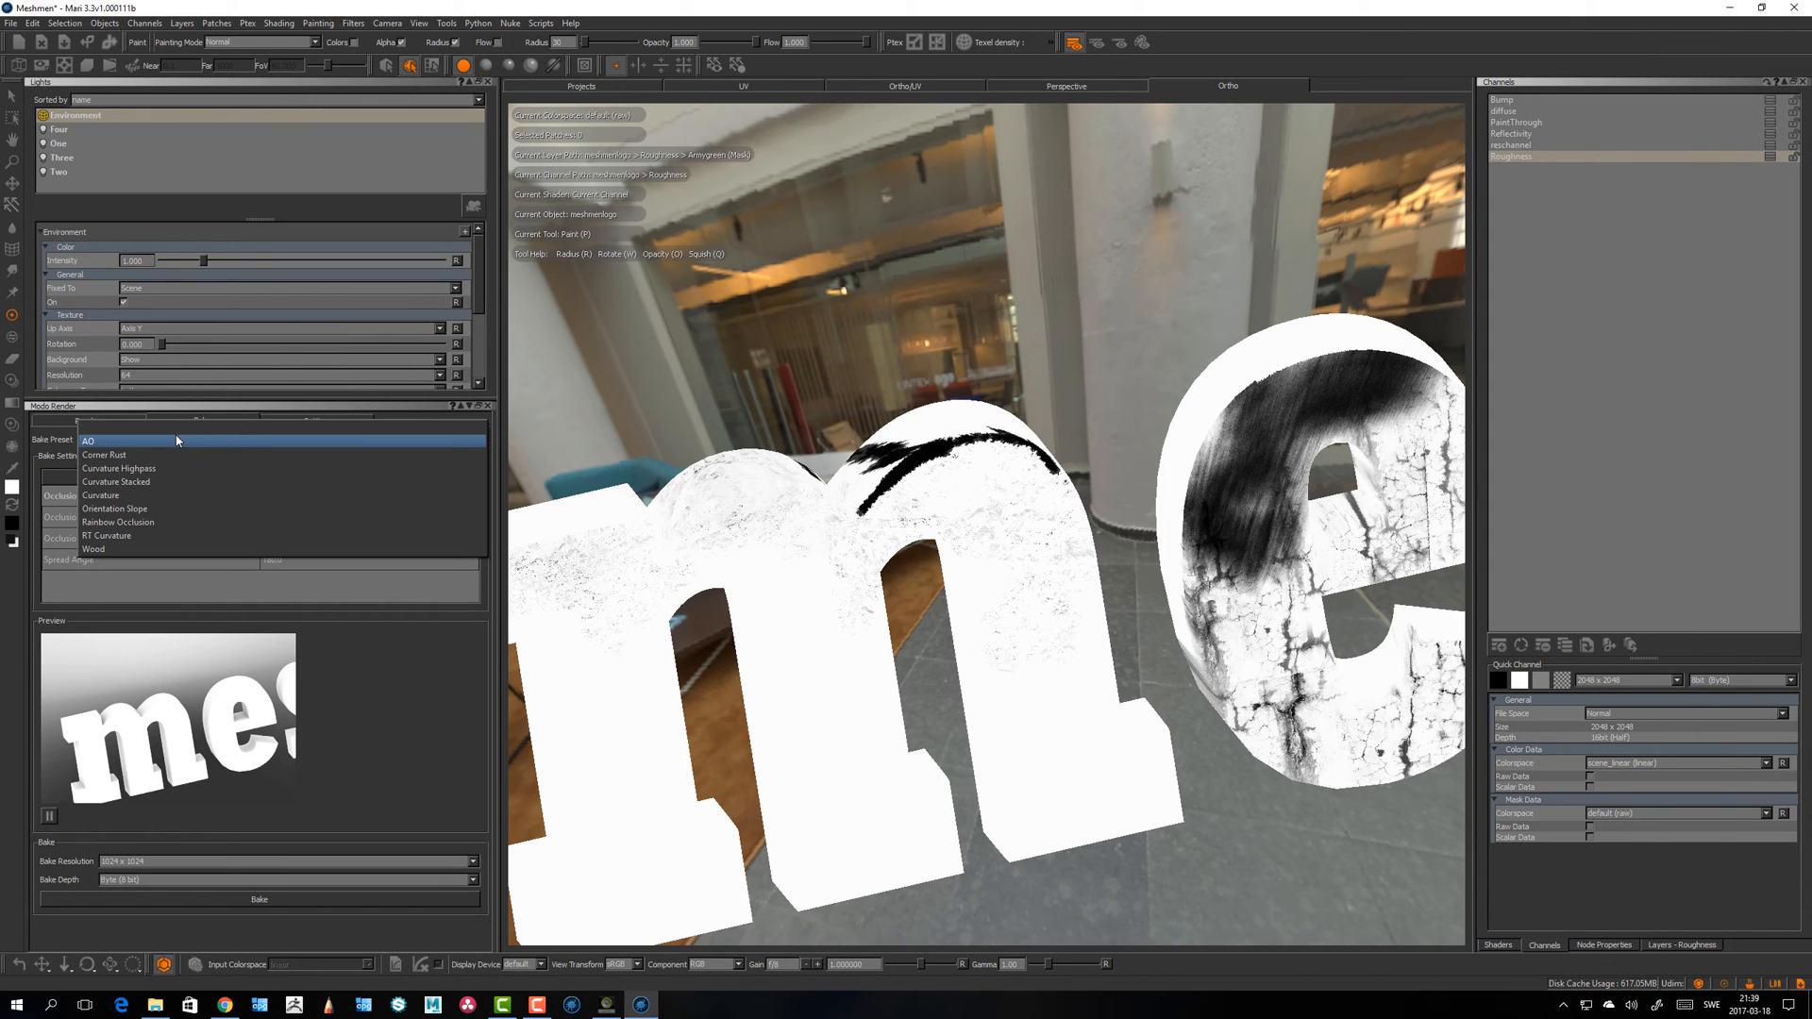
Step: Switch the Modo Render panel to render mode with the Basic render preset
left_click(89, 440)
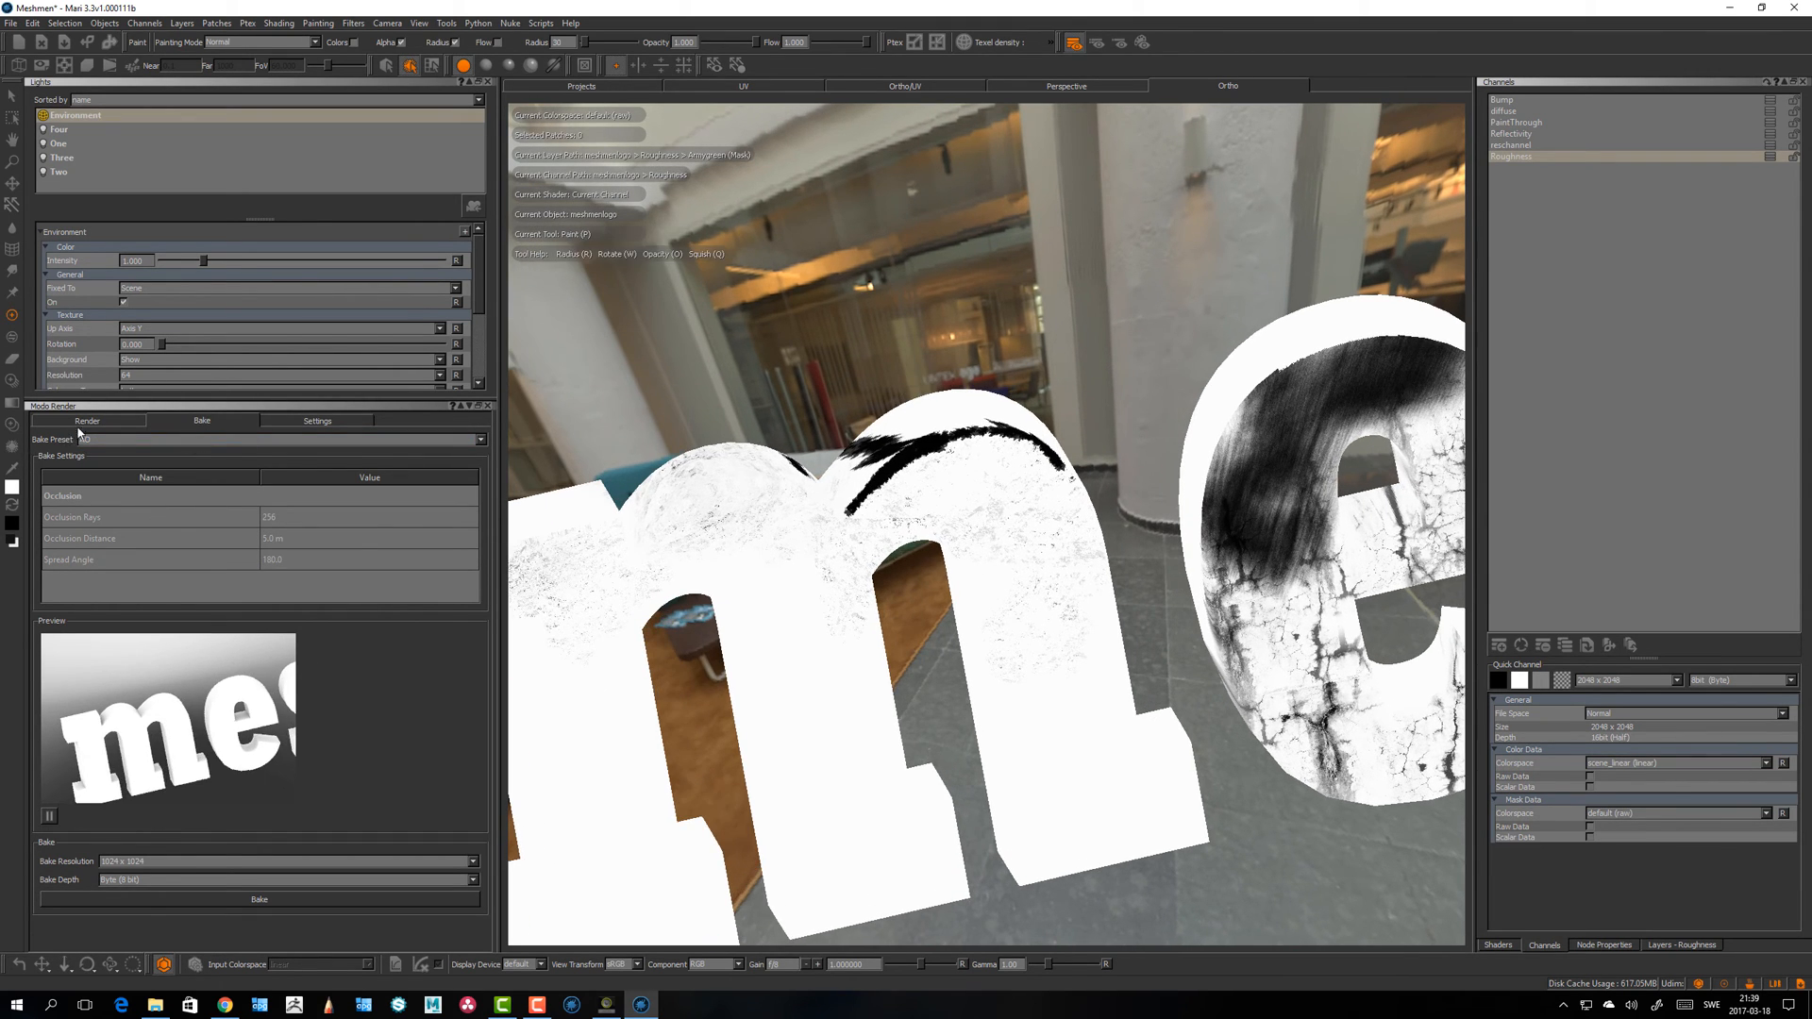
left_click(87, 419)
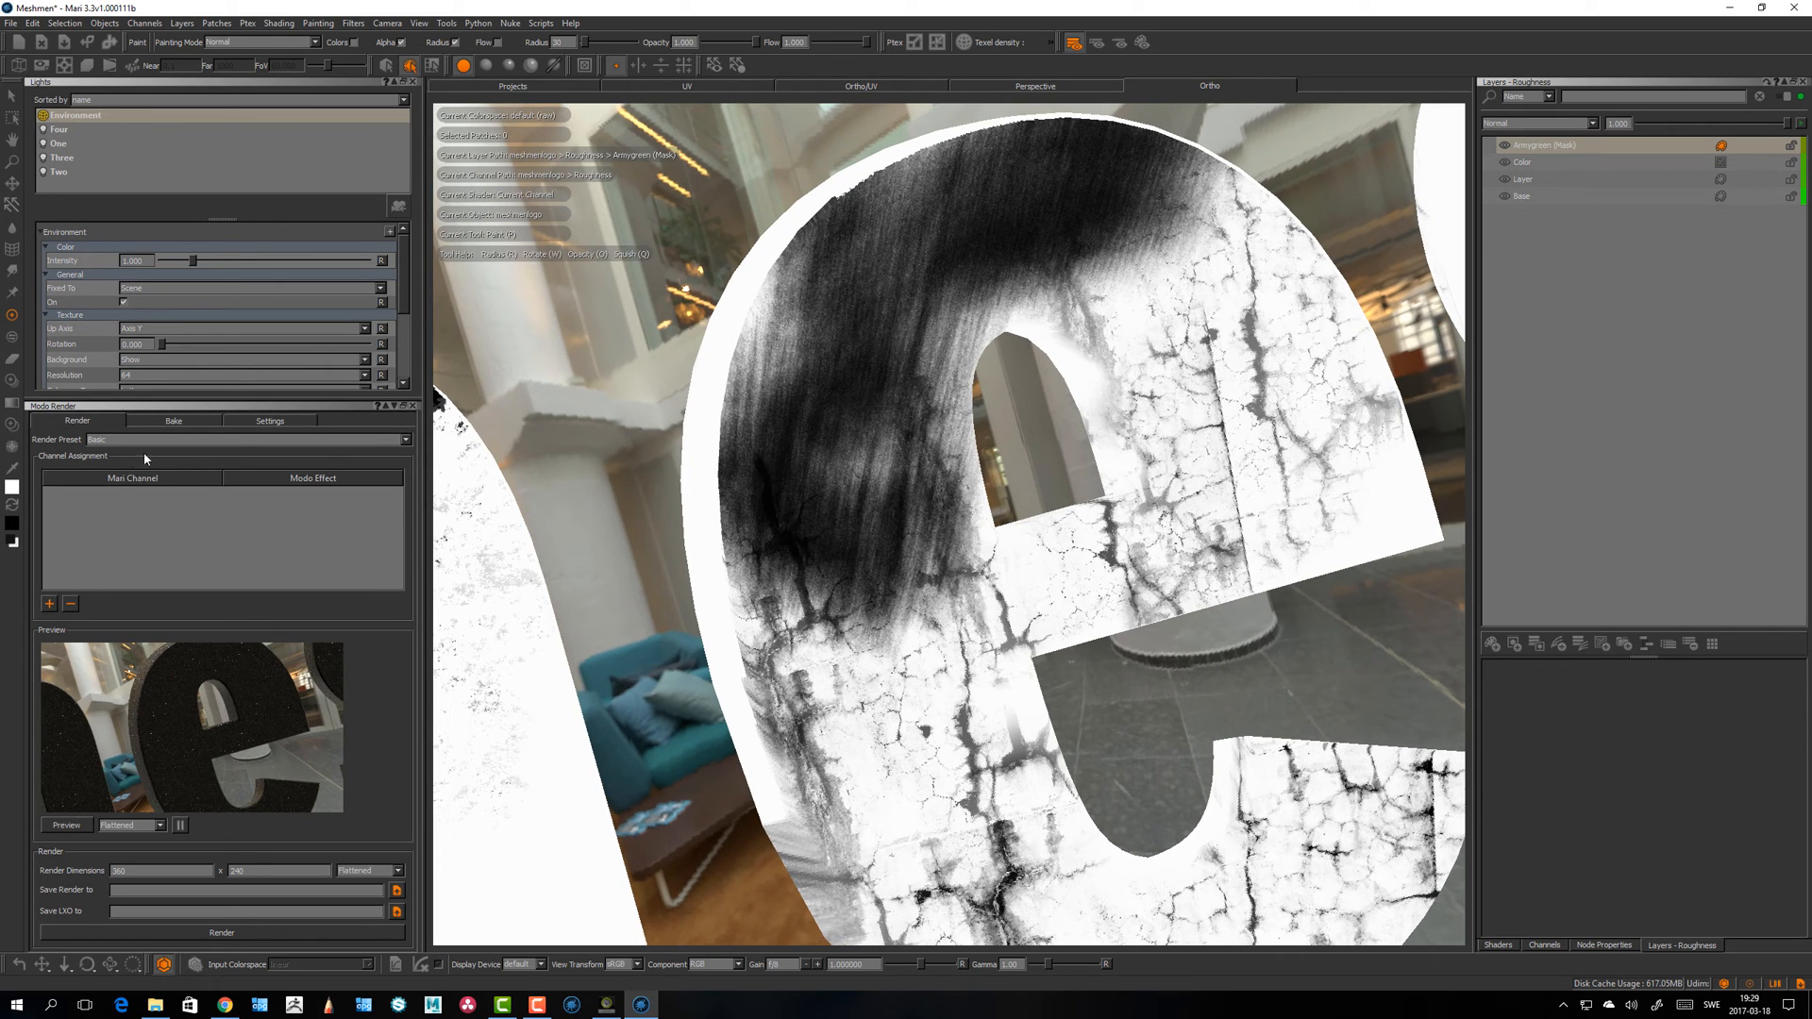
mouse_move(172, 434)
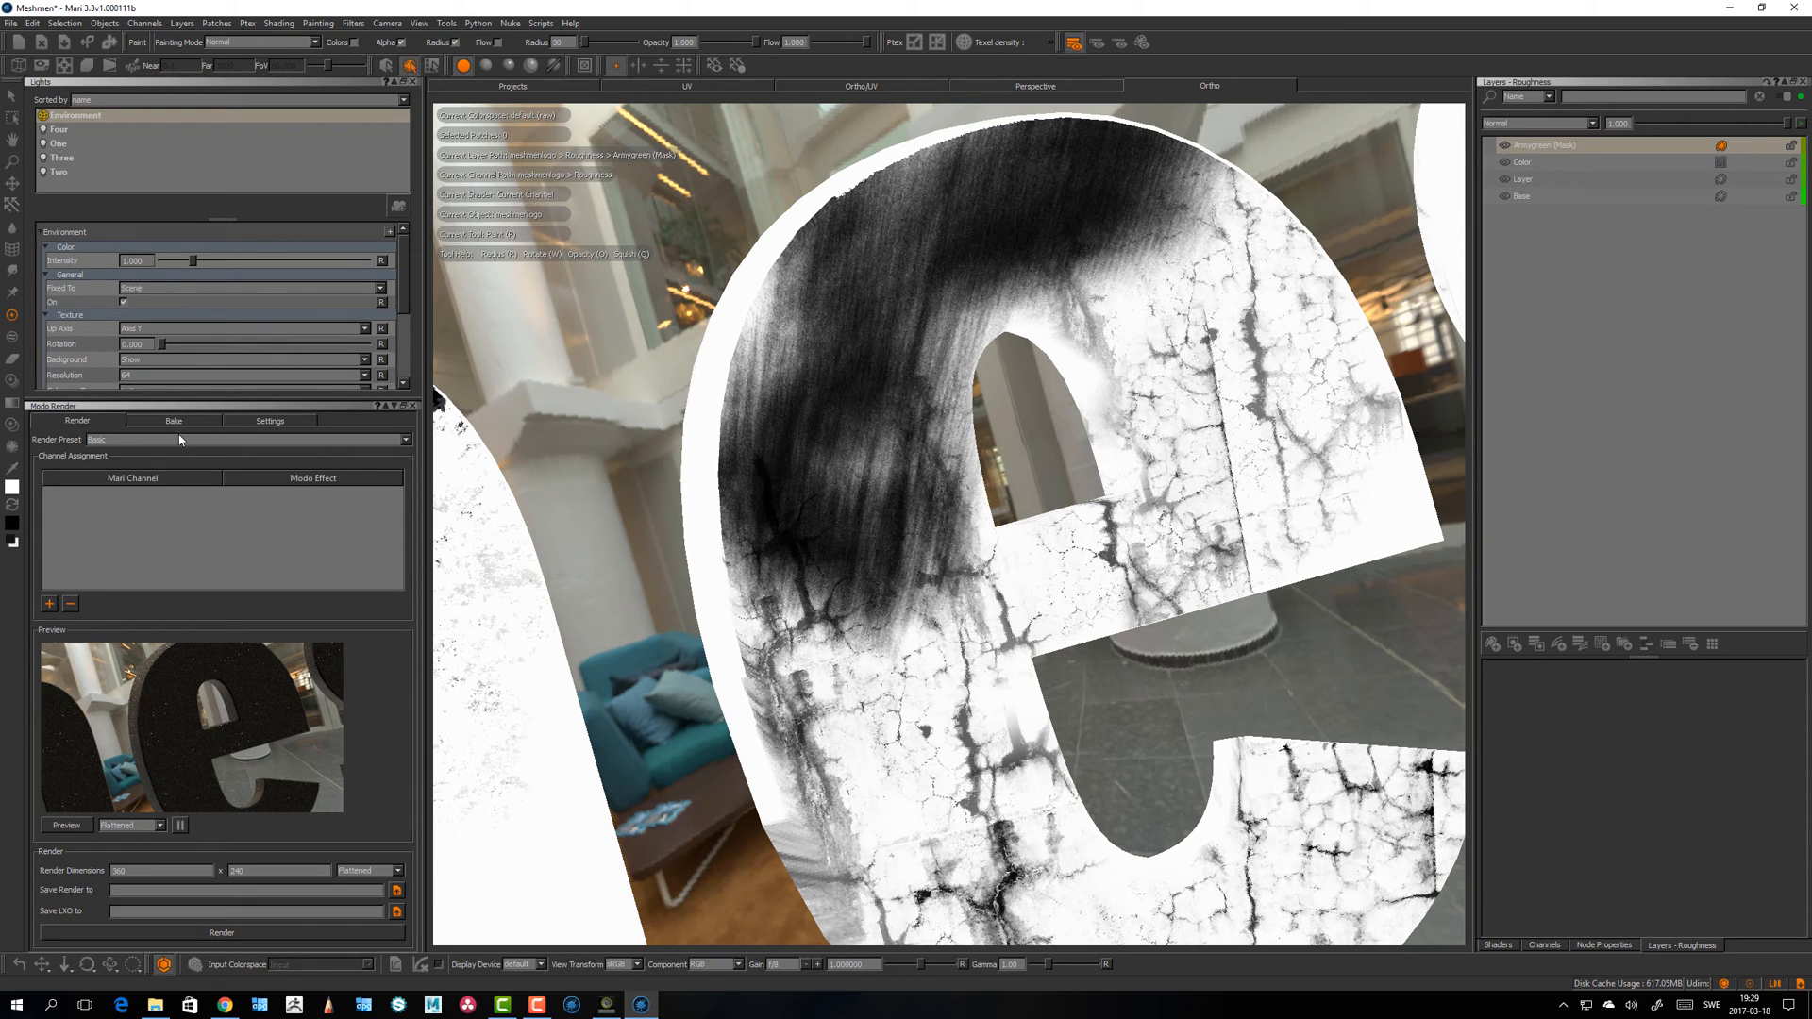
mouse_move(177, 426)
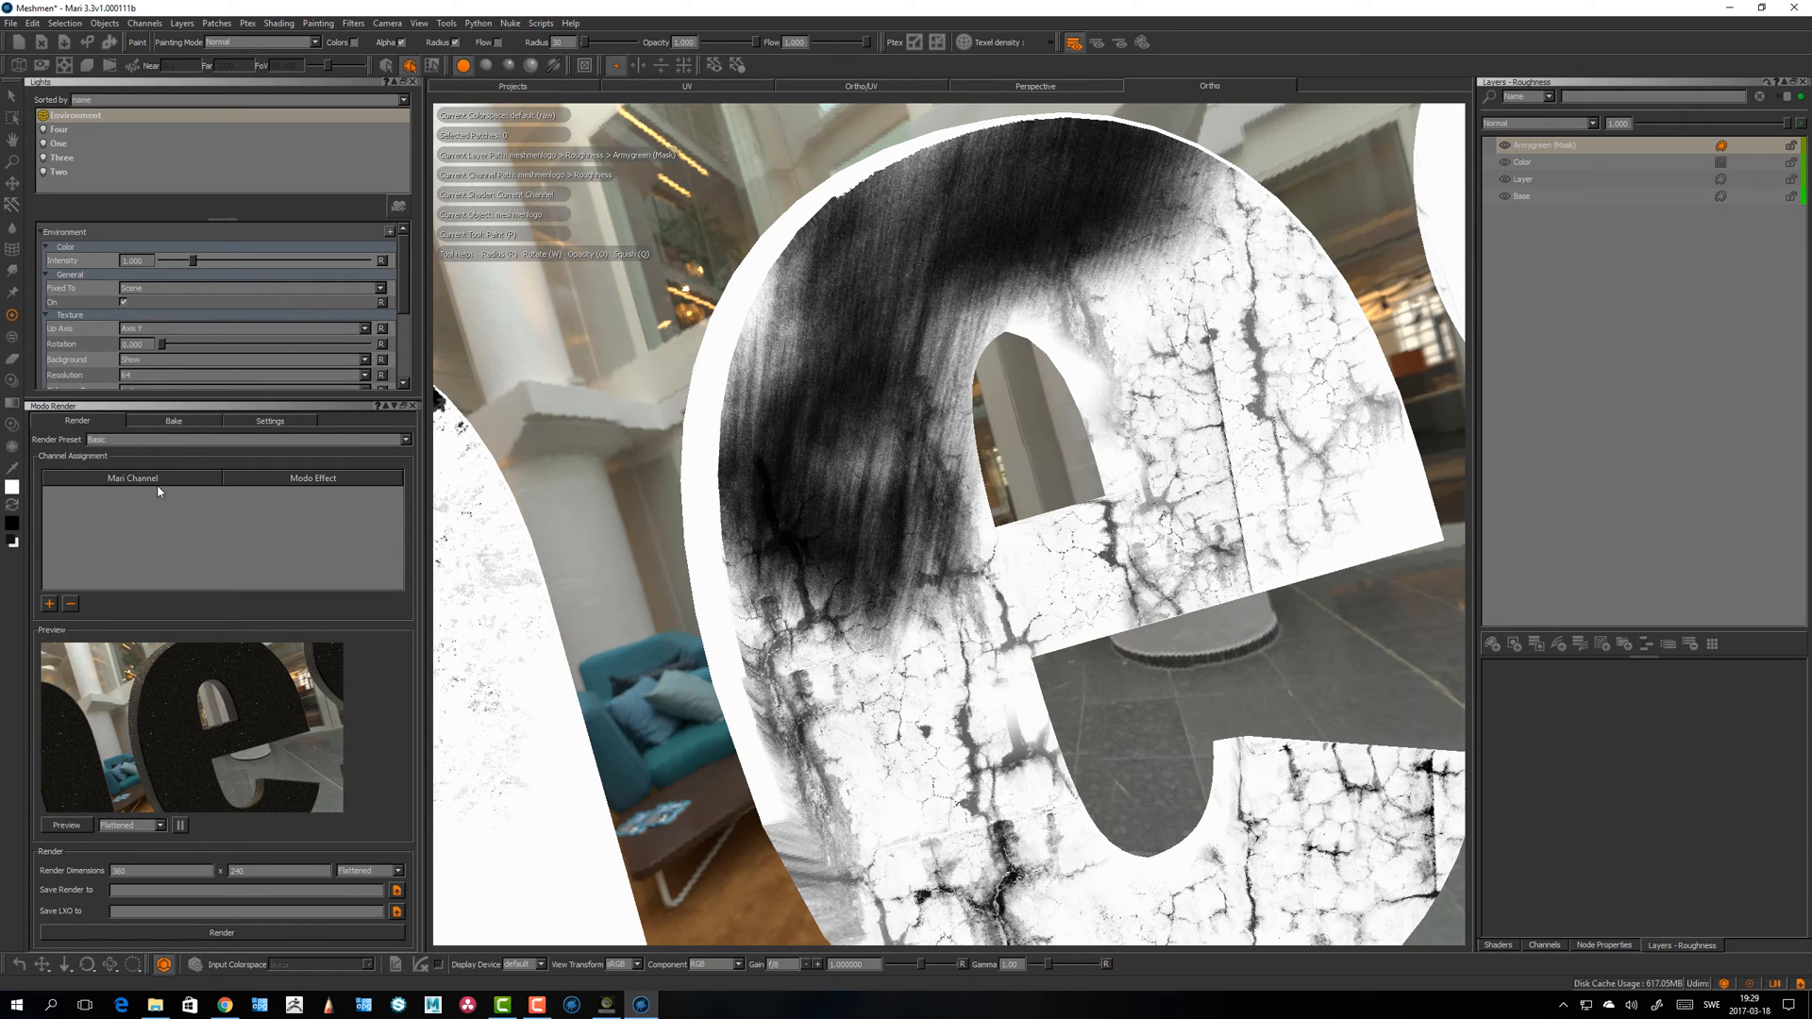
mouse_move(167, 456)
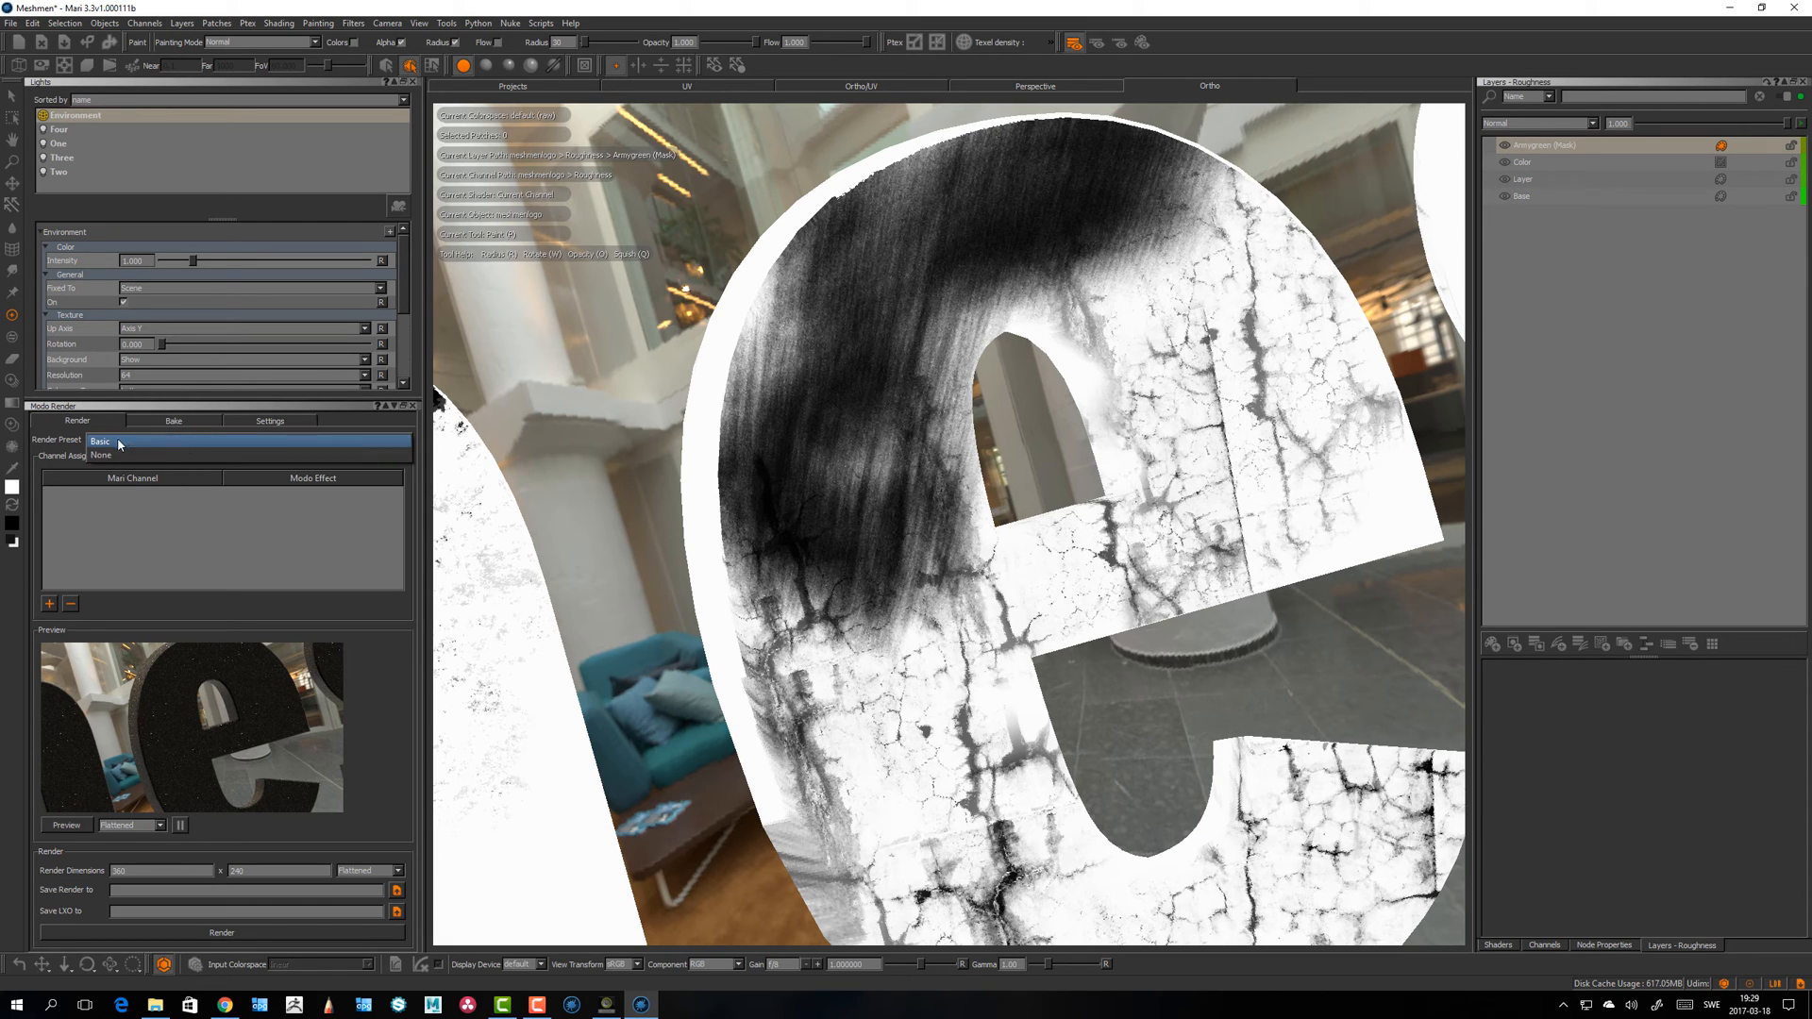
left_click(100, 441)
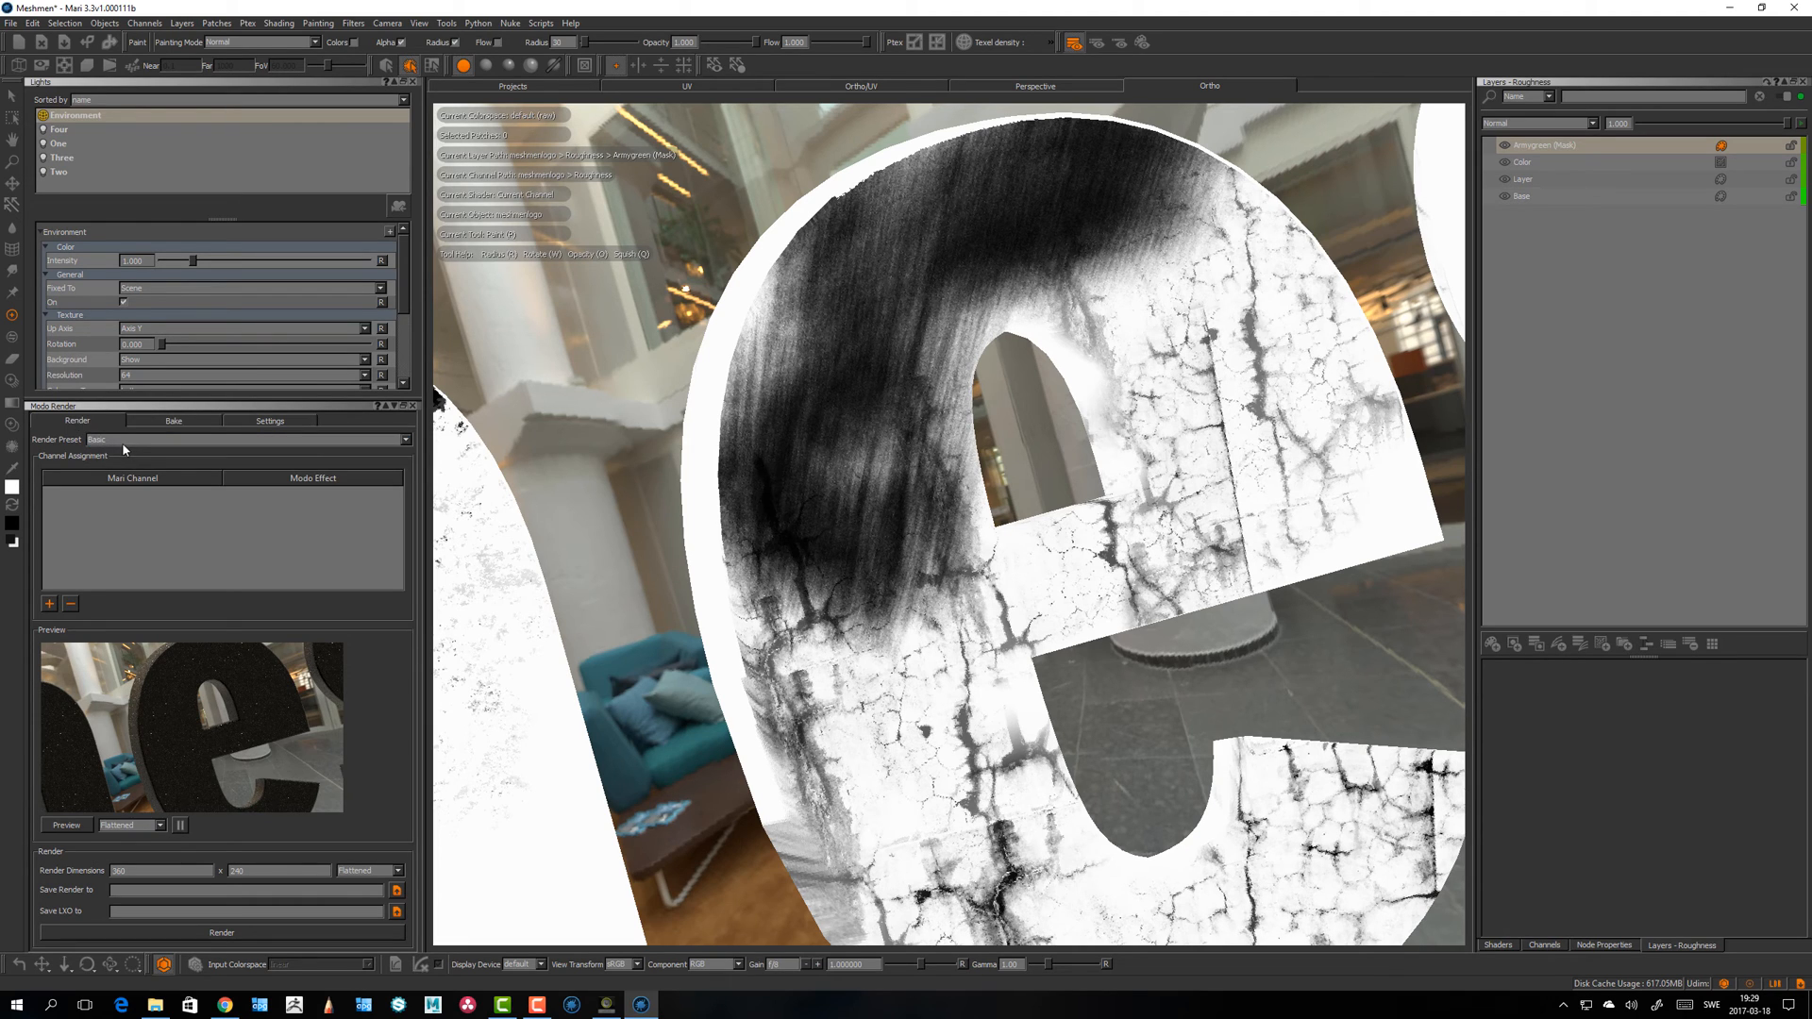
left_click(250, 440)
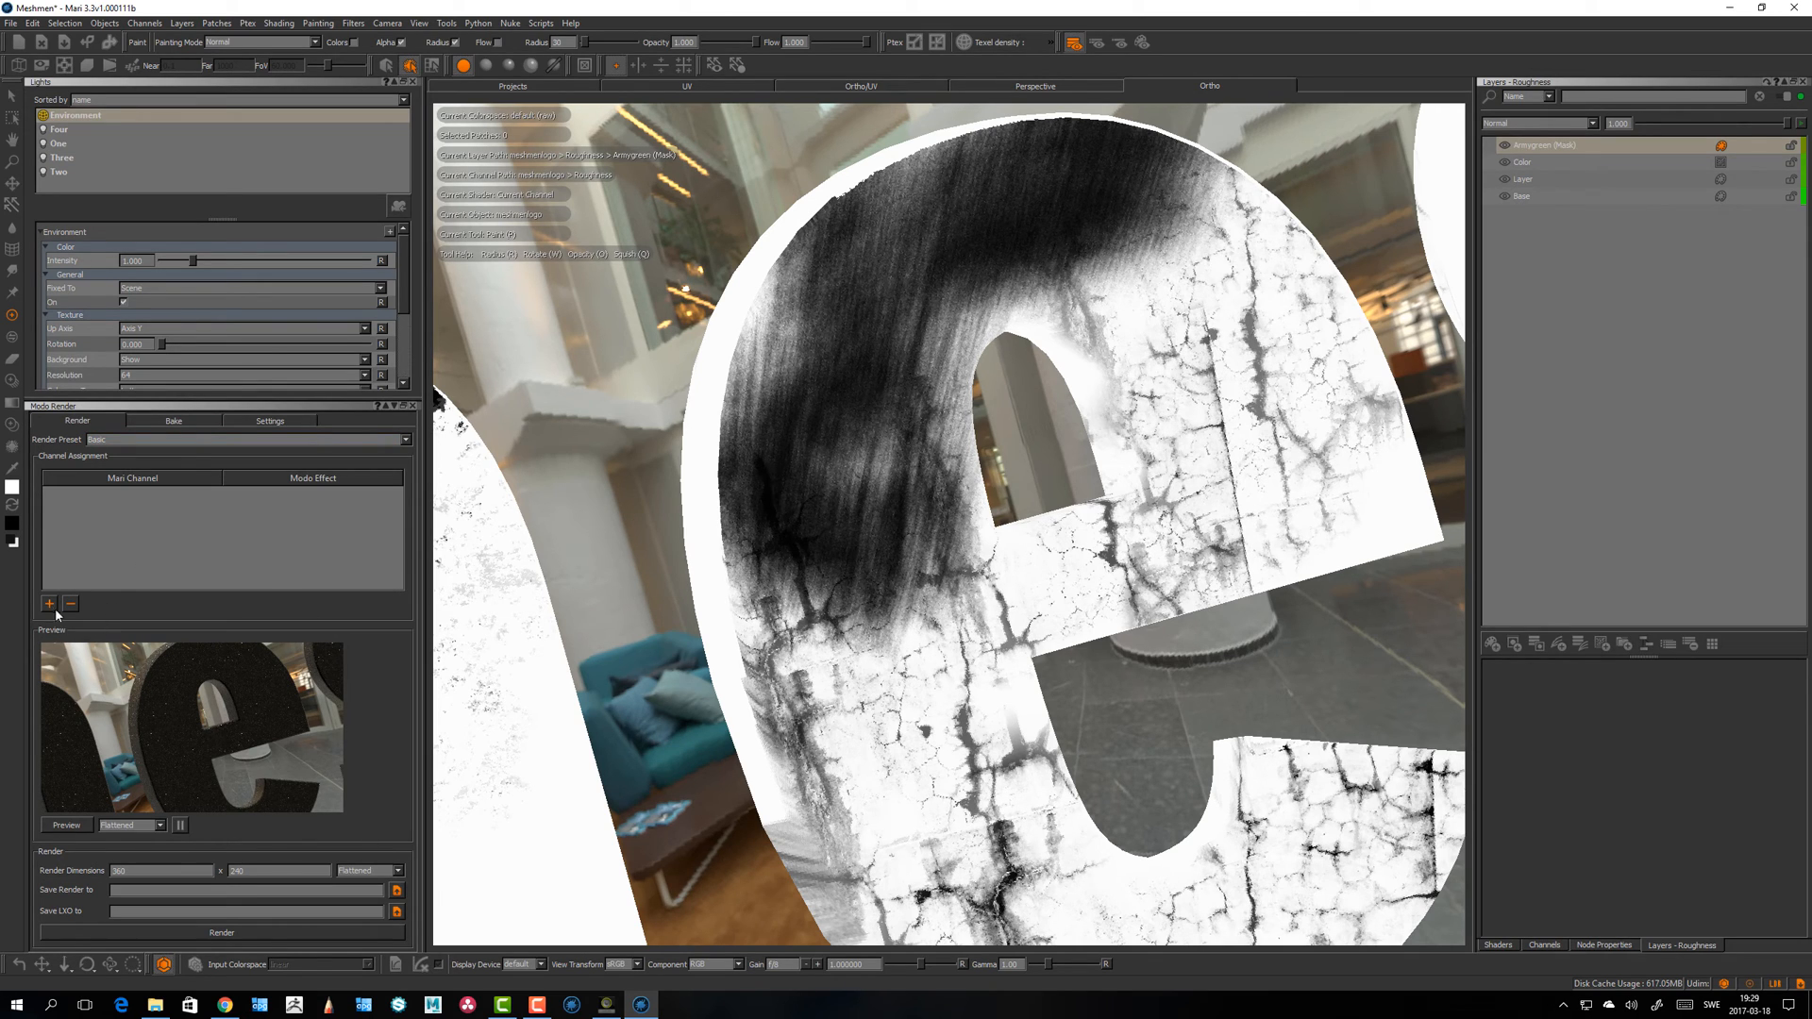
Step: Add a channel assignment mapping the diffuse channel to Modo's diffColor effect
left_click(49, 605)
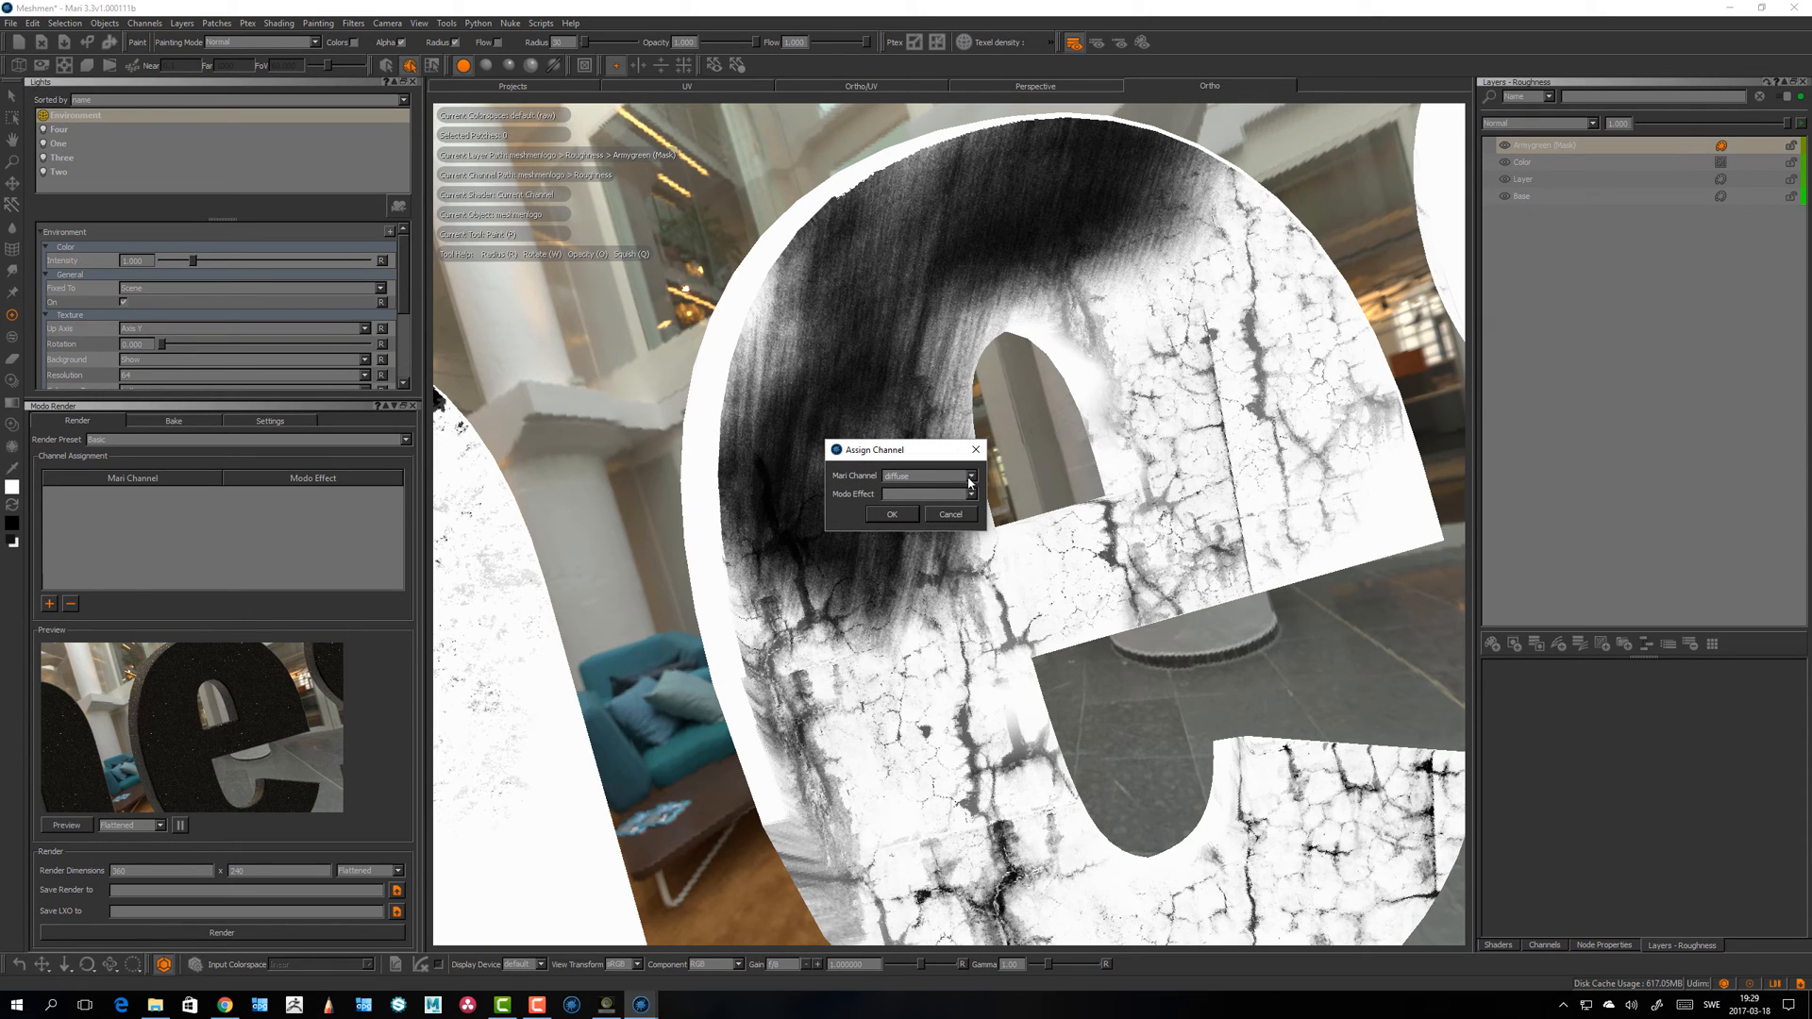
left_click(968, 476)
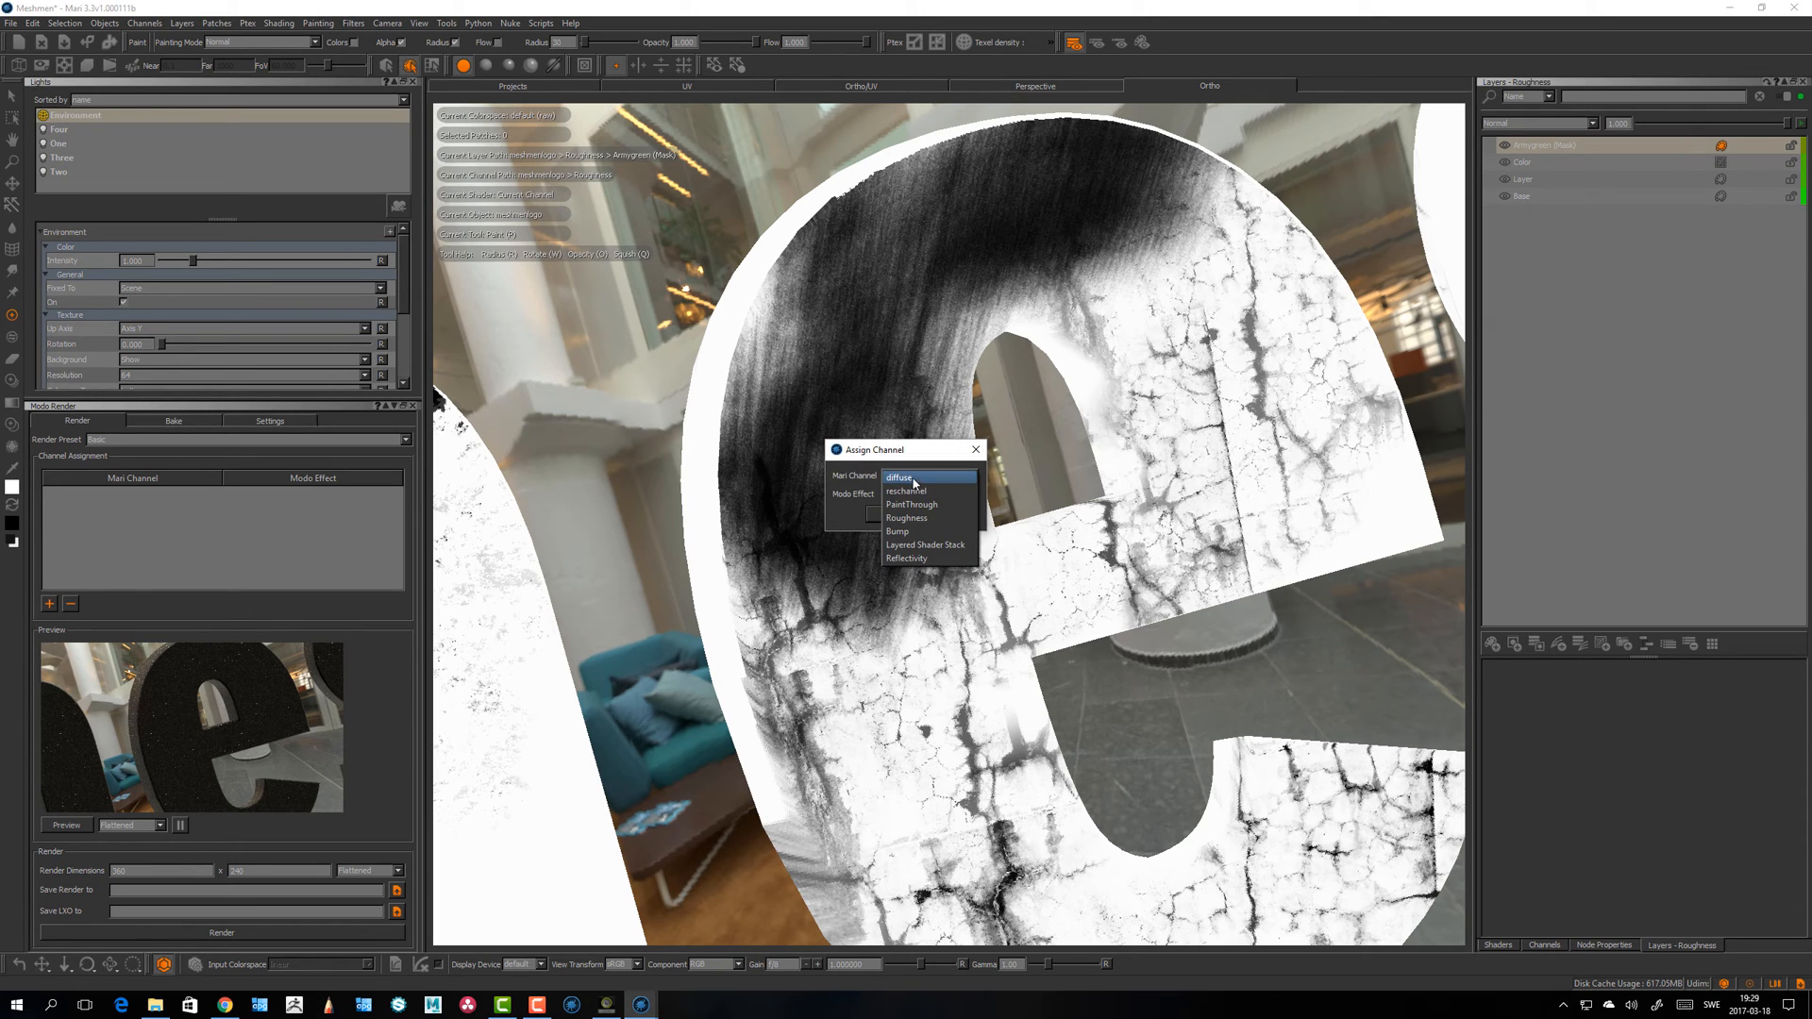
left_click(899, 478)
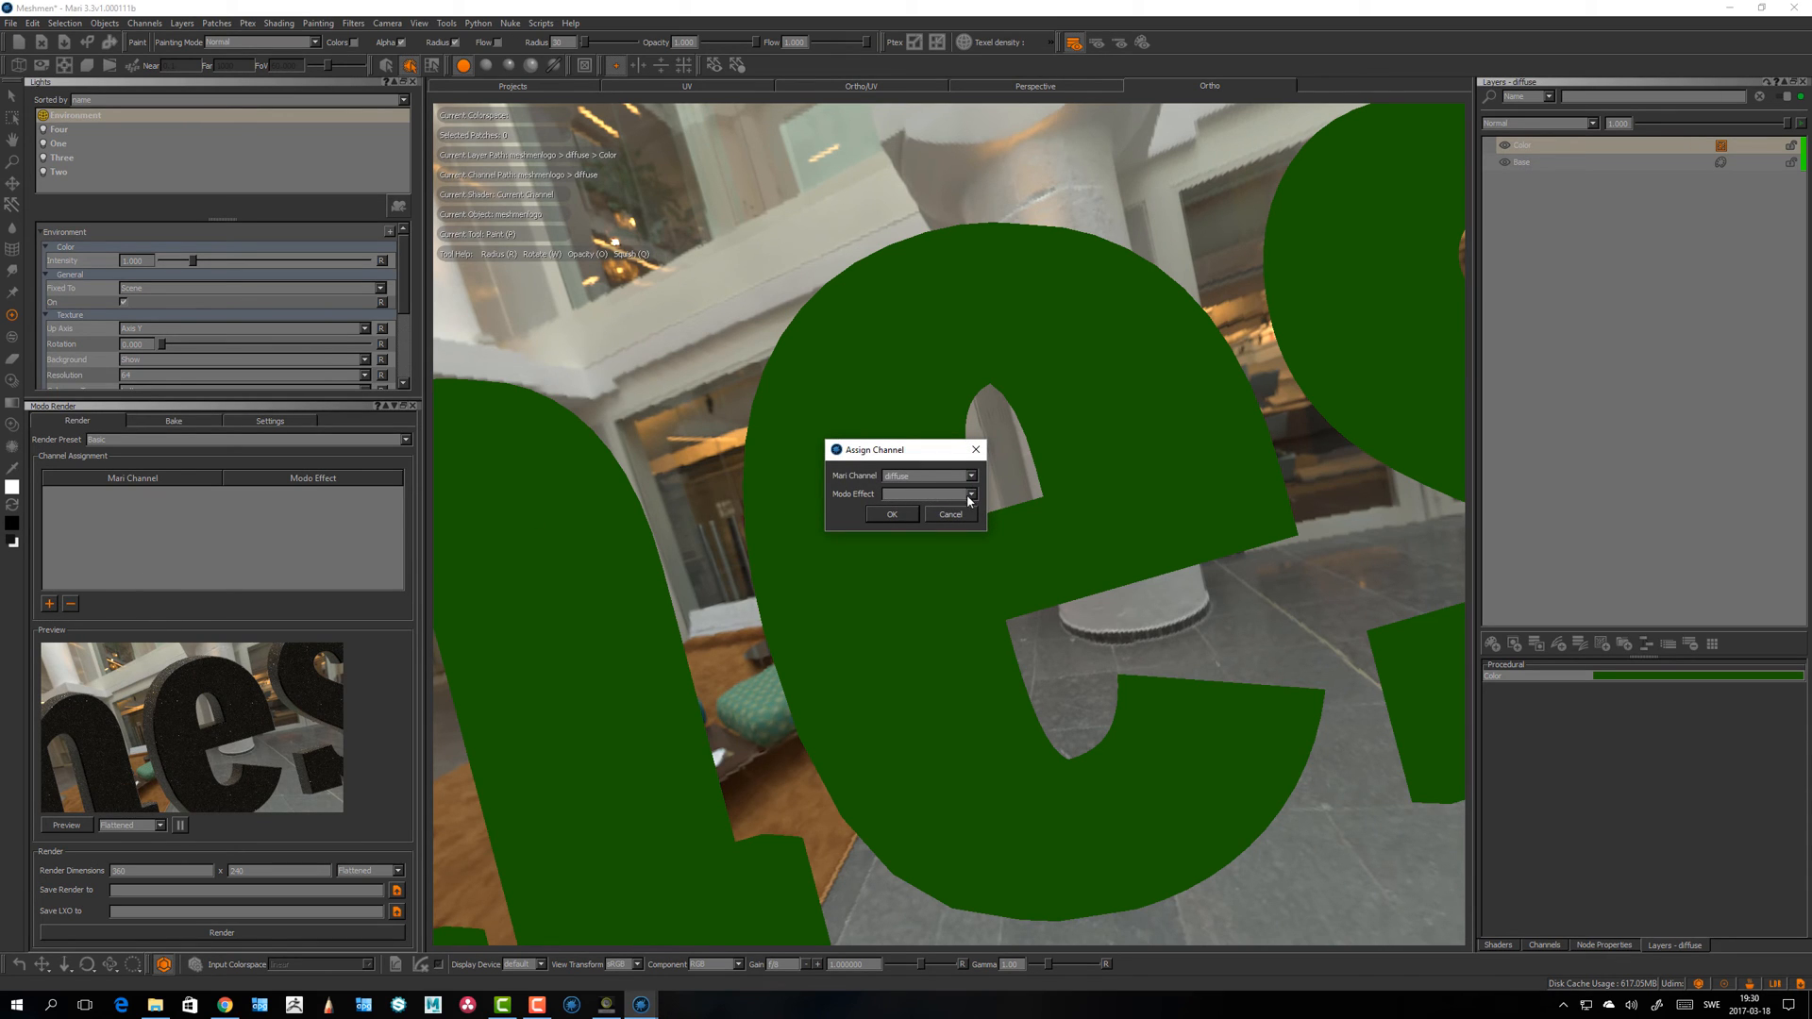
left_click(969, 493)
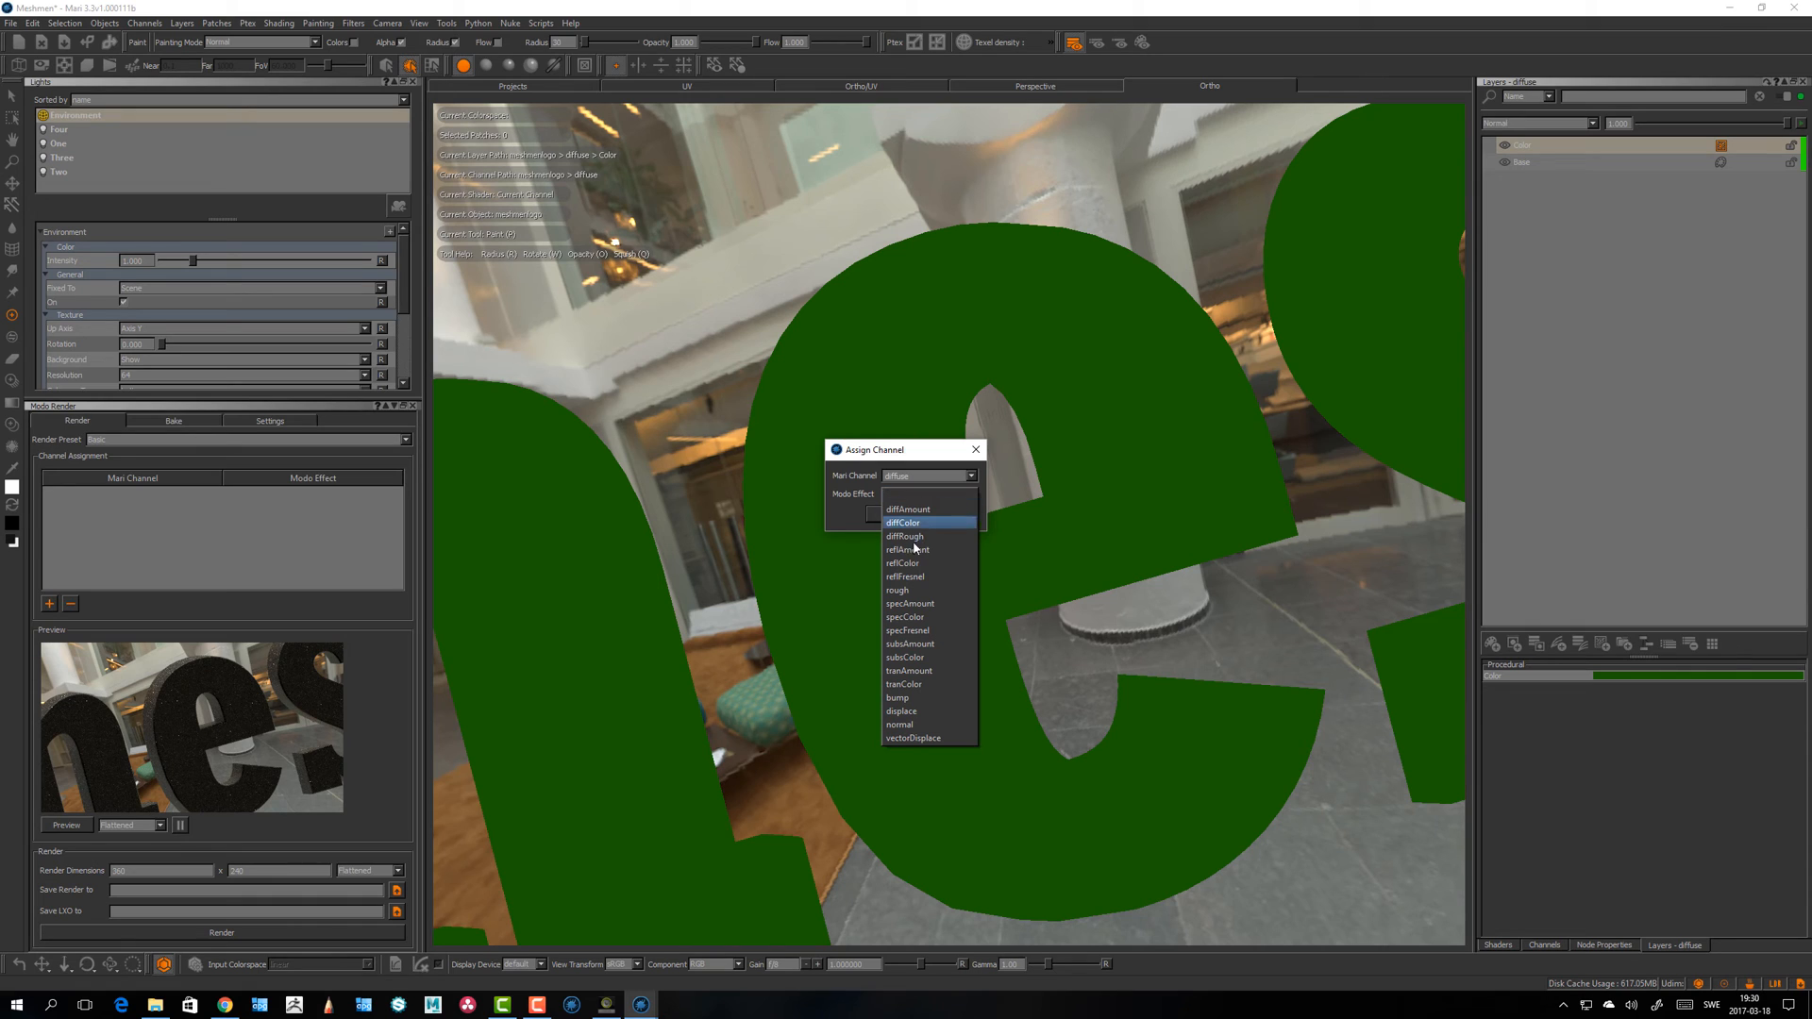
left_click(902, 523)
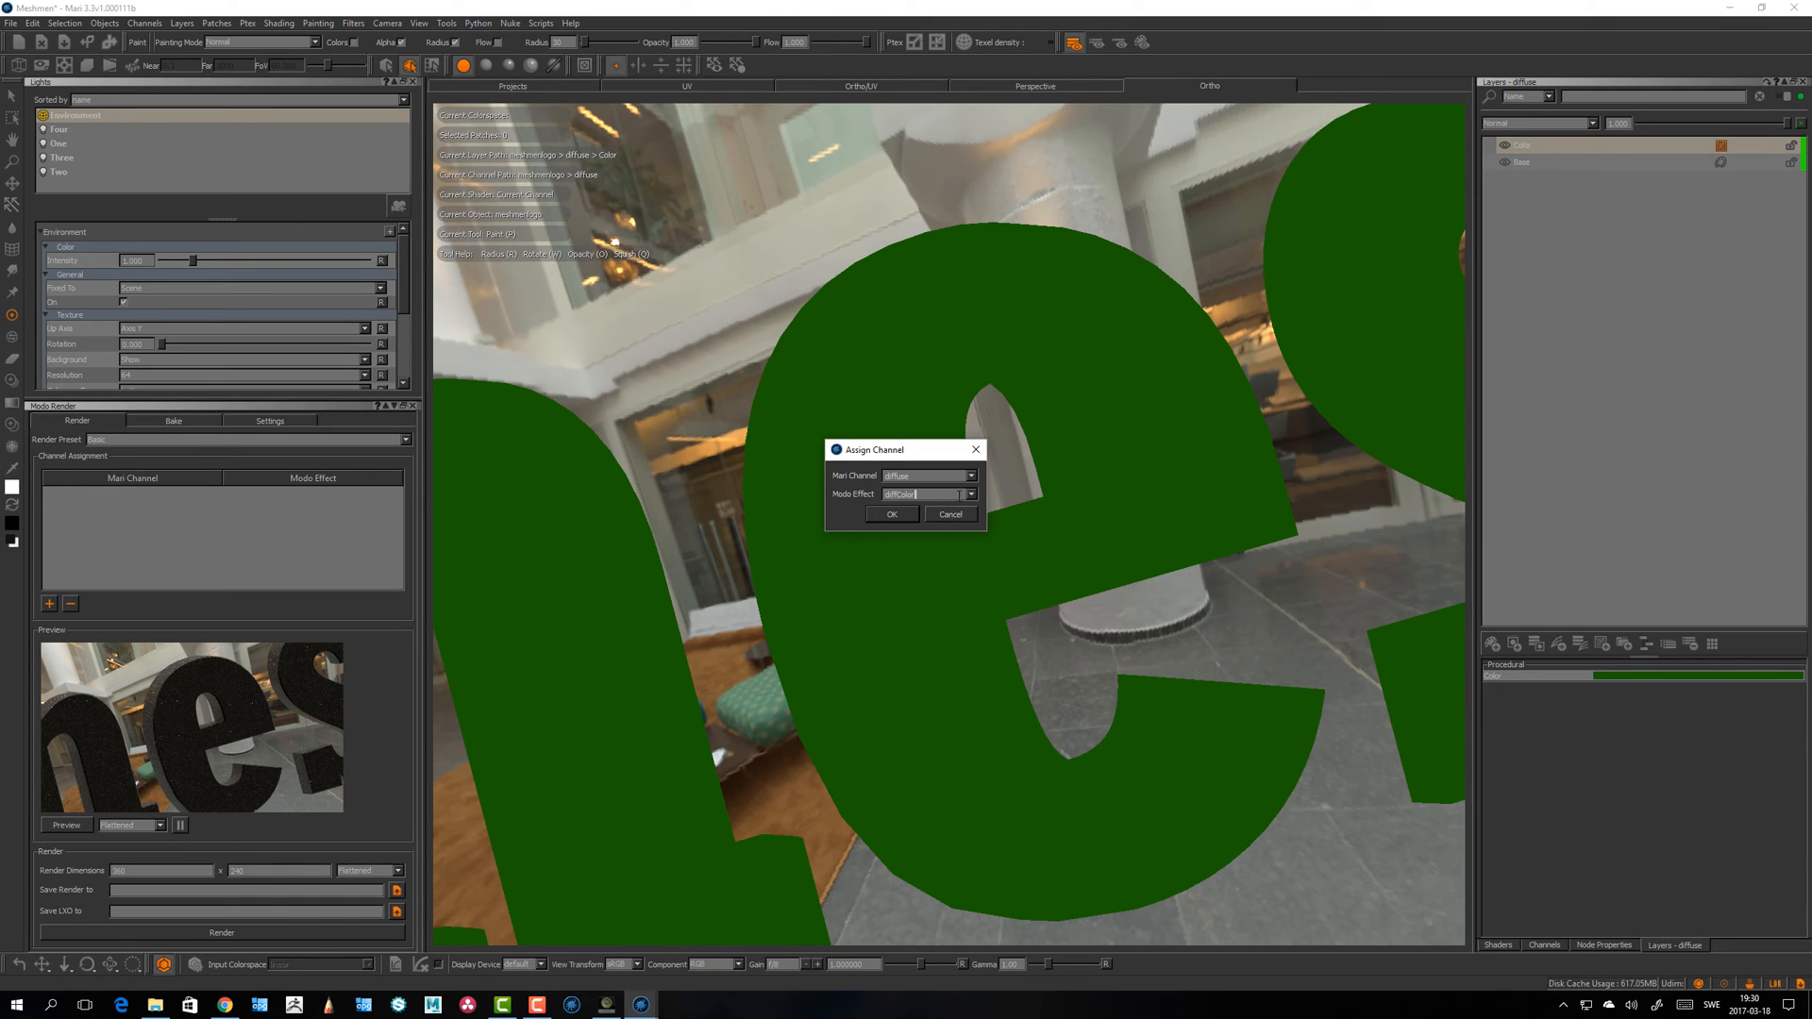
left_click(891, 513)
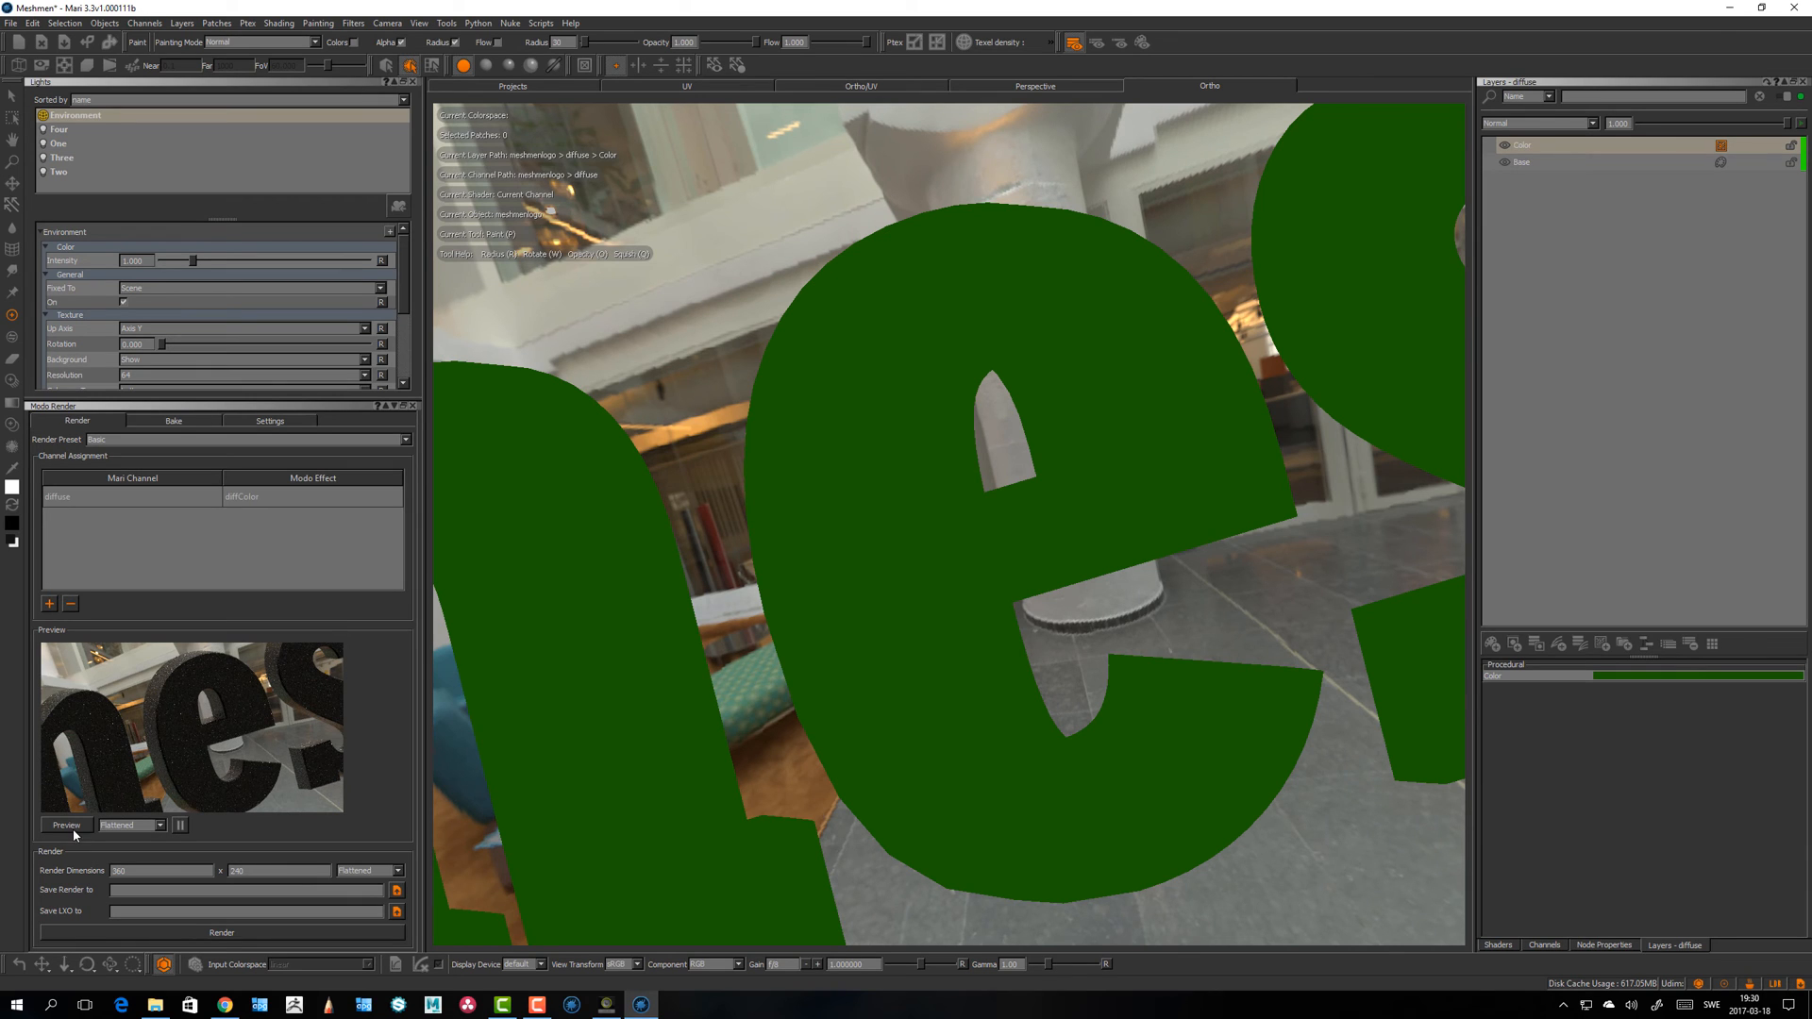
Step: Render a Modo preview of the logo and orbit around the green lettering
left_click(66, 825)
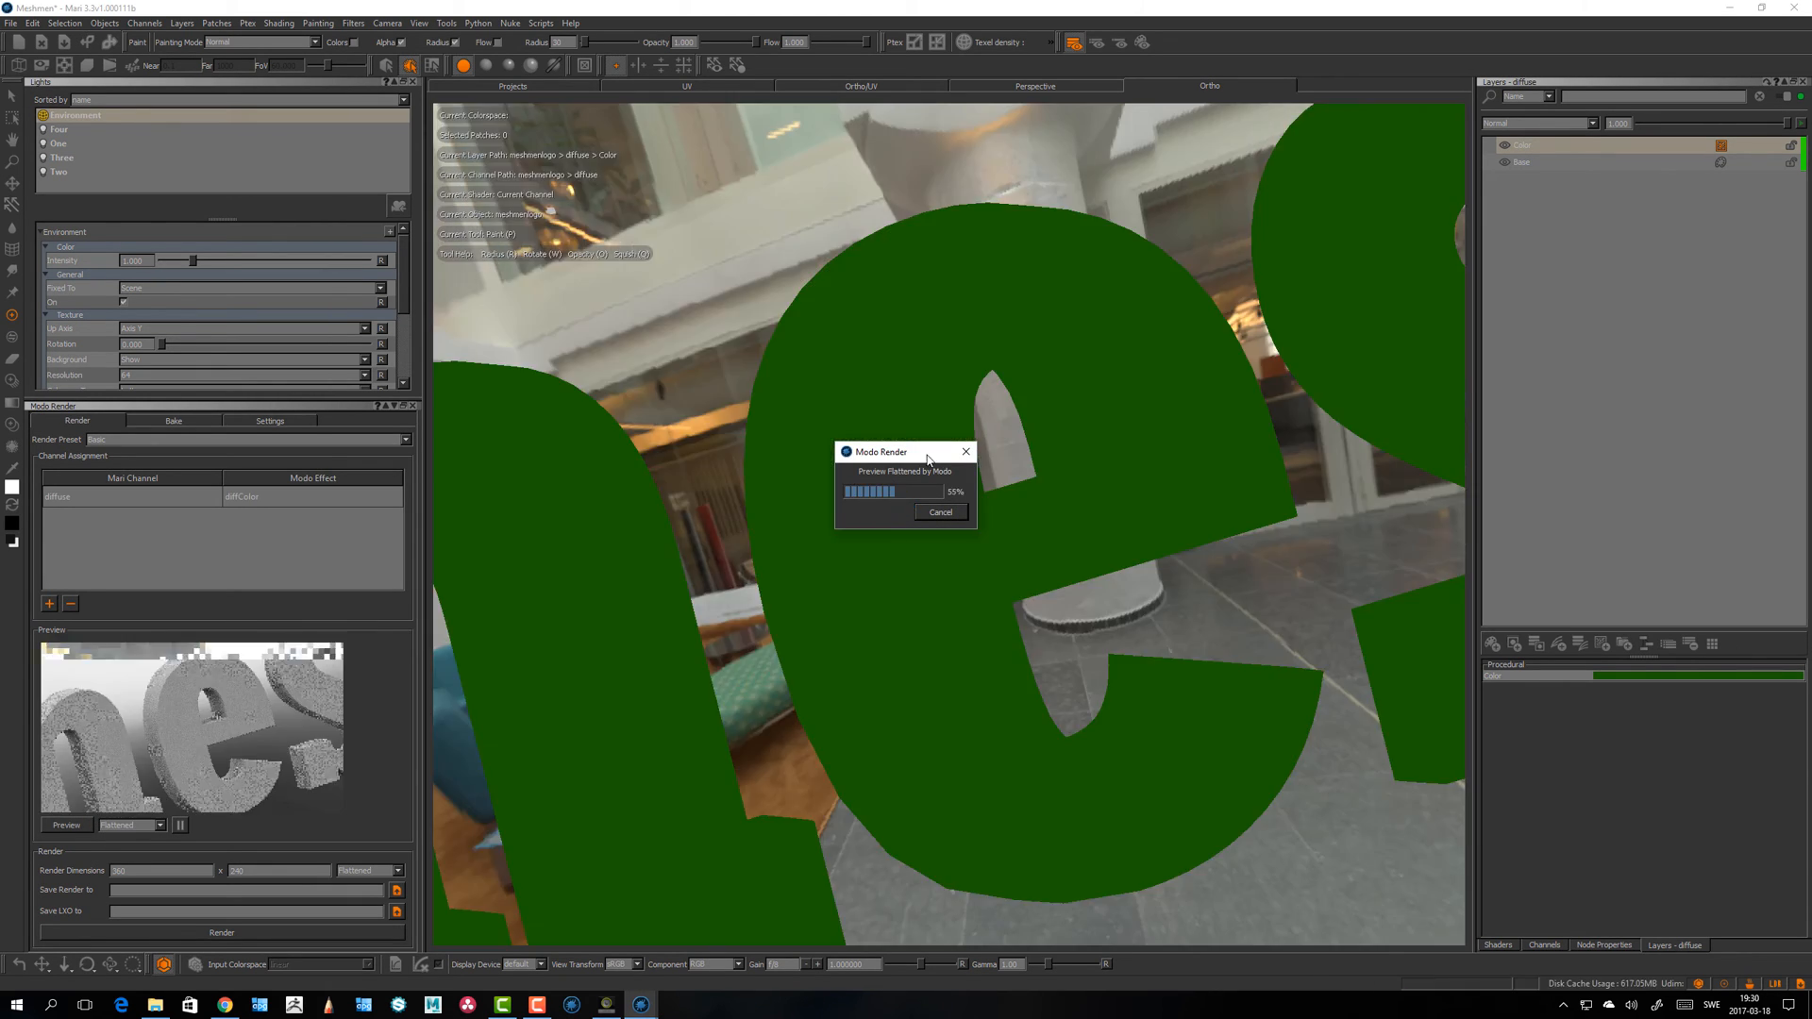
mouse_move(892, 576)
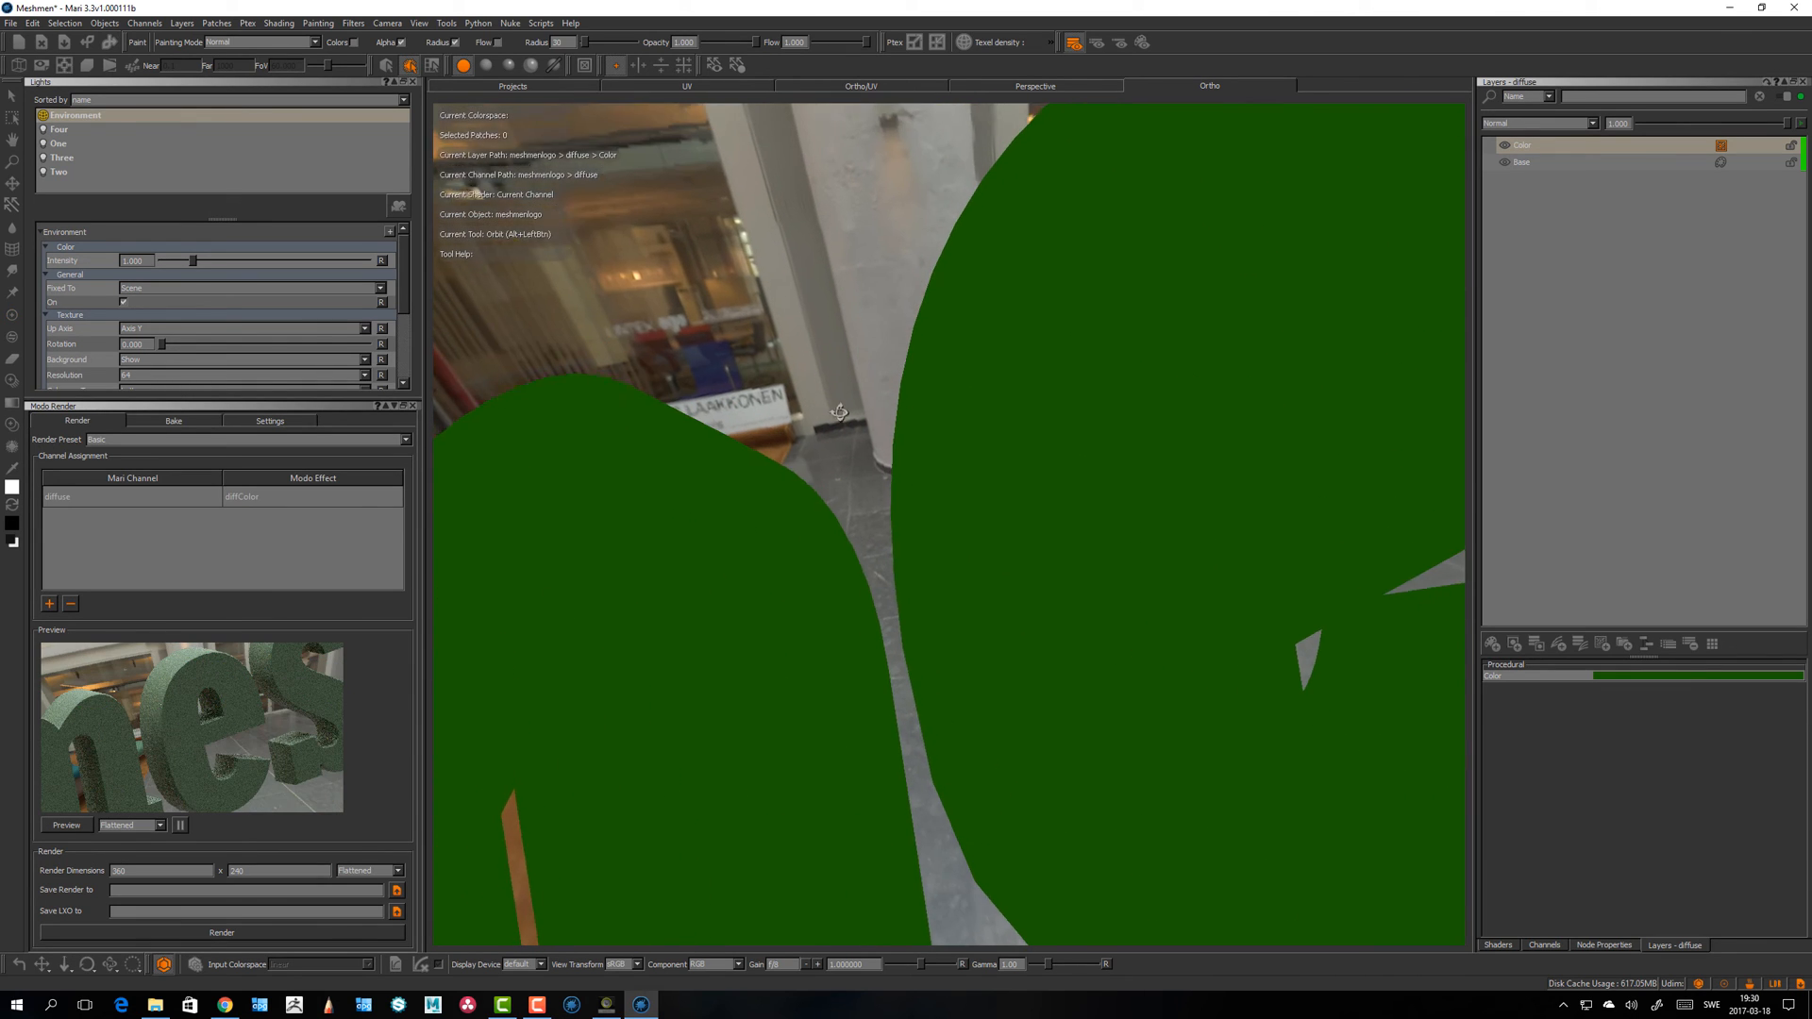
left_click_drag(840, 411, 825, 423)
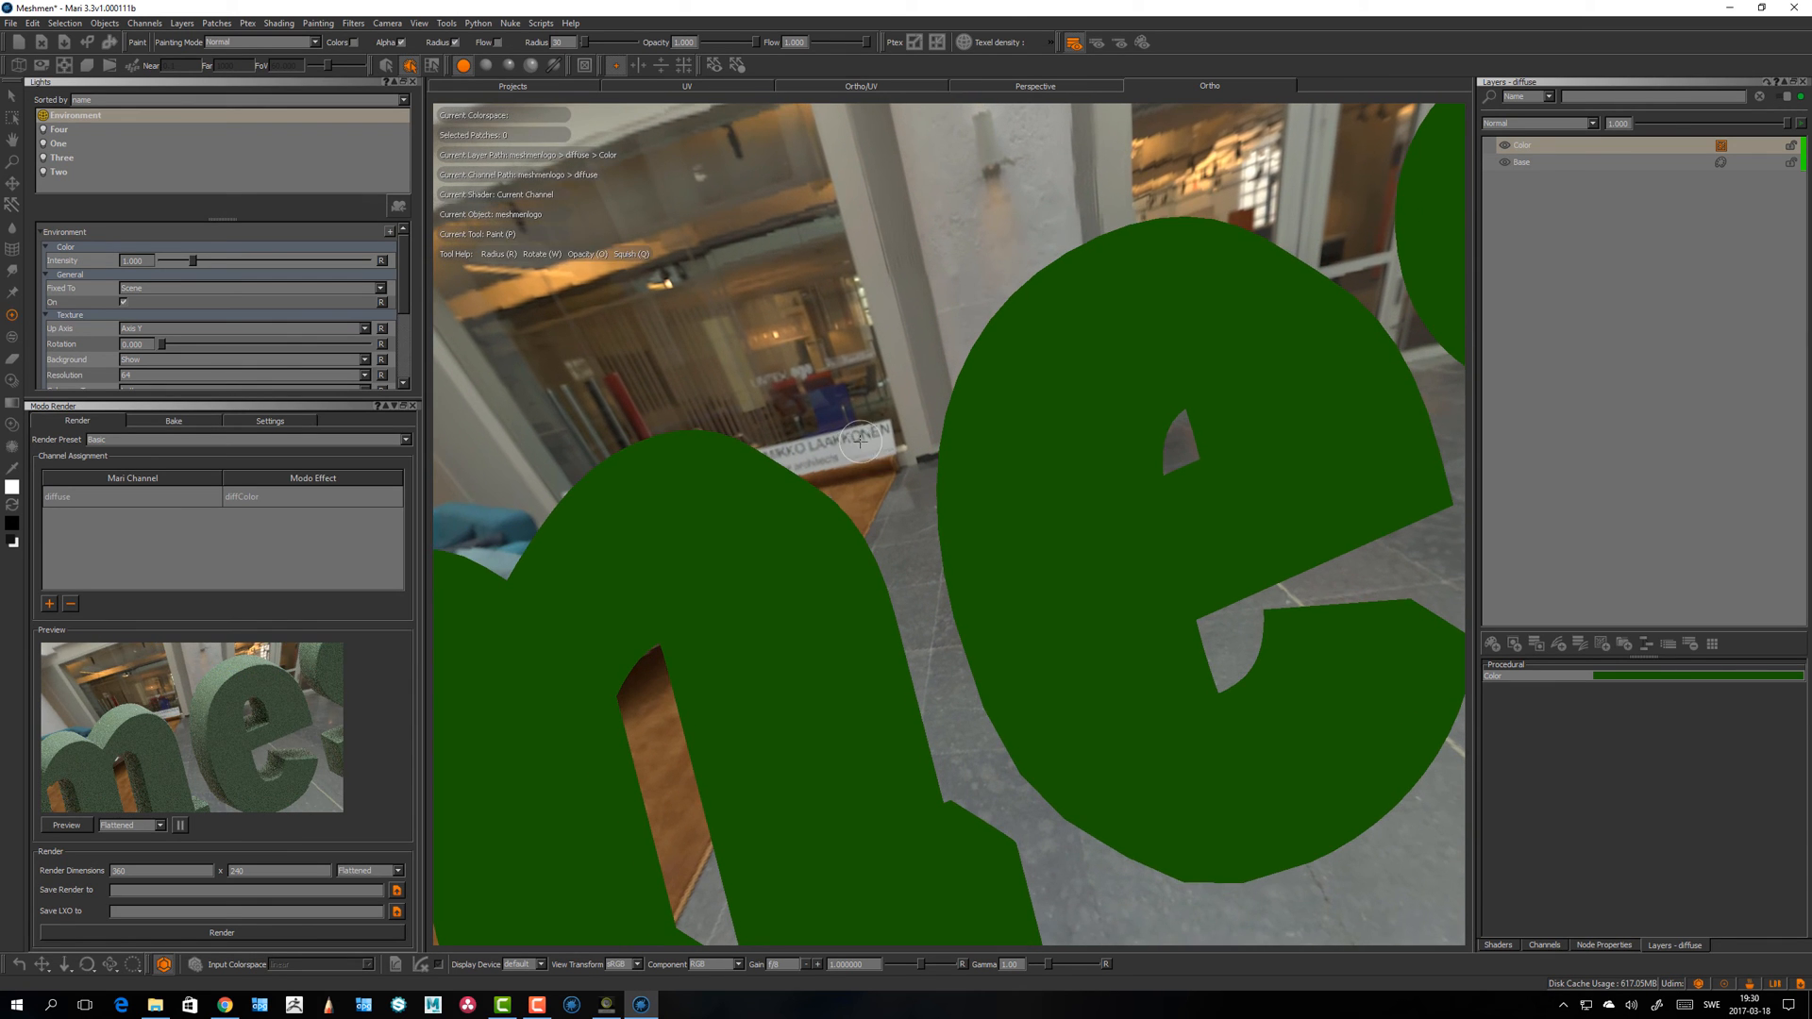
left_click_drag(861, 441, 865, 455)
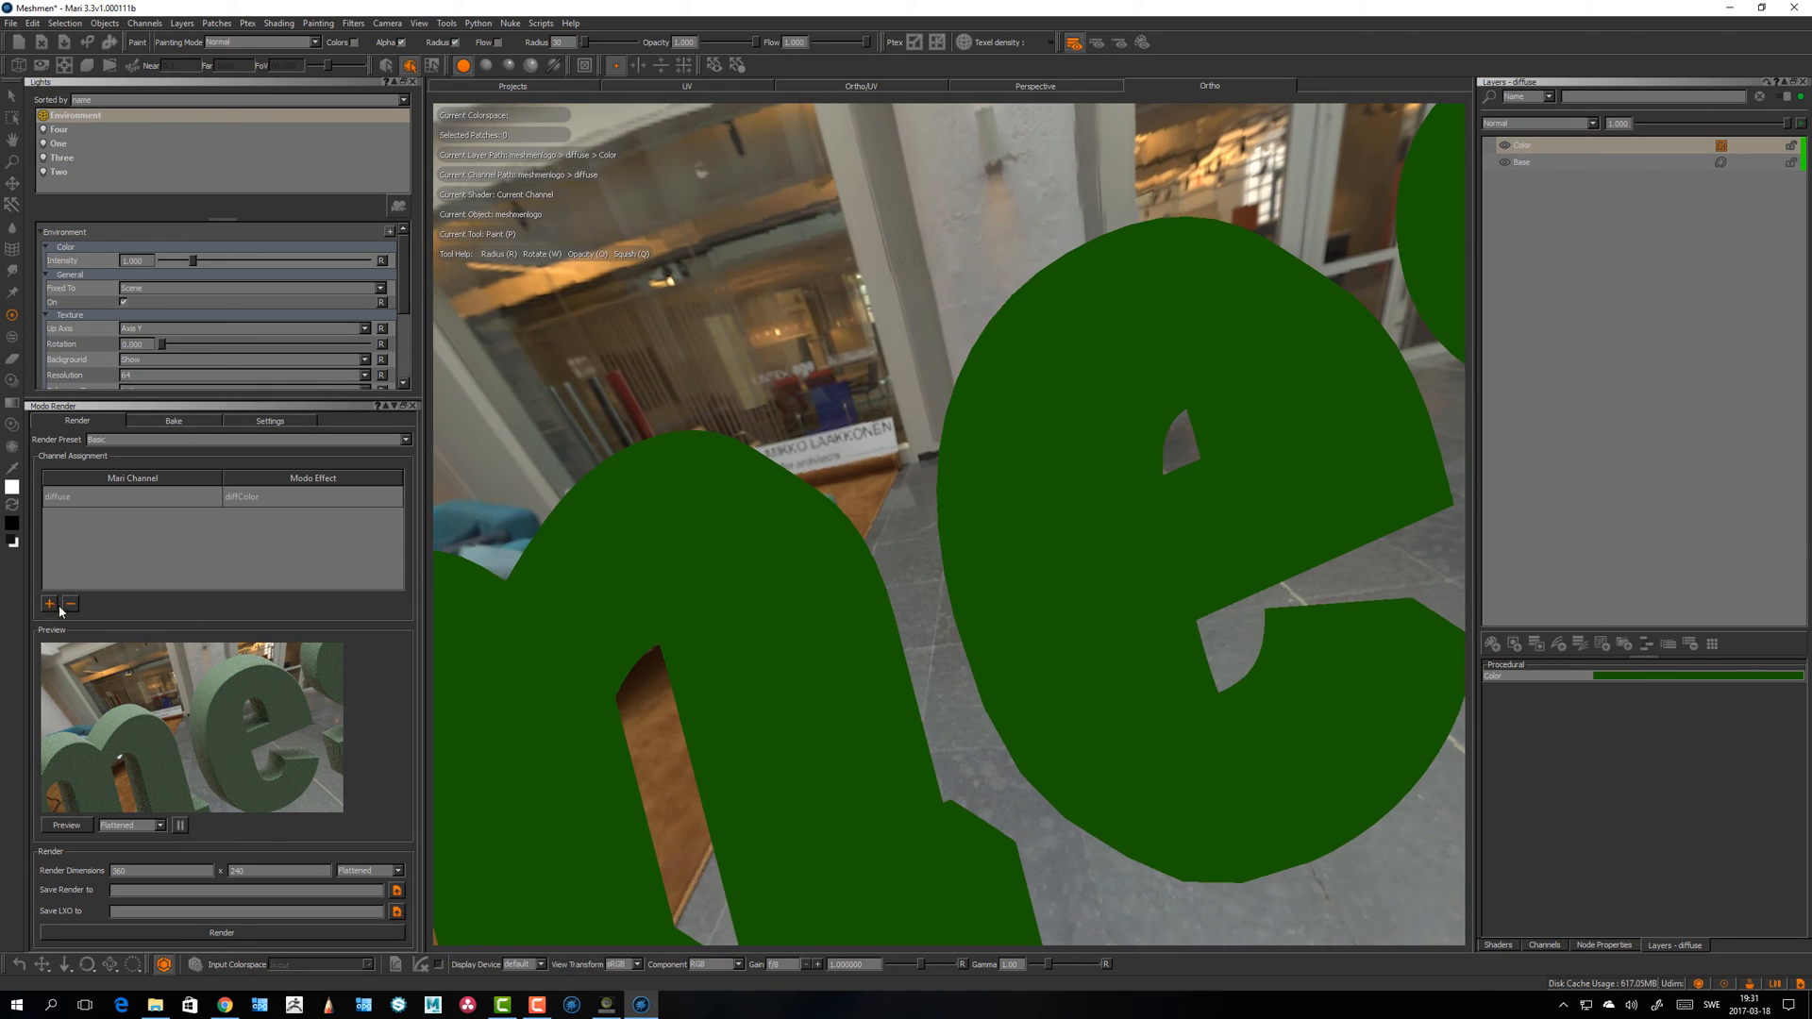
Step: Add a second channel assignment mapping Roughness to Modo's rough effect
left_click(49, 605)
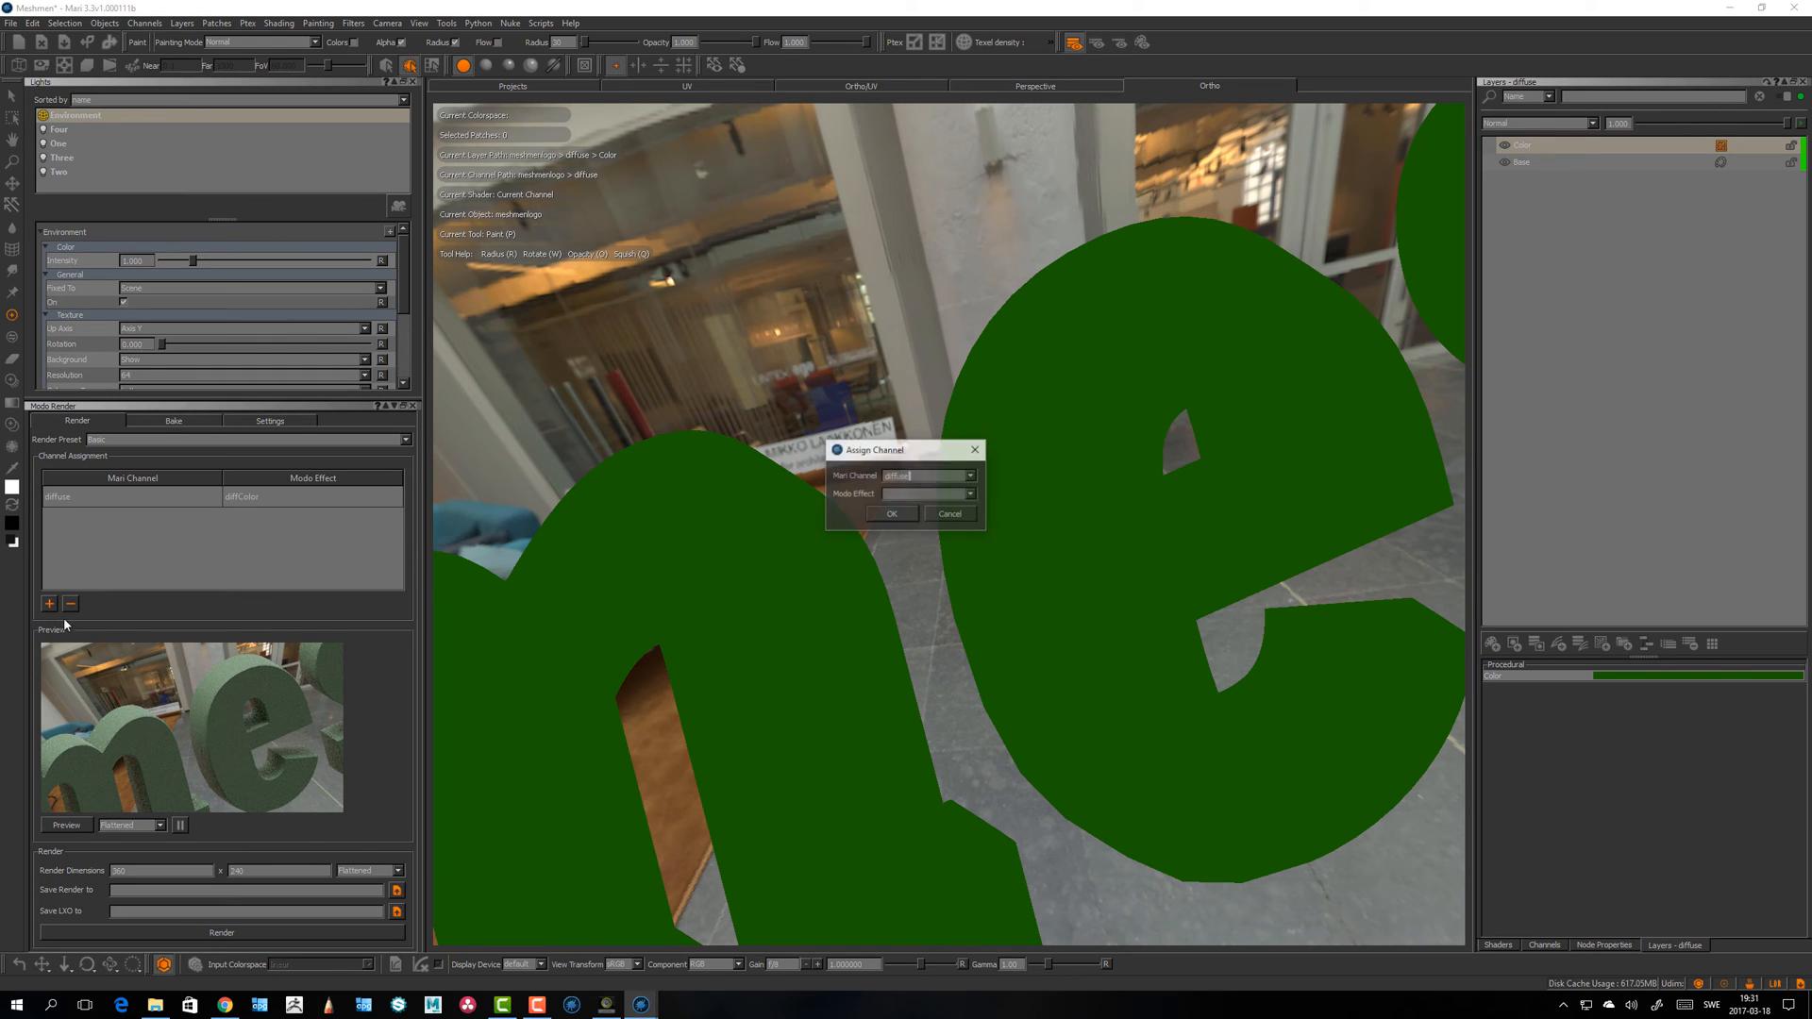
left_click(971, 475)
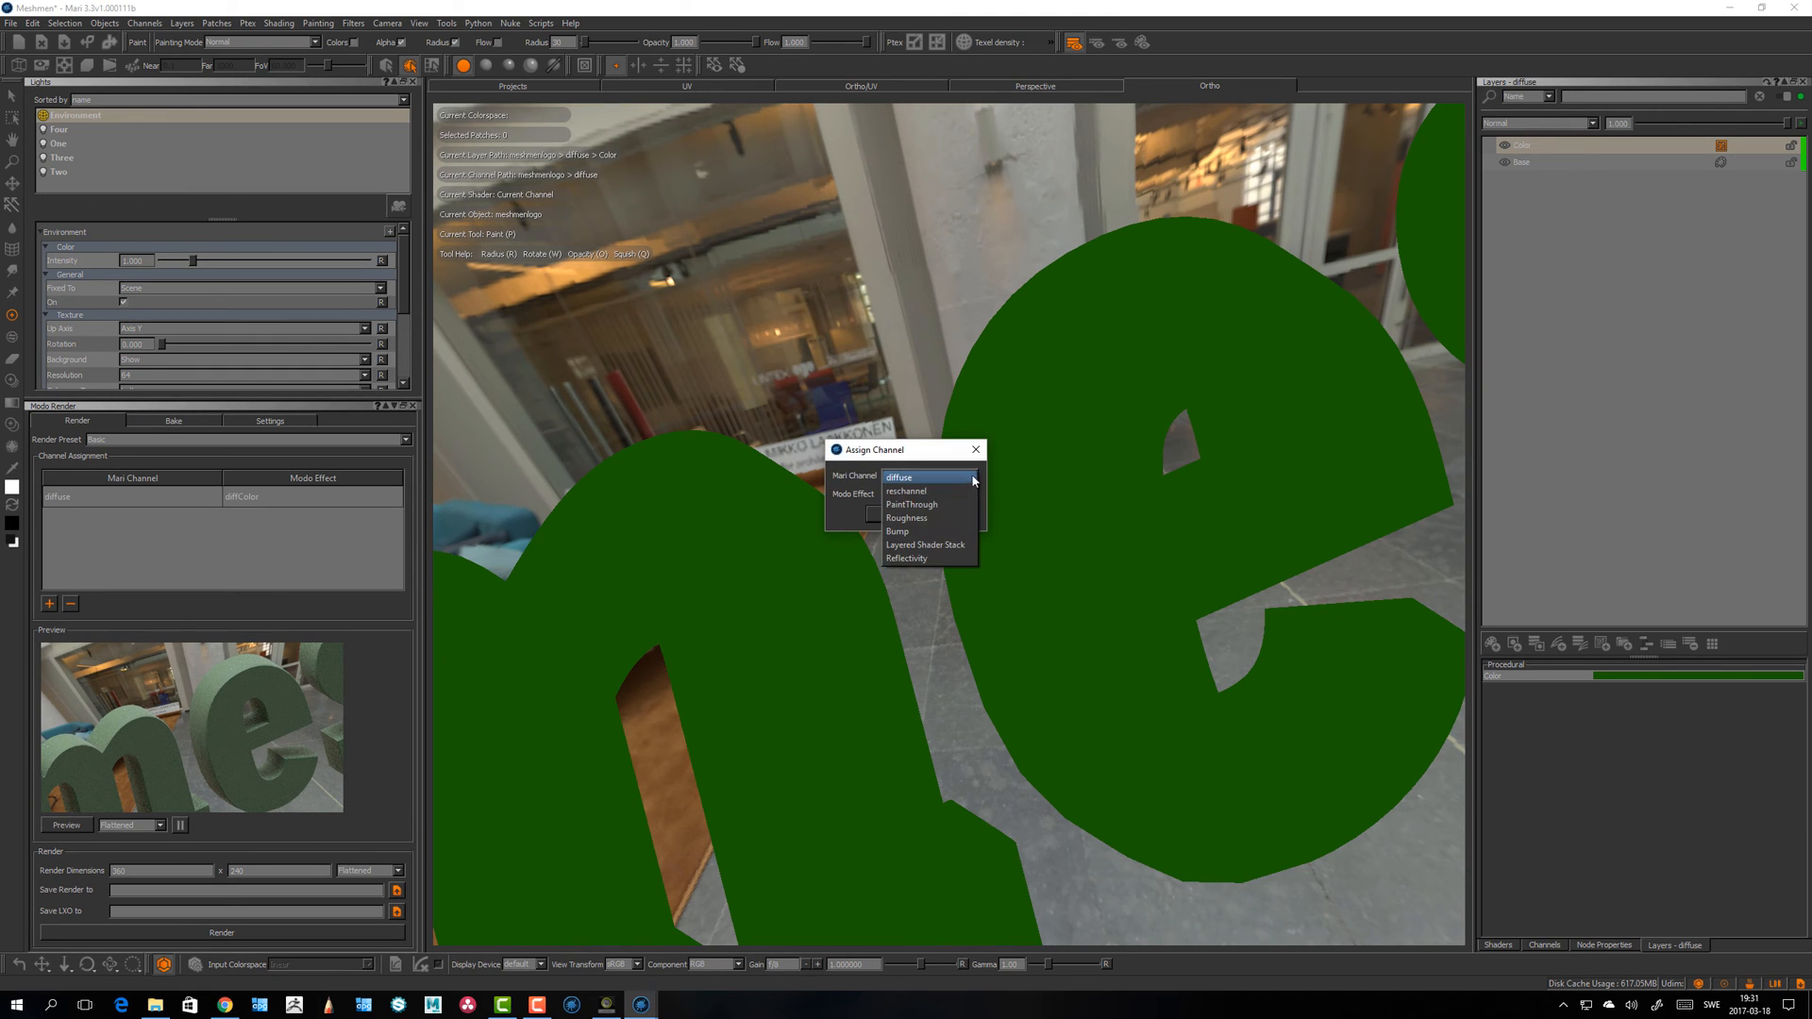
left_click(908, 517)
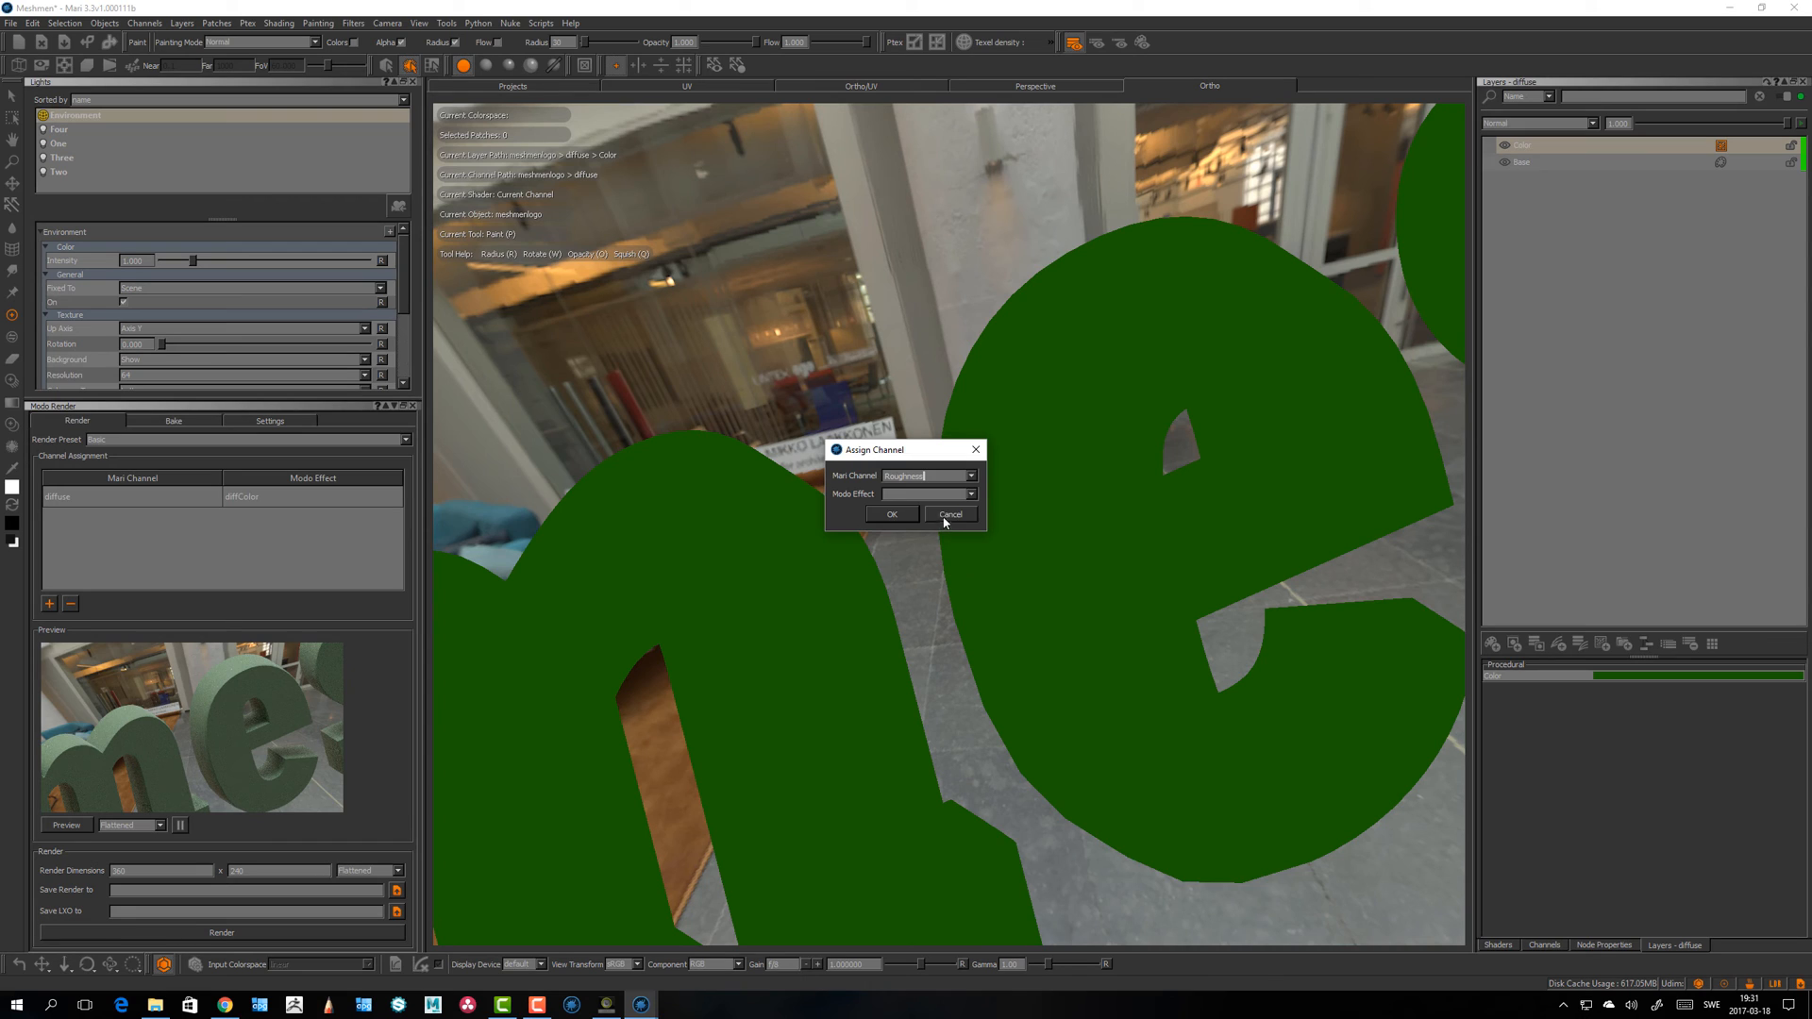
left_click(970, 492)
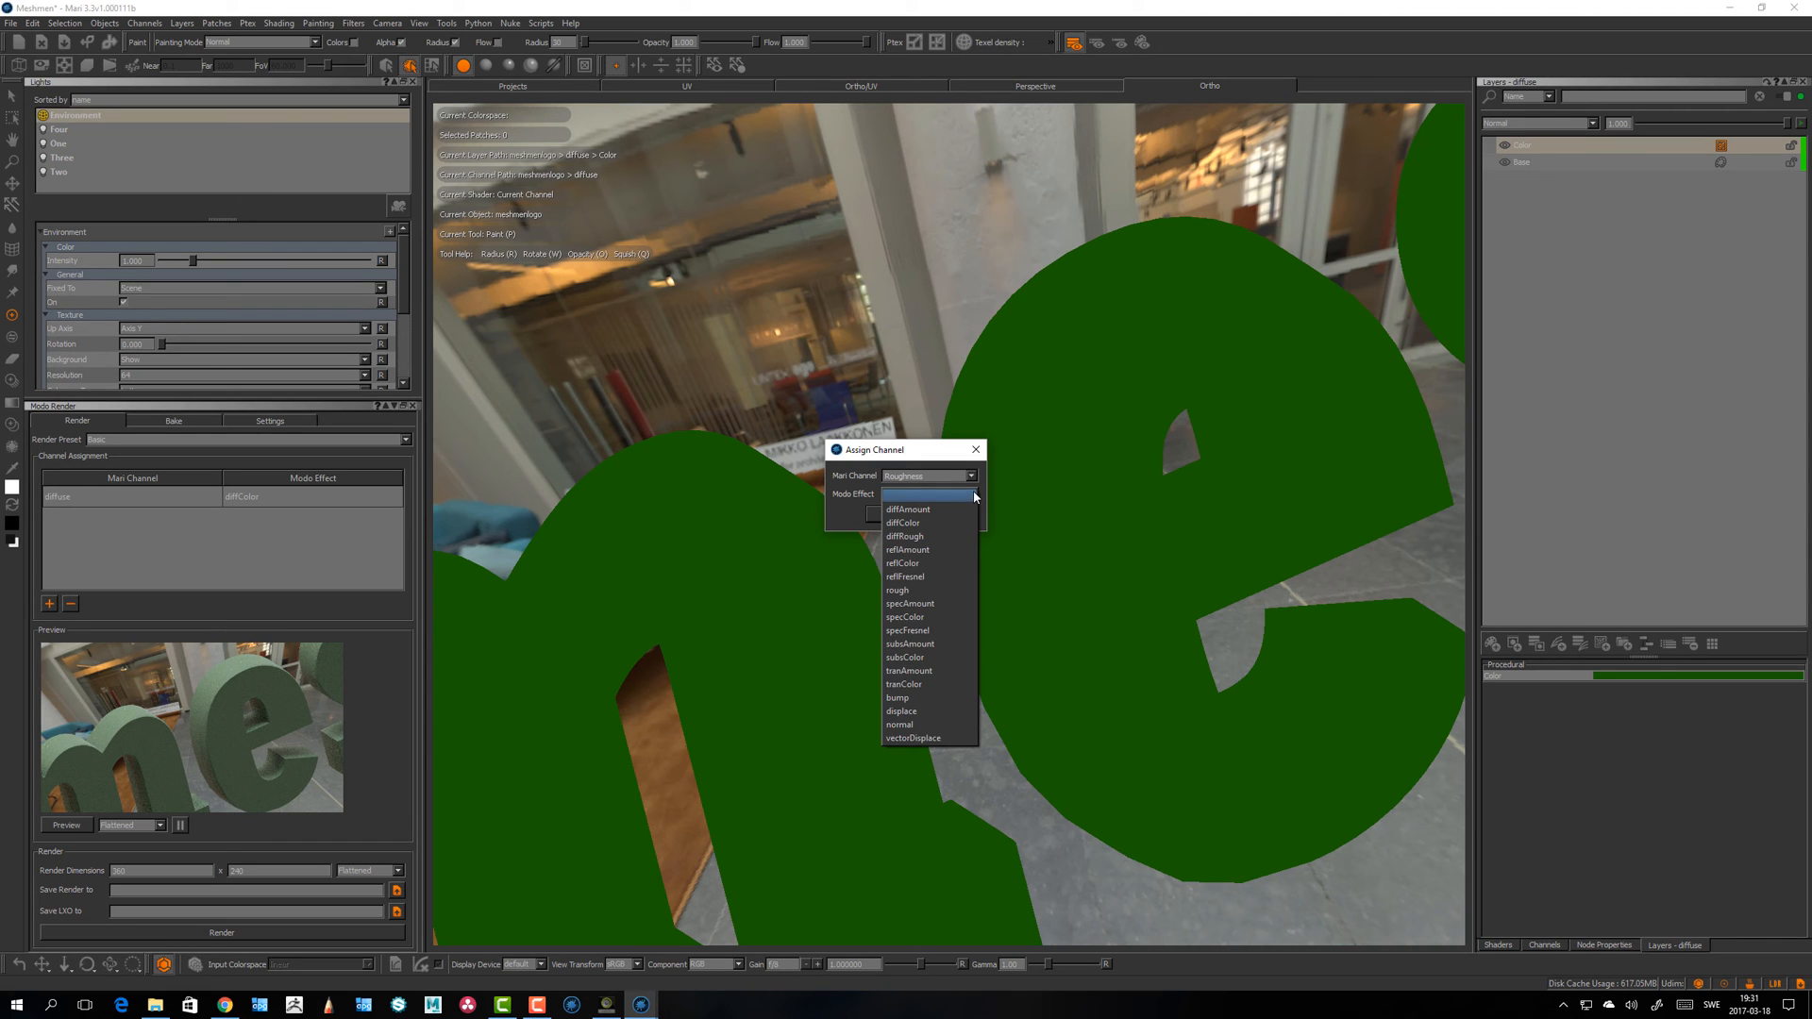
mouse_move(919, 591)
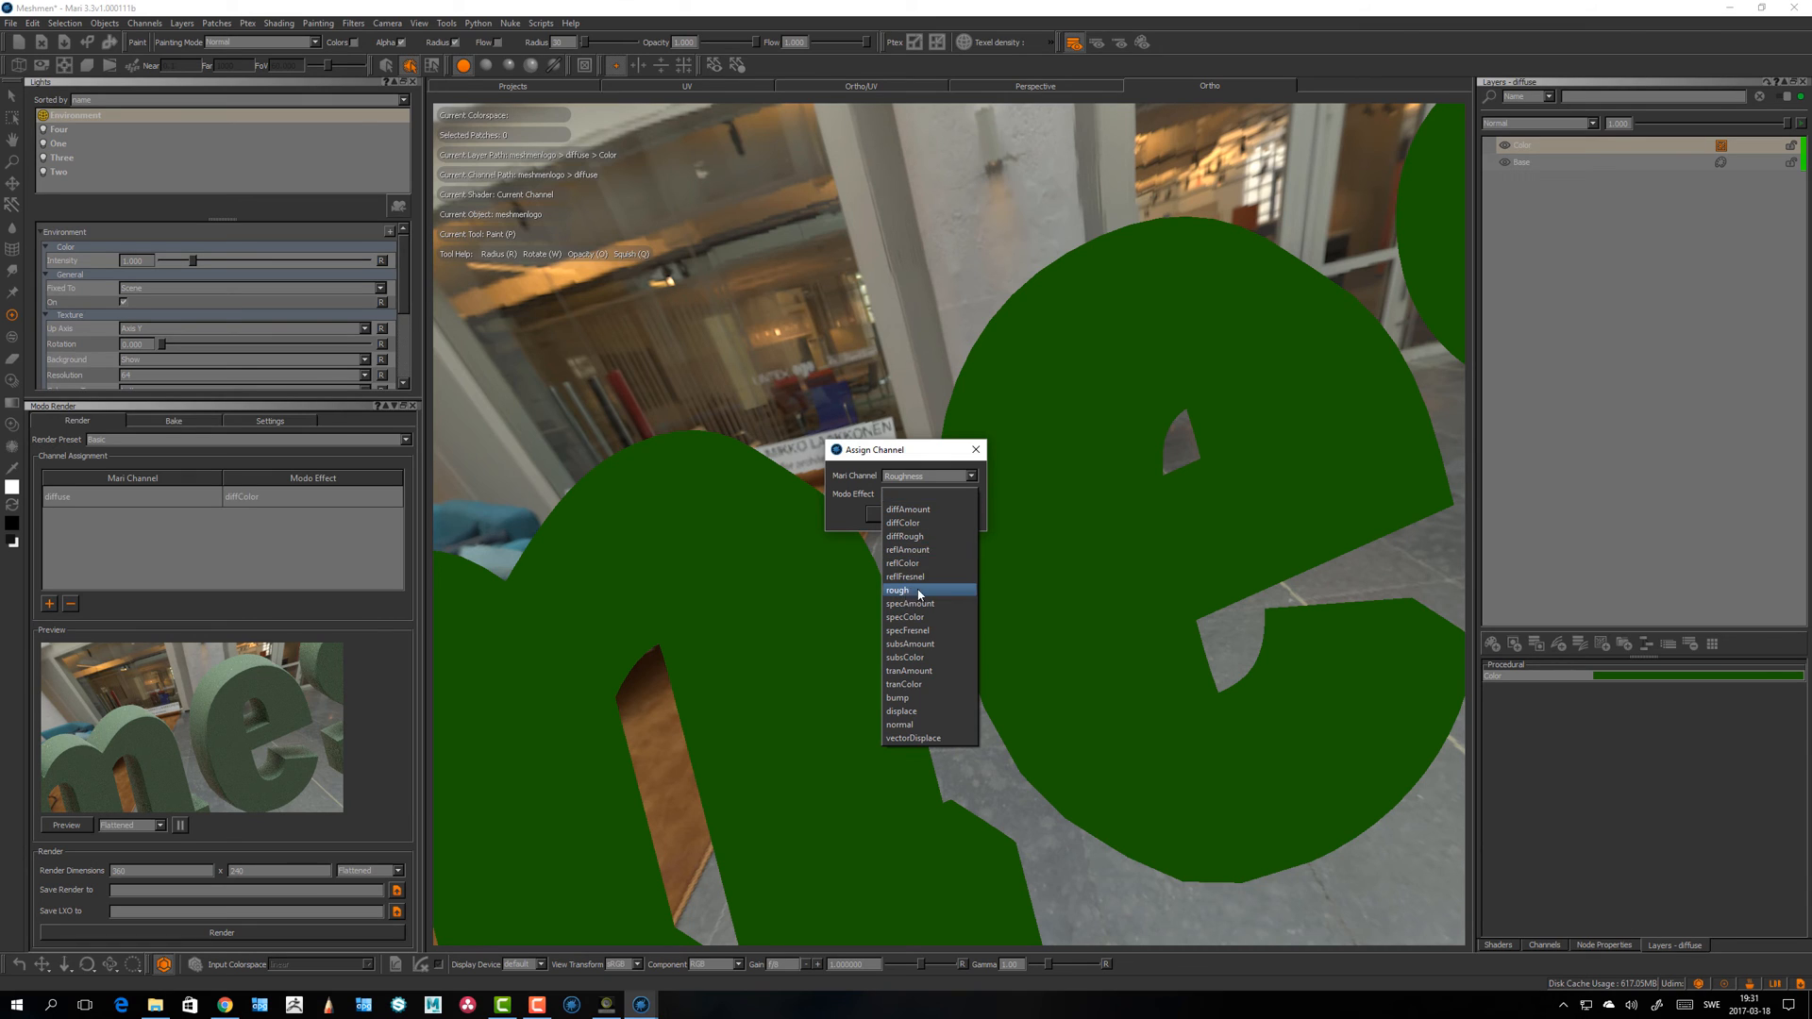
left_click(897, 591)
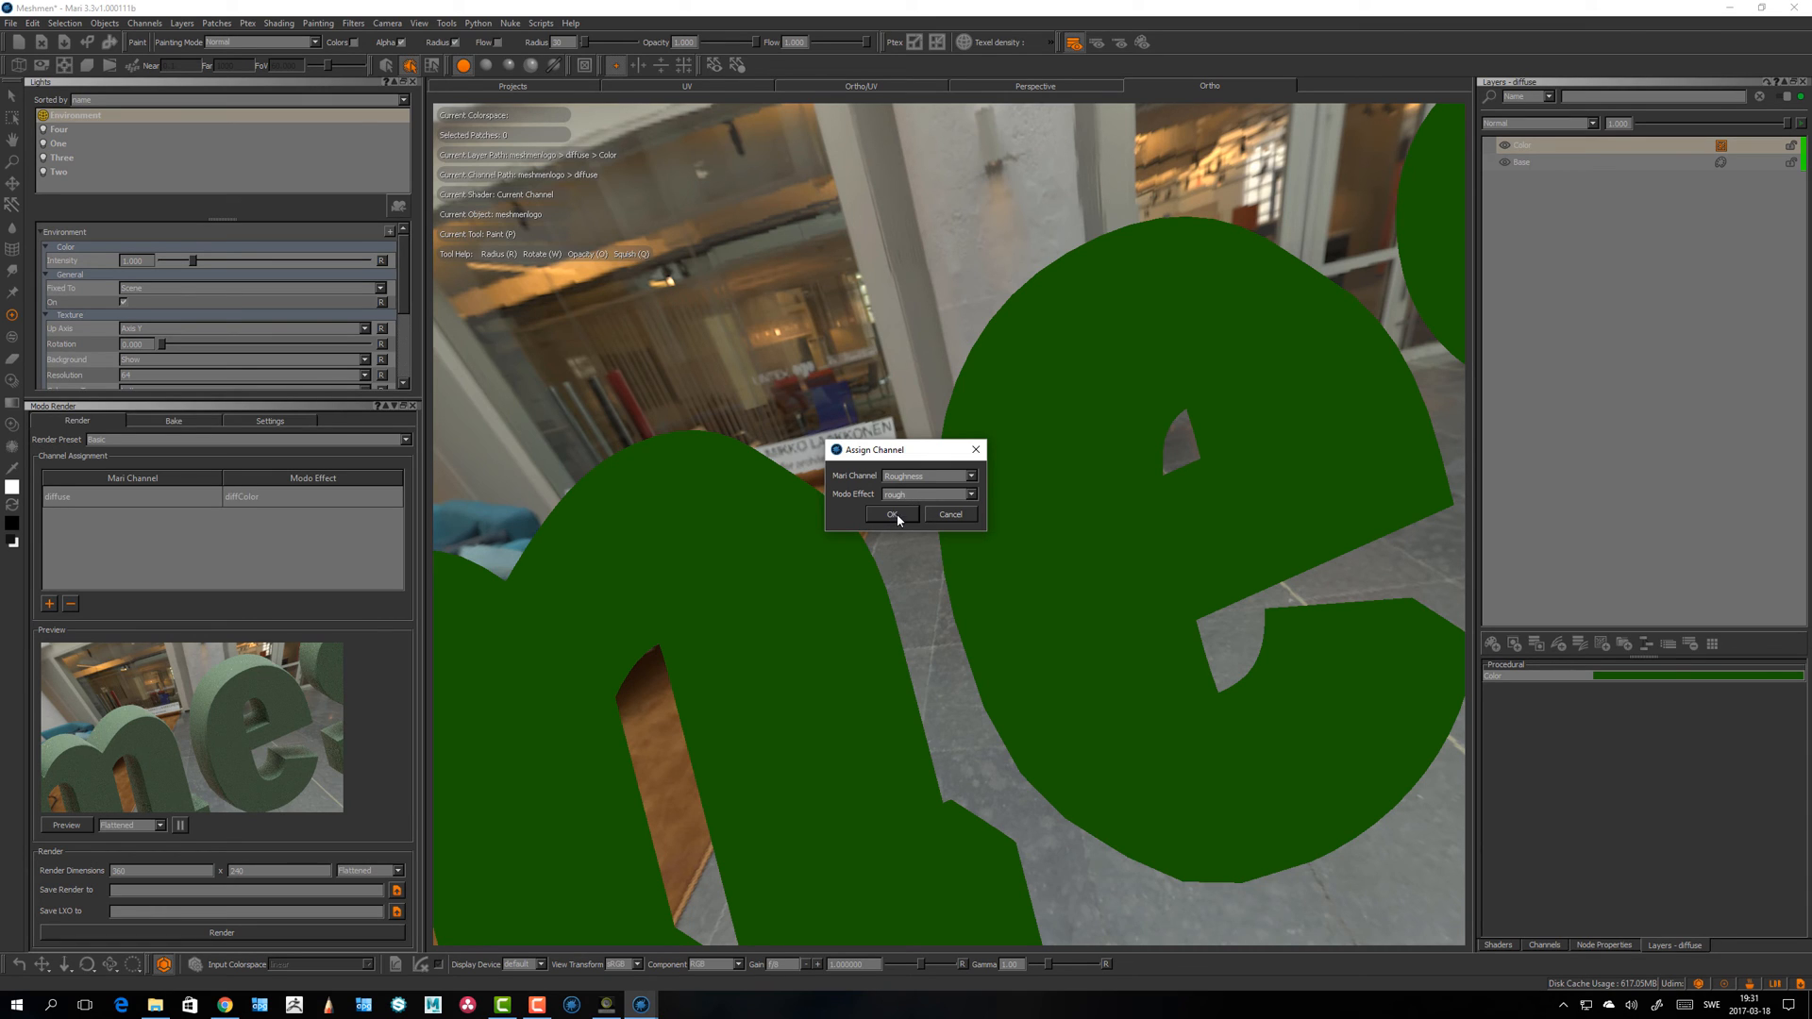
left_click(893, 514)
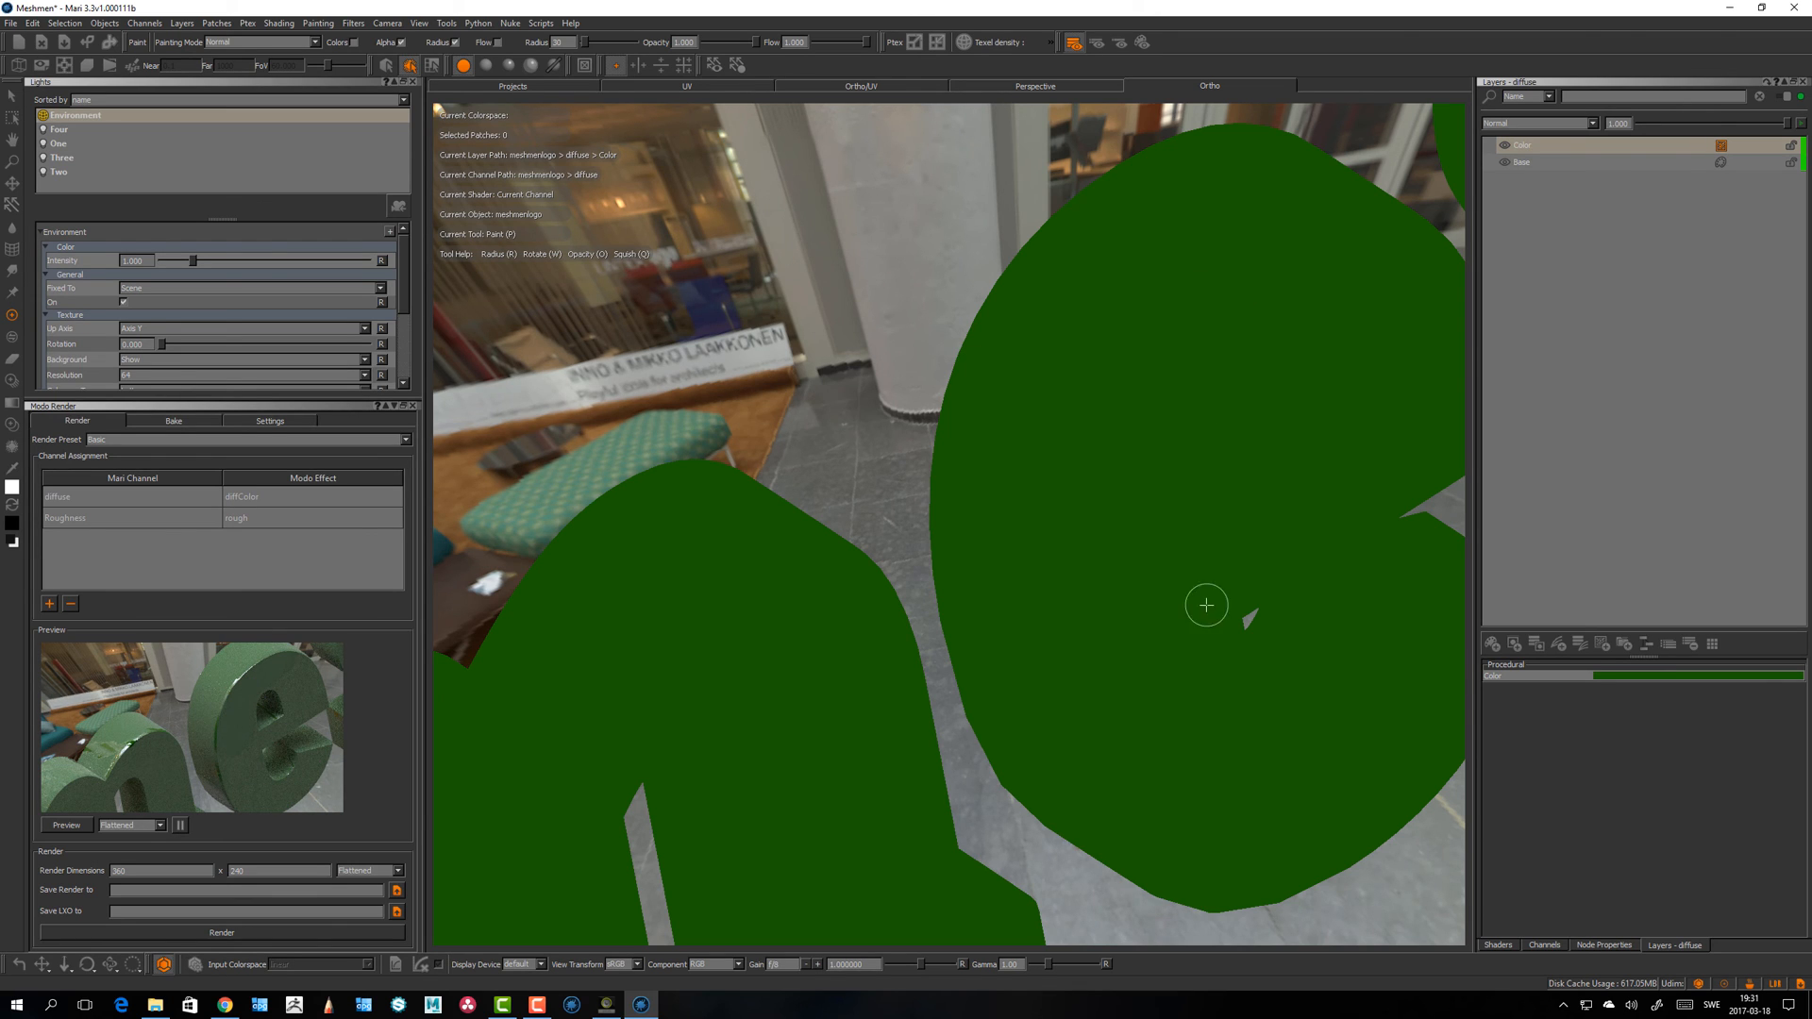
Step: Display the Roughness channel on the logo, check Modo connection settings, and return to render settings
left_click(1544, 945)
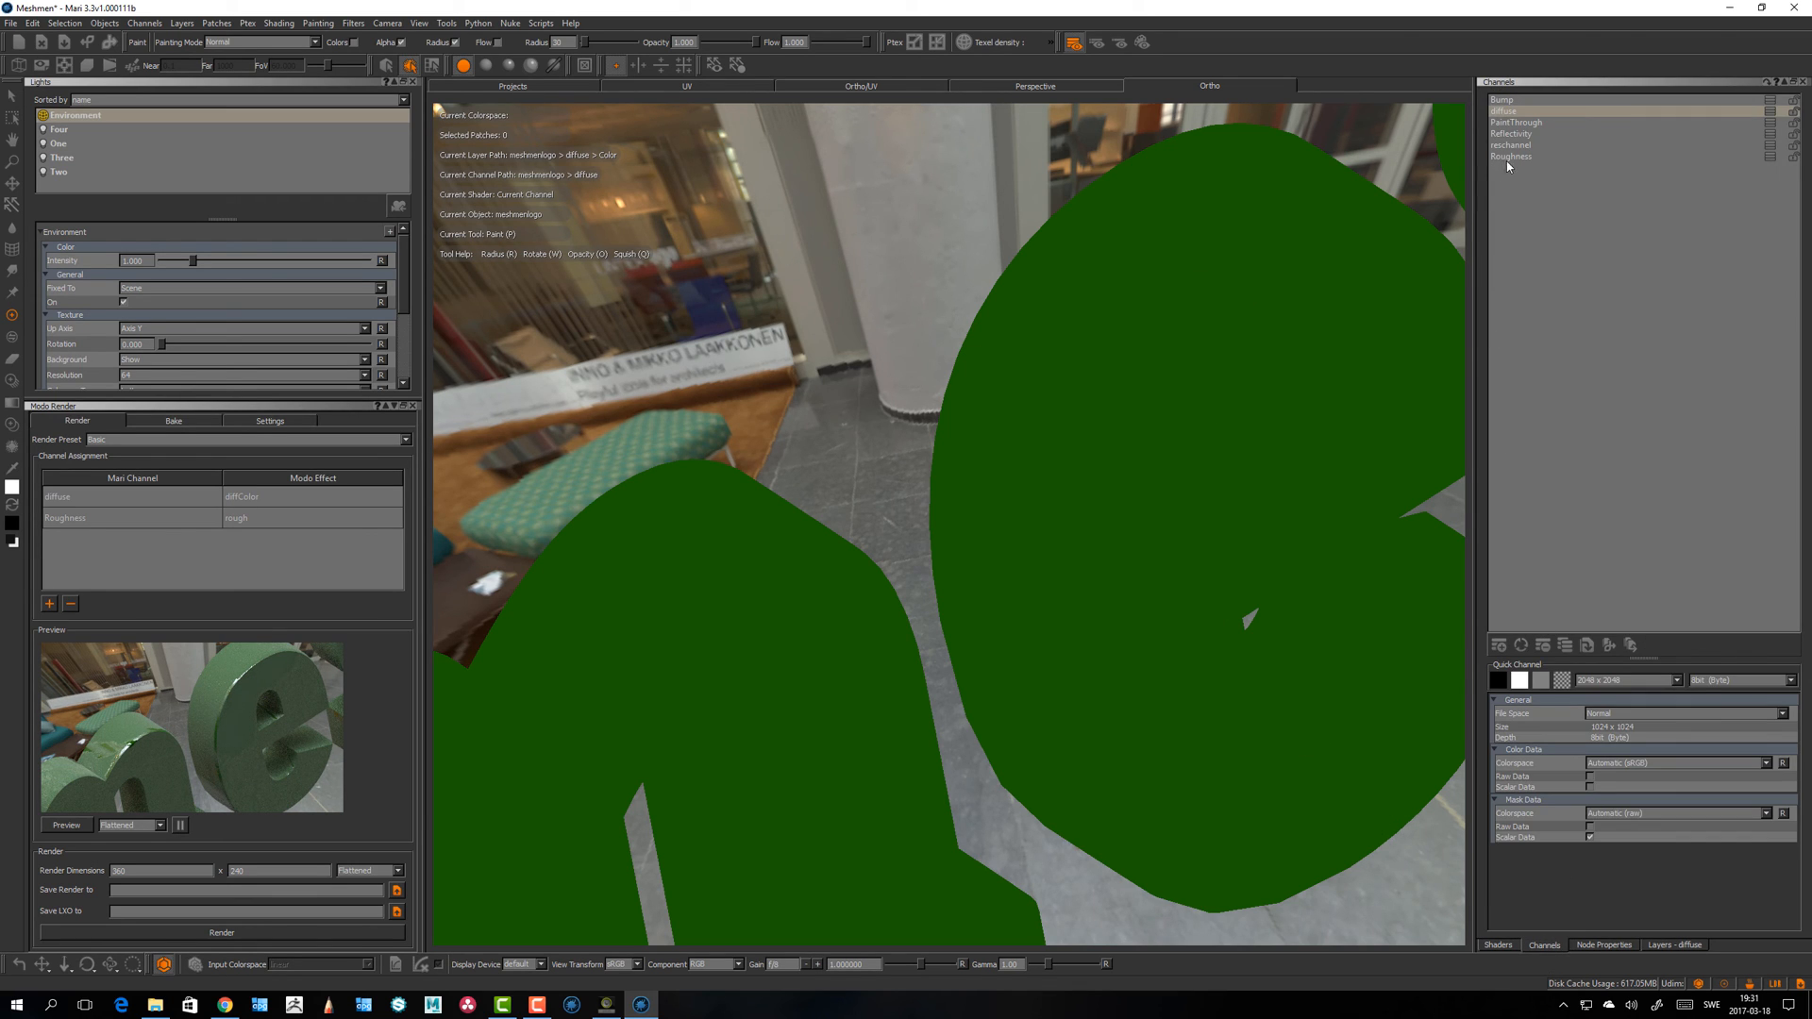
left_click(1510, 157)
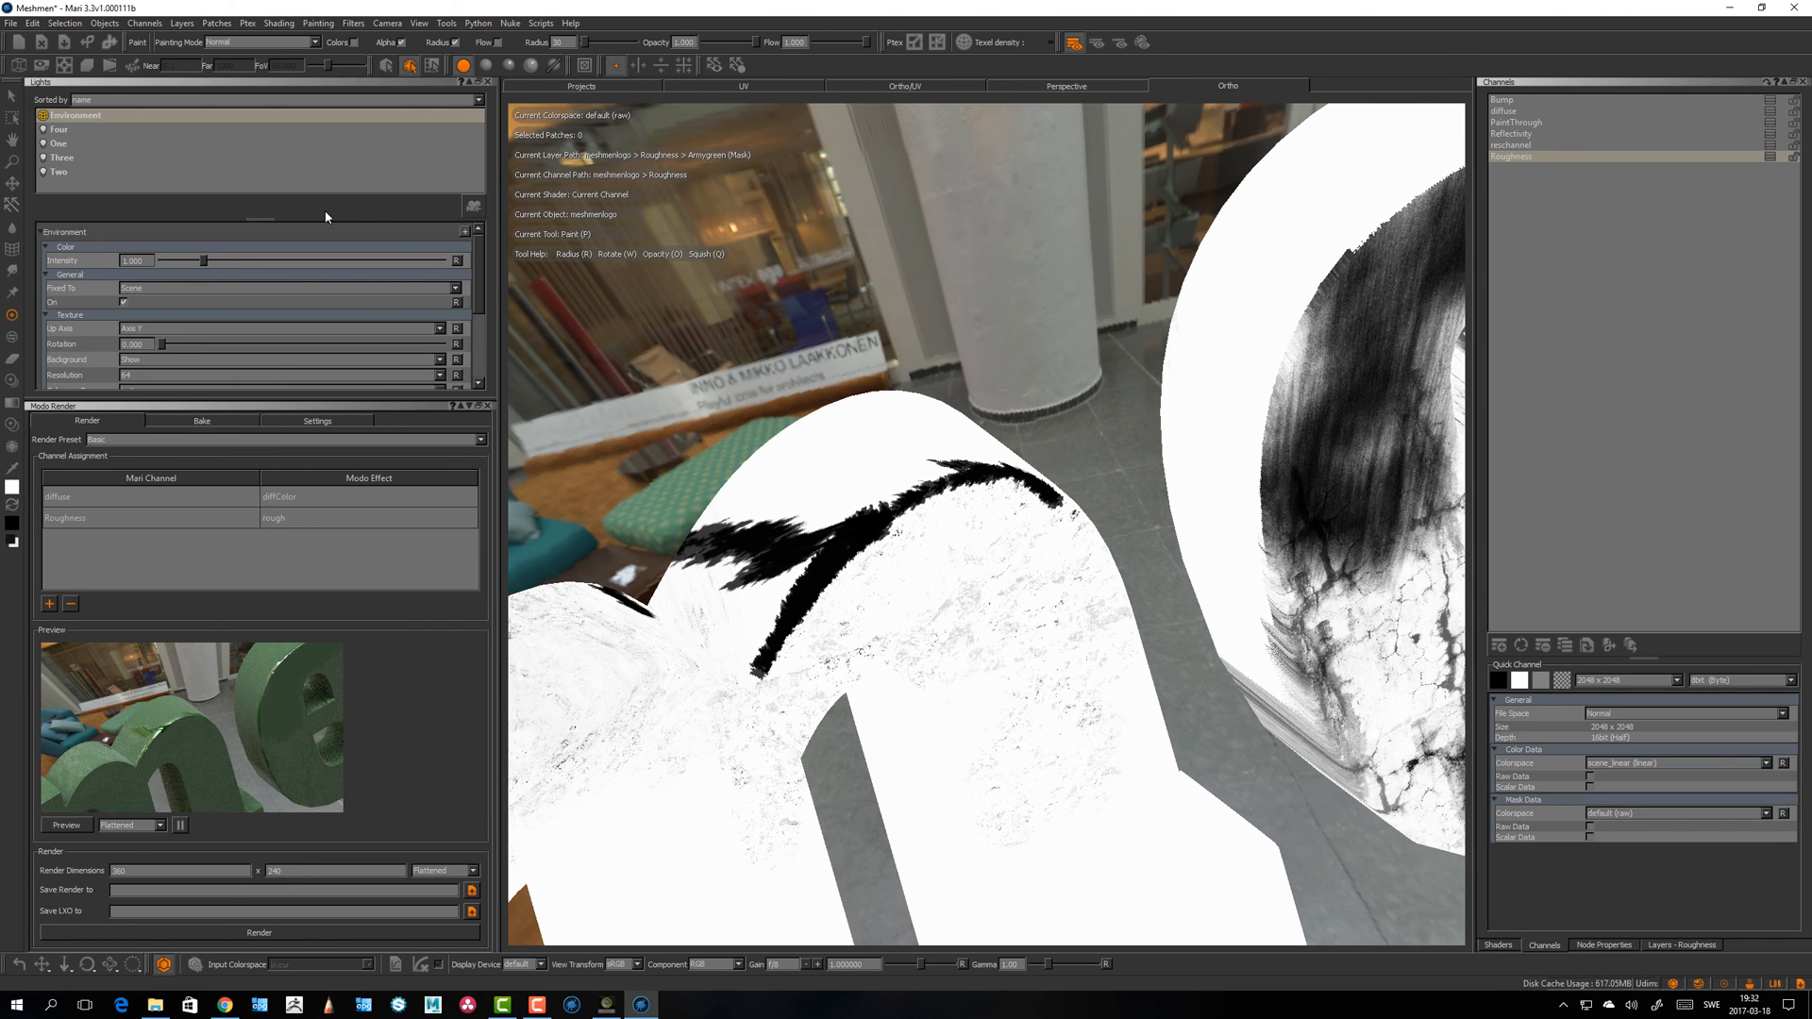
left_click(317, 420)
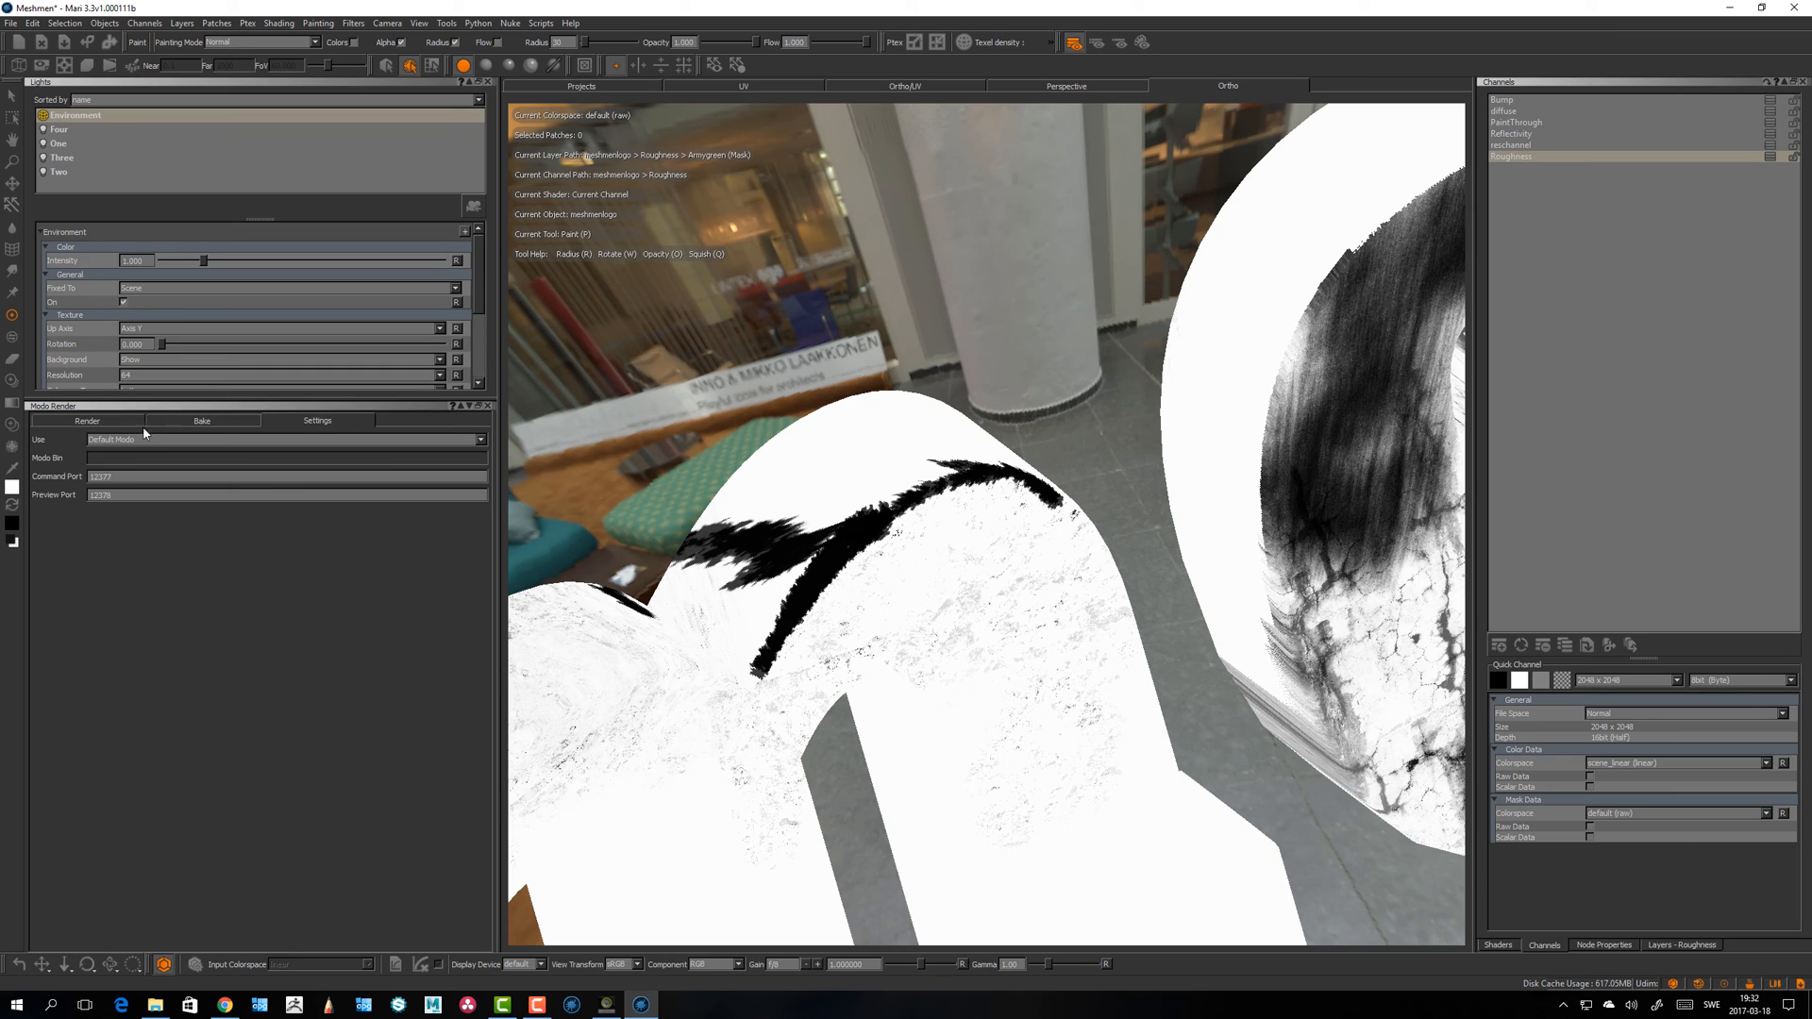
mouse_move(79, 440)
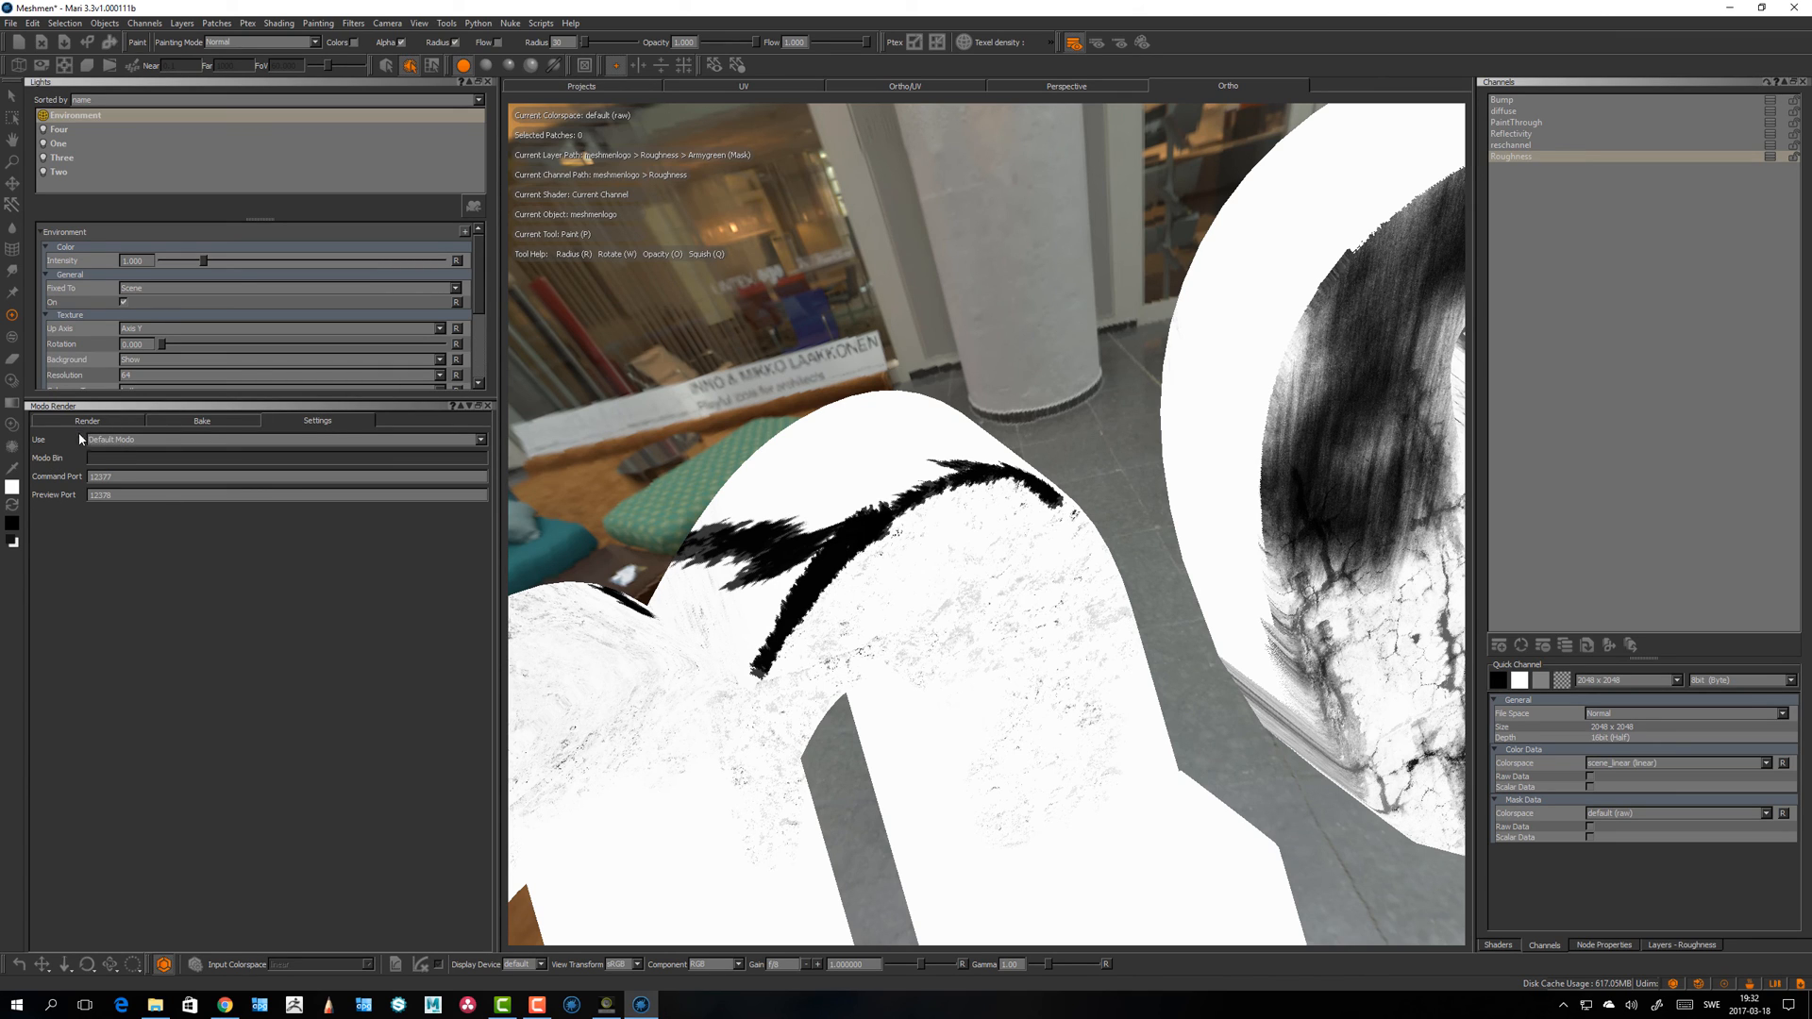
left_click(87, 419)
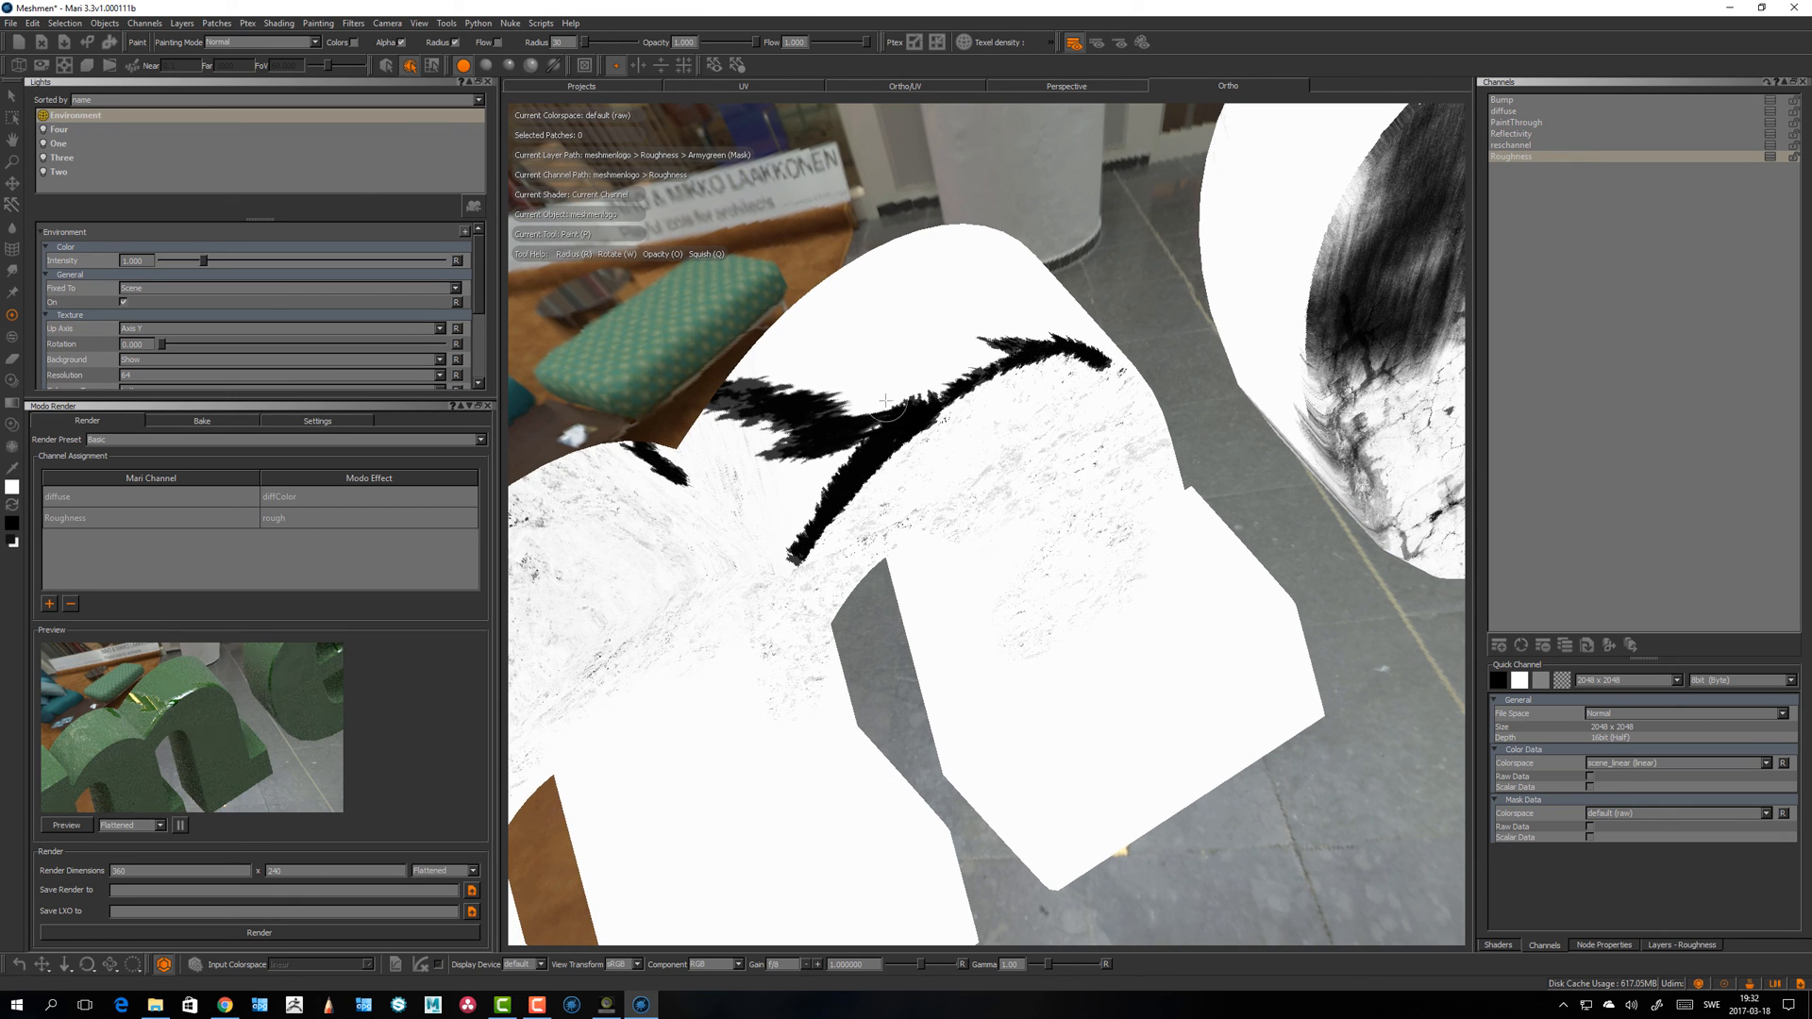
left_click_drag(887, 400, 806, 551)
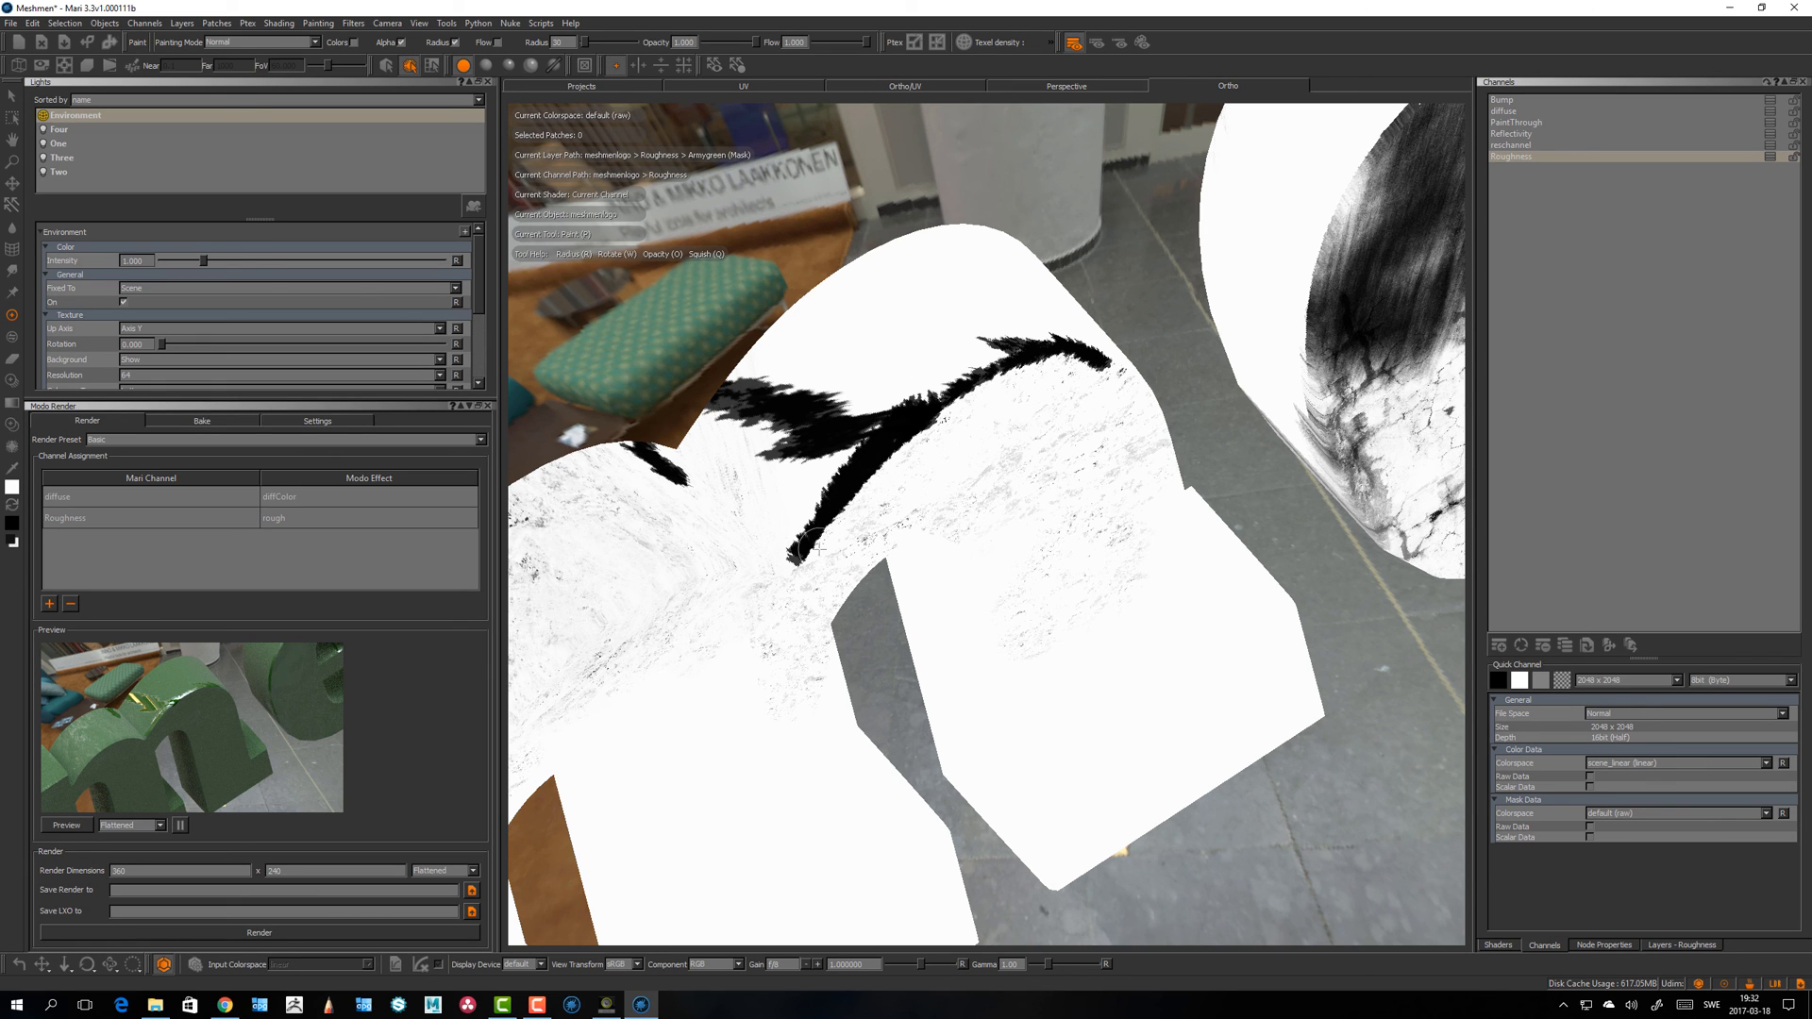